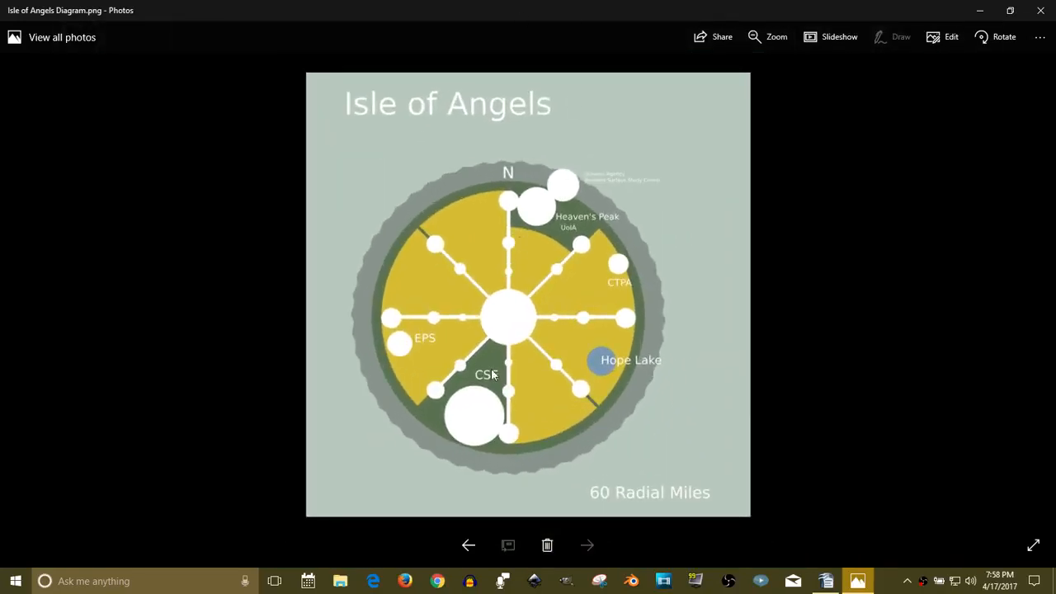
mouse_move(423, 430)
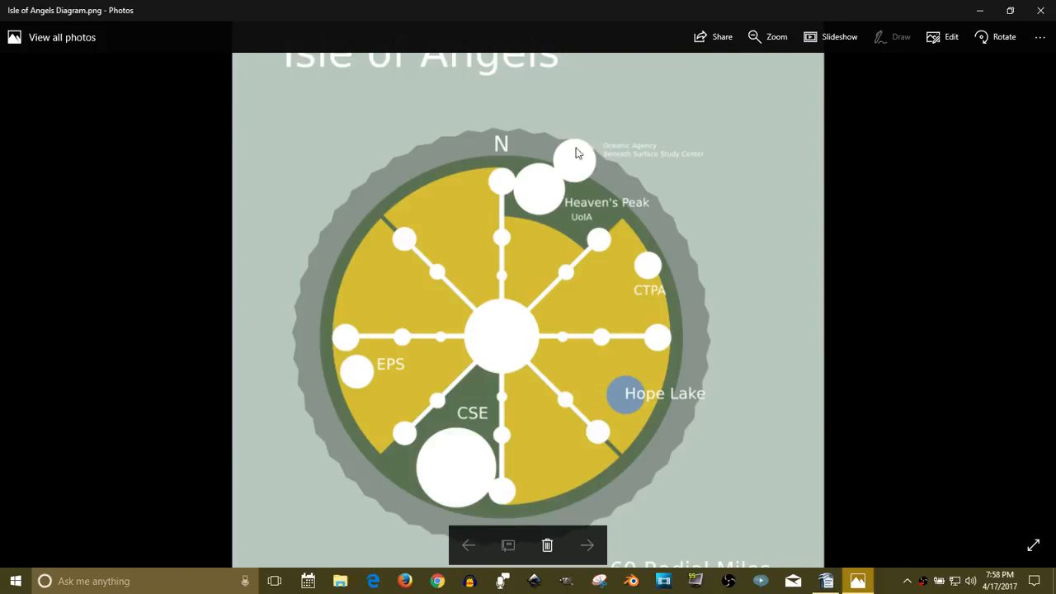
mouse_move(340, 184)
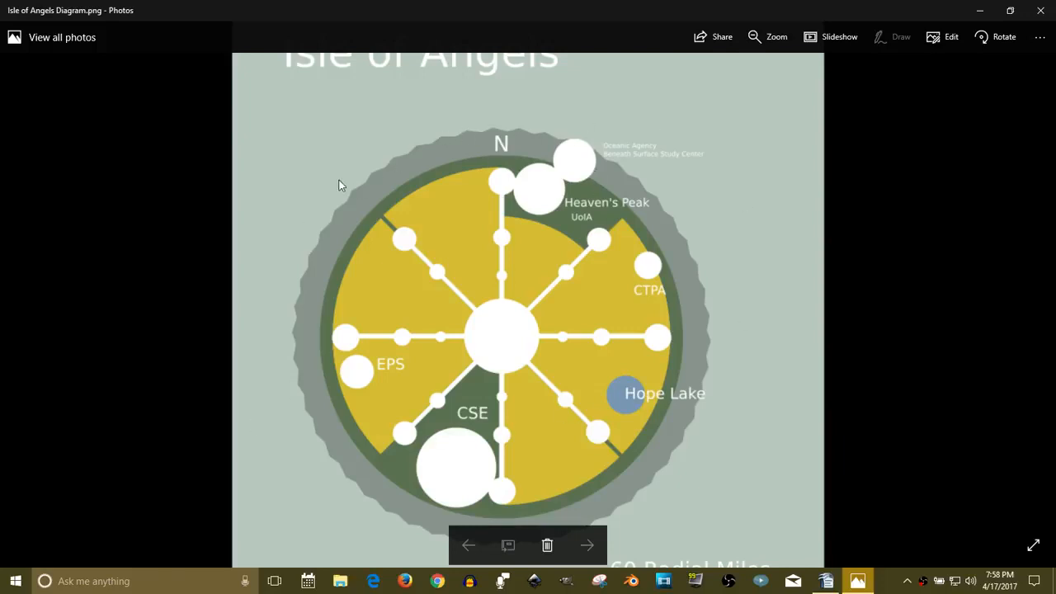
mouse_move(332, 571)
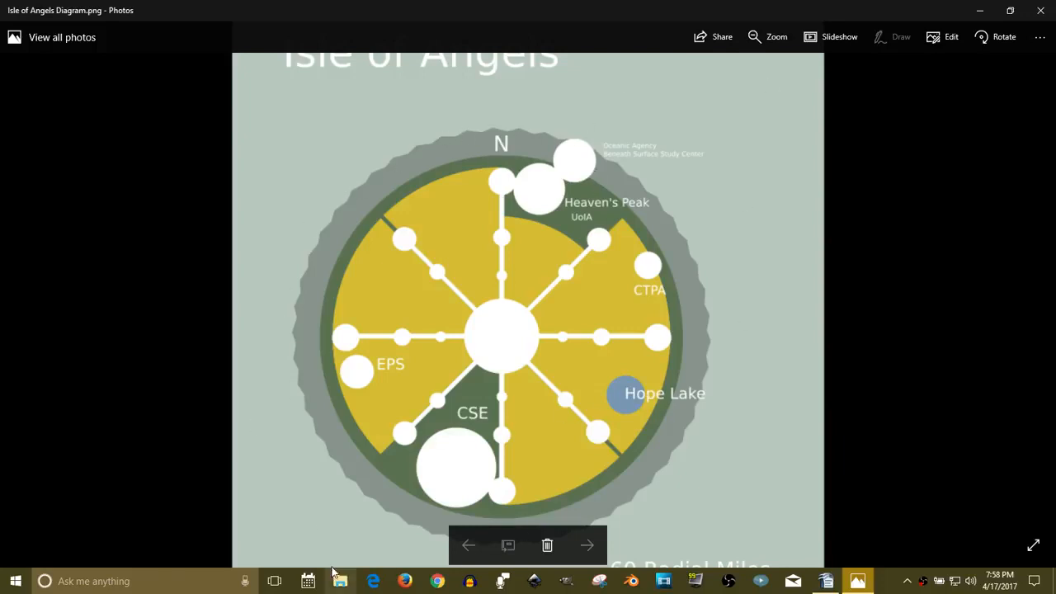
mouse_move(648, 153)
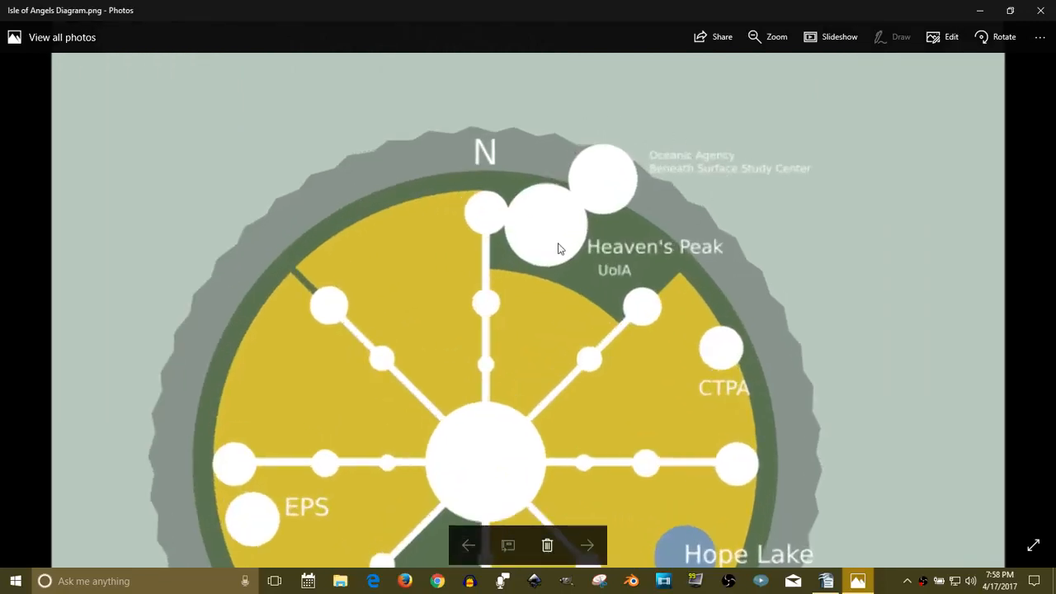
mouse_move(668, 243)
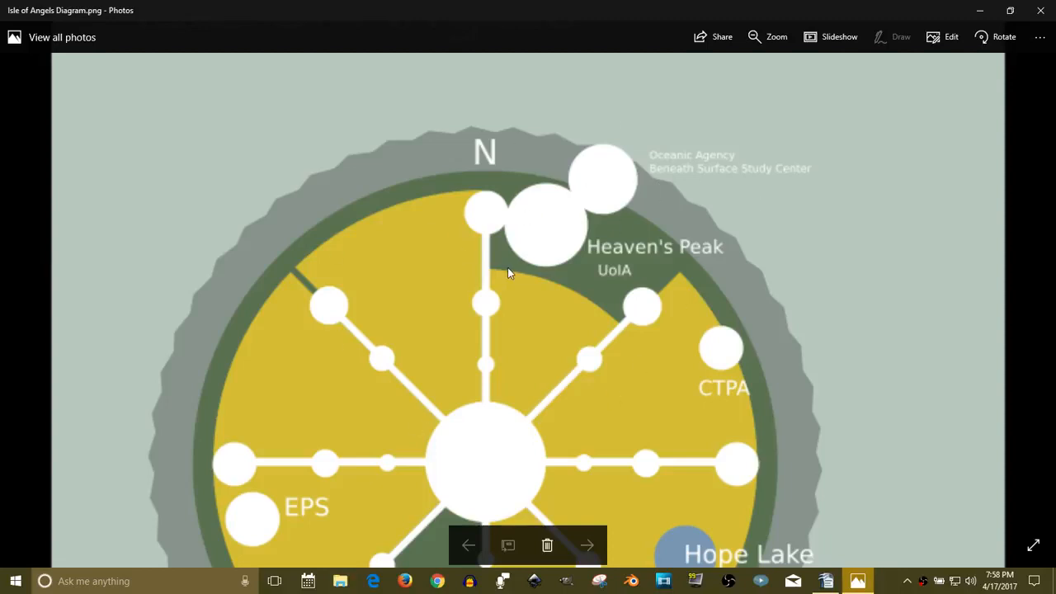
mouse_move(619, 283)
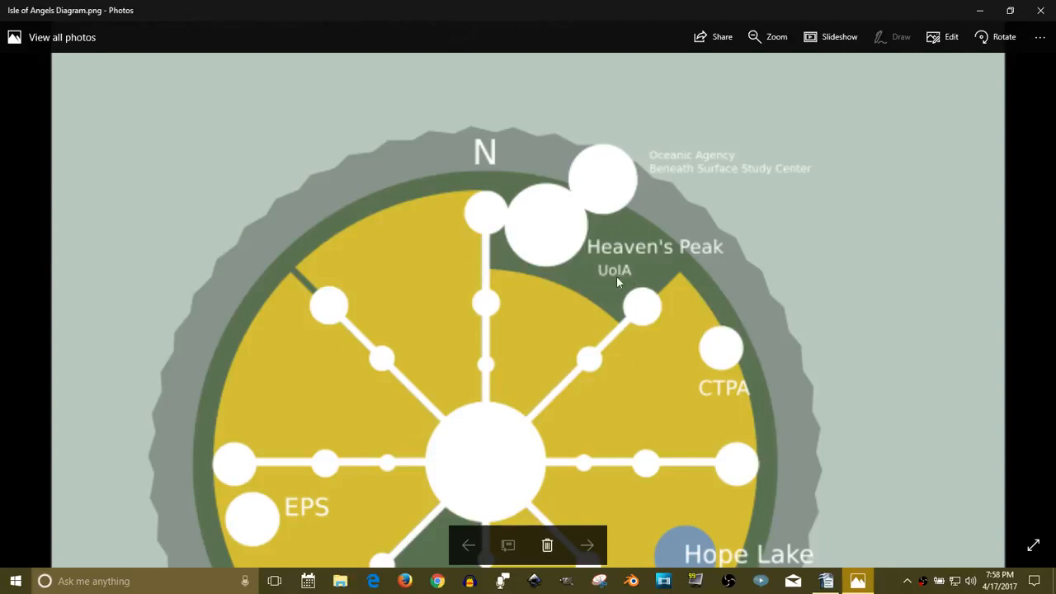
mouse_move(623, 266)
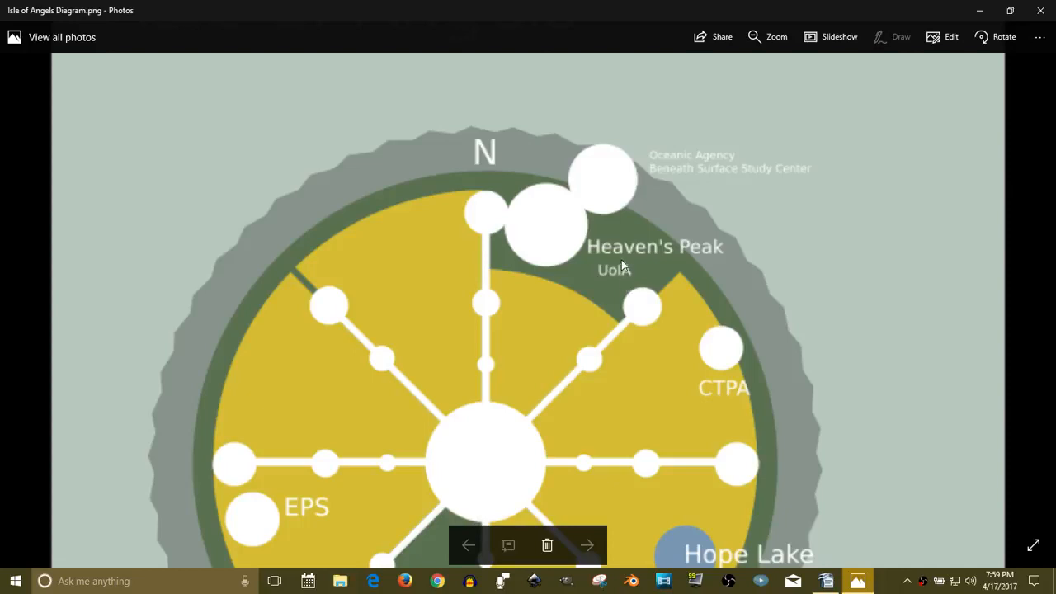
mouse_move(623, 154)
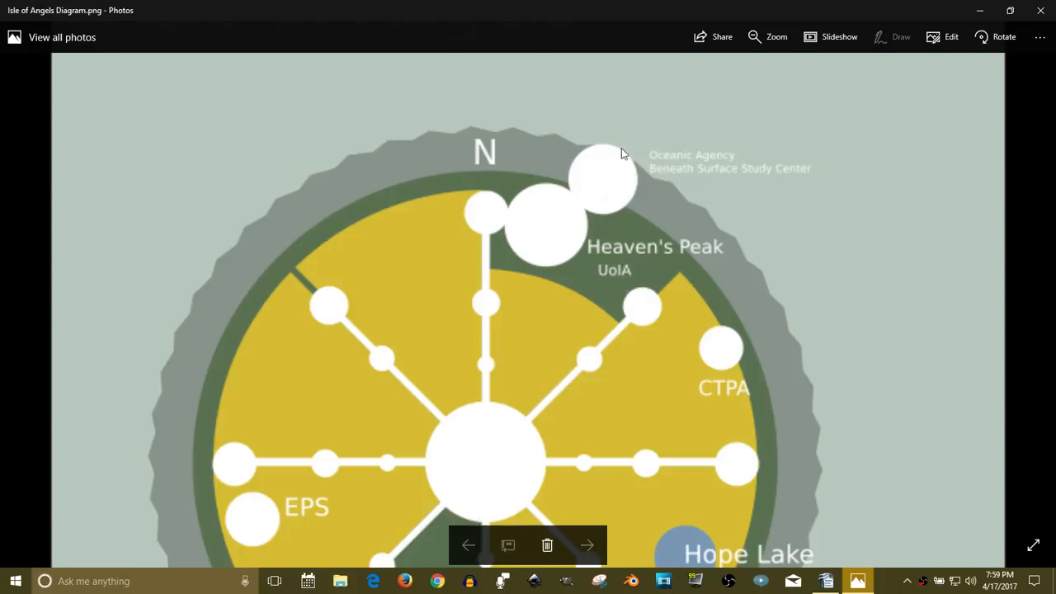
mouse_move(621, 183)
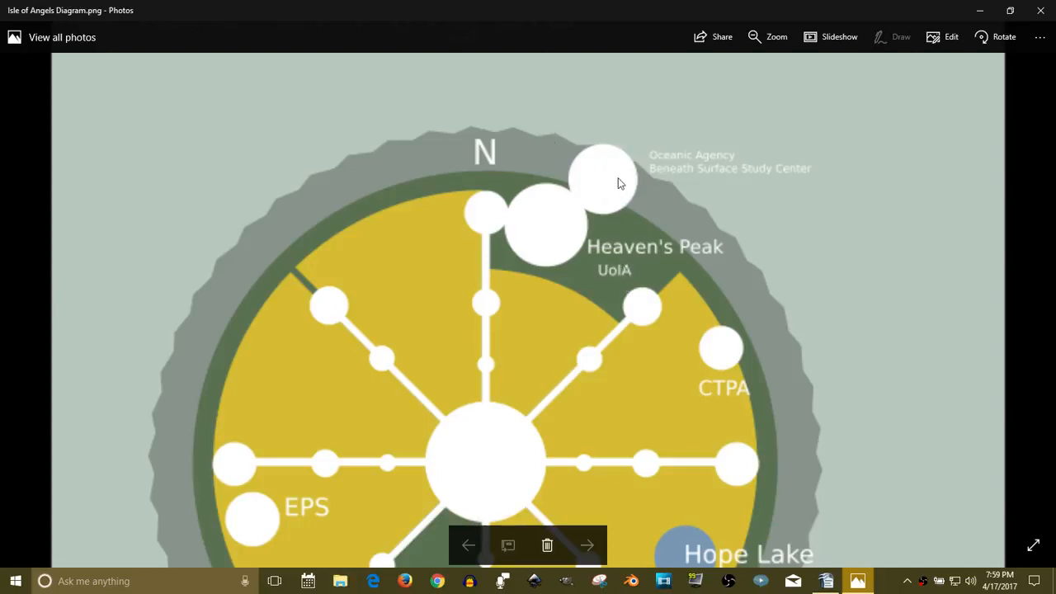
mouse_move(630, 169)
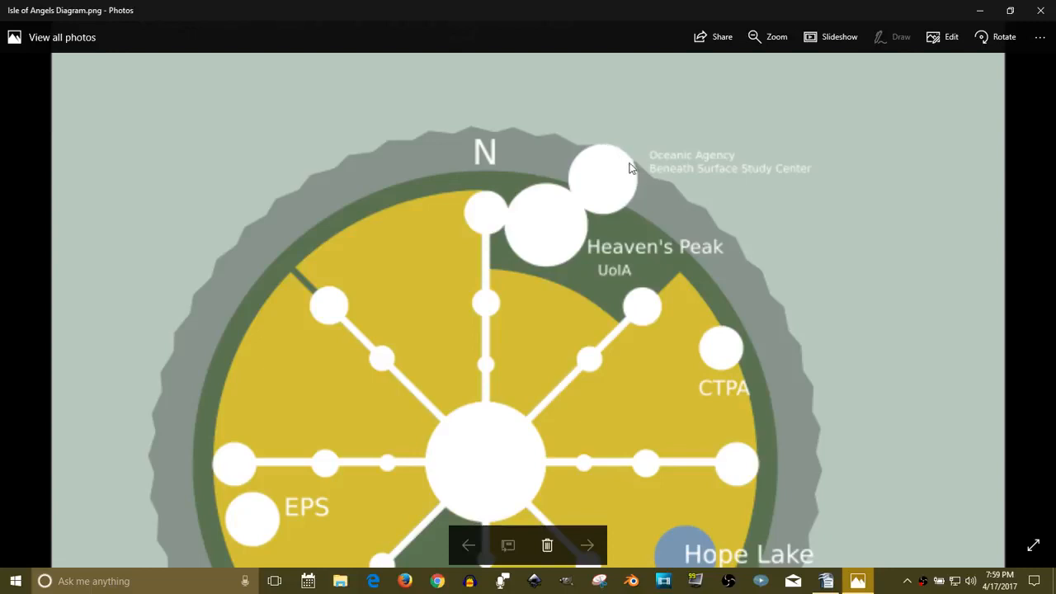
mouse_move(595, 151)
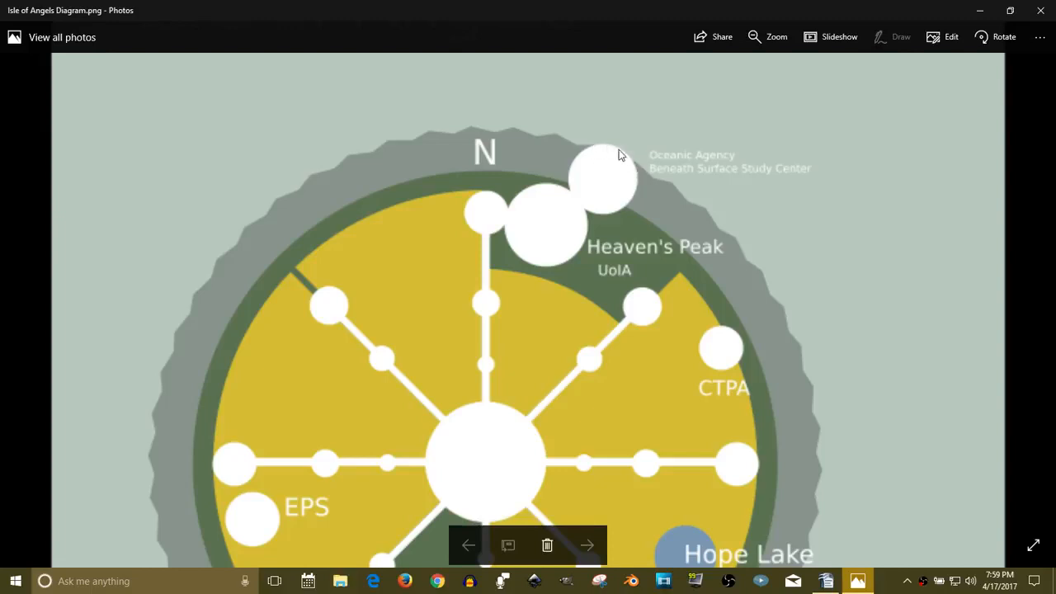
mouse_move(629, 166)
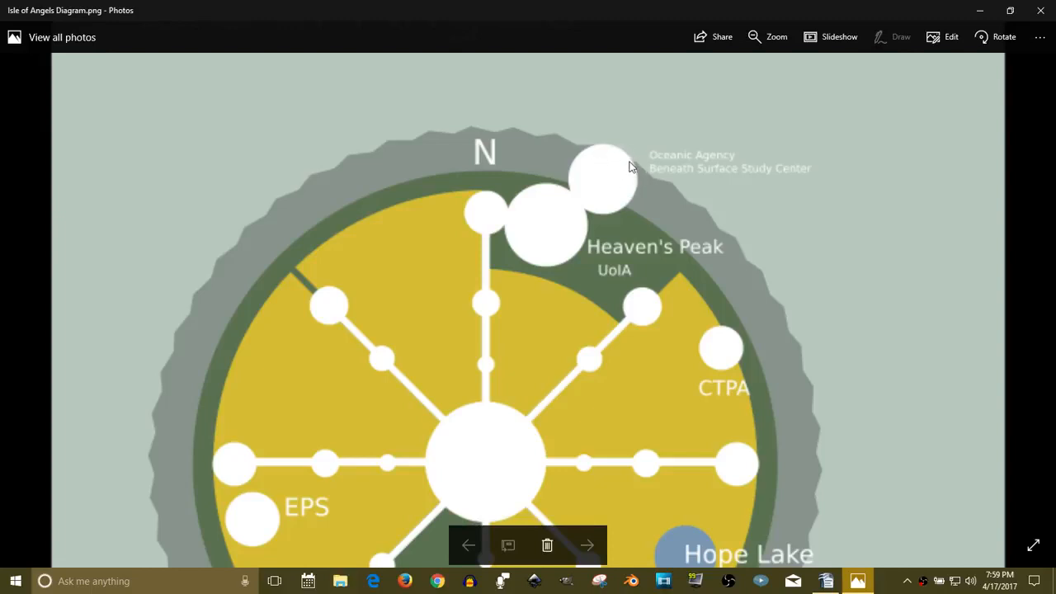
mouse_move(624, 147)
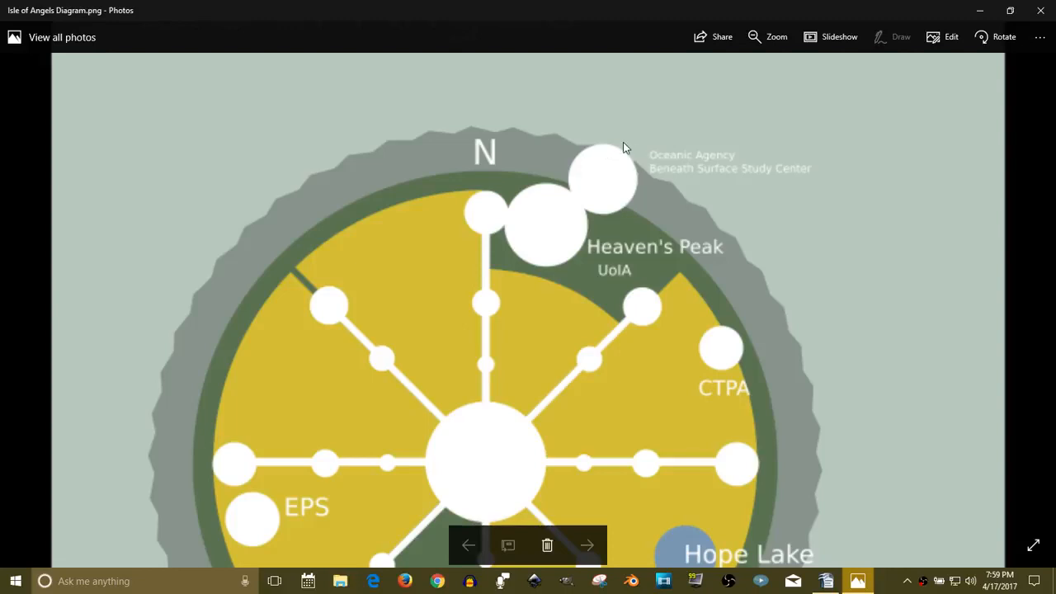
mouse_move(631, 202)
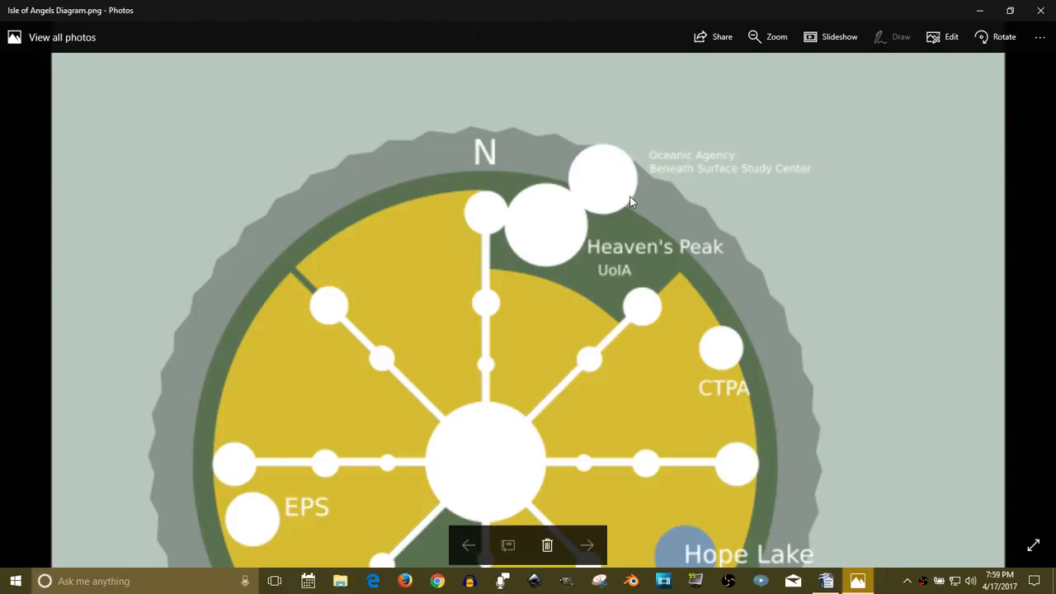
Zoom into the Isle of Angels diagram's top section around Heaven's Peak
scroll("down", 3)
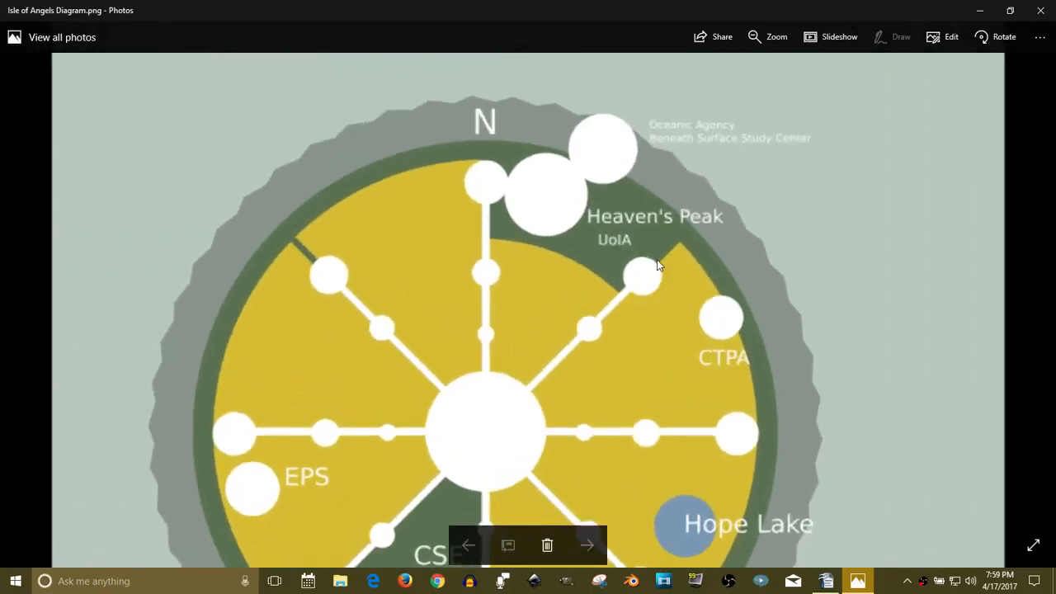
mouse_move(625, 184)
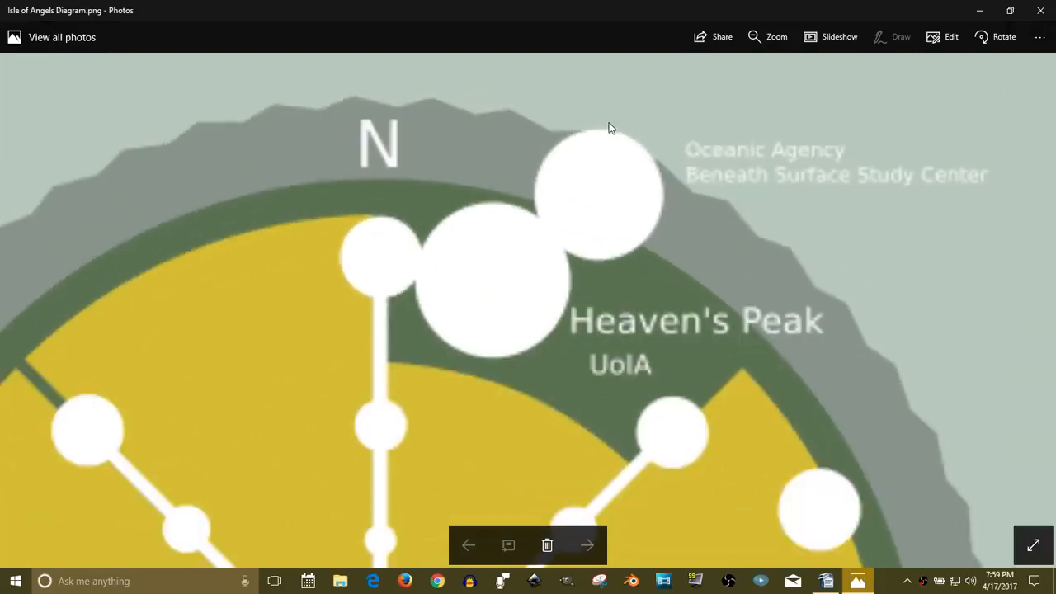
mouse_move(551, 155)
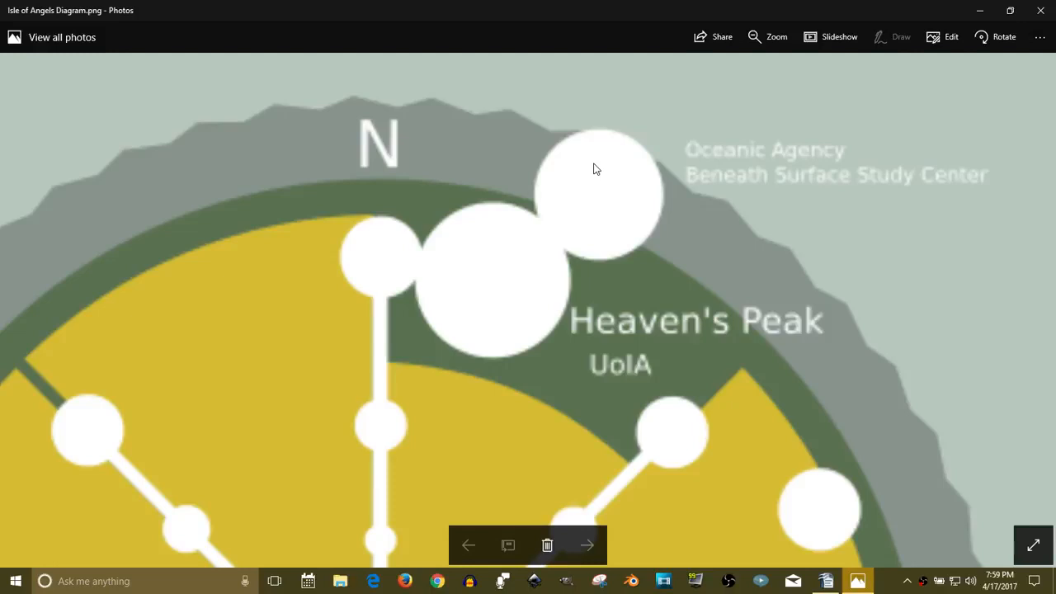
mouse_move(607, 108)
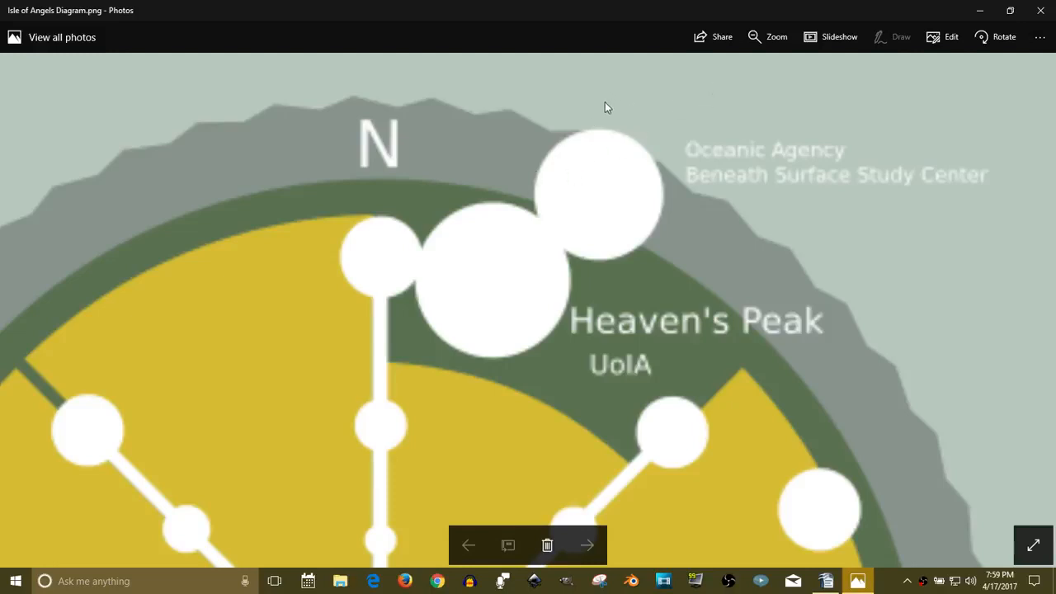
mouse_move(555, 181)
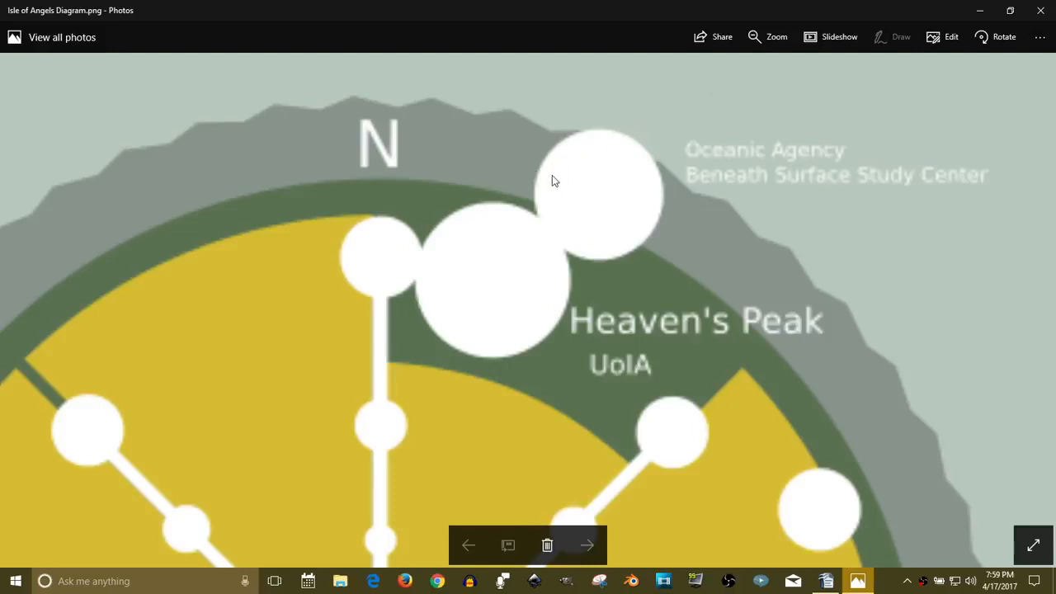
mouse_move(573, 141)
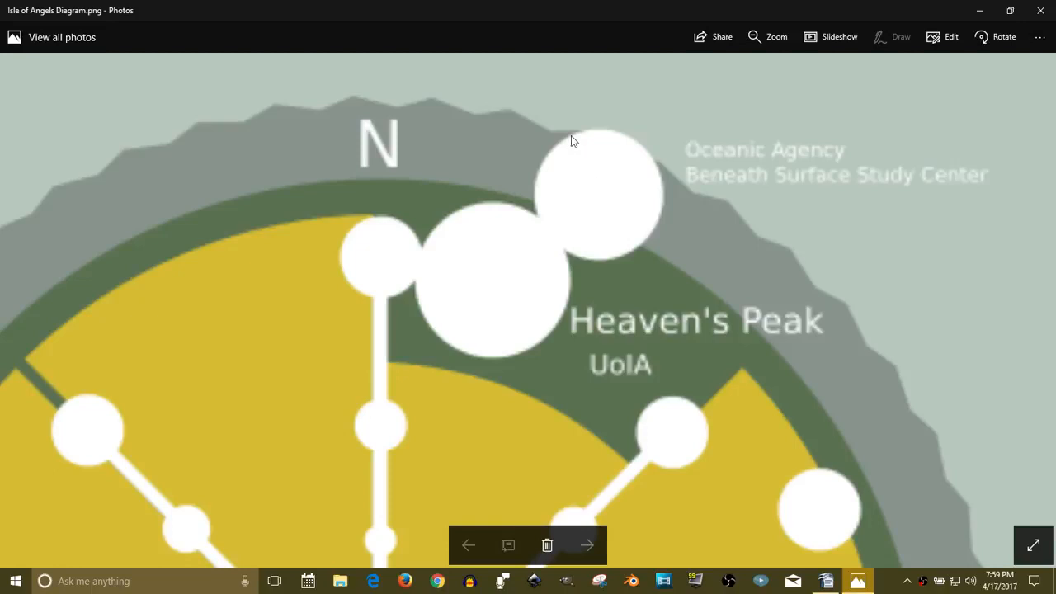
mouse_move(584, 176)
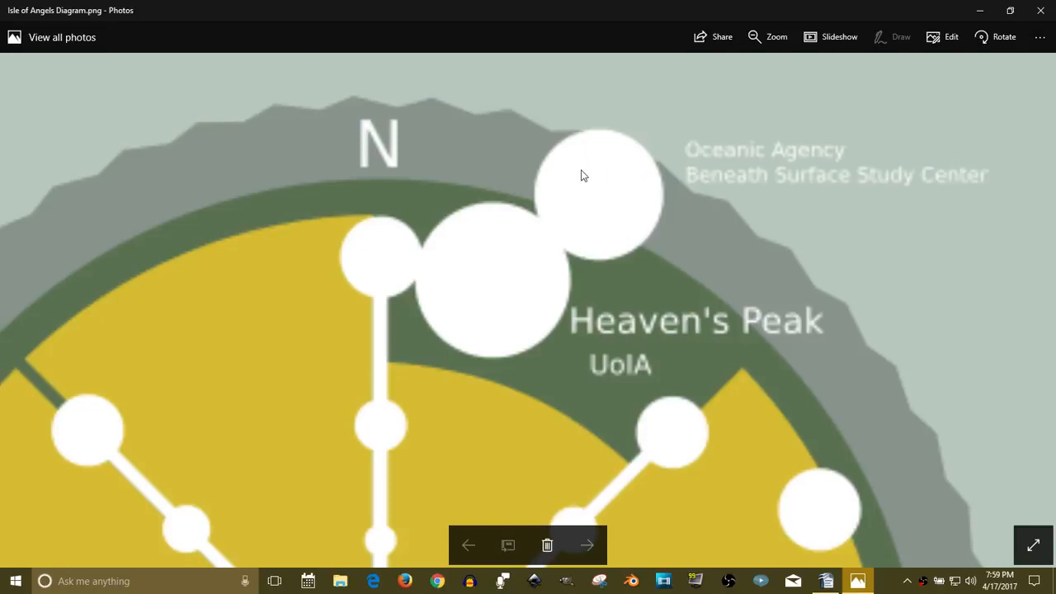
mouse_move(602, 125)
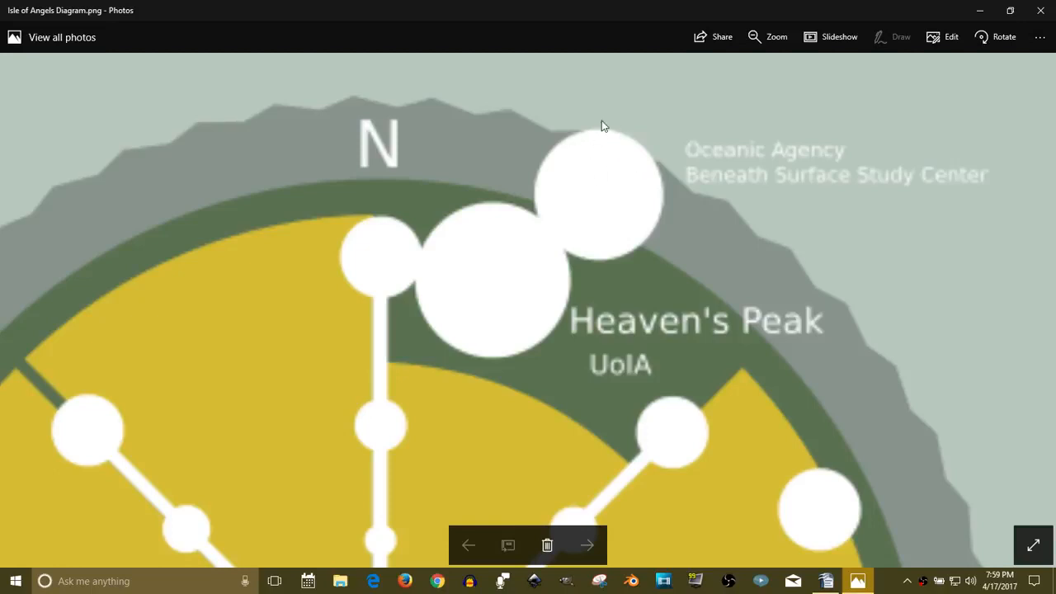
mouse_move(603, 142)
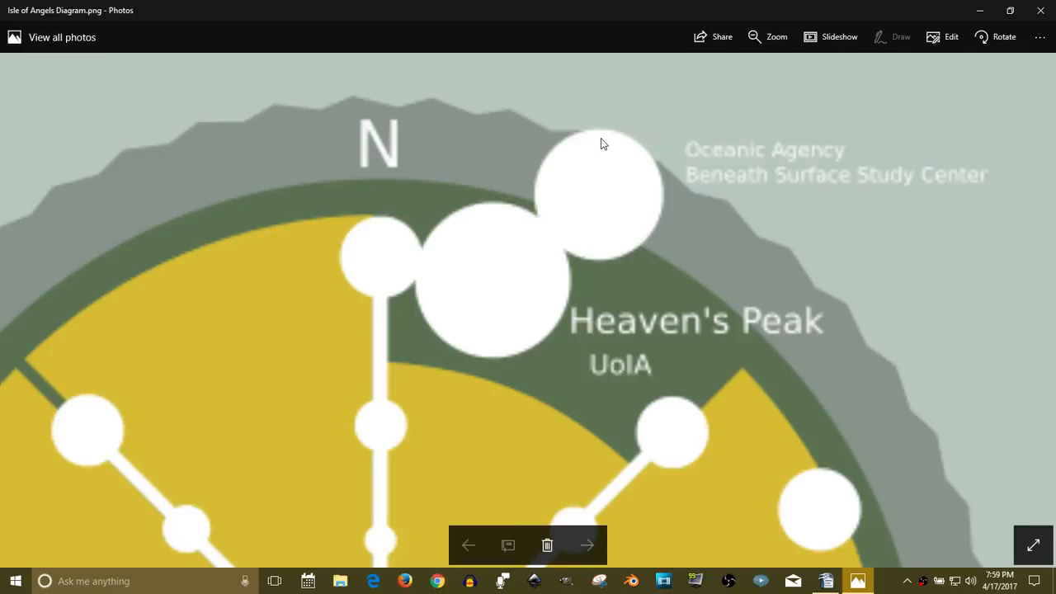
mouse_move(542, 117)
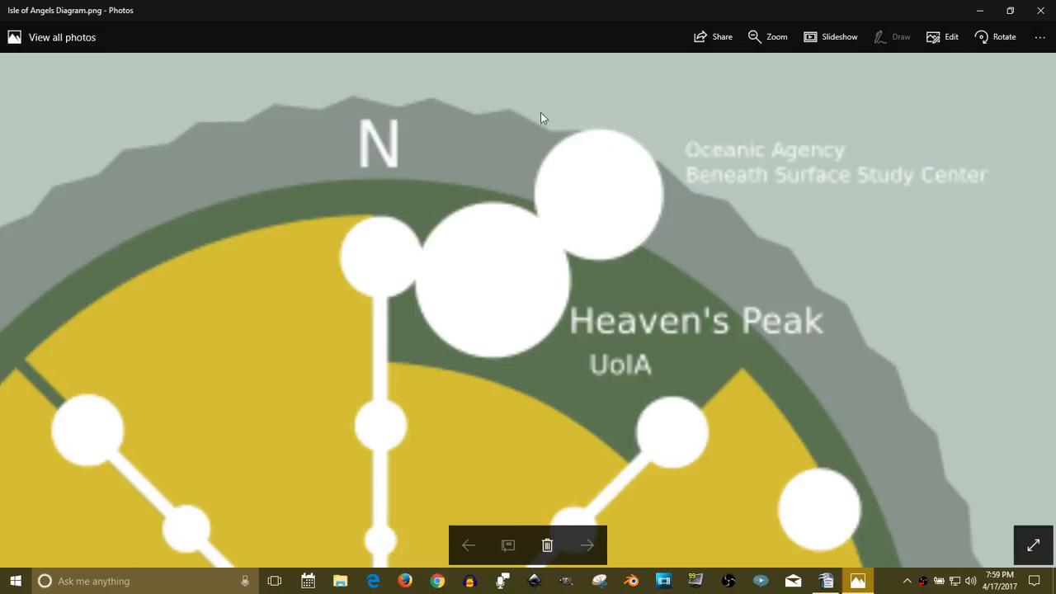
mouse_move(601, 148)
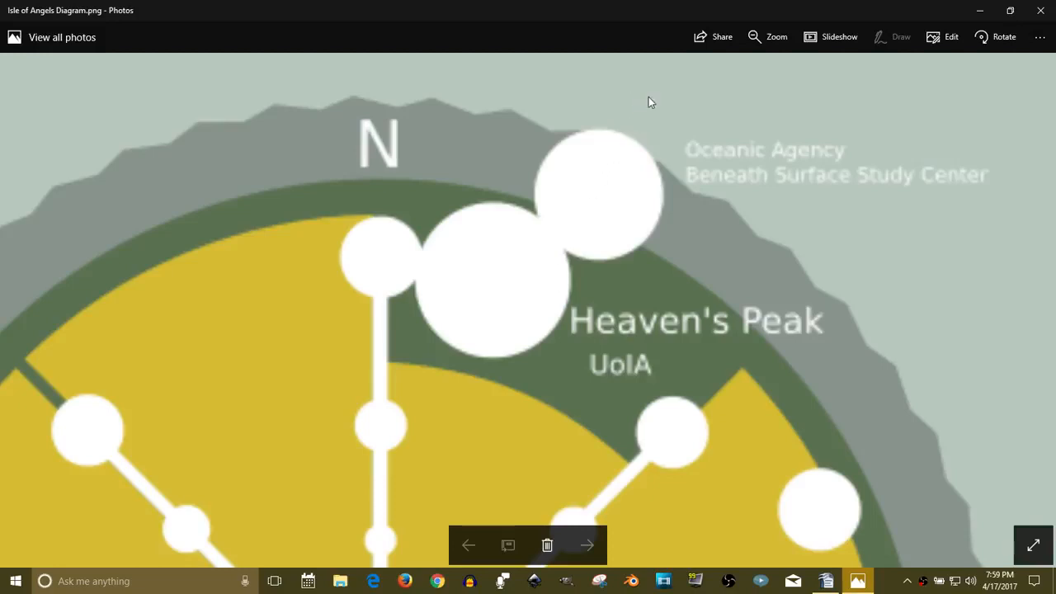
mouse_move(619, 116)
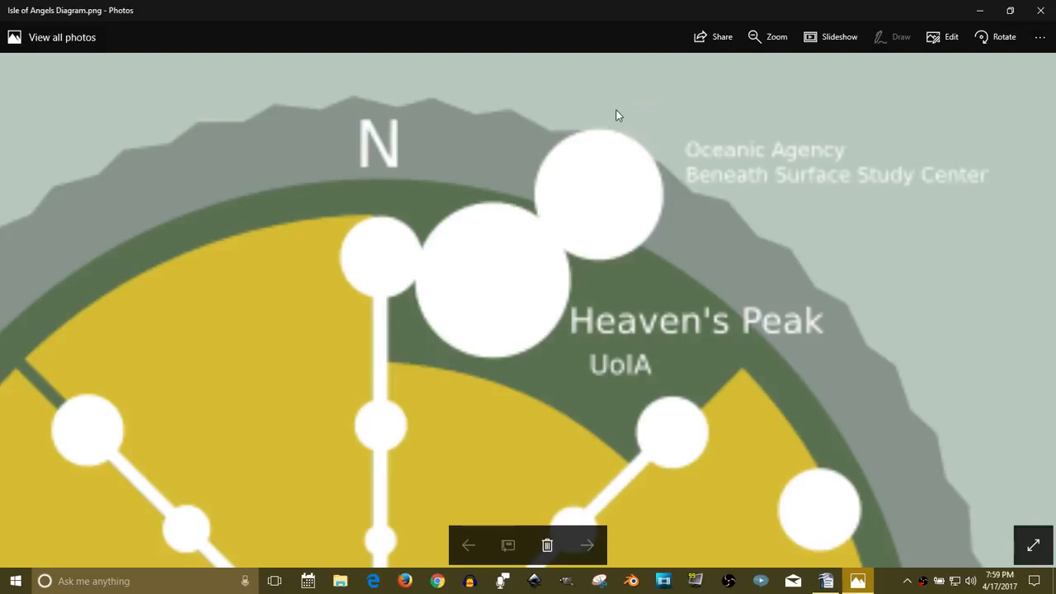
mouse_move(551, 233)
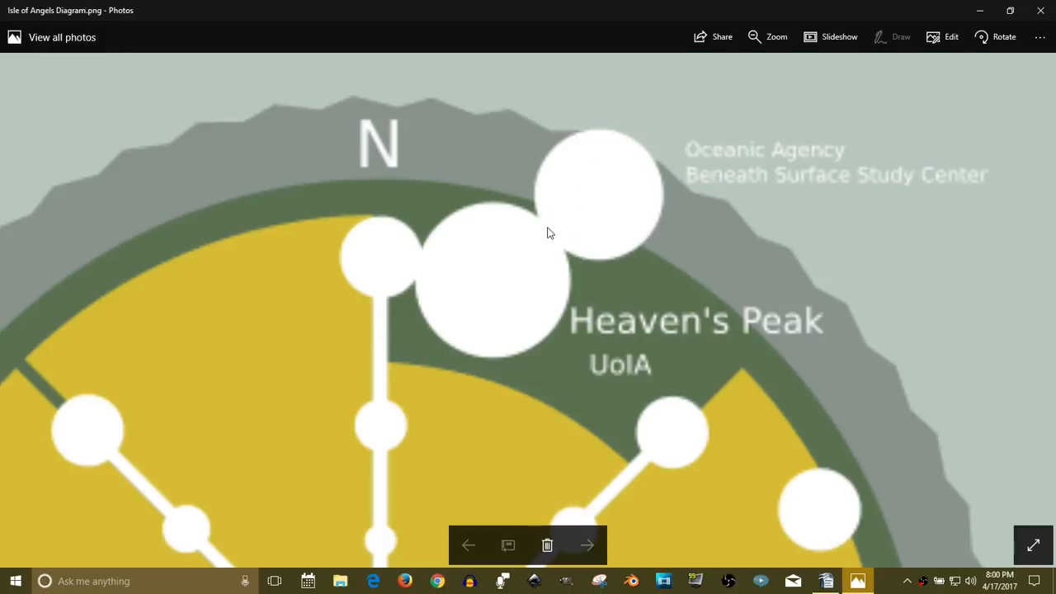
mouse_move(592, 134)
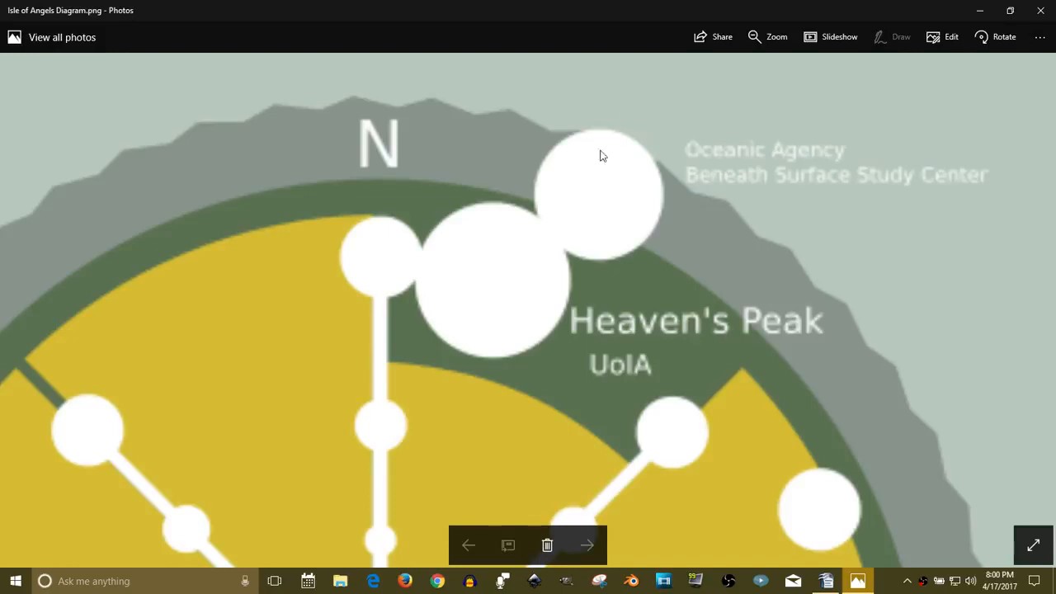
mouse_move(608, 135)
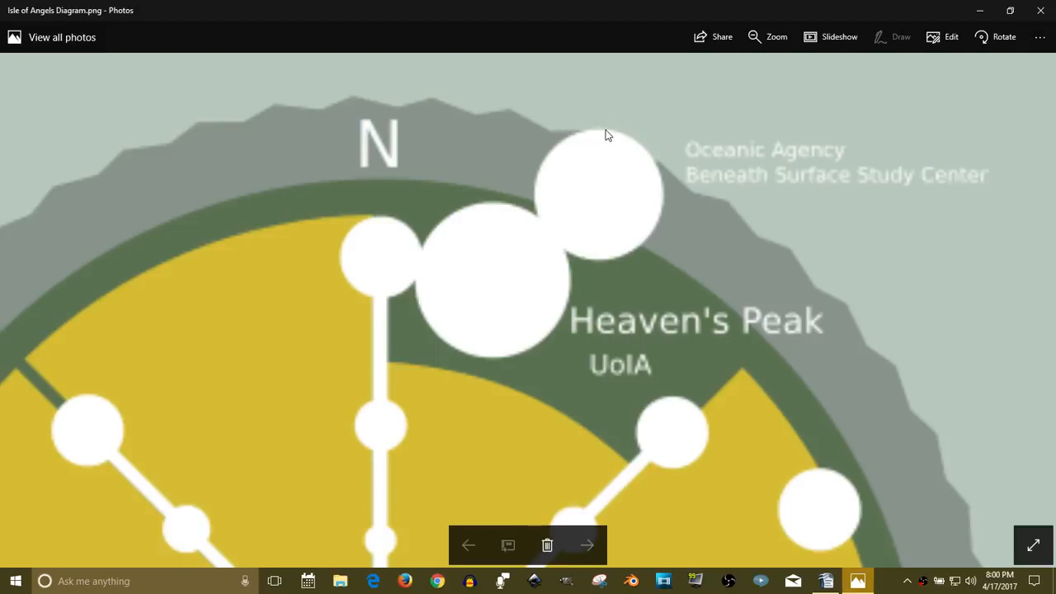
mouse_move(575, 238)
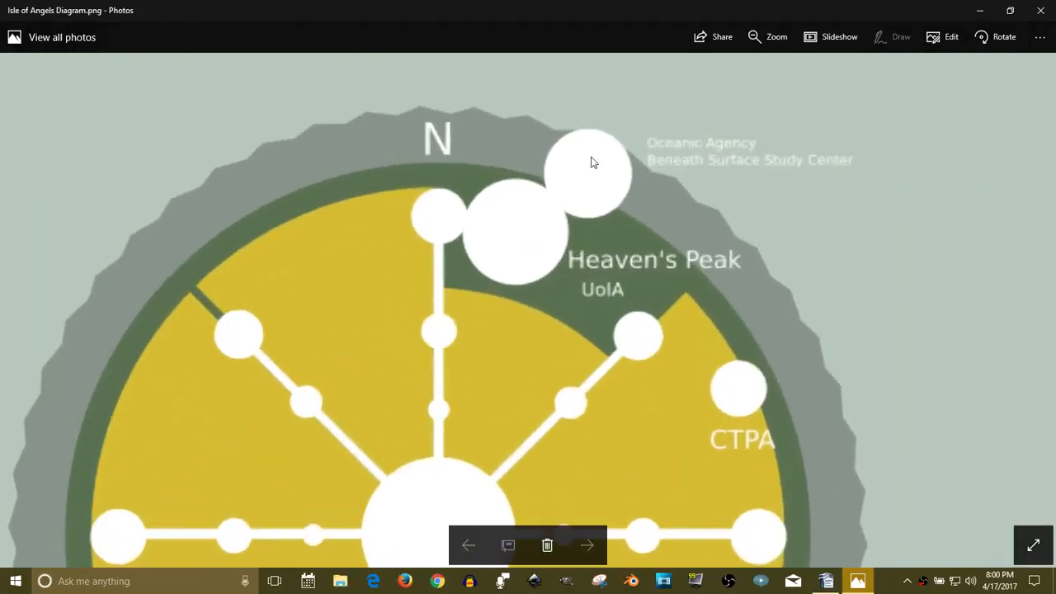
mouse_move(638, 81)
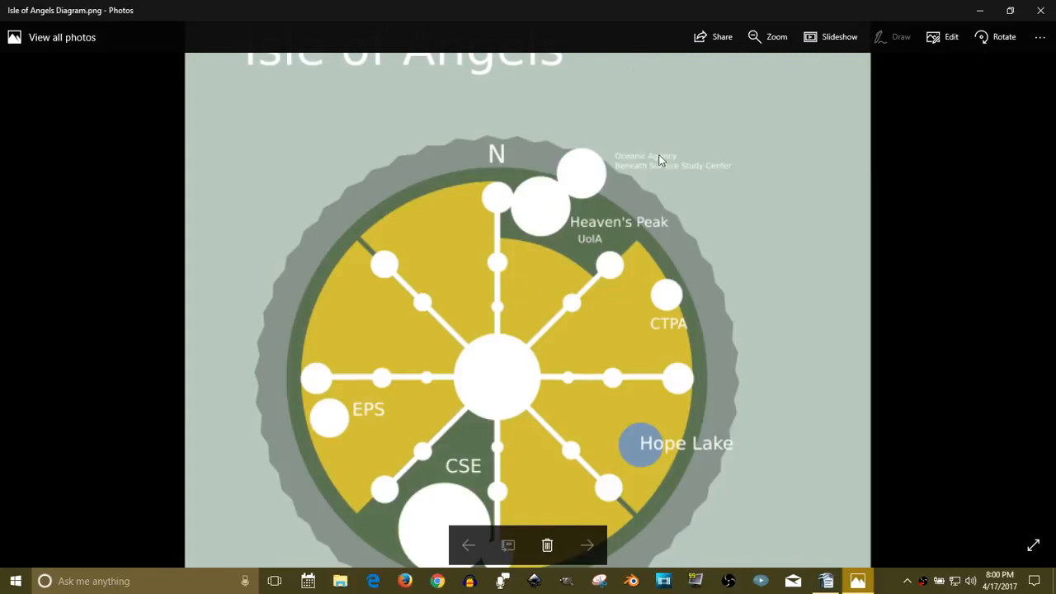
mouse_move(239, 581)
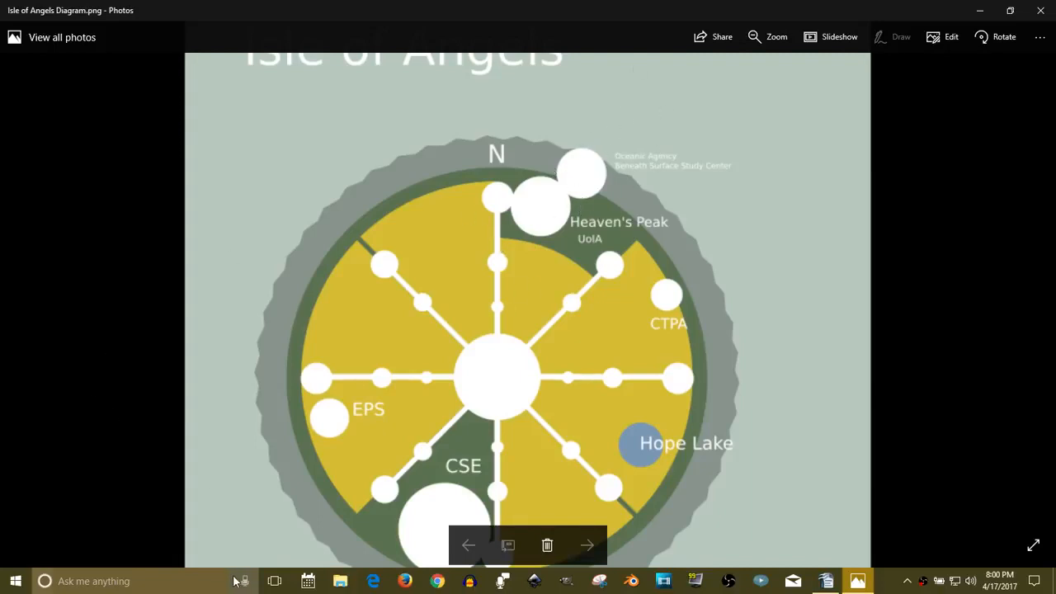
mouse_move(252, 541)
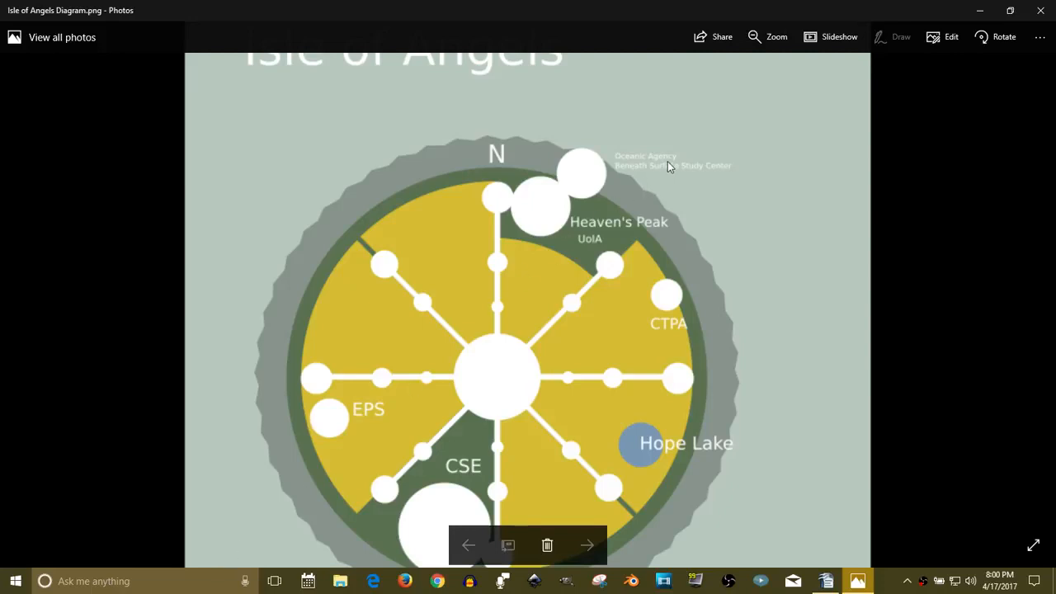
mouse_move(547, 232)
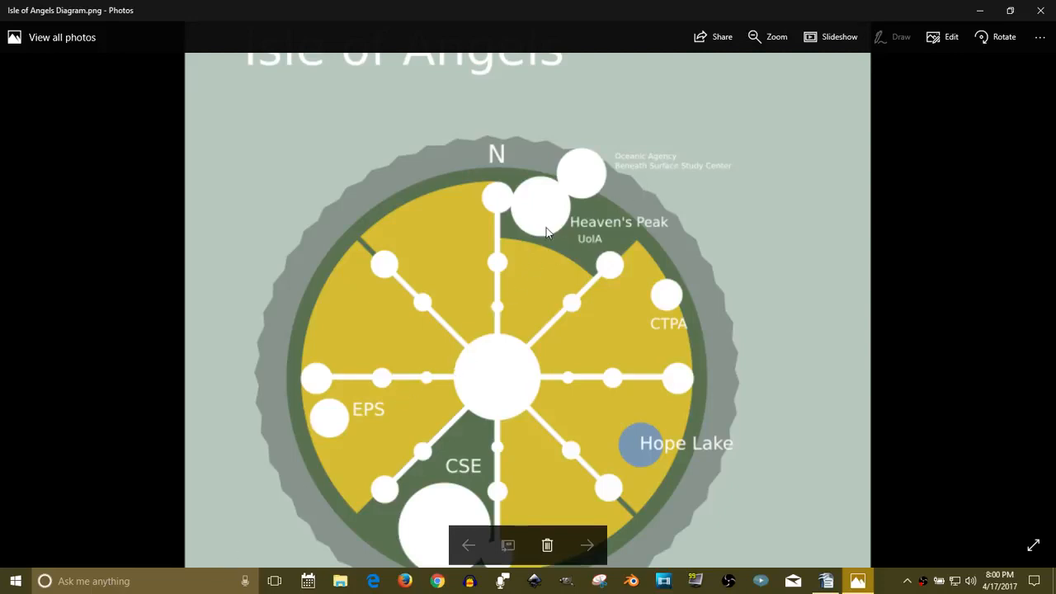
mouse_move(716, 250)
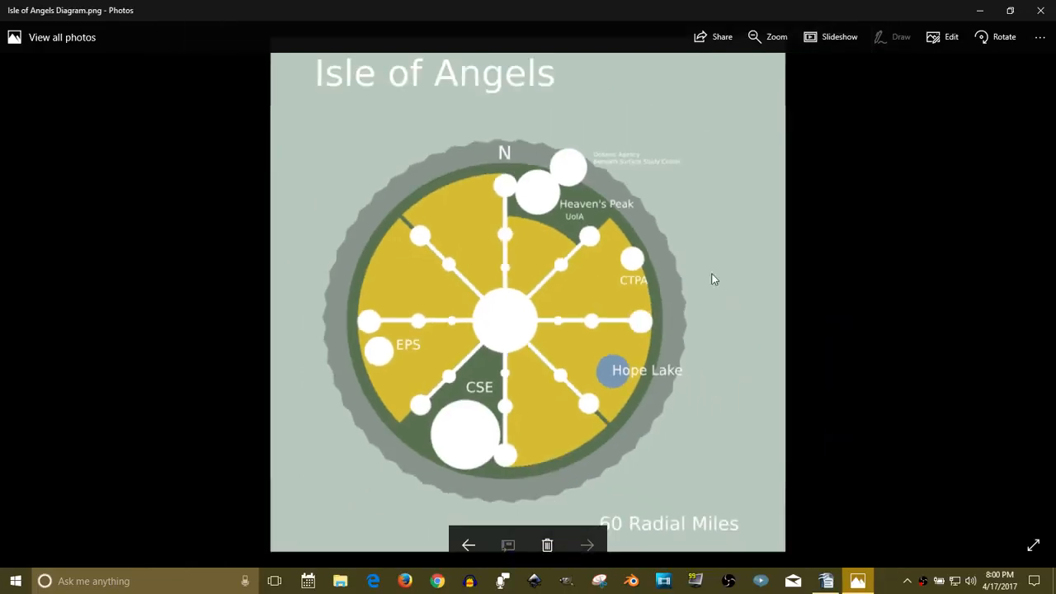
mouse_move(869, 107)
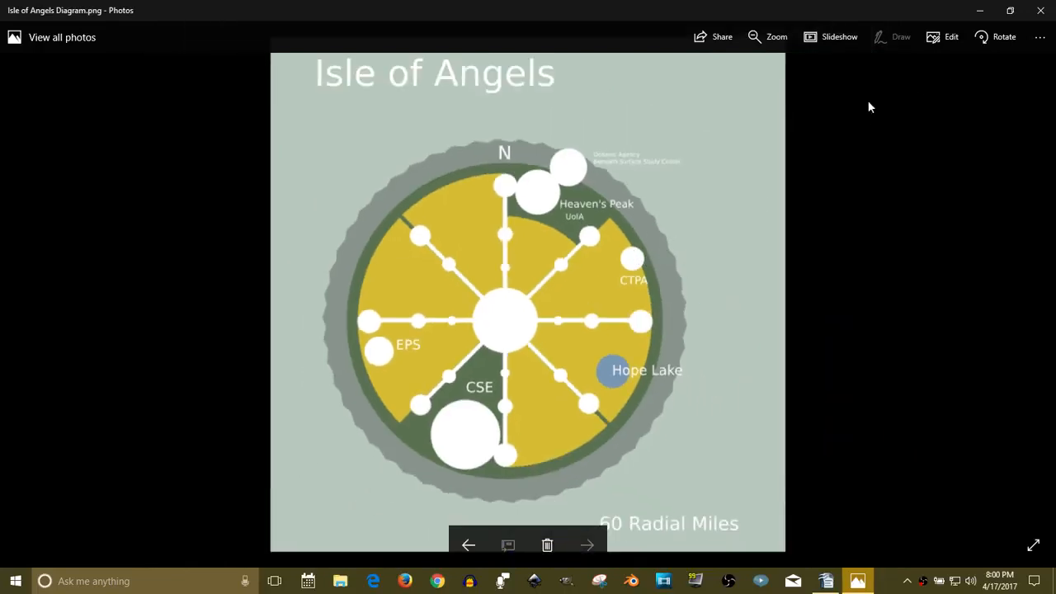
mouse_move(960, 206)
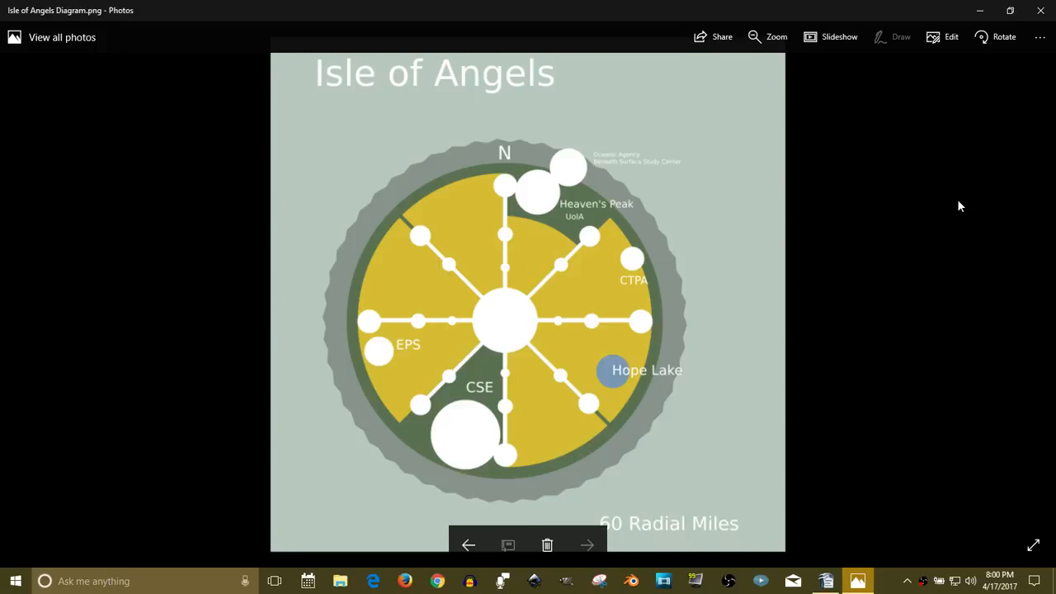
mouse_move(695, 291)
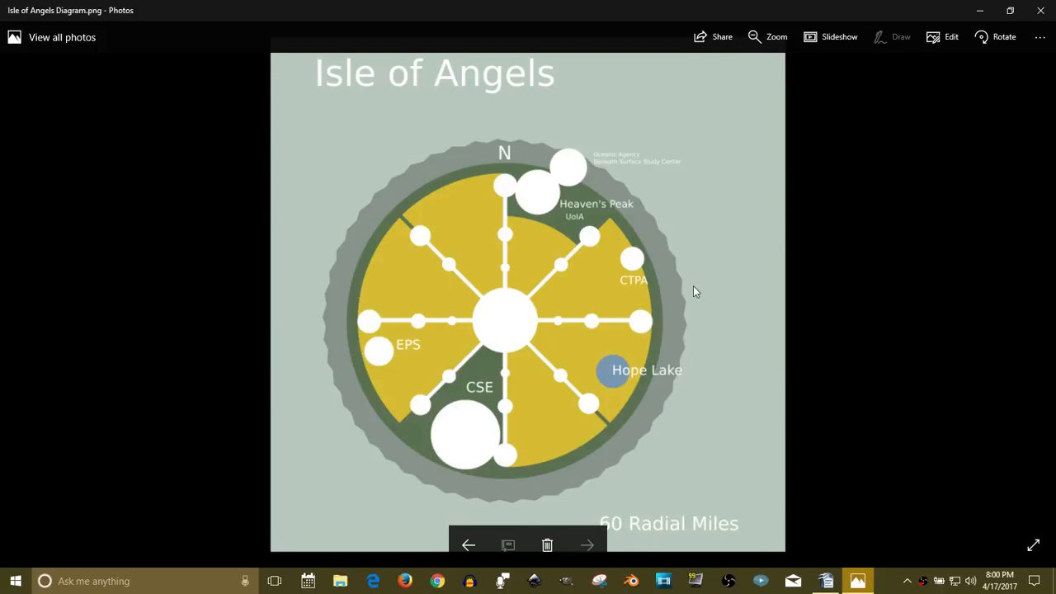
mouse_move(593, 352)
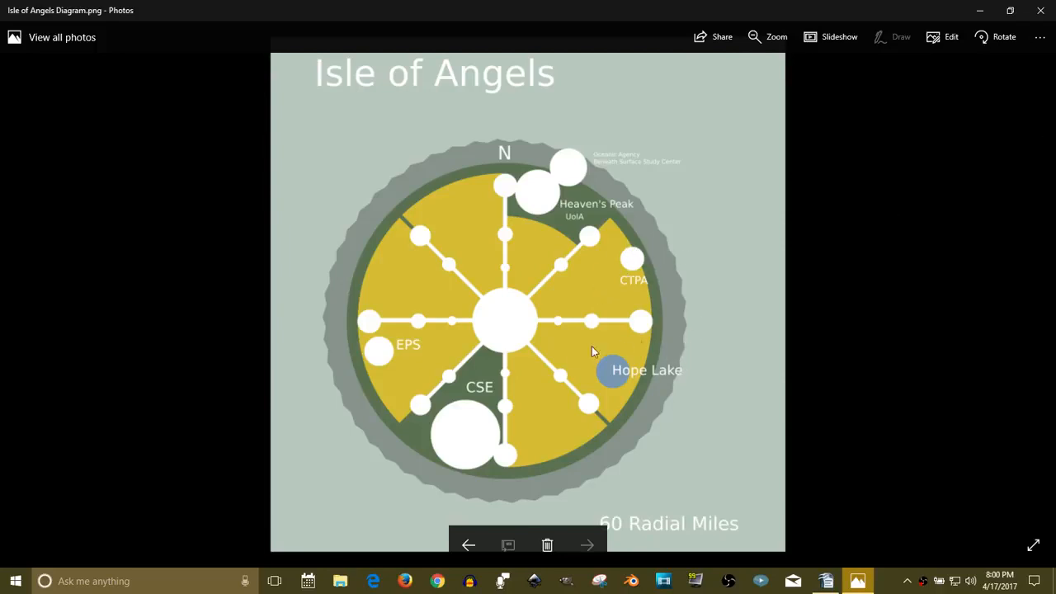
mouse_move(597, 379)
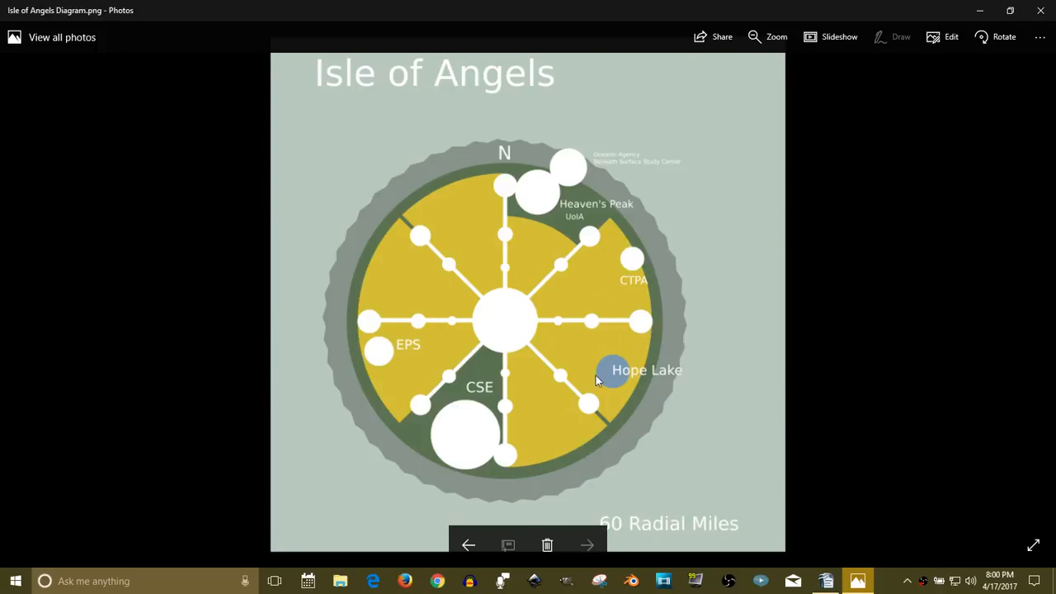
mouse_move(623, 385)
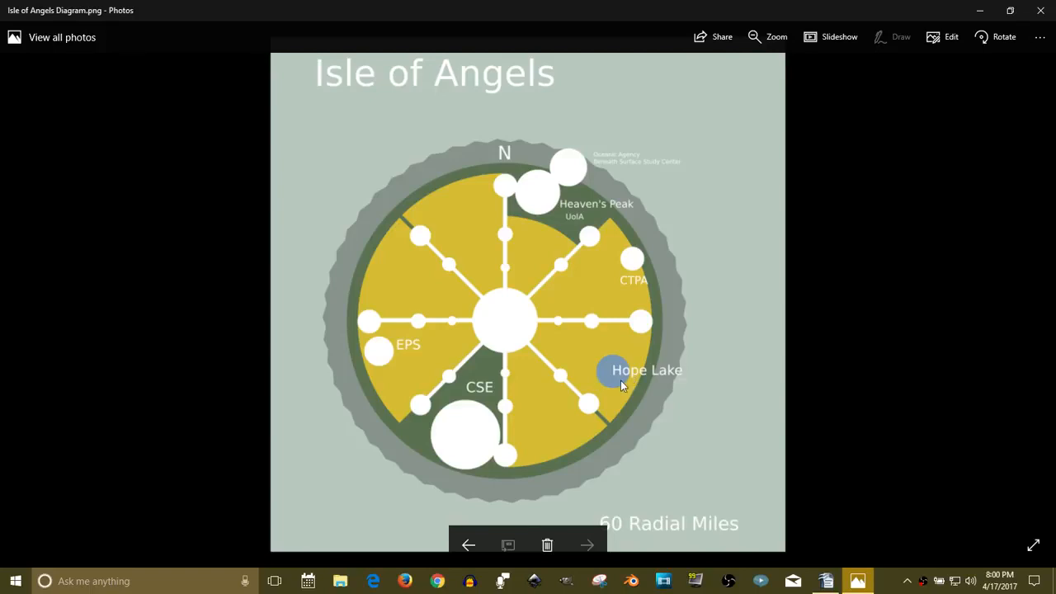
mouse_move(605, 420)
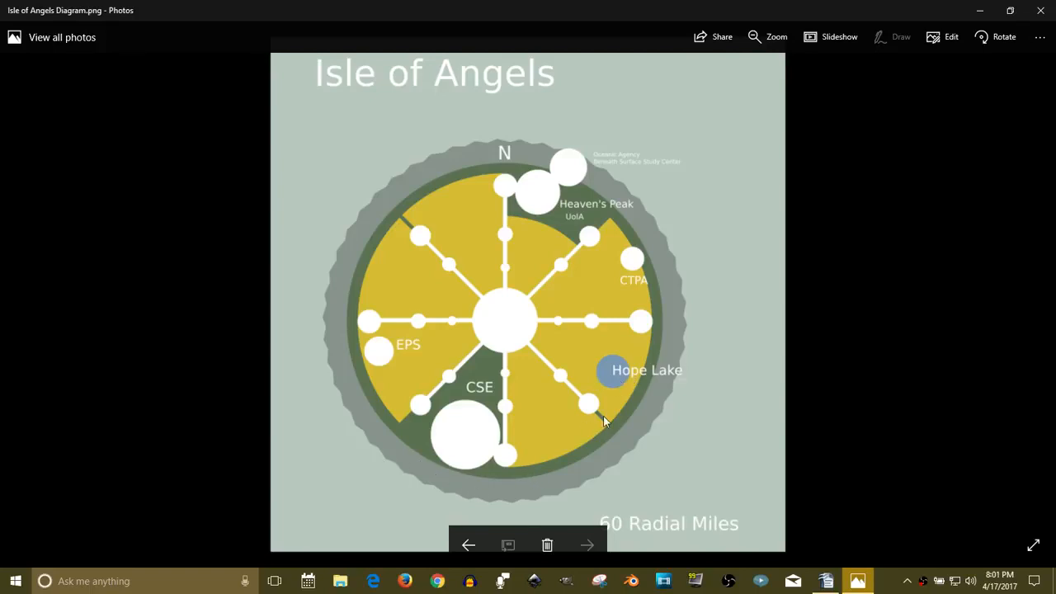
mouse_move(619, 371)
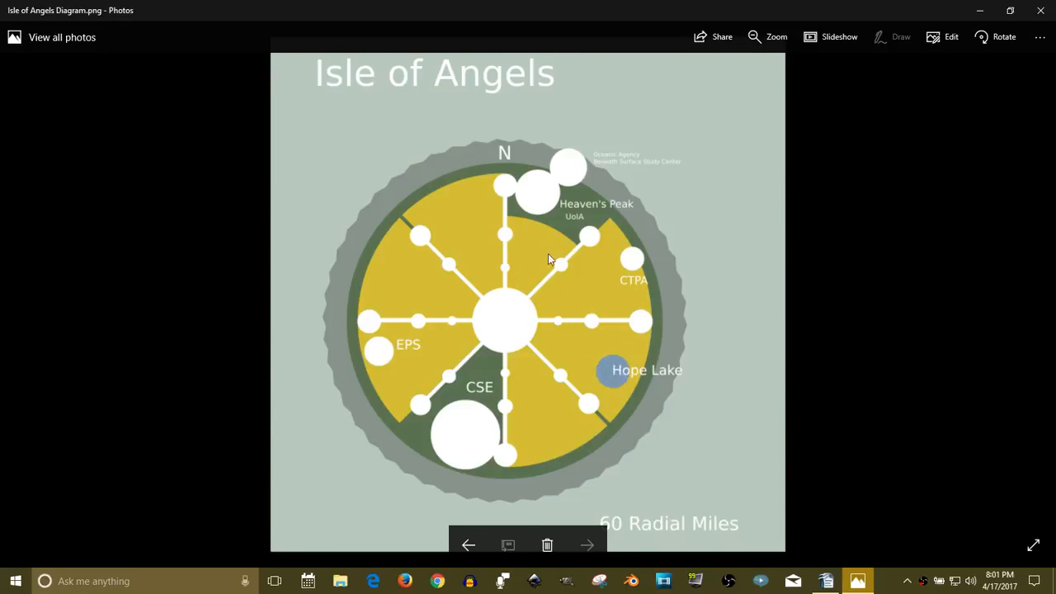
mouse_move(580, 510)
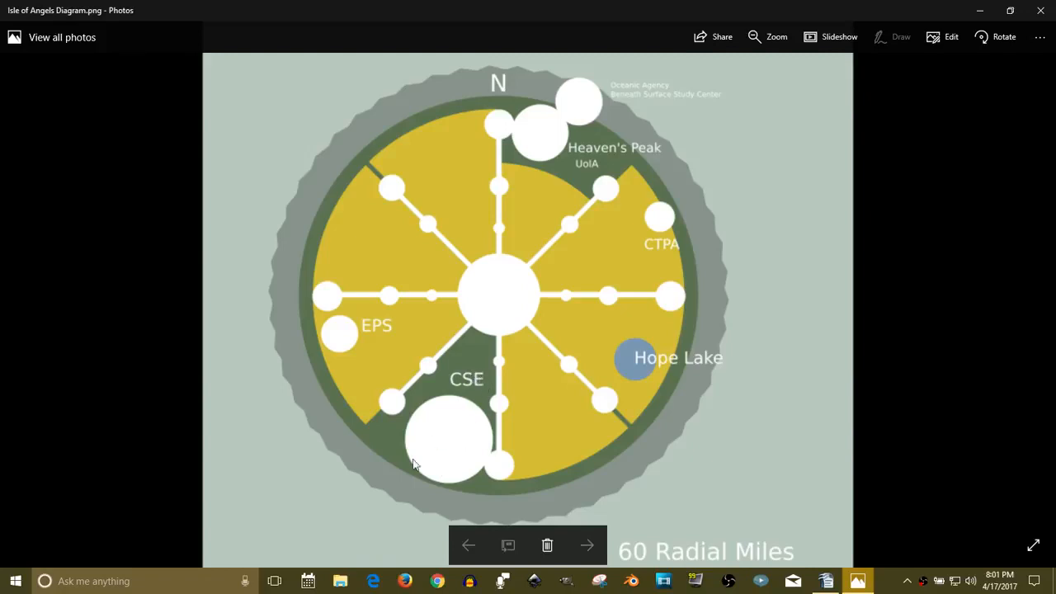
mouse_move(507, 461)
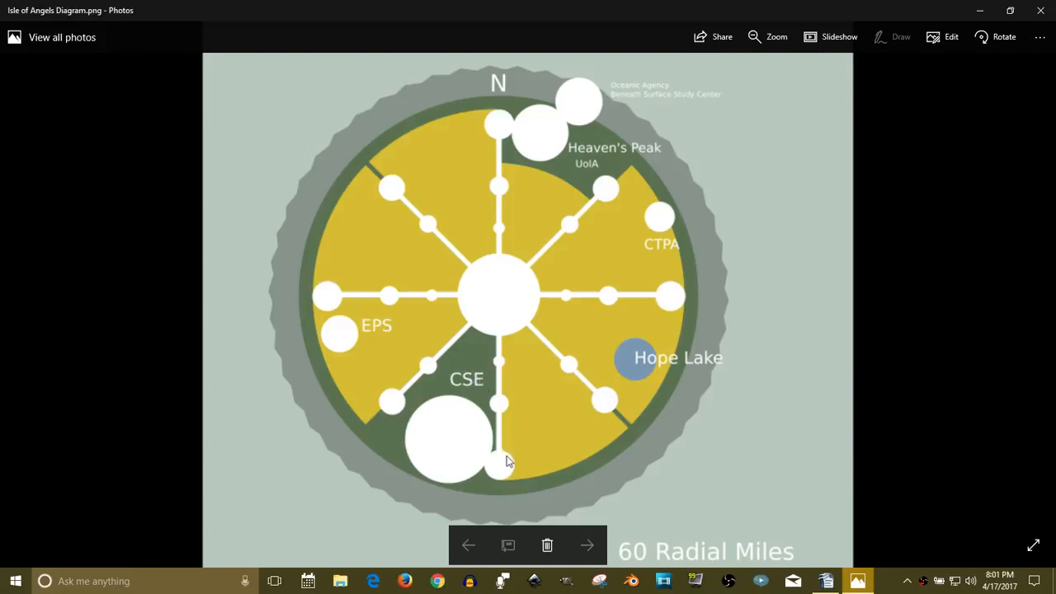
mouse_move(497, 480)
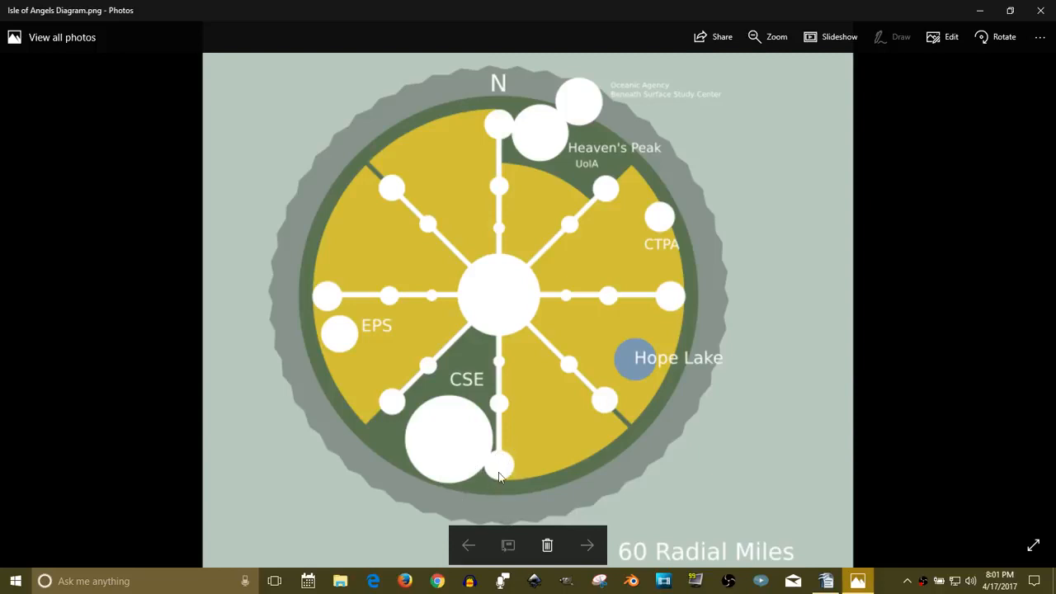
mouse_move(505, 461)
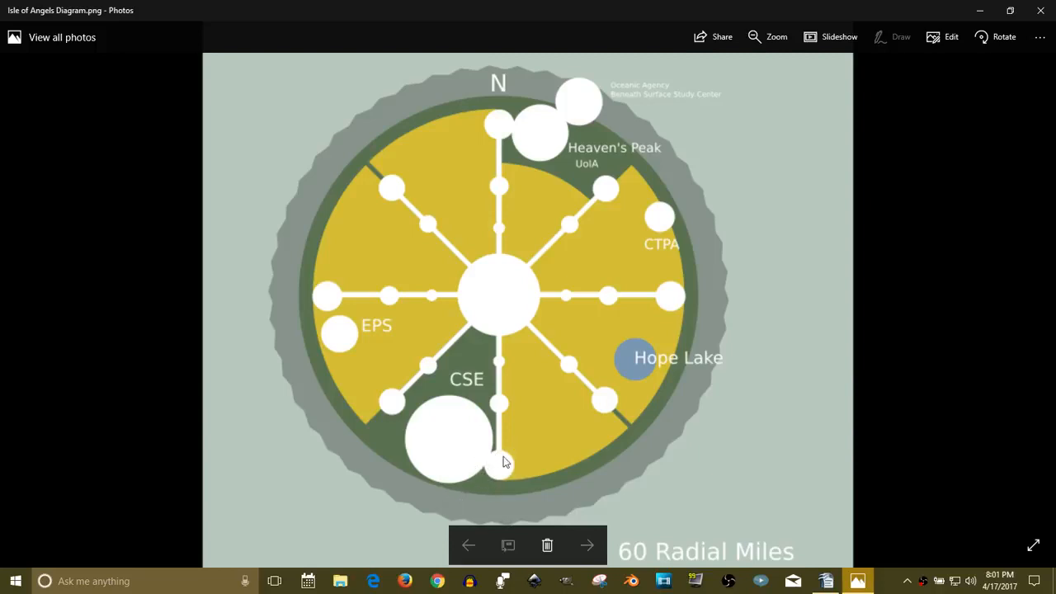
mouse_move(497, 458)
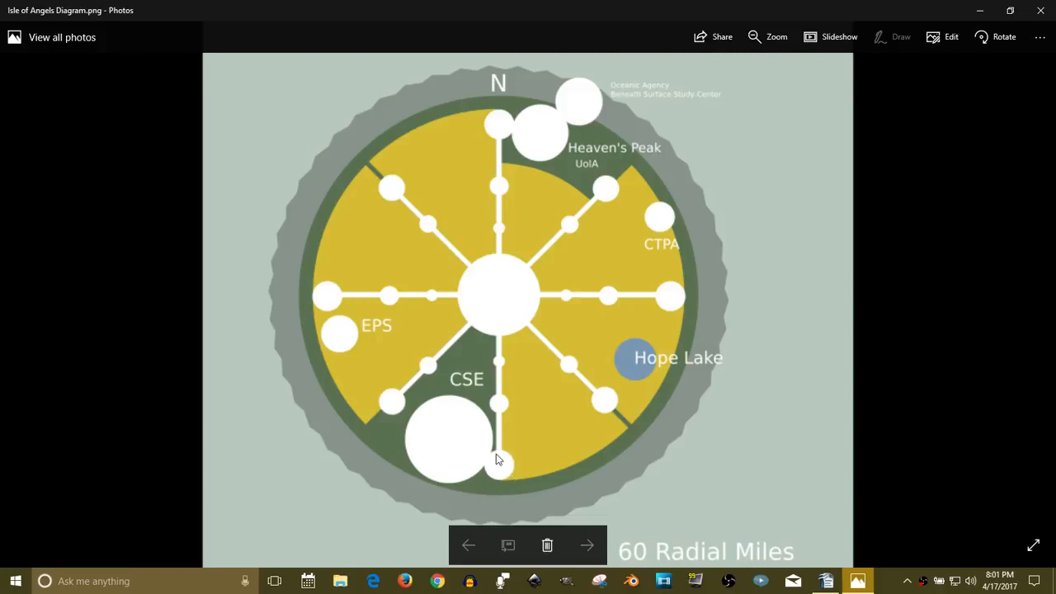
mouse_move(490, 458)
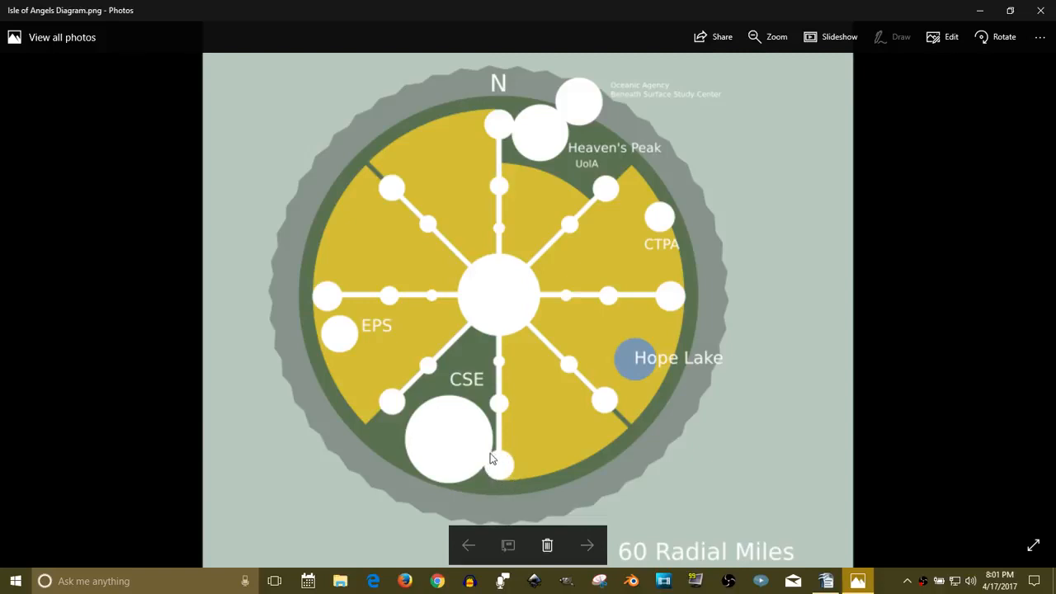
mouse_move(452, 388)
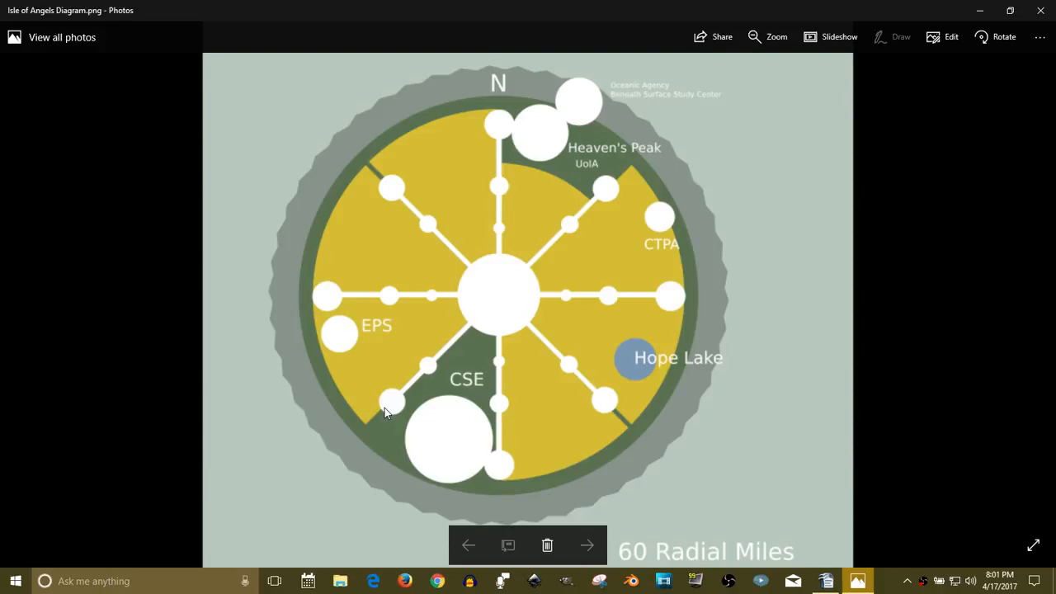
mouse_move(392, 398)
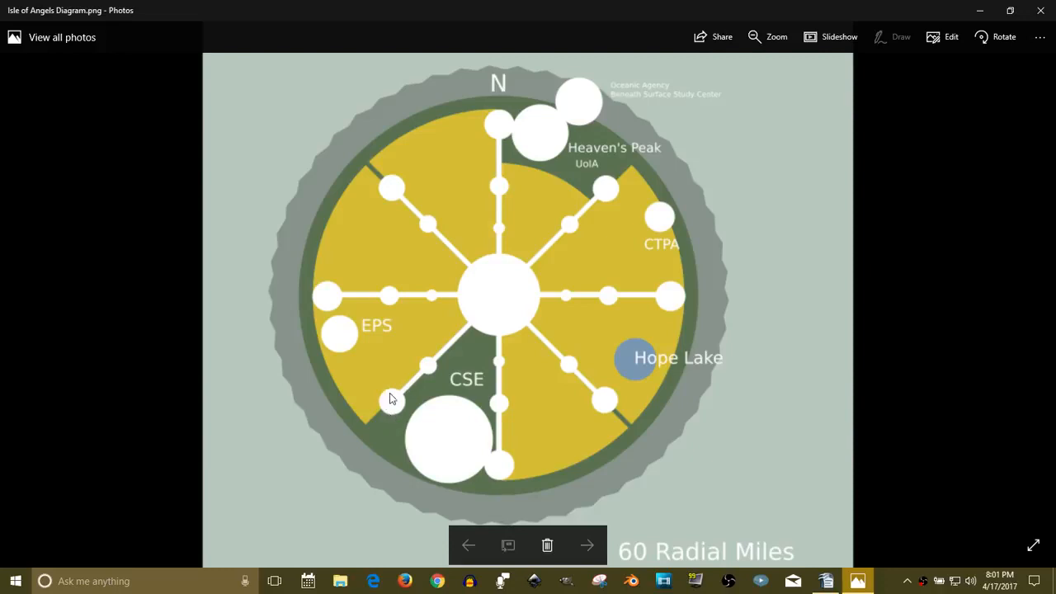
mouse_move(396, 403)
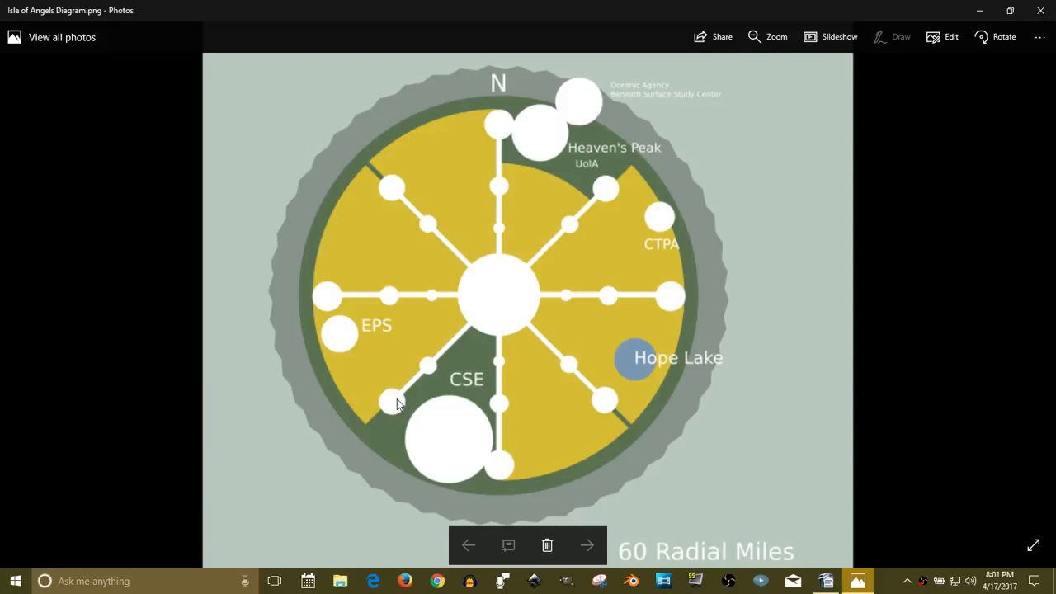
mouse_move(383, 404)
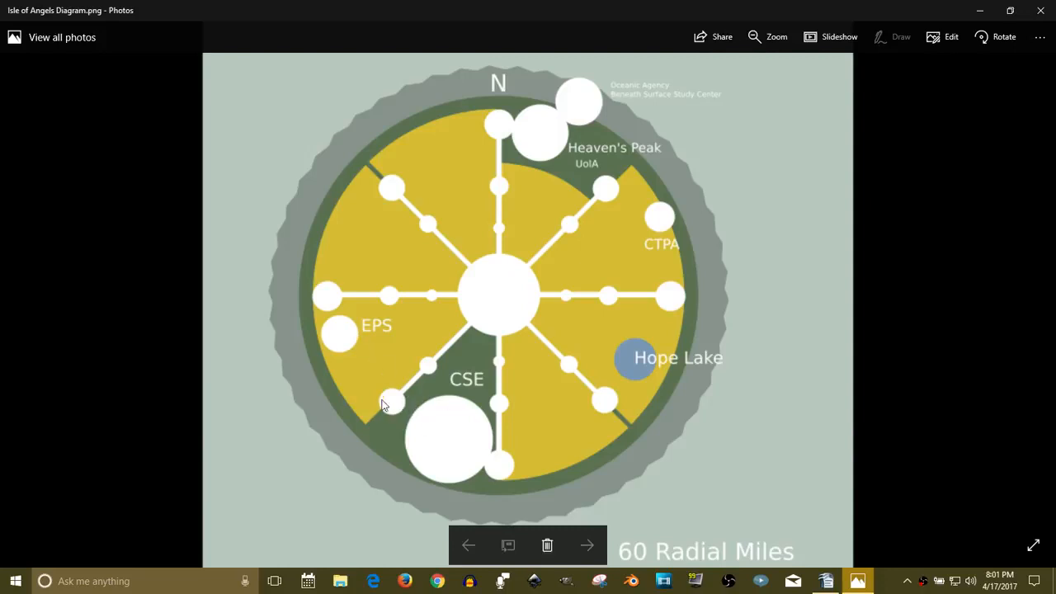
mouse_move(390, 412)
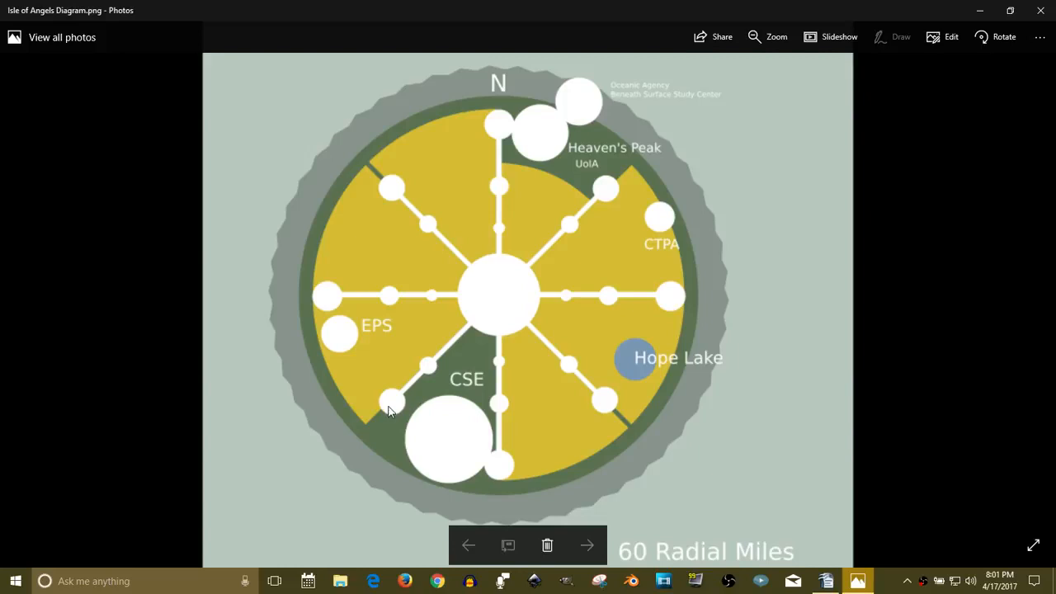
mouse_move(388, 321)
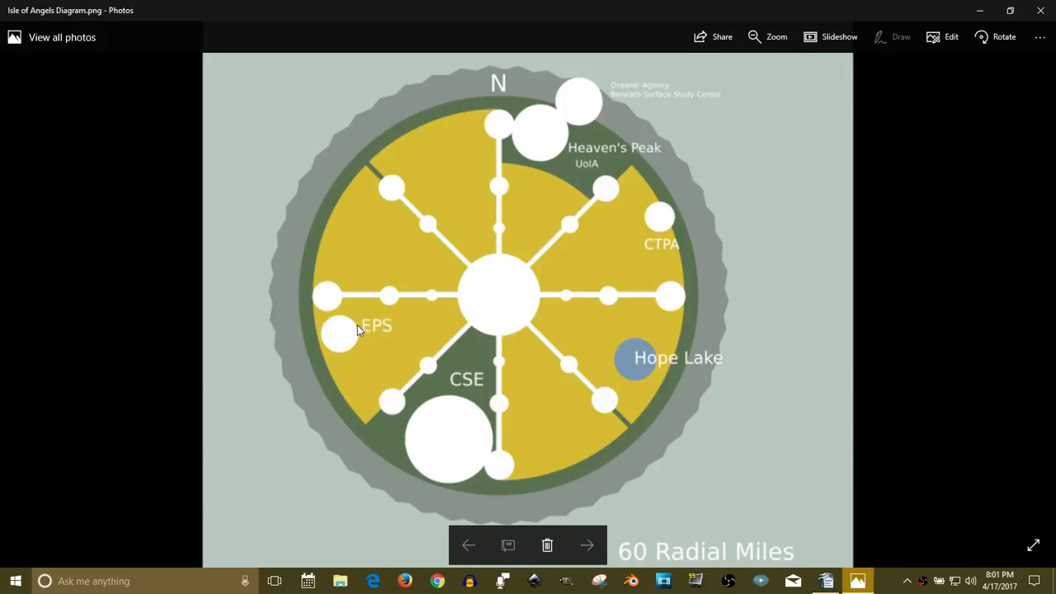
mouse_move(386, 333)
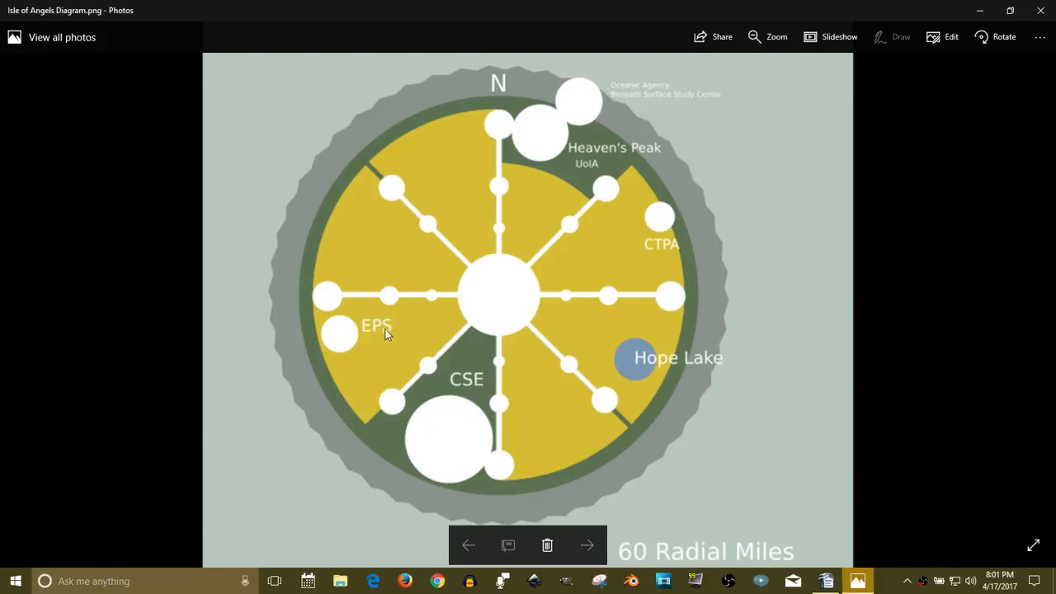
mouse_move(332, 337)
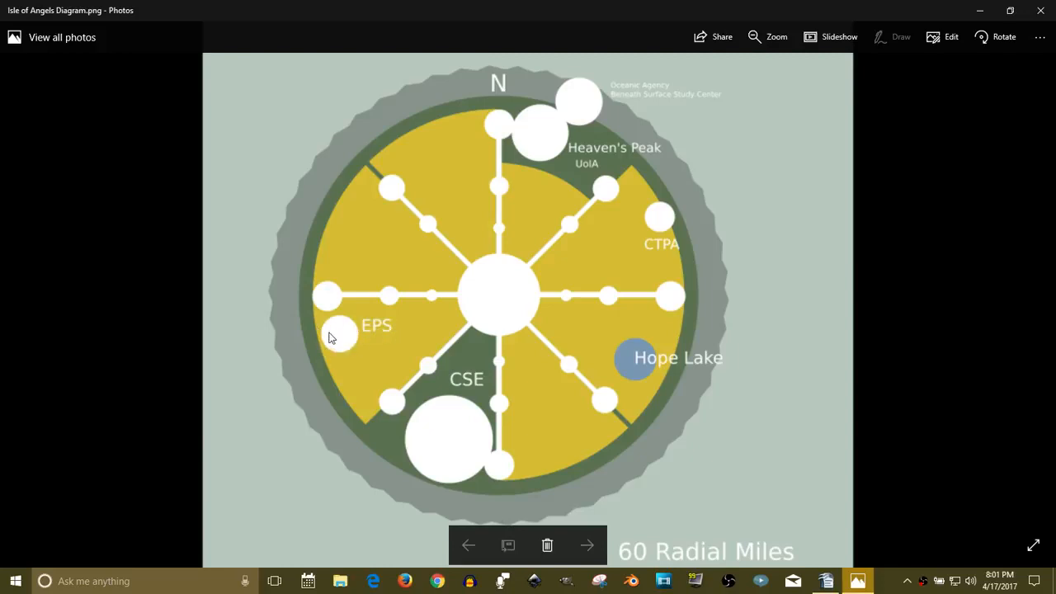
mouse_move(341, 335)
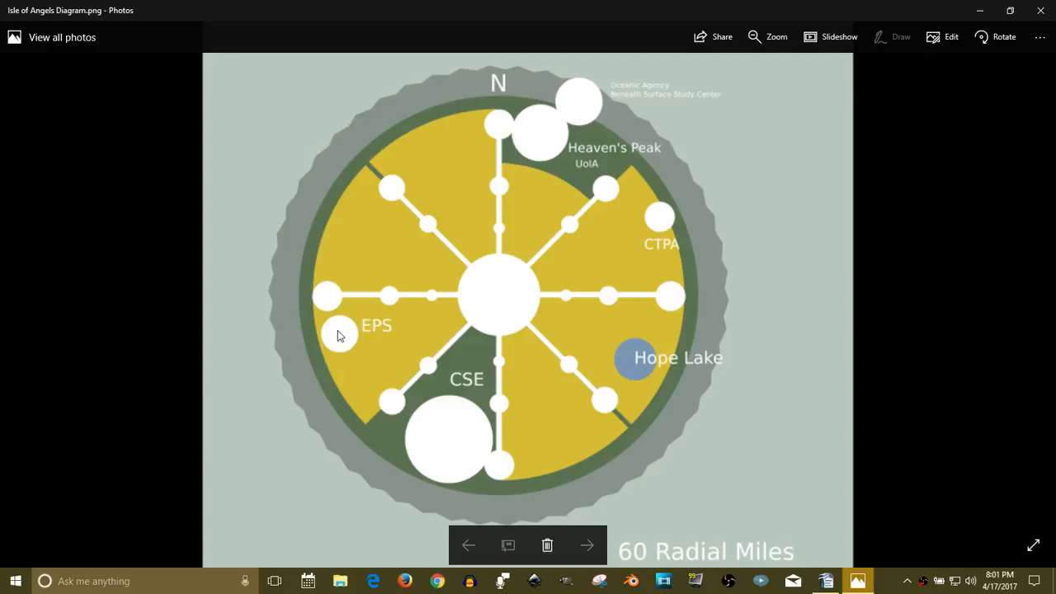
mouse_move(251, 425)
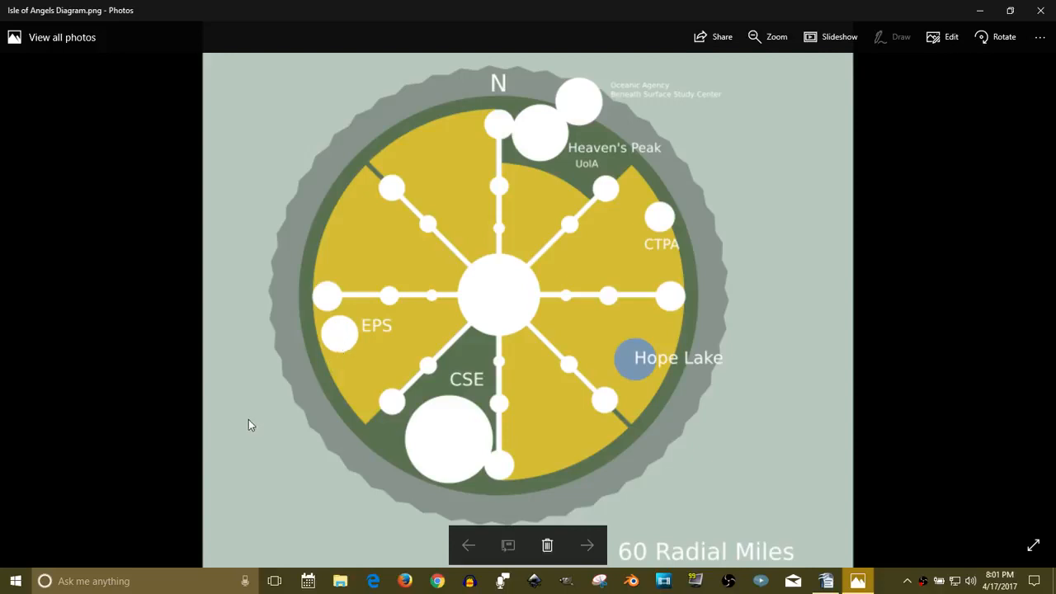
mouse_move(567, 511)
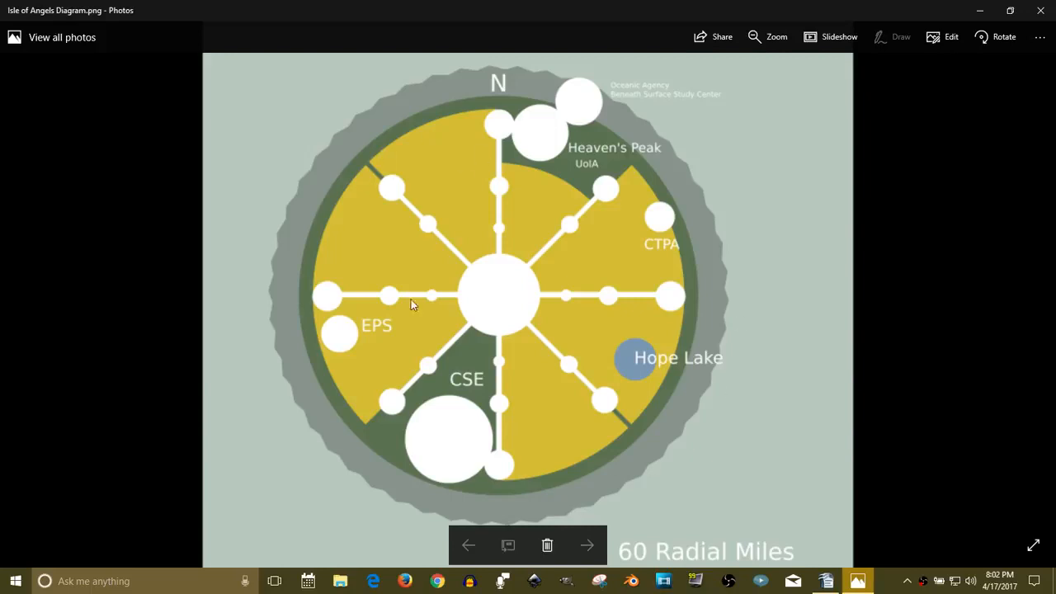
mouse_move(556, 389)
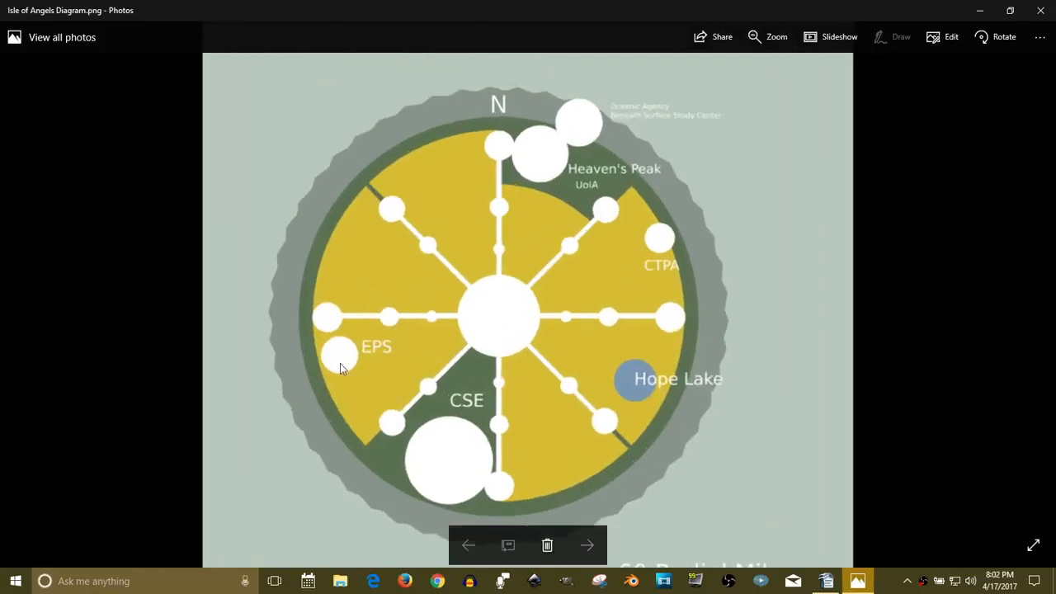
mouse_move(528, 357)
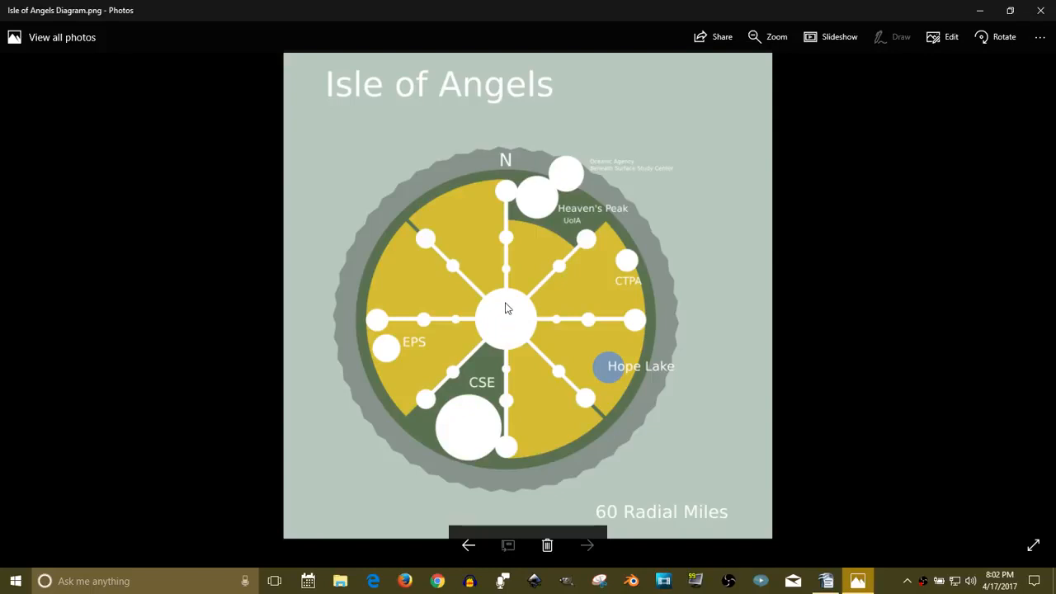
mouse_move(501, 196)
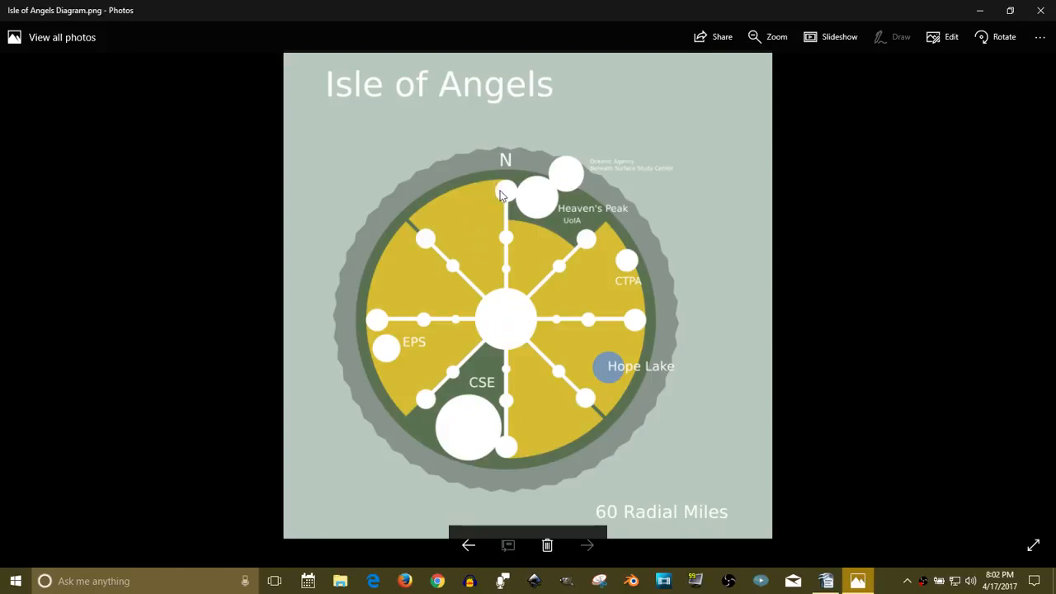
mouse_move(495, 236)
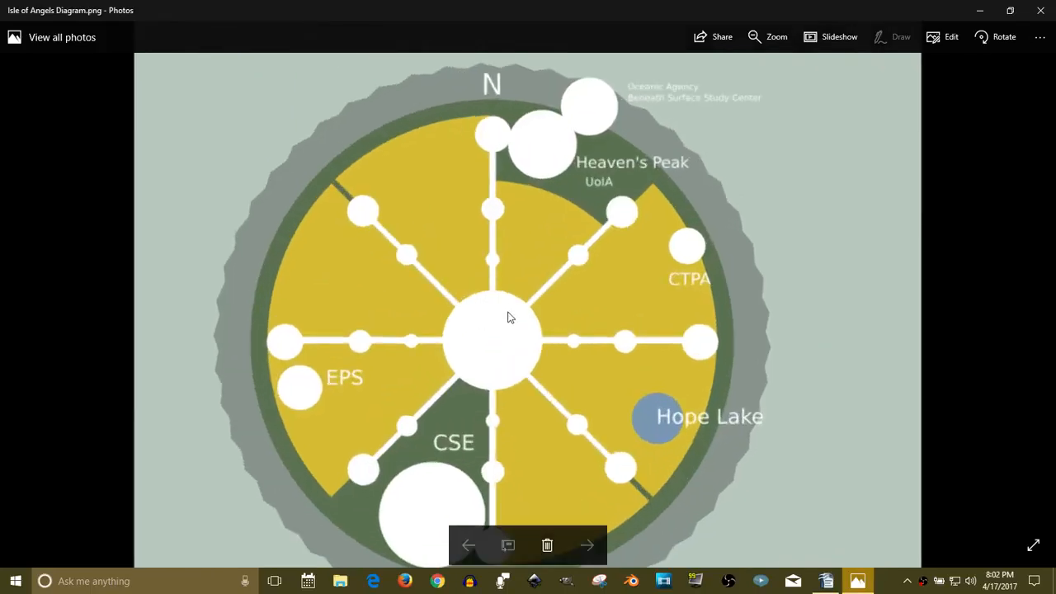
mouse_move(430, 201)
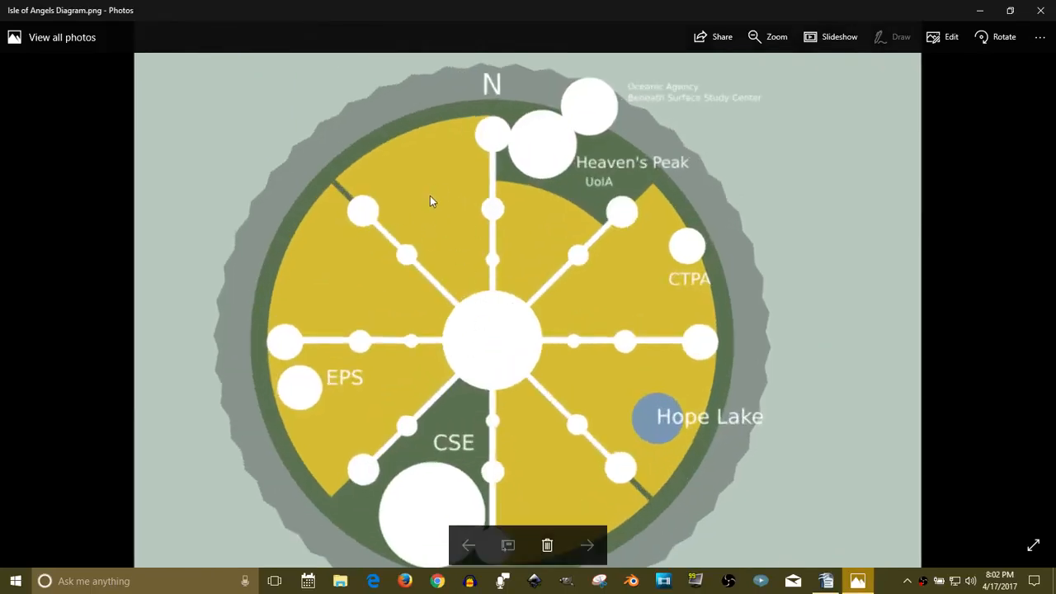
mouse_move(310, 348)
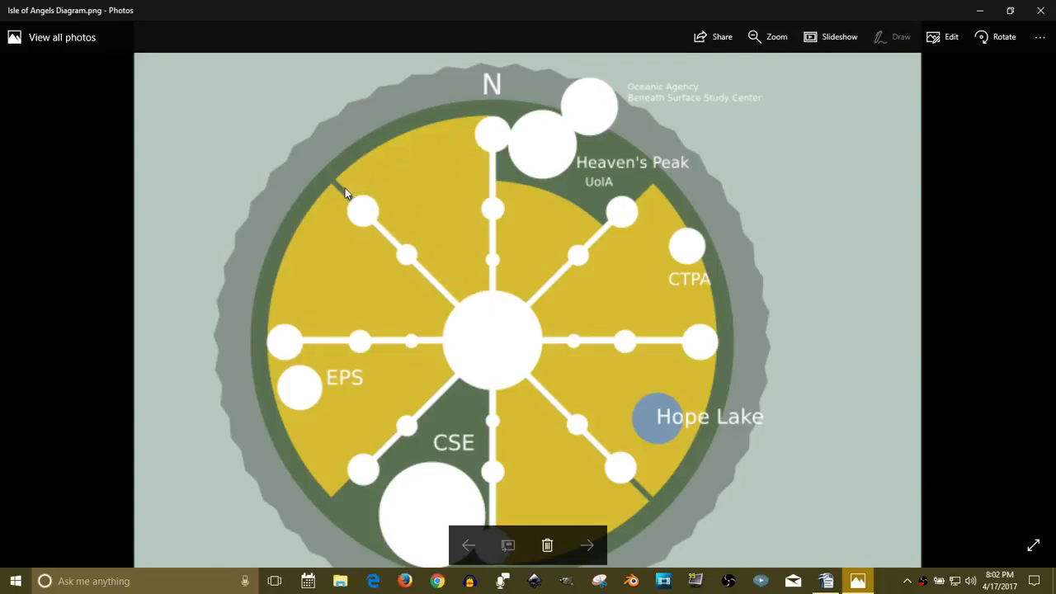
mouse_move(371, 201)
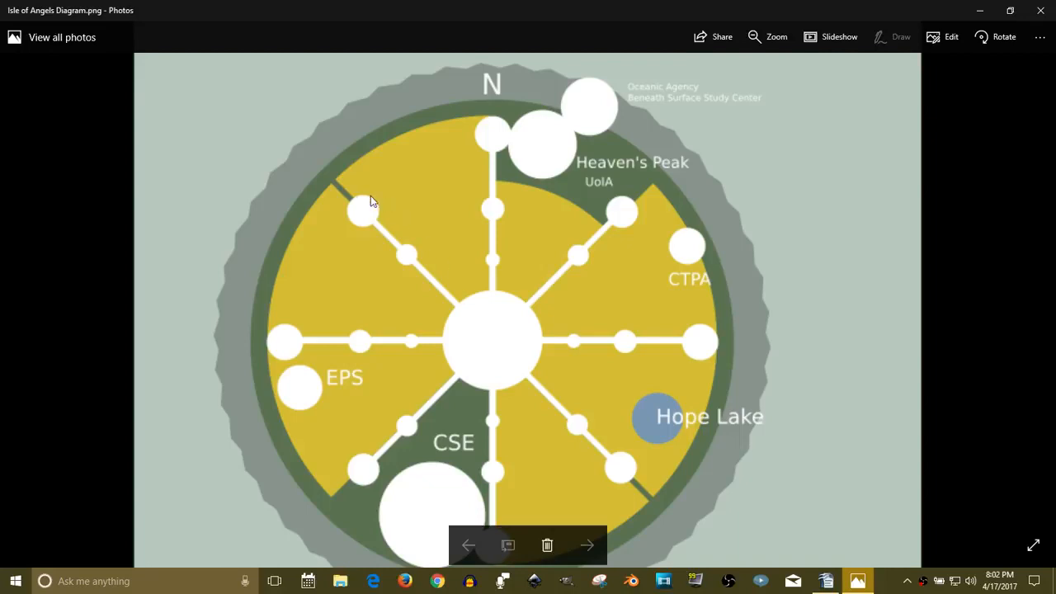
mouse_move(493, 315)
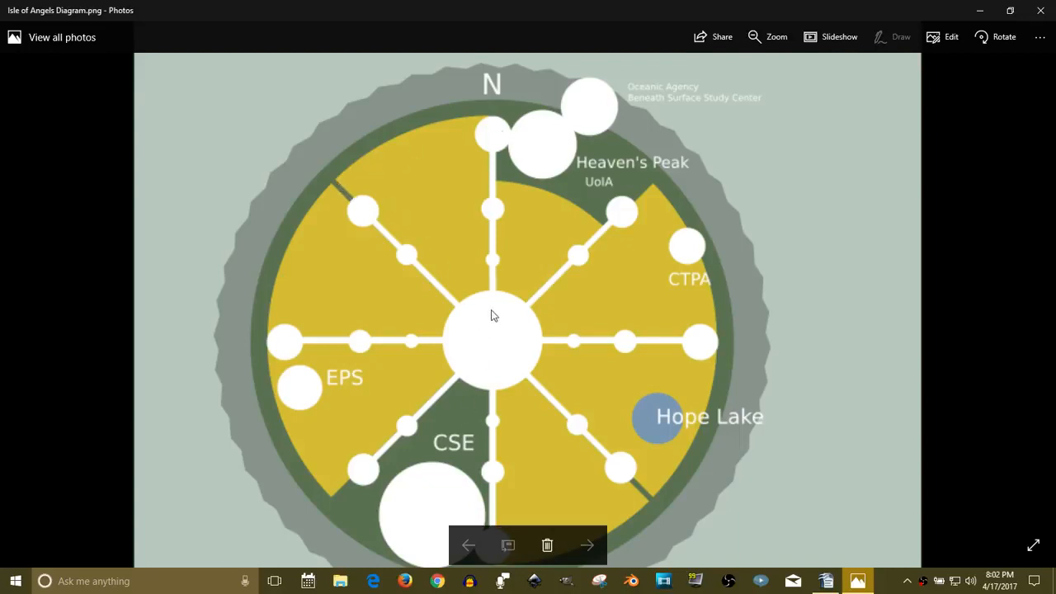
mouse_move(312, 175)
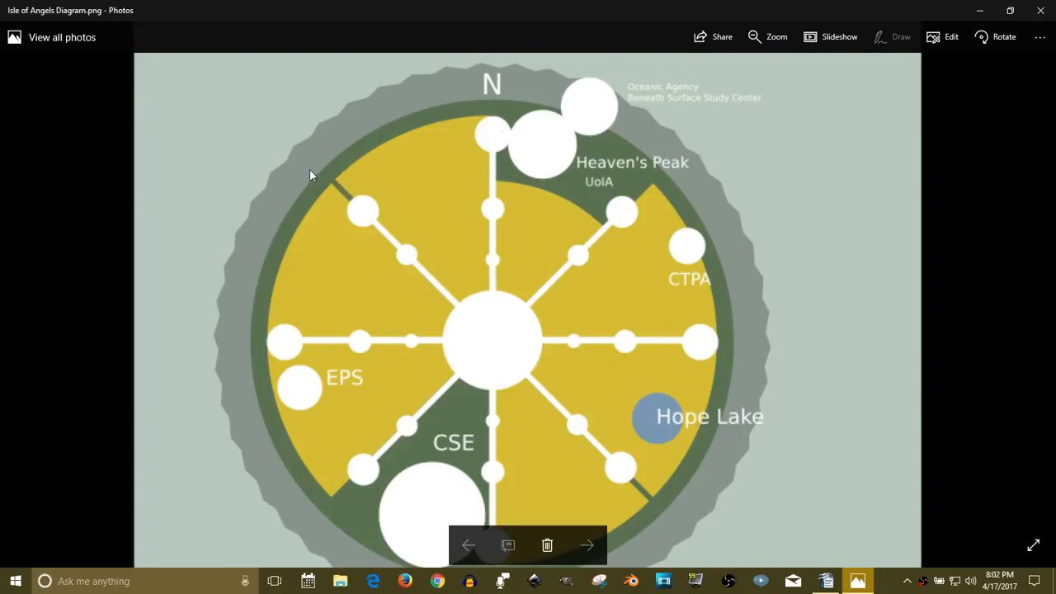
mouse_move(289, 208)
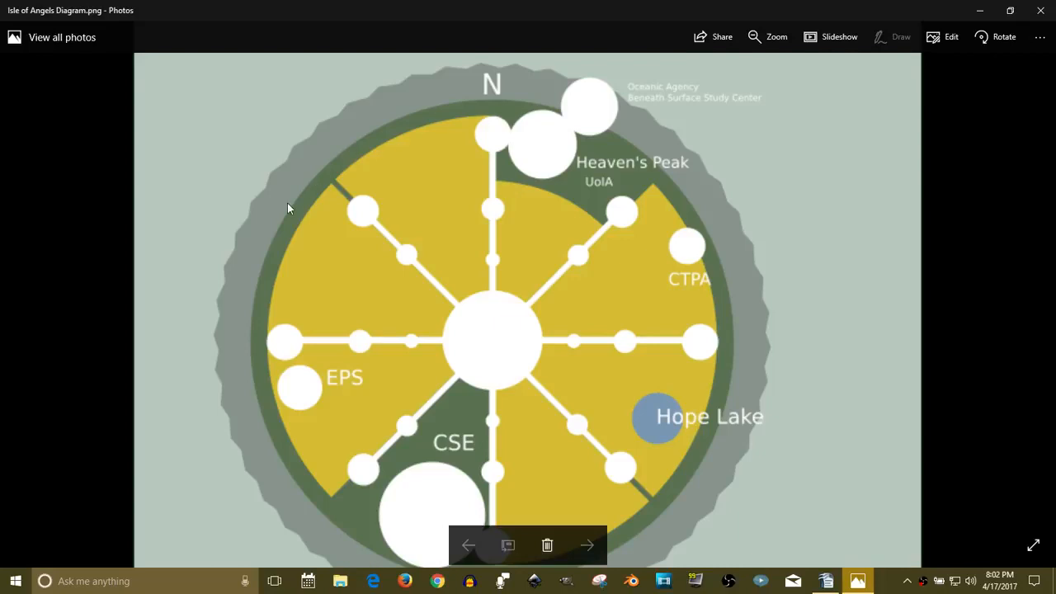
mouse_move(439, 203)
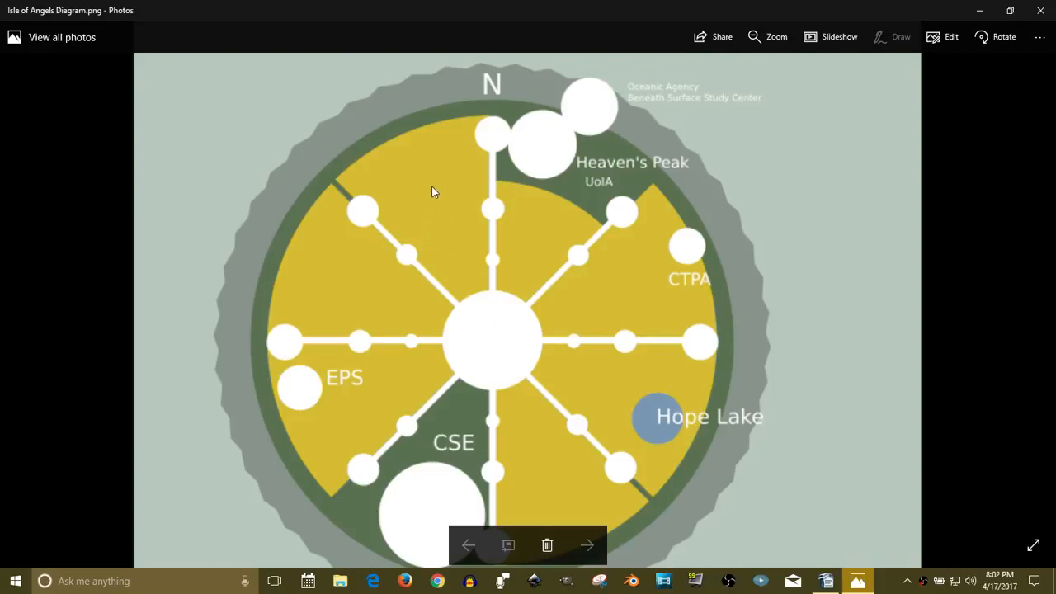
mouse_move(355, 388)
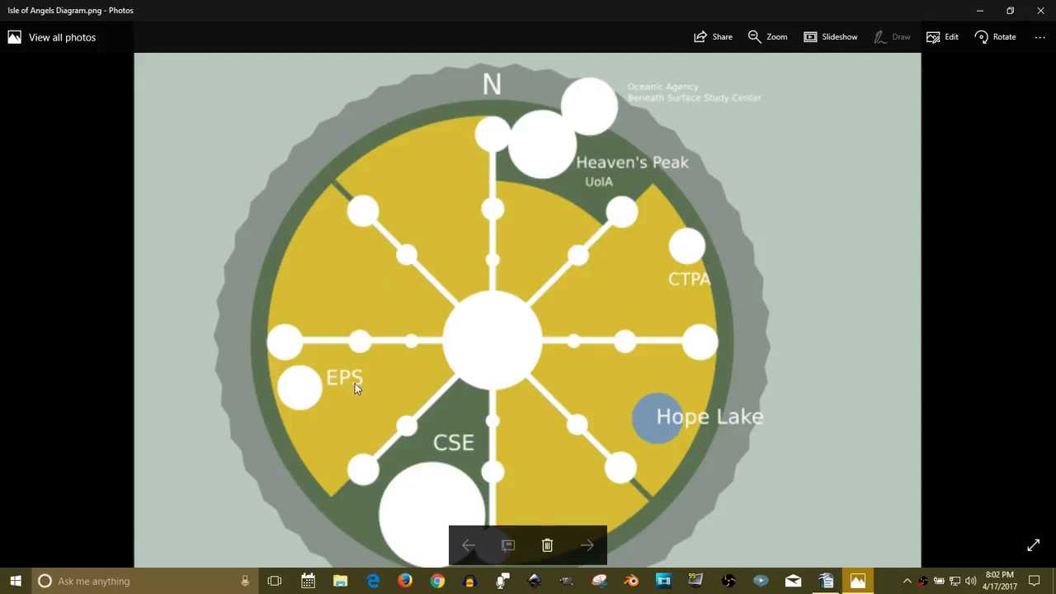
mouse_move(554, 254)
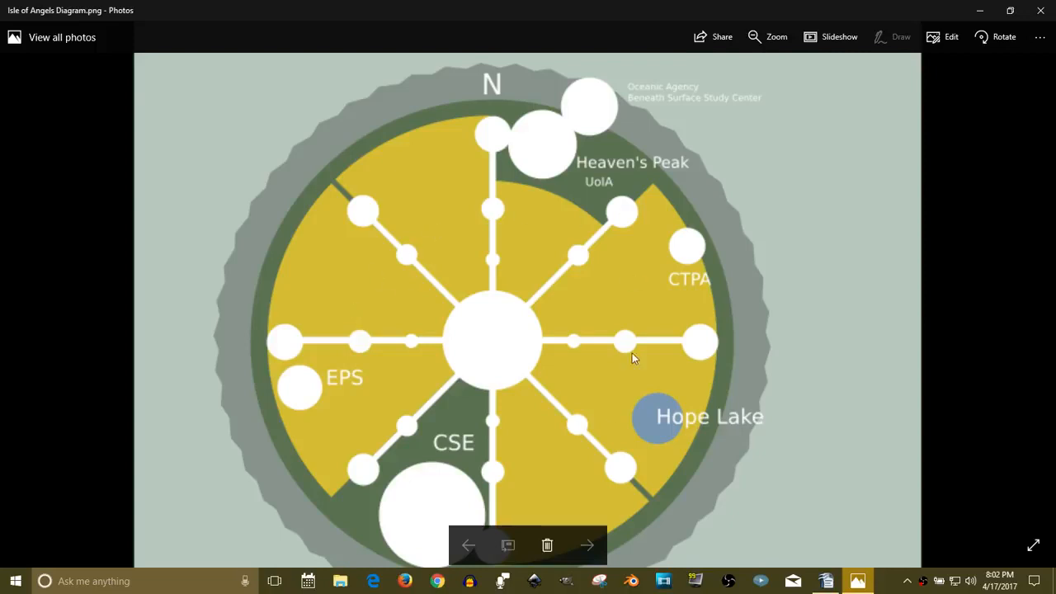
mouse_move(456, 319)
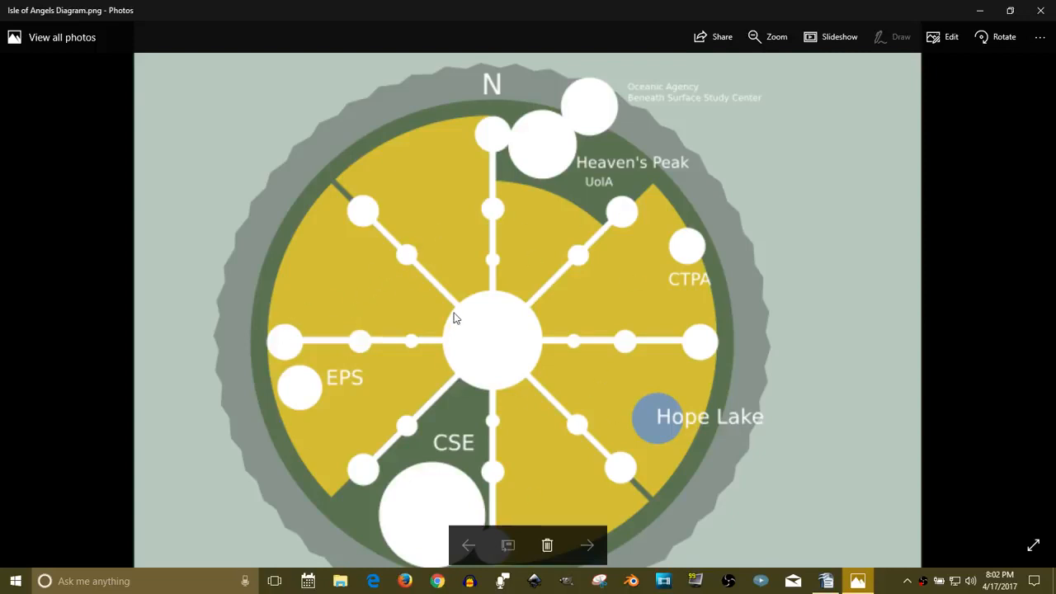
mouse_move(580, 136)
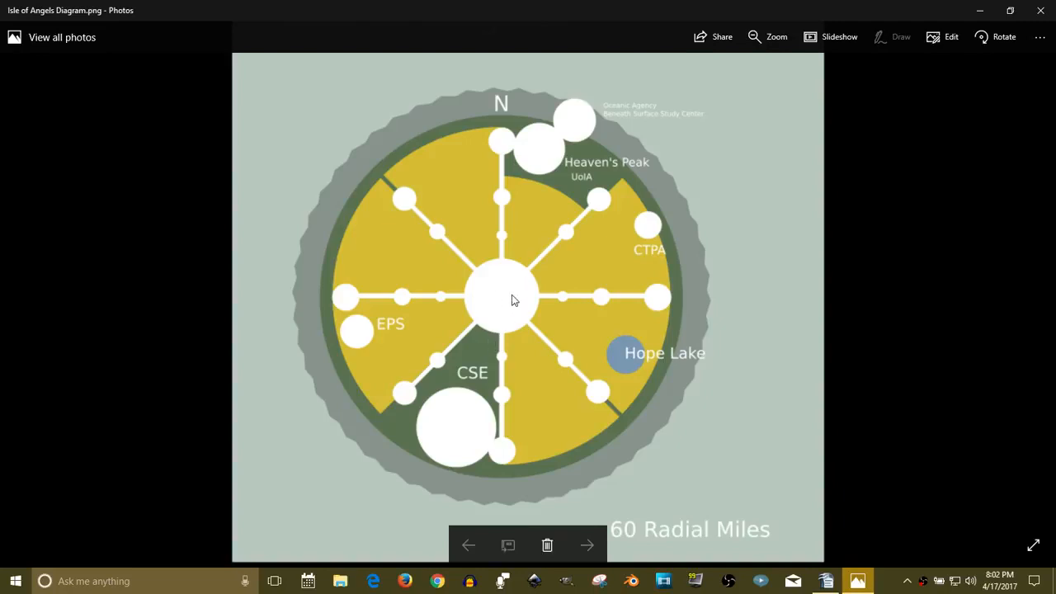
mouse_move(492, 303)
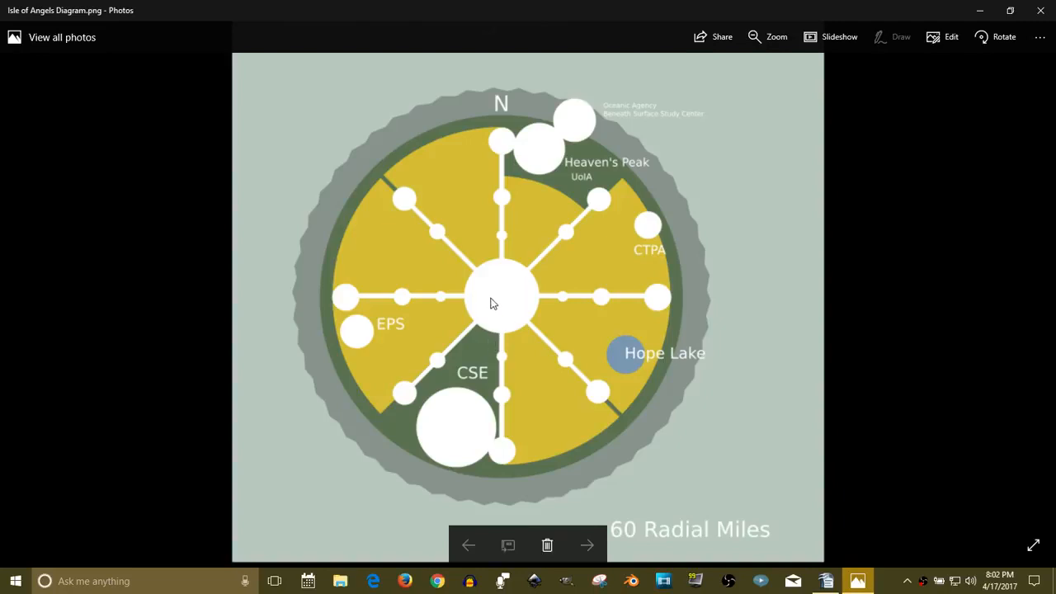
mouse_move(509, 308)
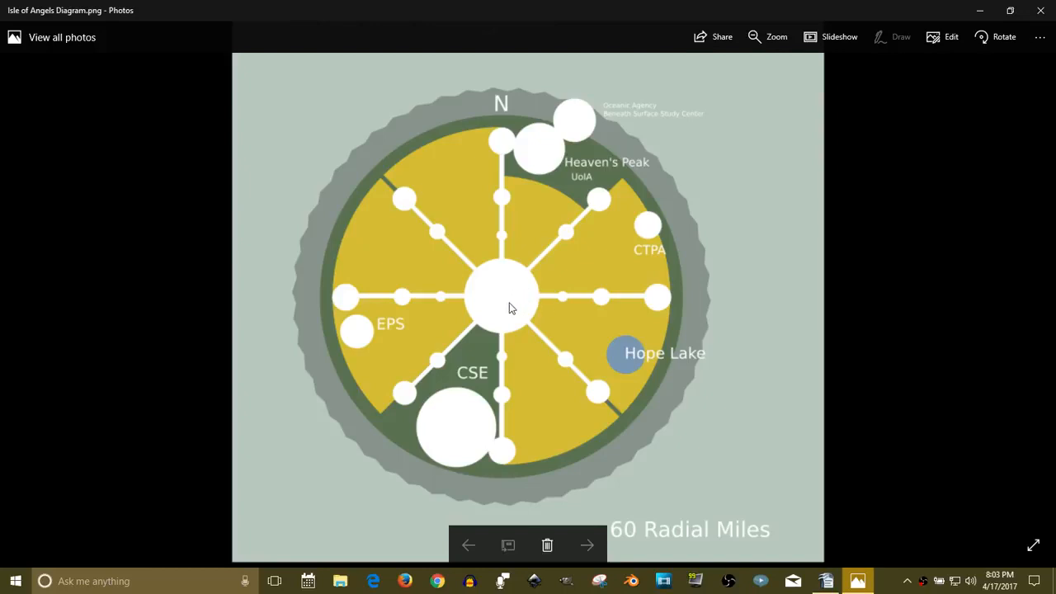
mouse_move(511, 288)
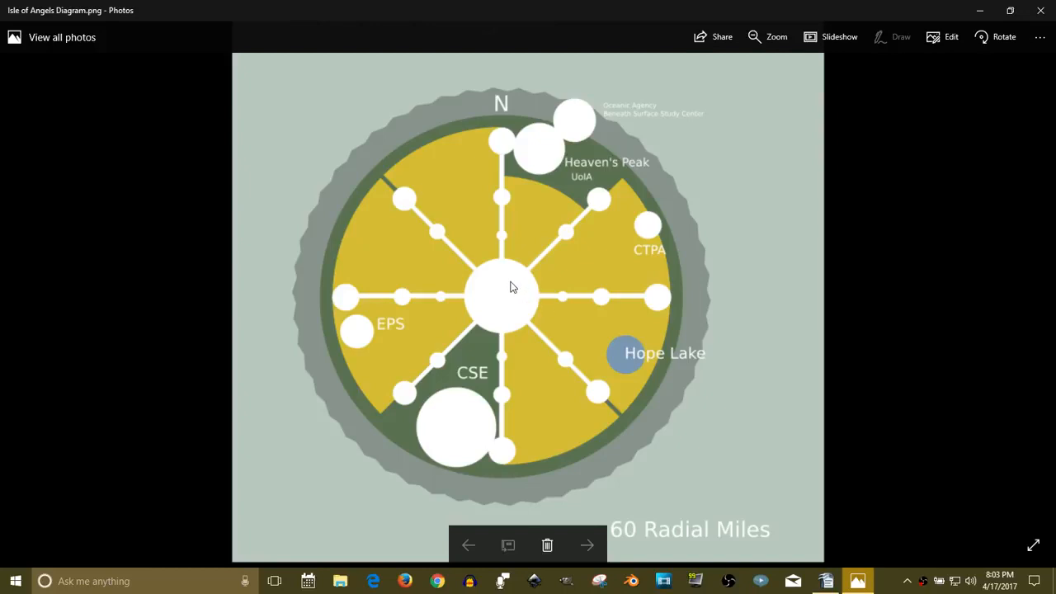
mouse_move(493, 313)
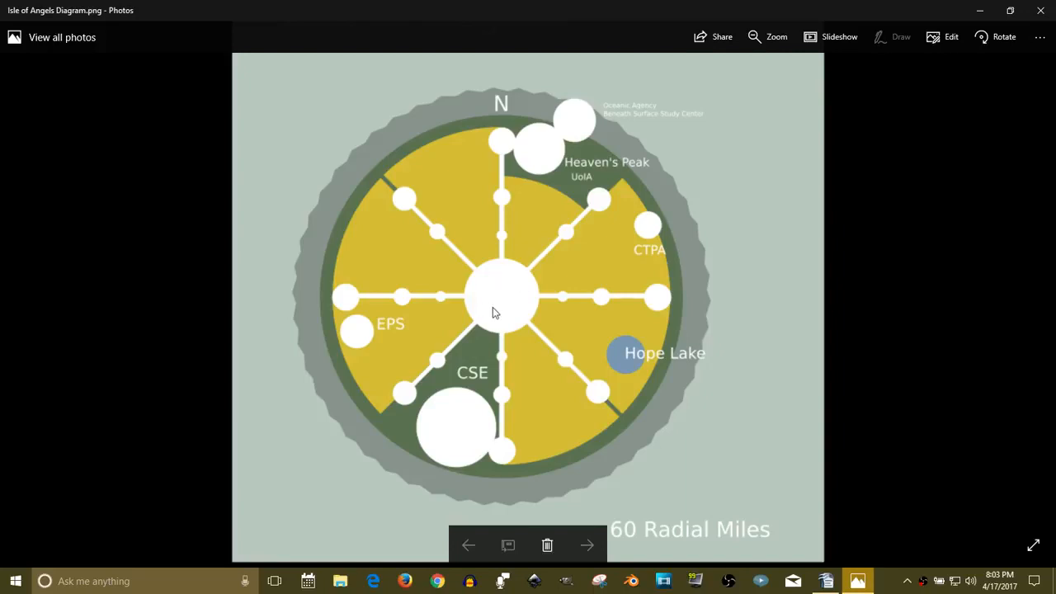
mouse_move(510, 278)
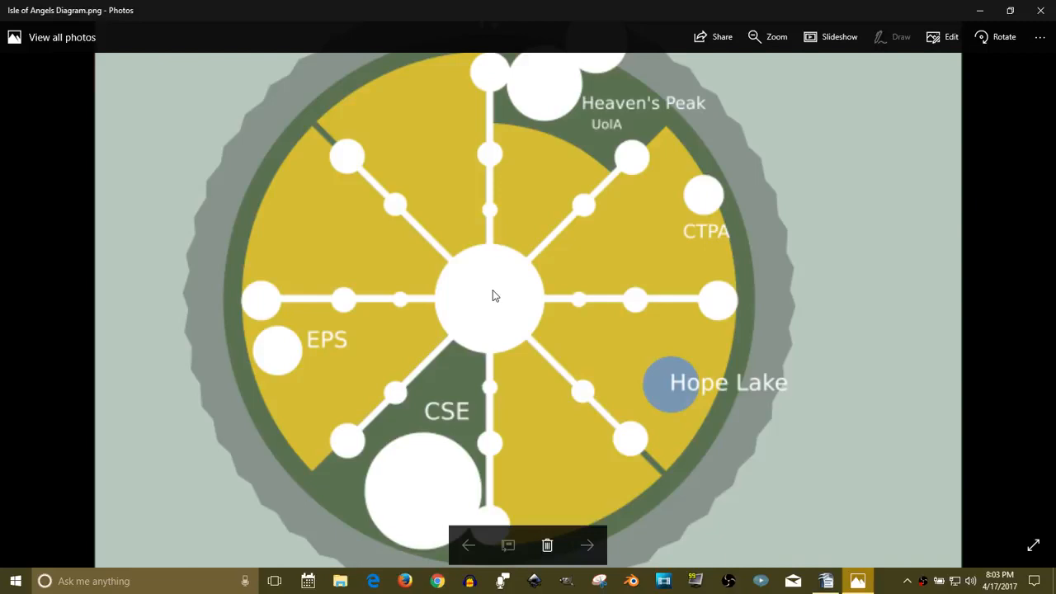
mouse_move(631, 405)
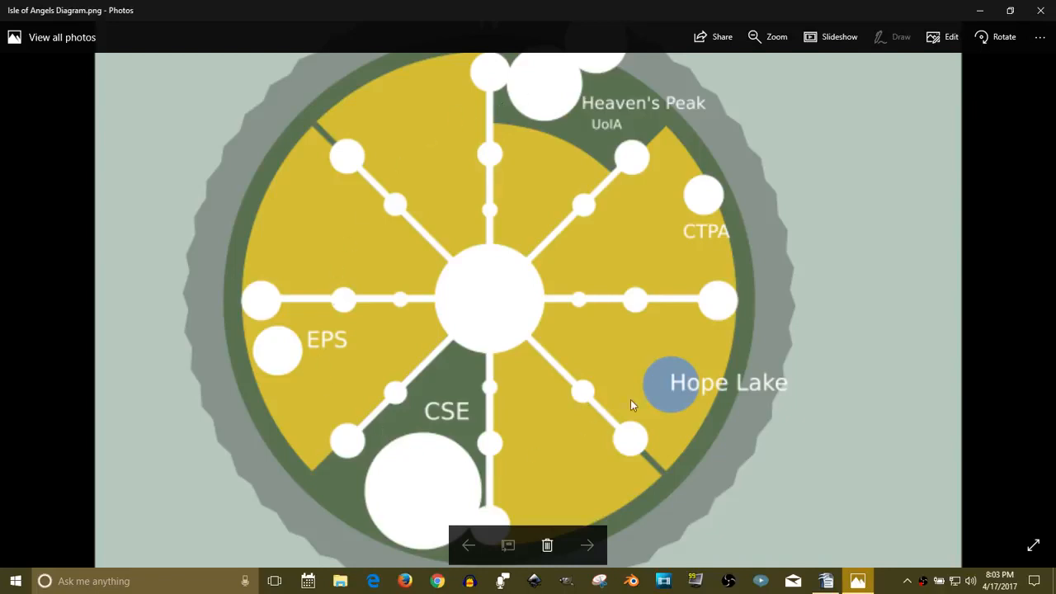
mouse_move(485, 301)
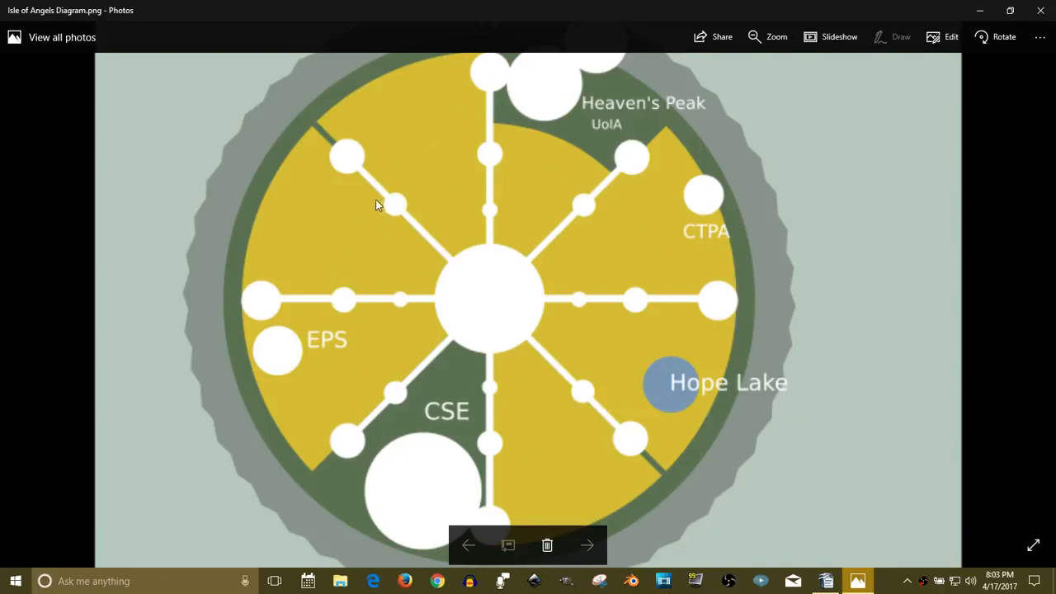
mouse_move(462, 265)
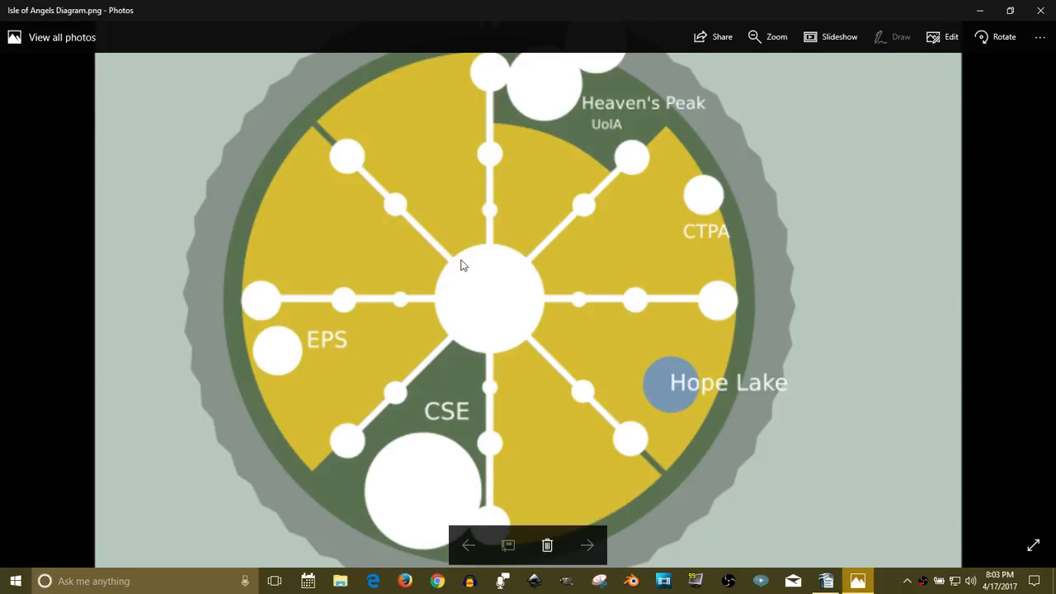
mouse_move(412, 228)
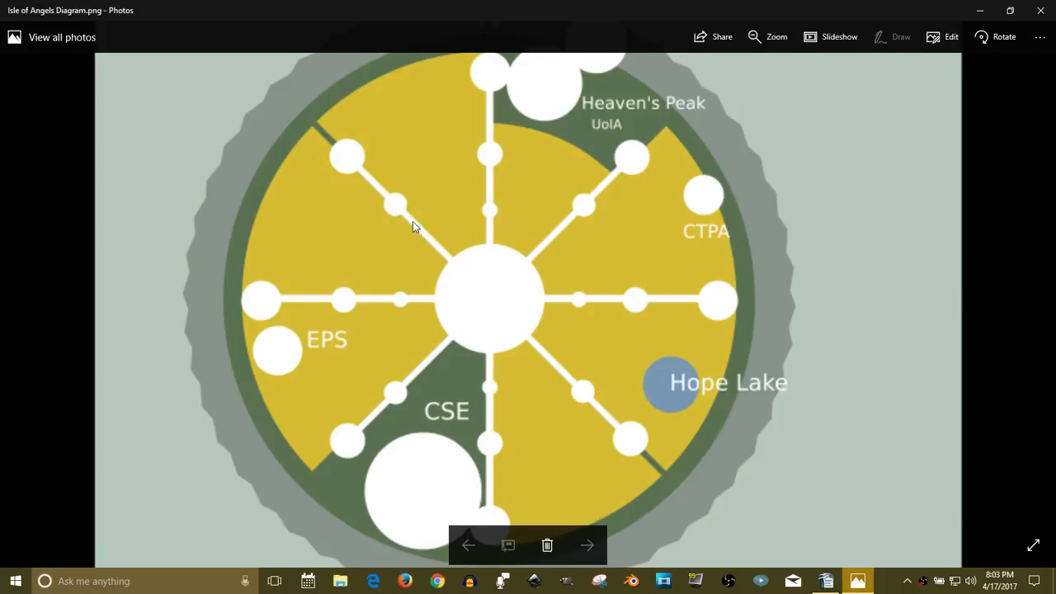
mouse_move(427, 242)
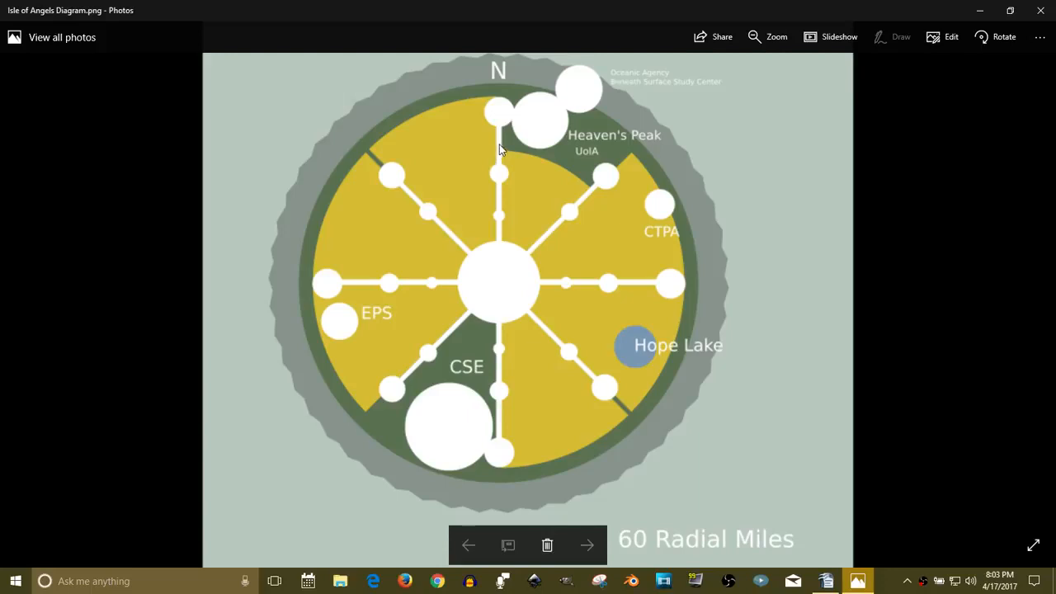
mouse_move(457, 271)
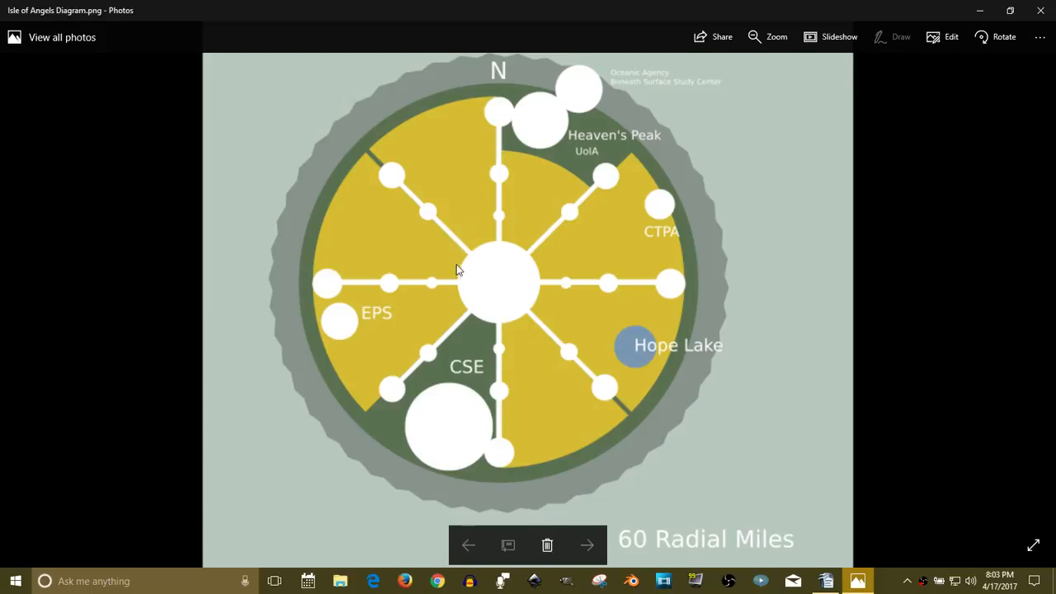
mouse_move(532, 179)
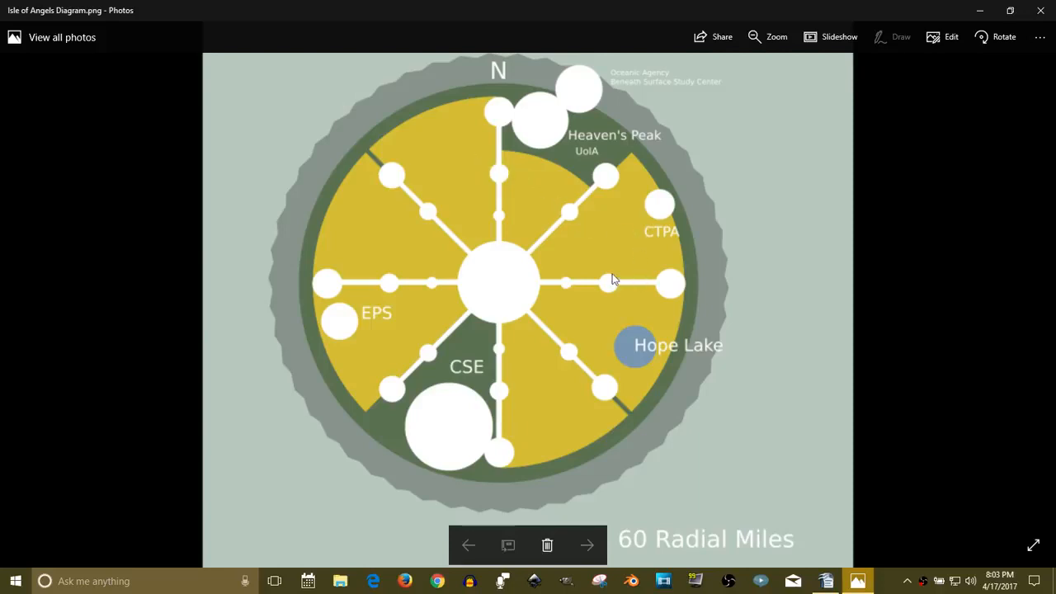
mouse_move(587, 367)
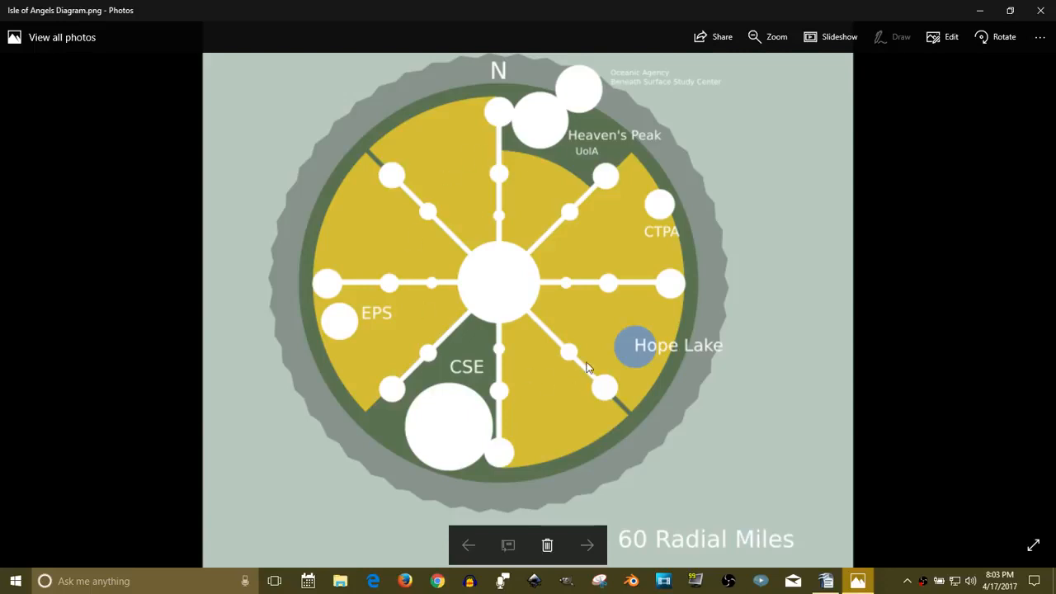
mouse_move(581, 305)
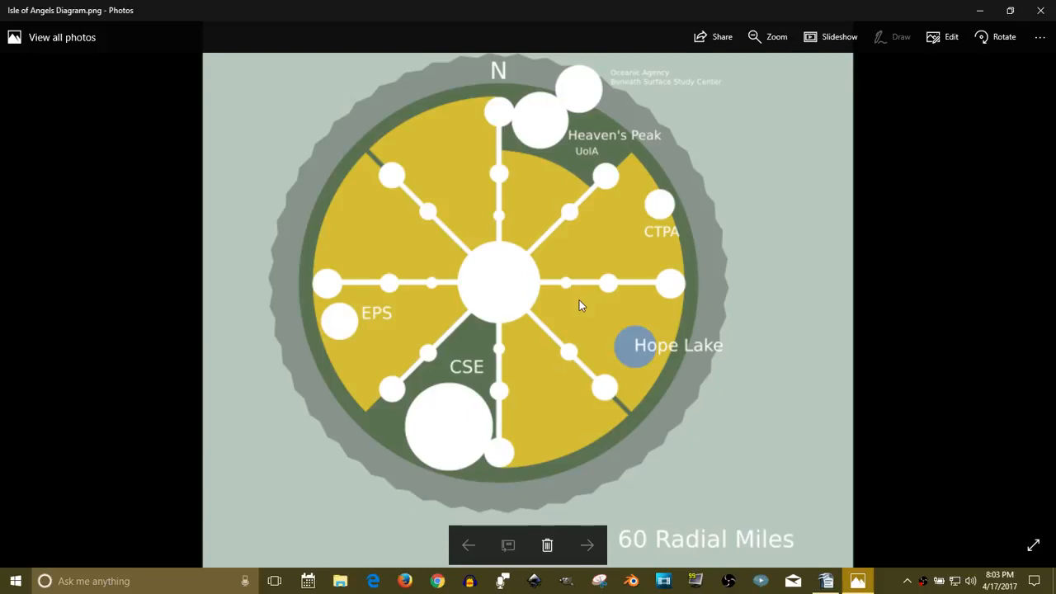
mouse_move(580, 291)
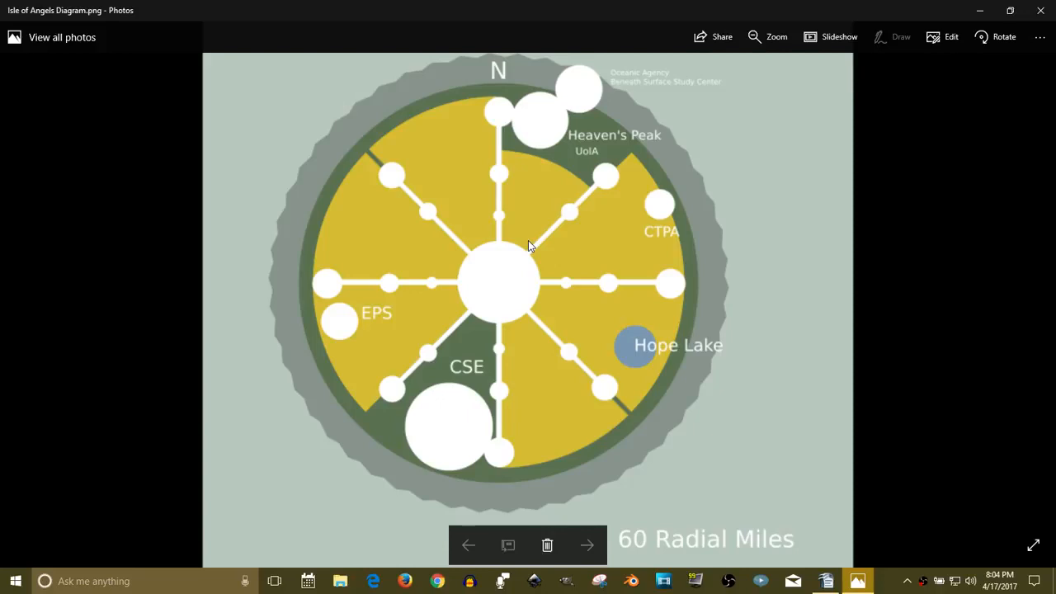
mouse_move(500, 287)
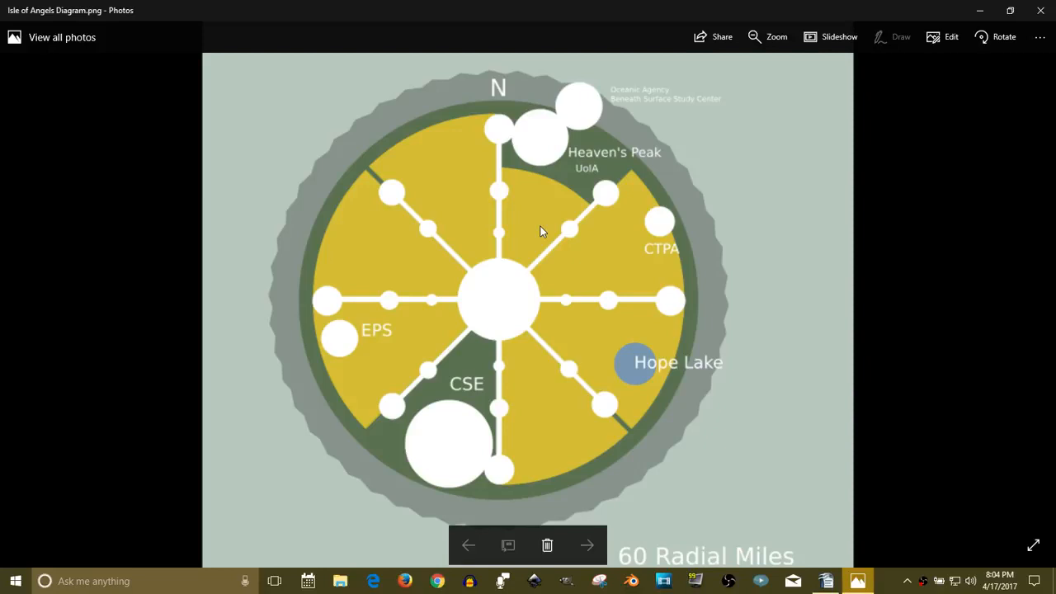
mouse_move(485, 497)
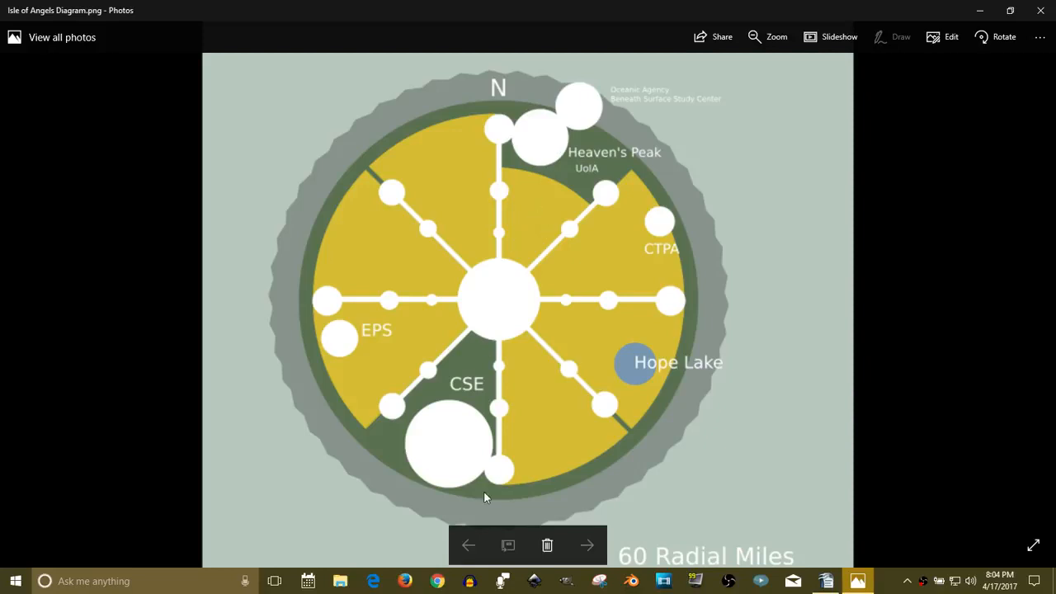
mouse_move(407, 497)
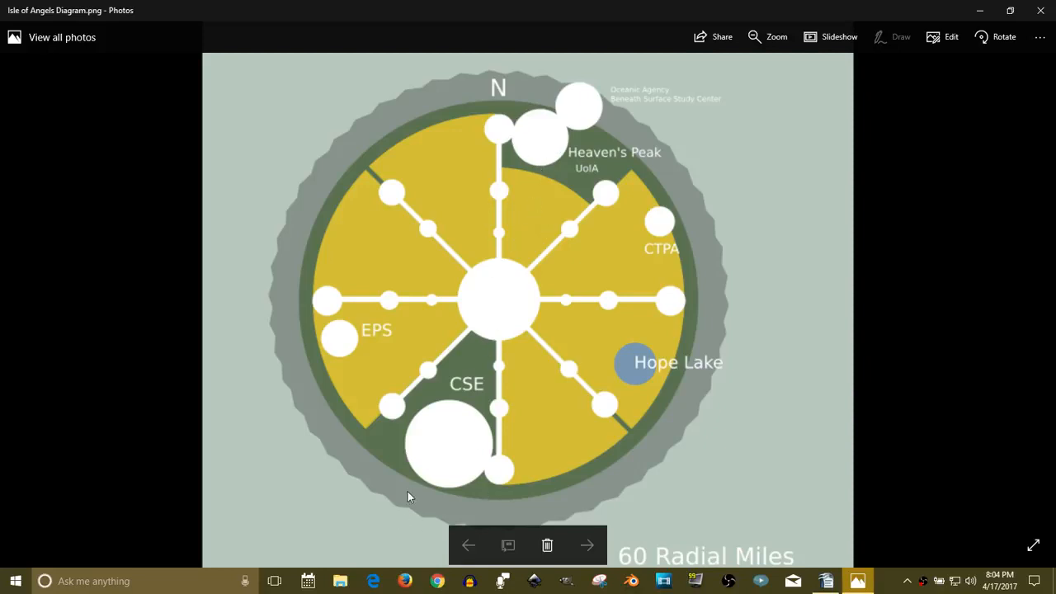
mouse_move(549, 136)
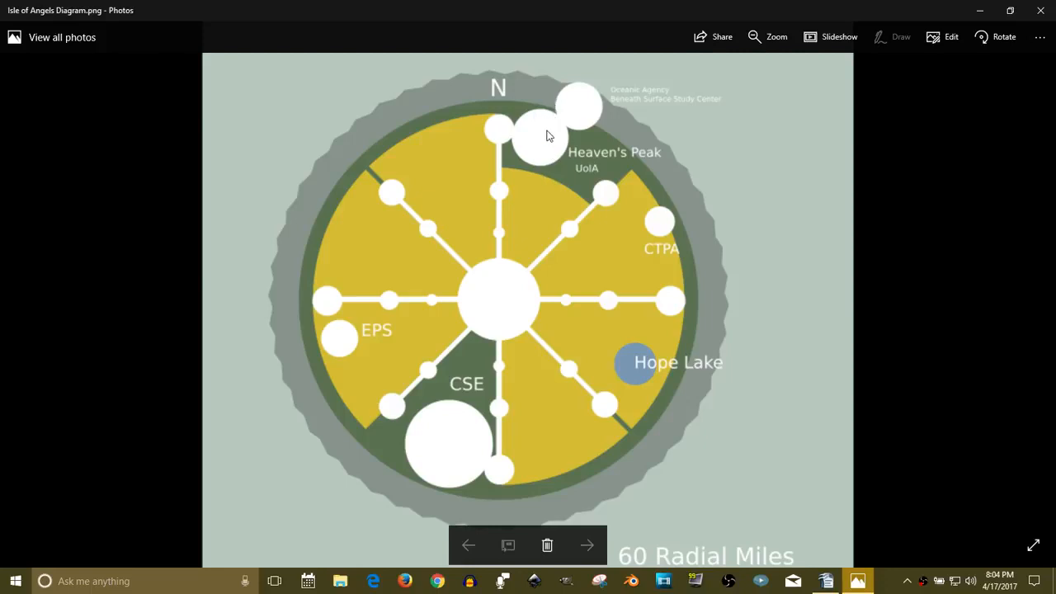
mouse_move(443, 472)
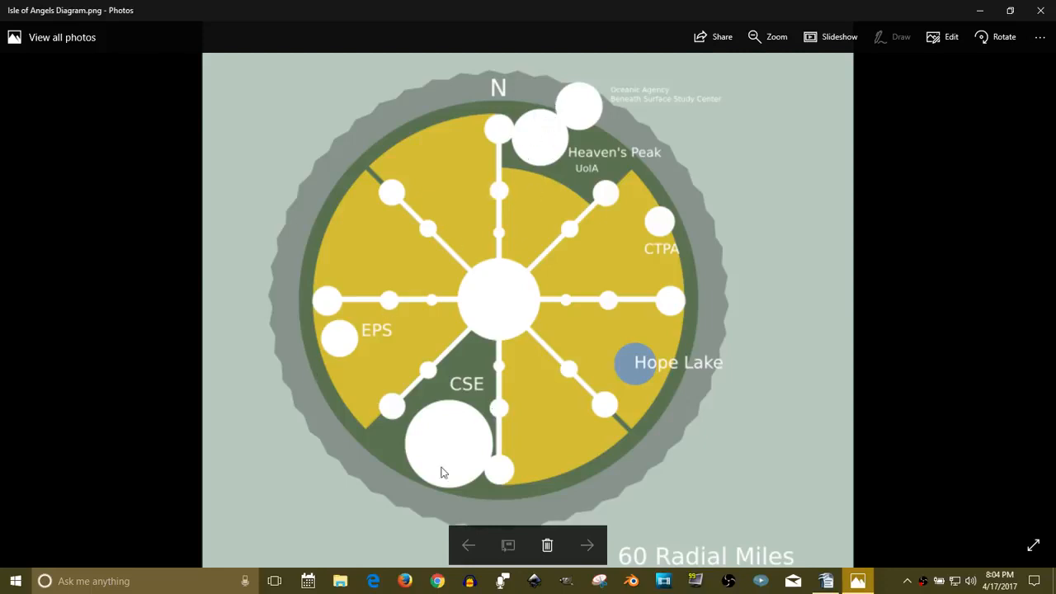
mouse_move(528, 173)
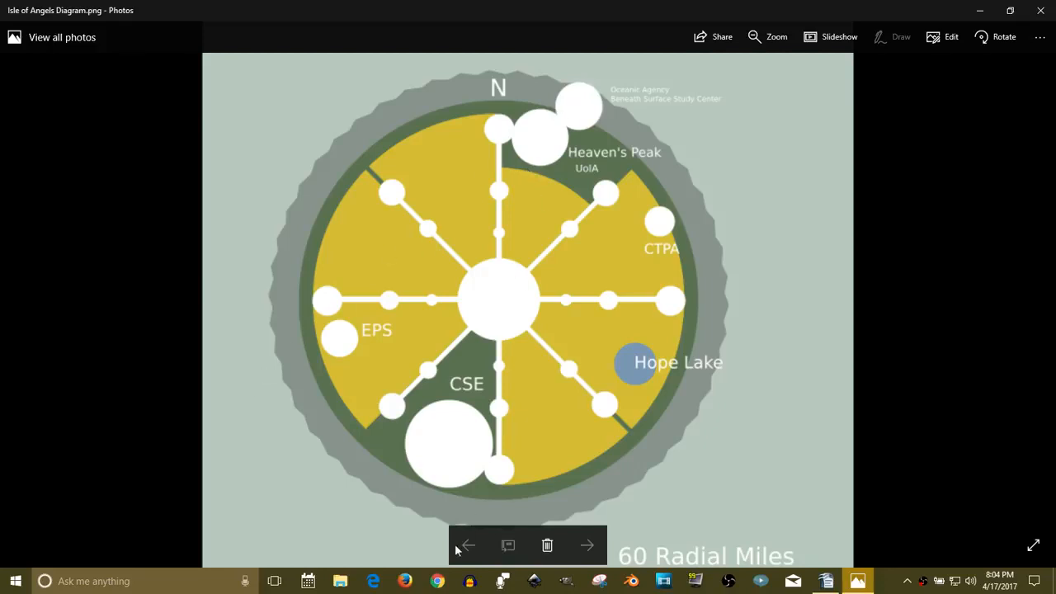
mouse_move(429, 480)
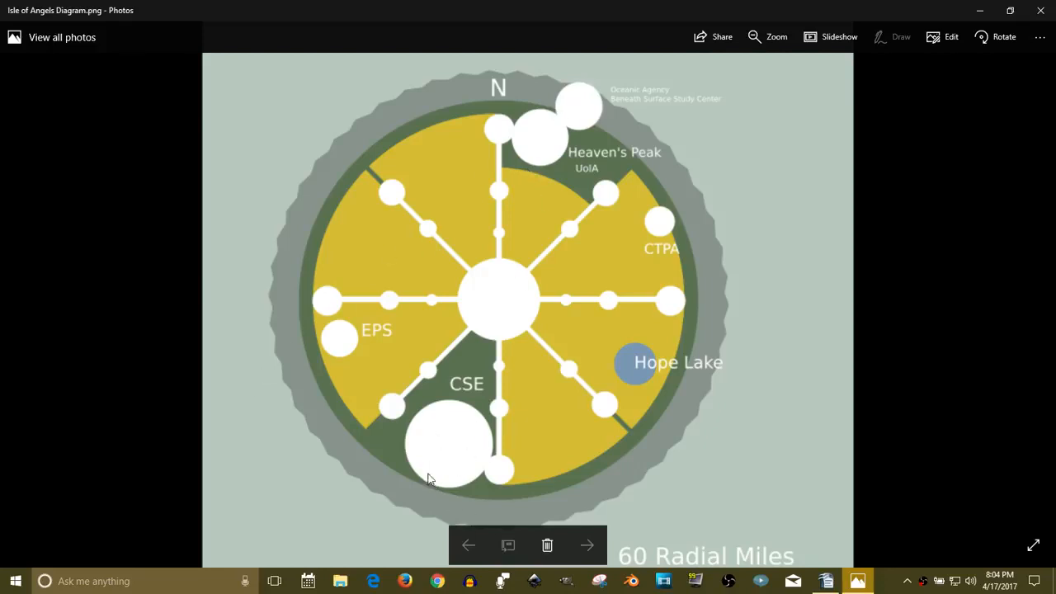
mouse_move(660, 217)
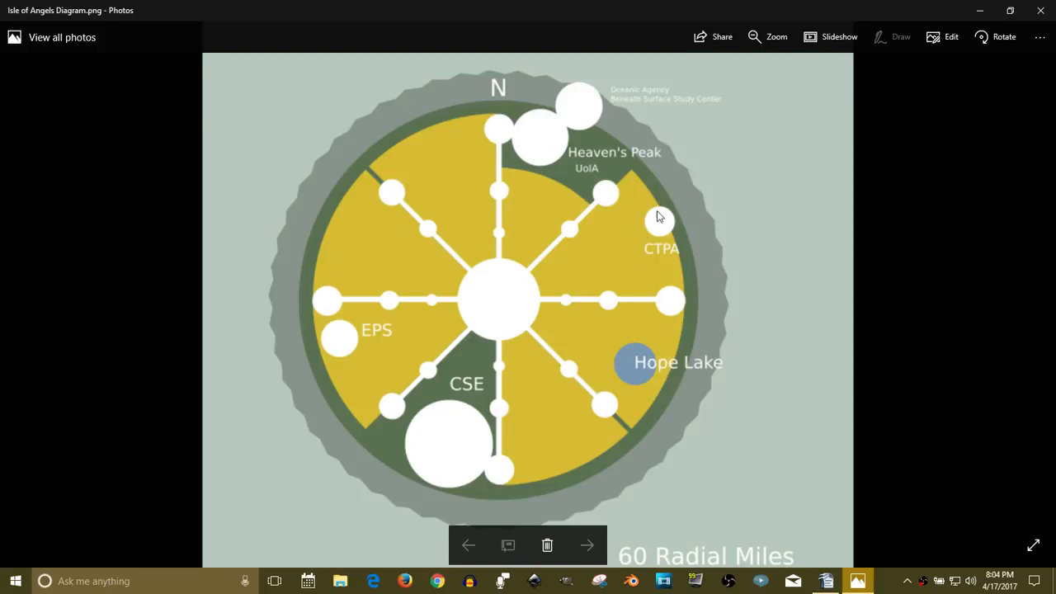
mouse_move(677, 219)
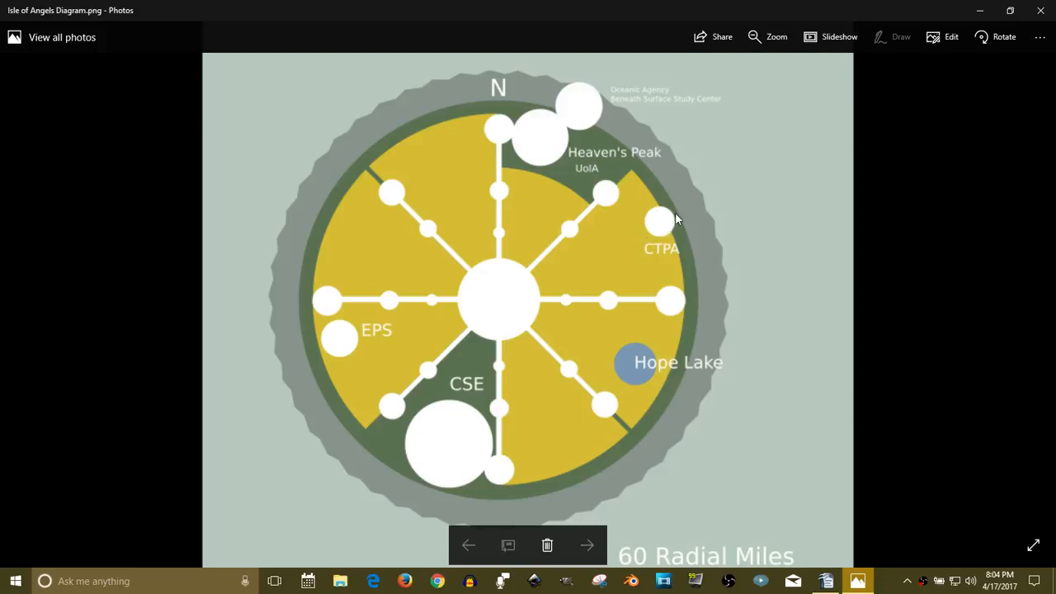
mouse_move(495, 344)
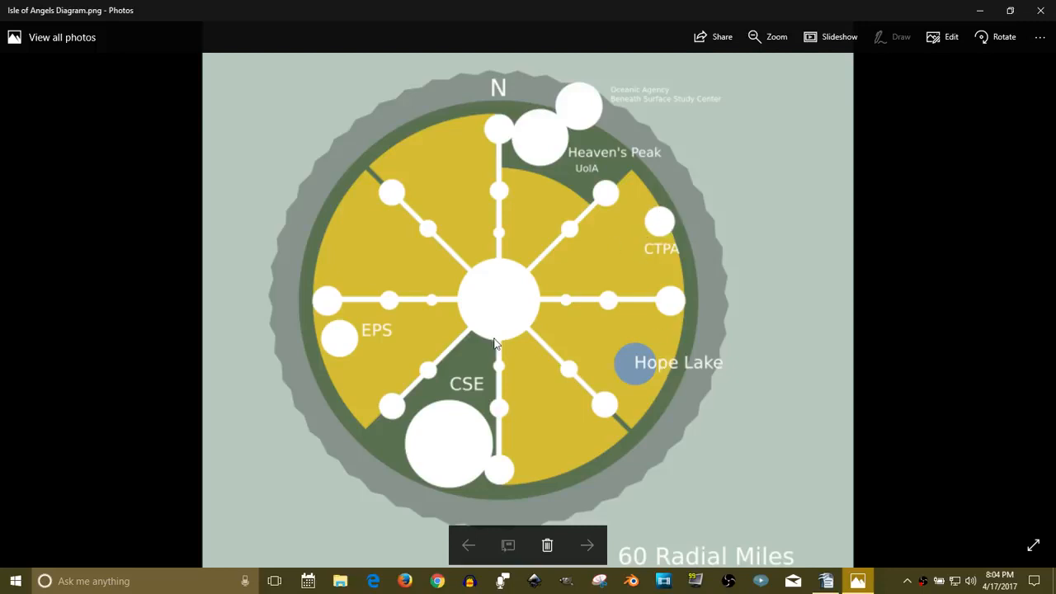
mouse_move(501, 282)
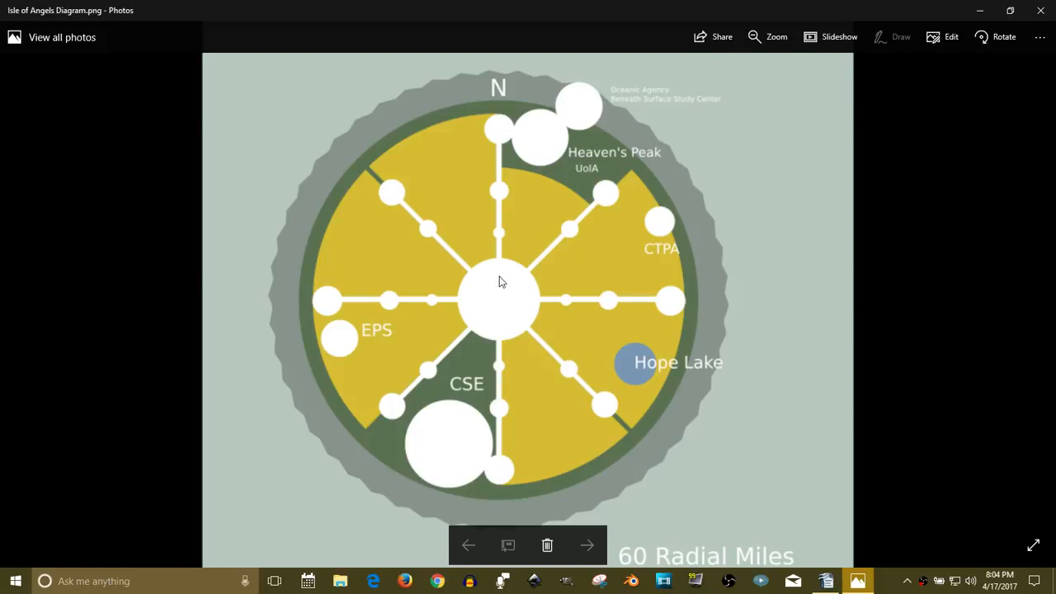
mouse_move(553, 315)
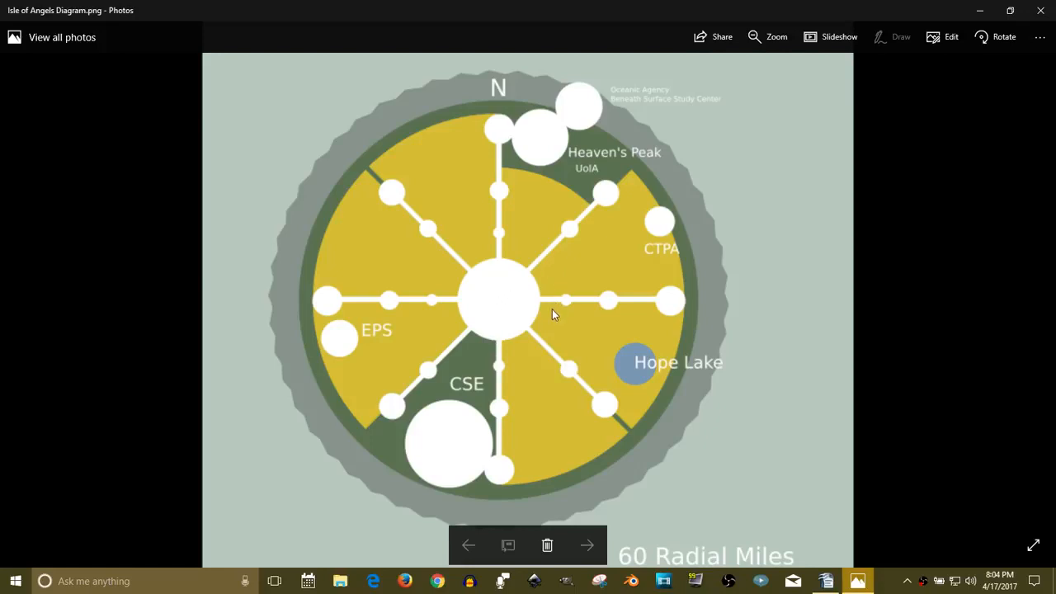
mouse_move(551, 124)
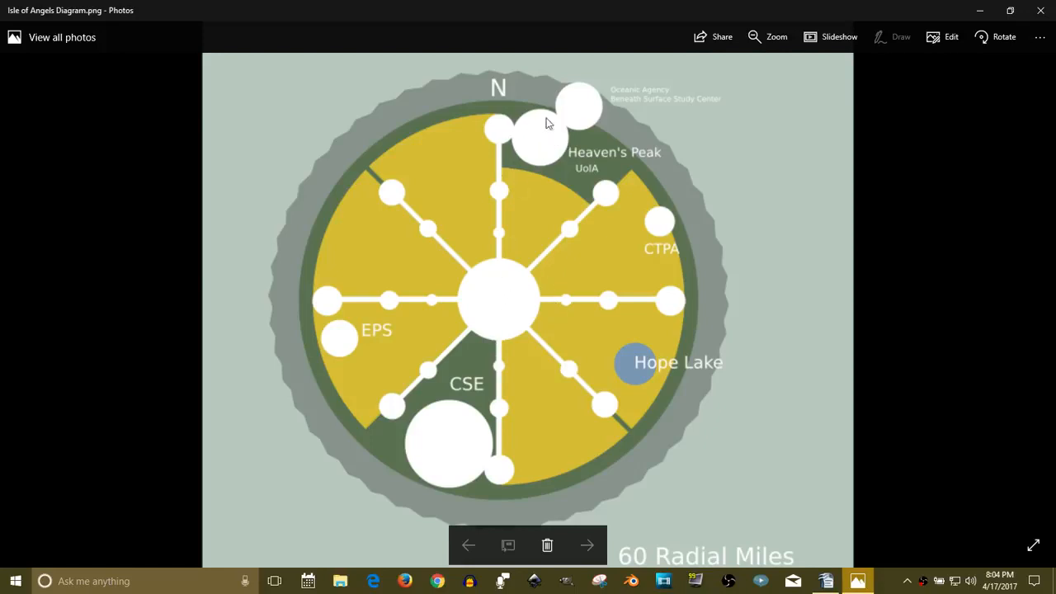
mouse_move(666, 224)
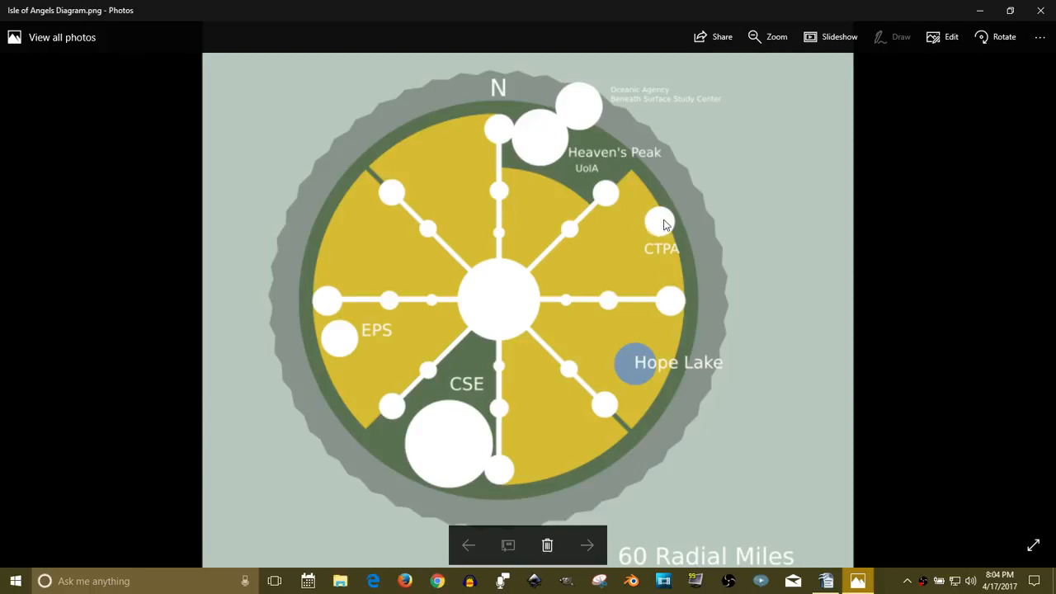
mouse_move(676, 231)
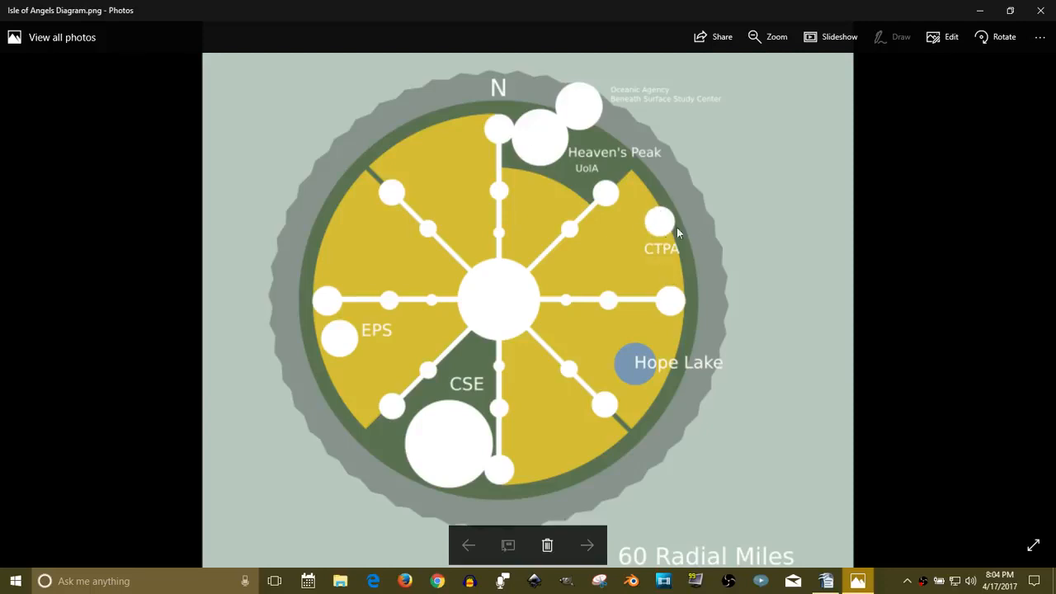
mouse_move(404, 270)
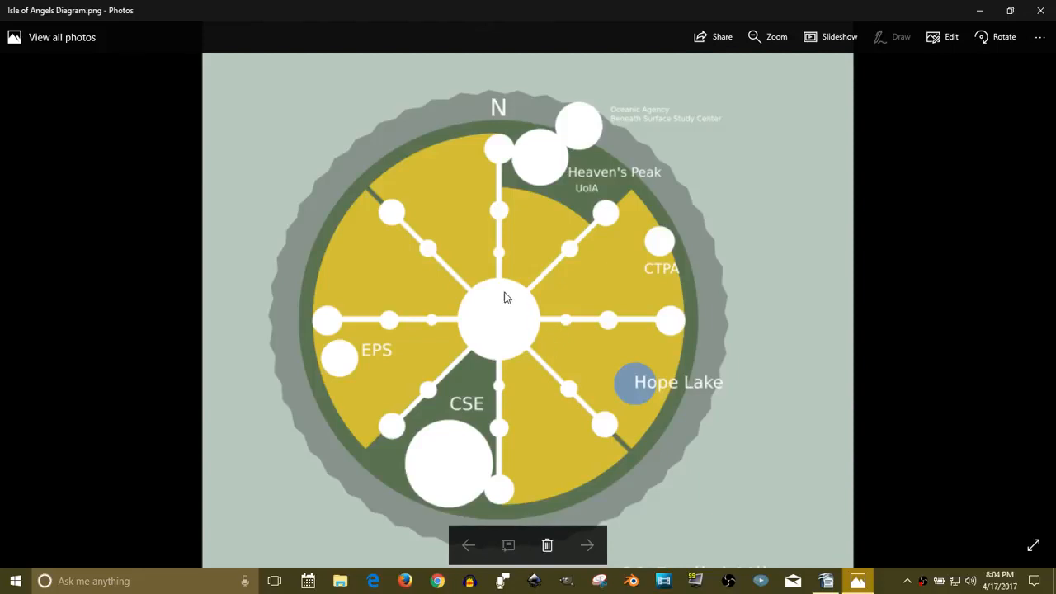
mouse_move(392, 218)
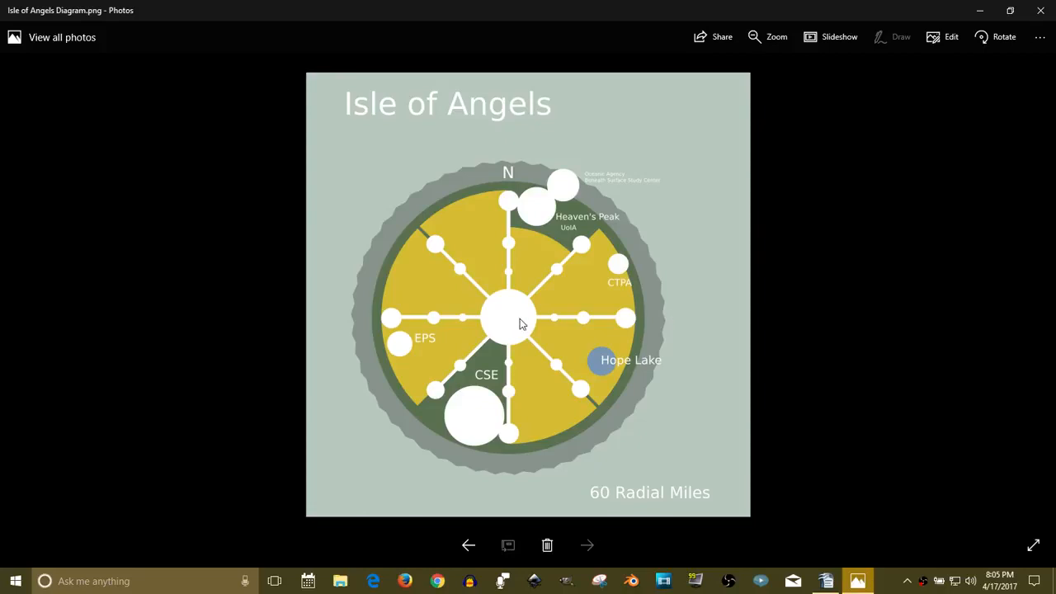
mouse_move(509, 327)
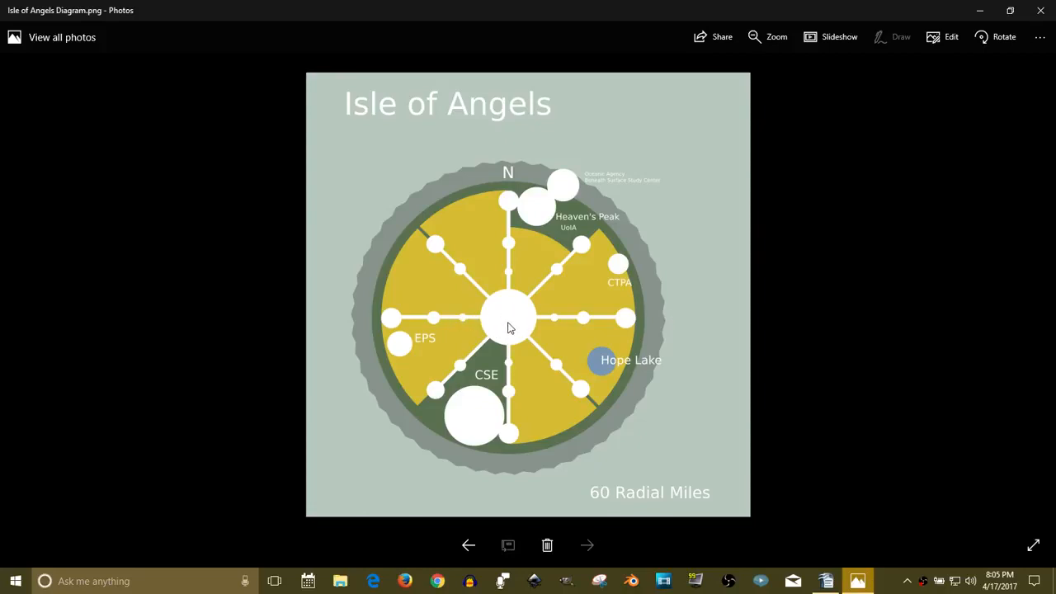
mouse_move(435, 323)
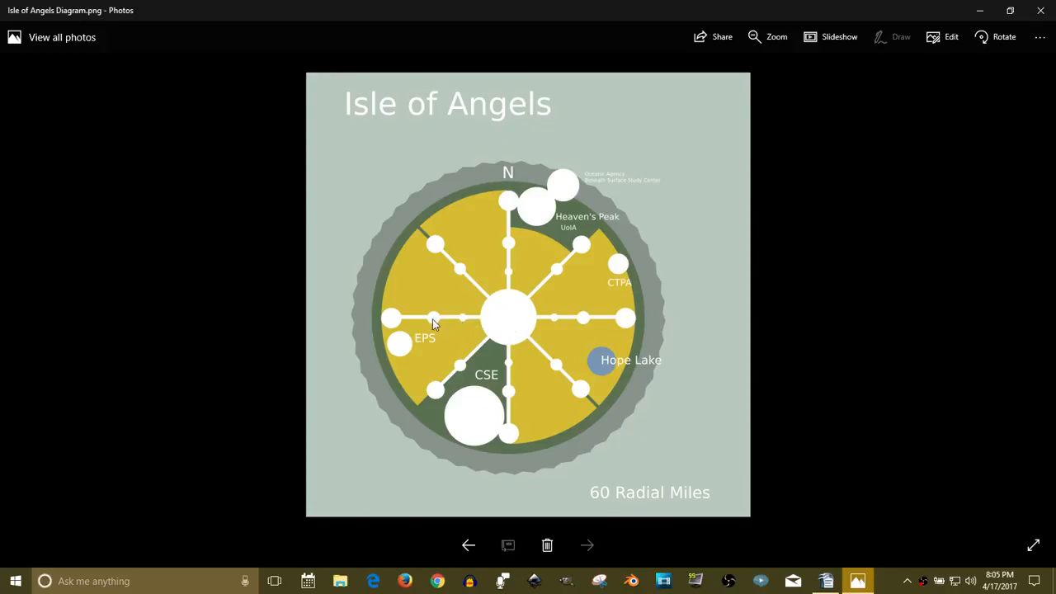
mouse_move(394, 318)
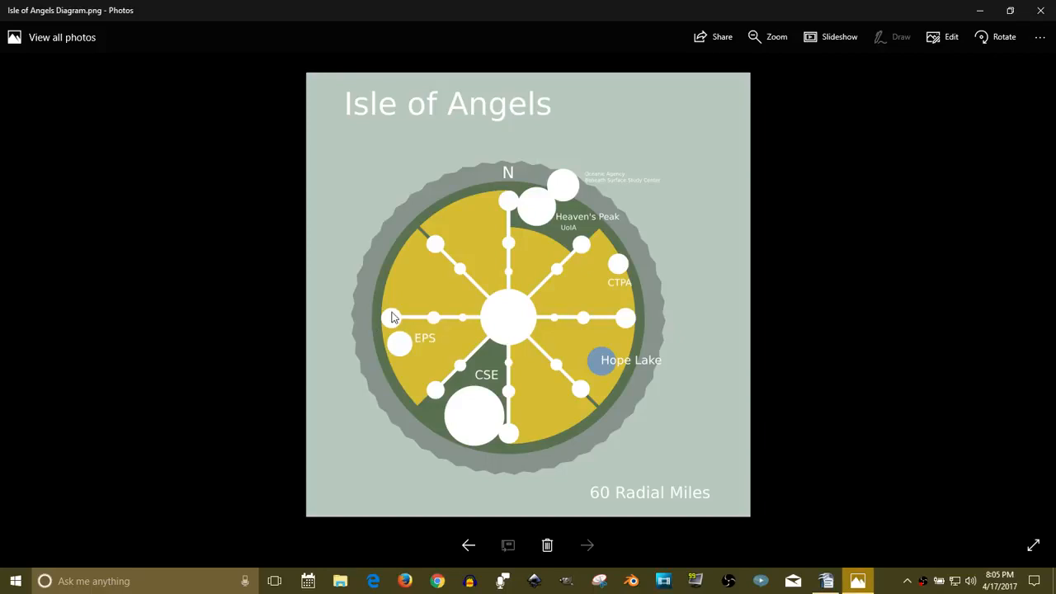
mouse_move(514, 321)
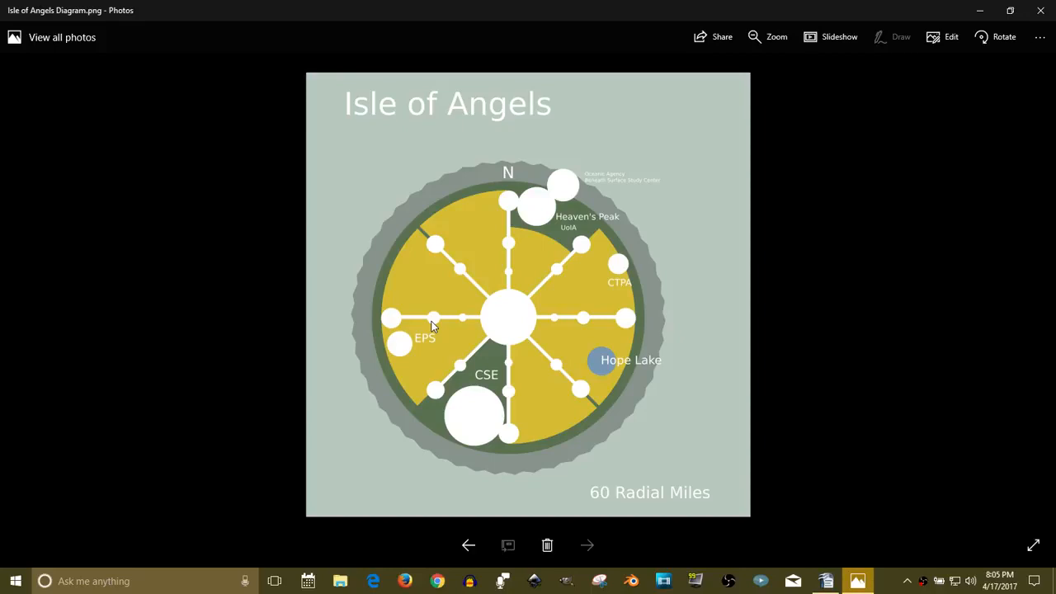
mouse_move(462, 322)
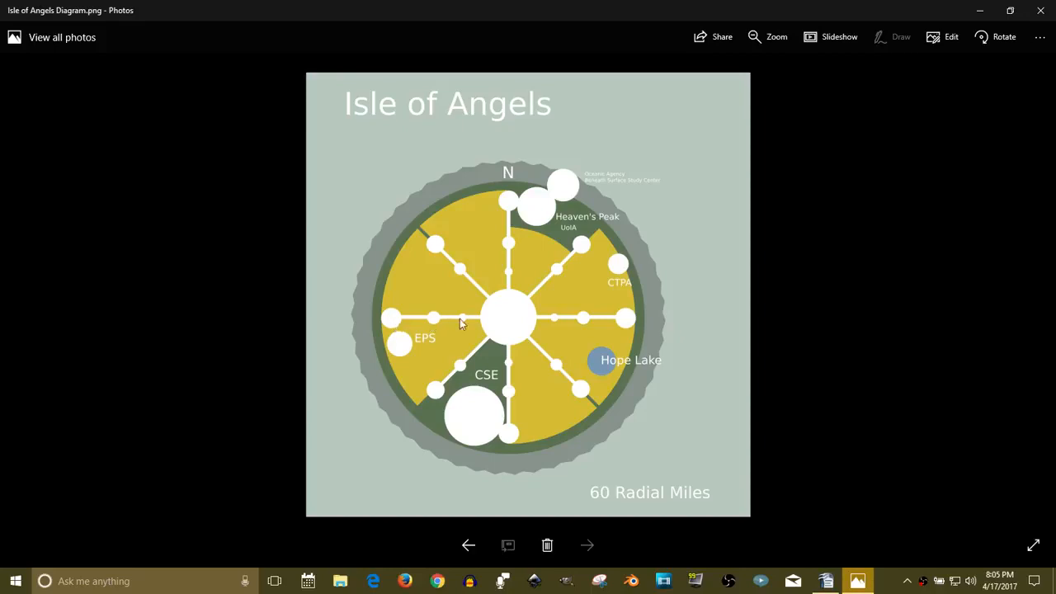
mouse_move(509, 347)
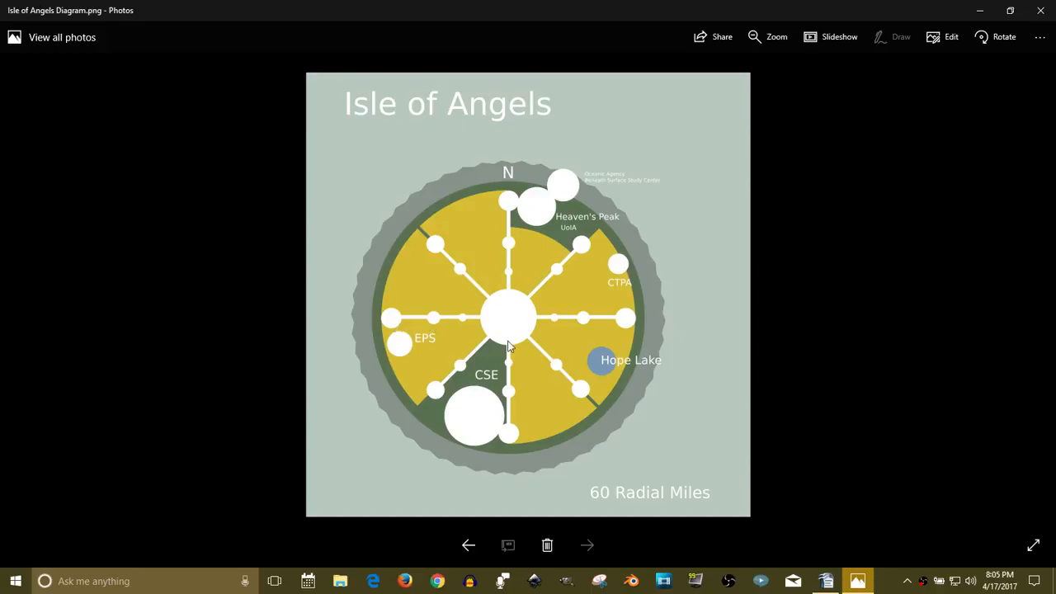
mouse_move(483, 345)
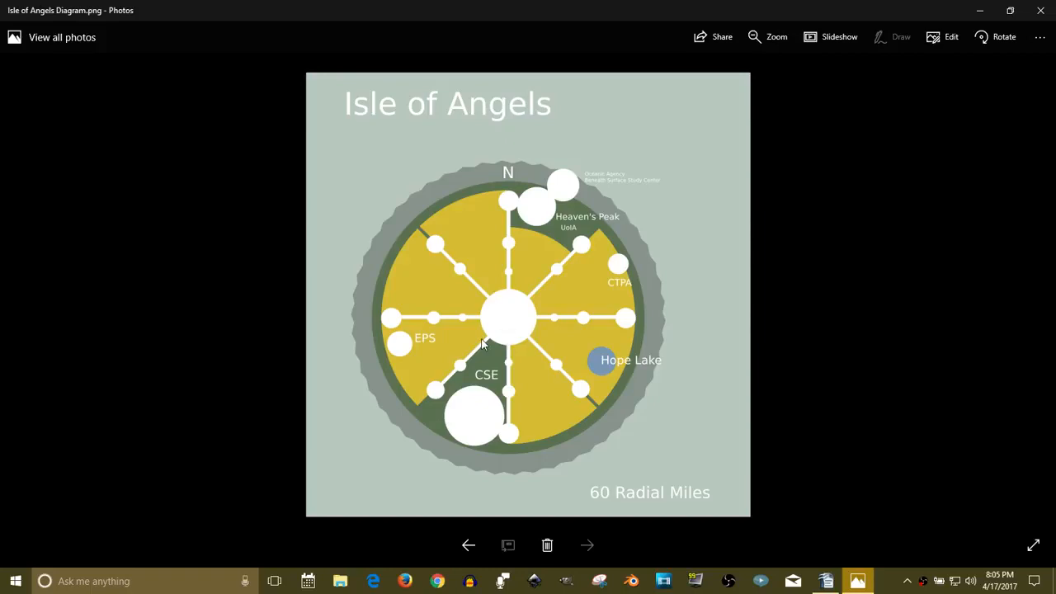
mouse_move(518, 216)
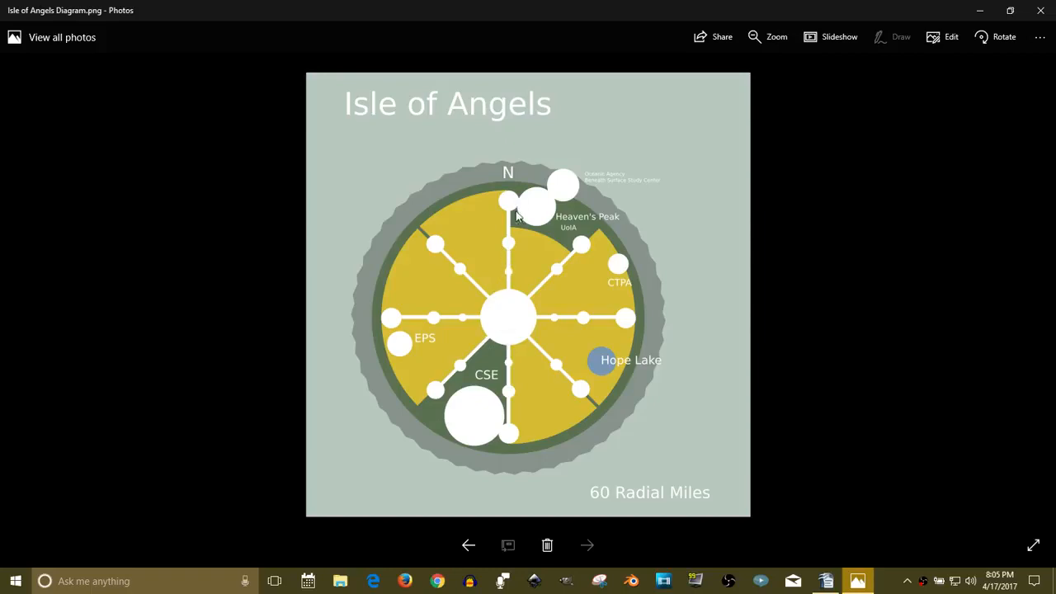
mouse_move(505, 317)
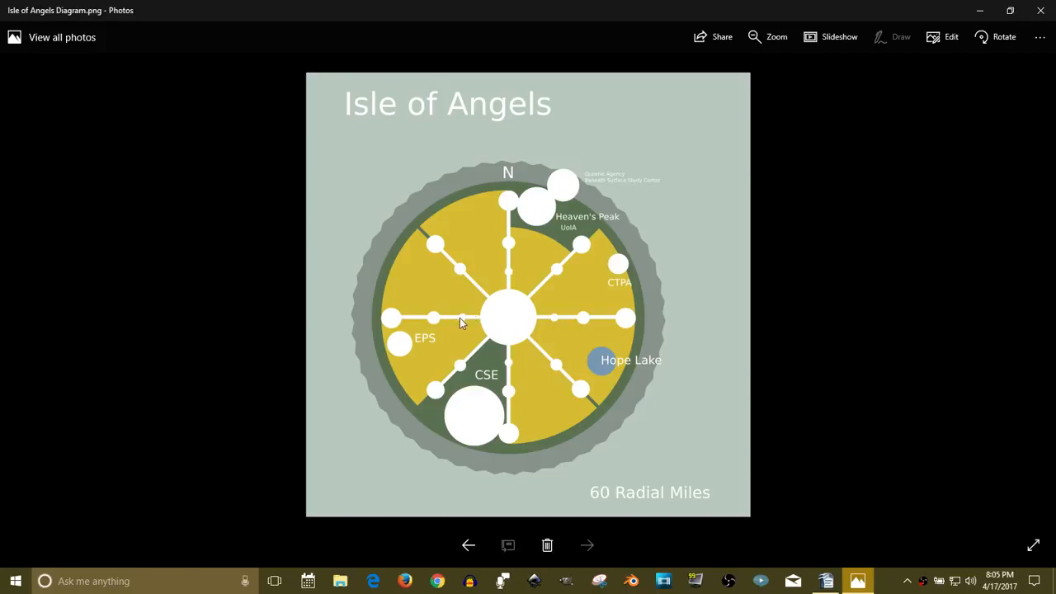
mouse_move(453, 277)
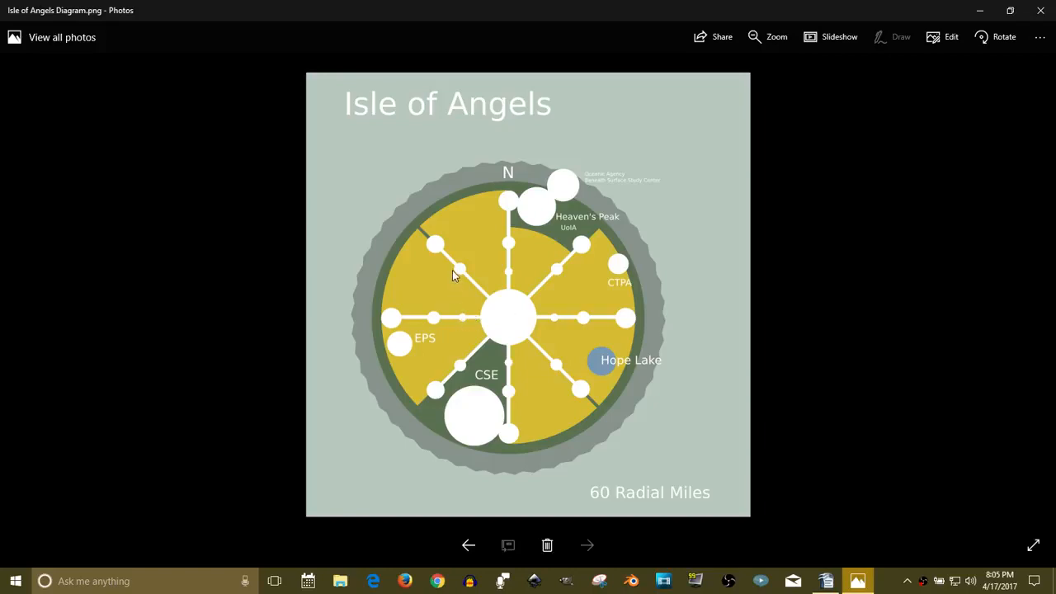
mouse_move(434, 326)
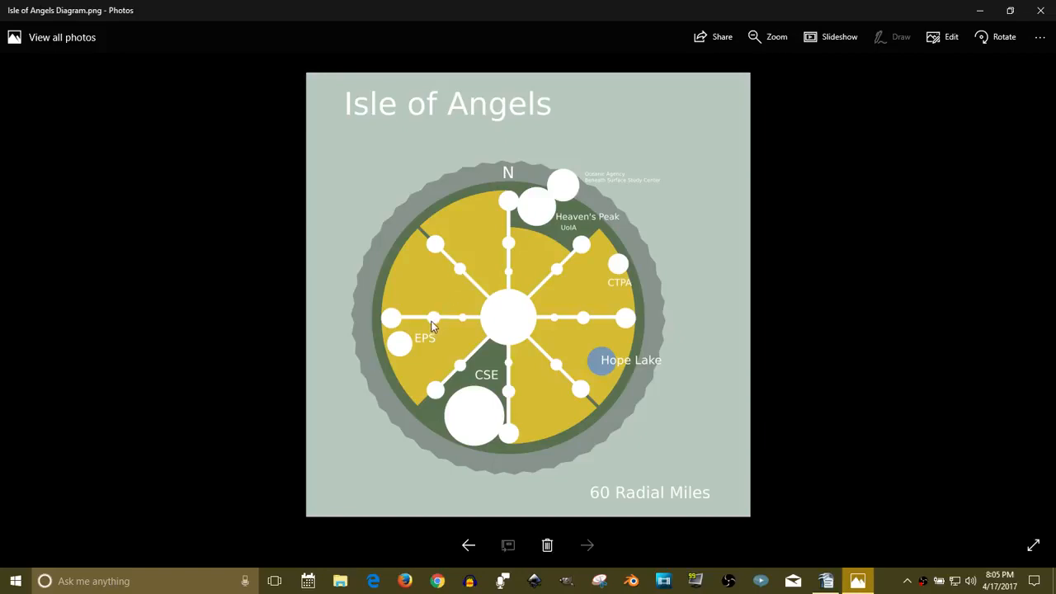
mouse_move(392, 324)
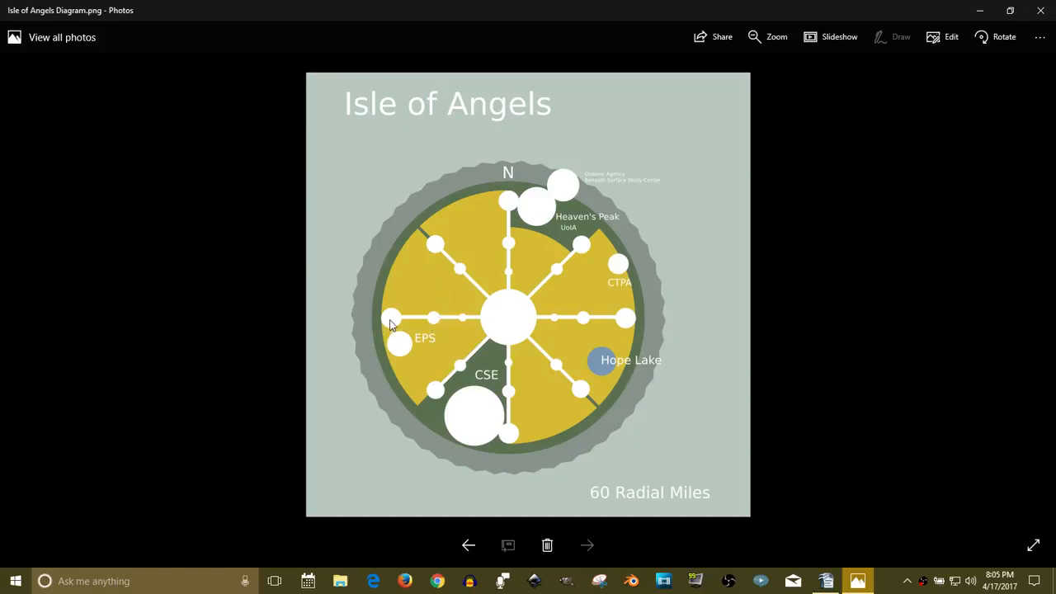
mouse_move(483, 326)
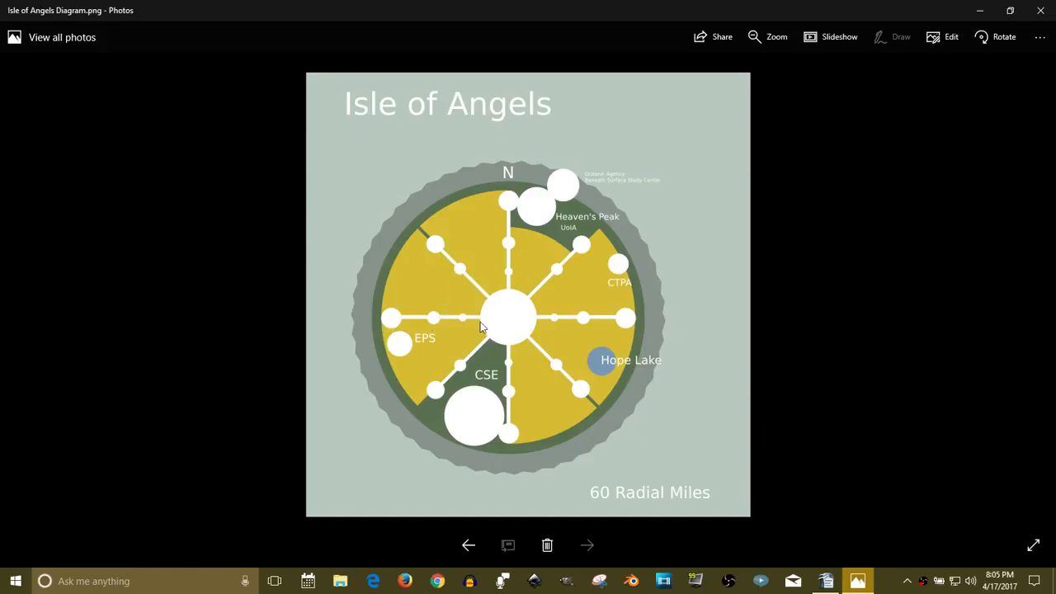
mouse_move(432, 317)
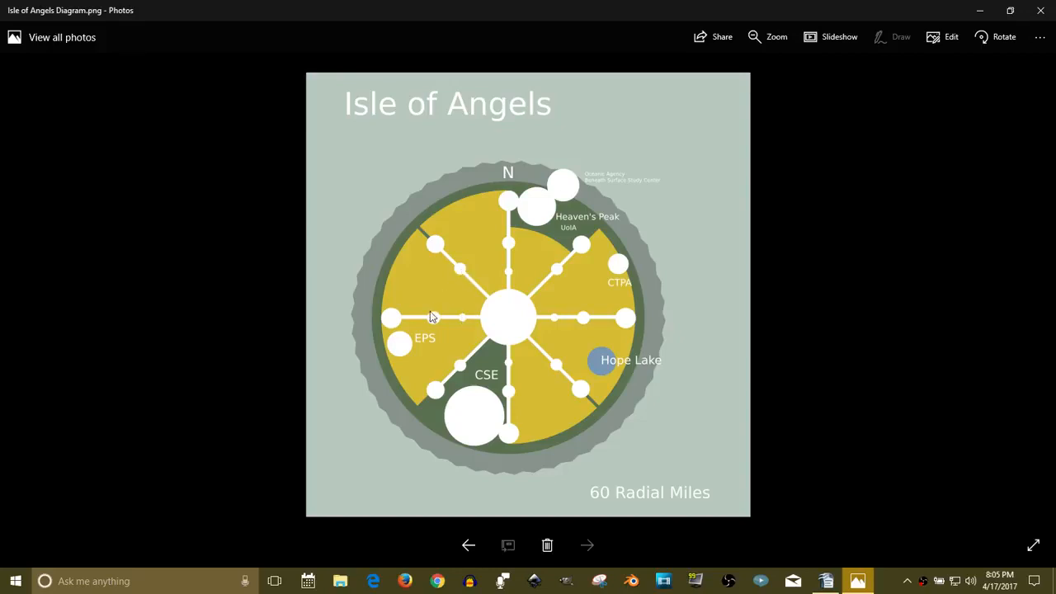
mouse_move(503, 326)
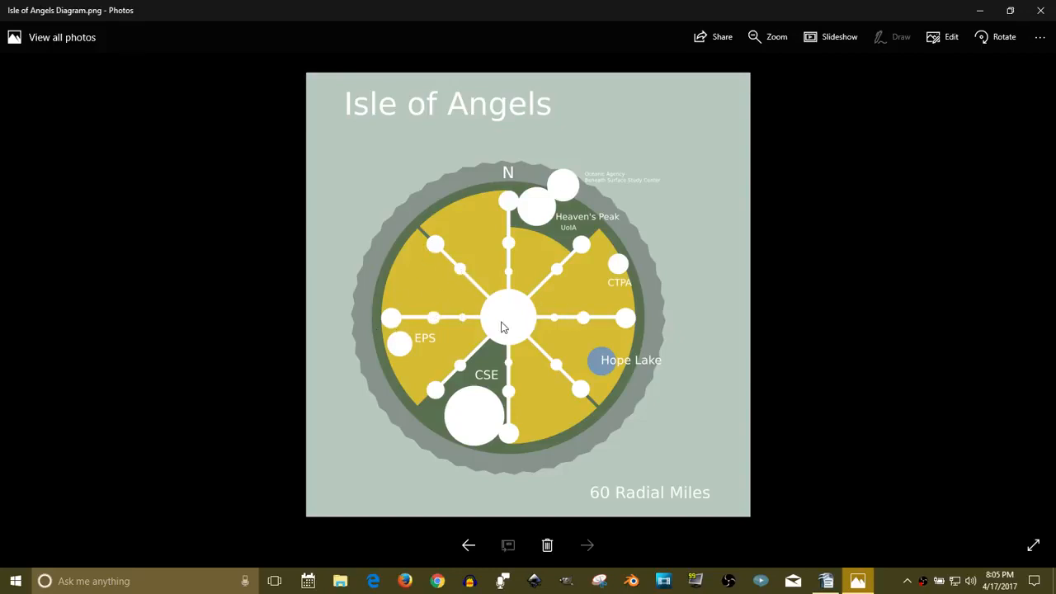
mouse_move(415, 347)
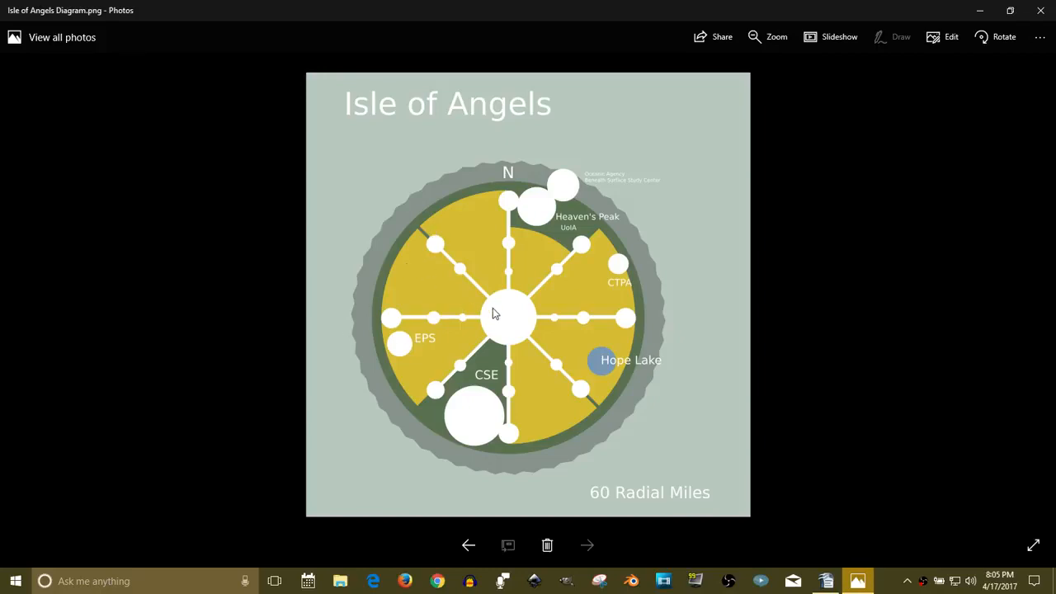
mouse_move(530, 337)
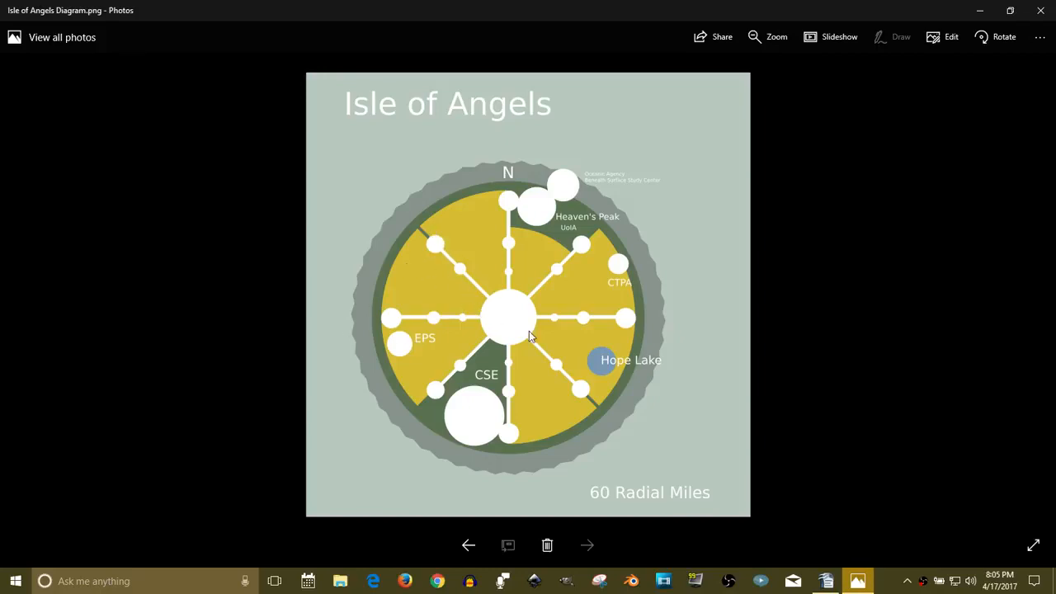
mouse_move(526, 321)
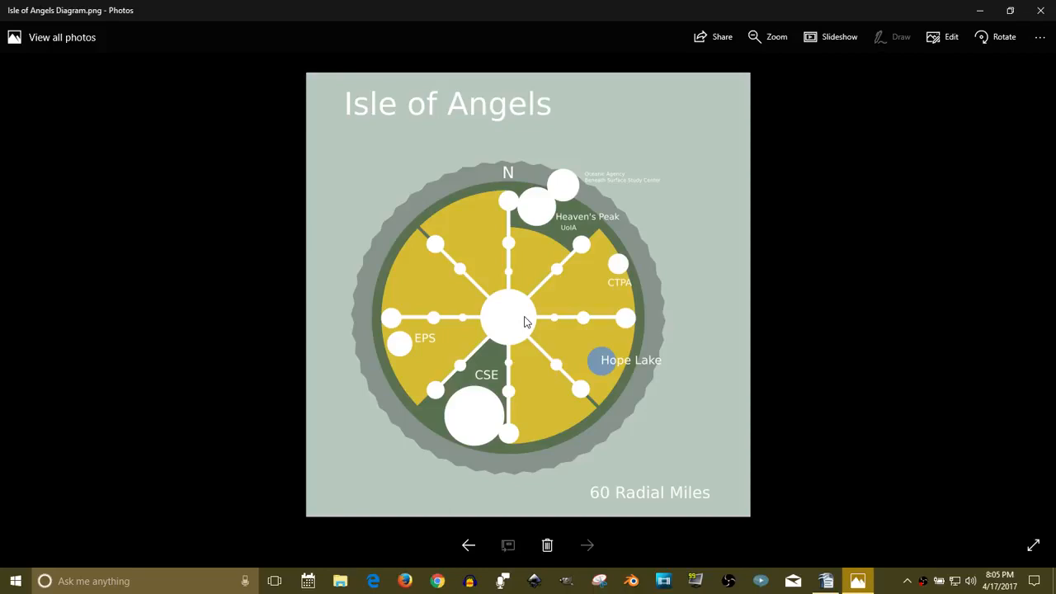
mouse_move(636, 316)
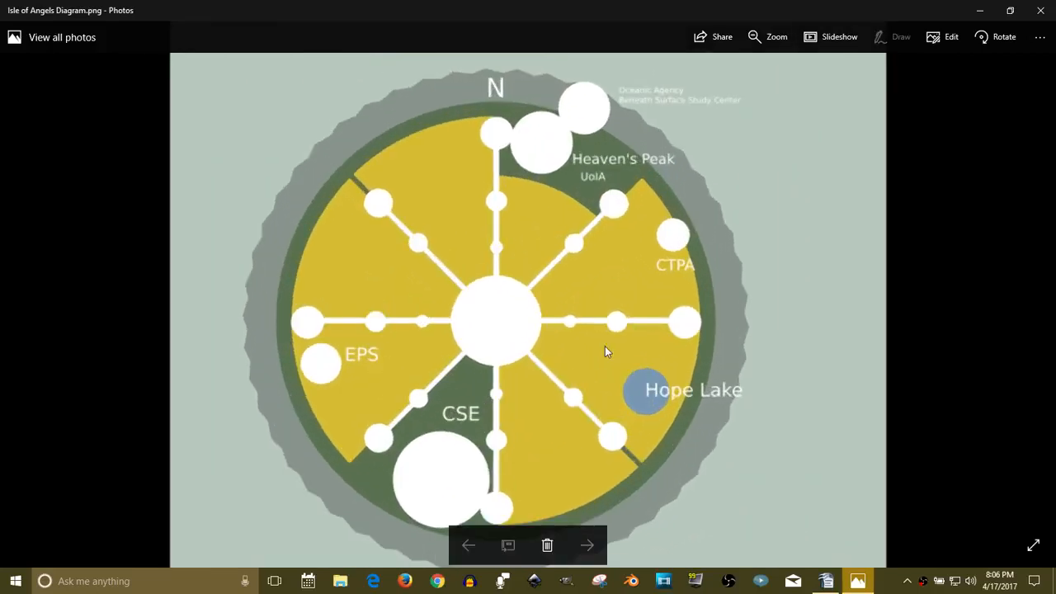
mouse_move(454, 328)
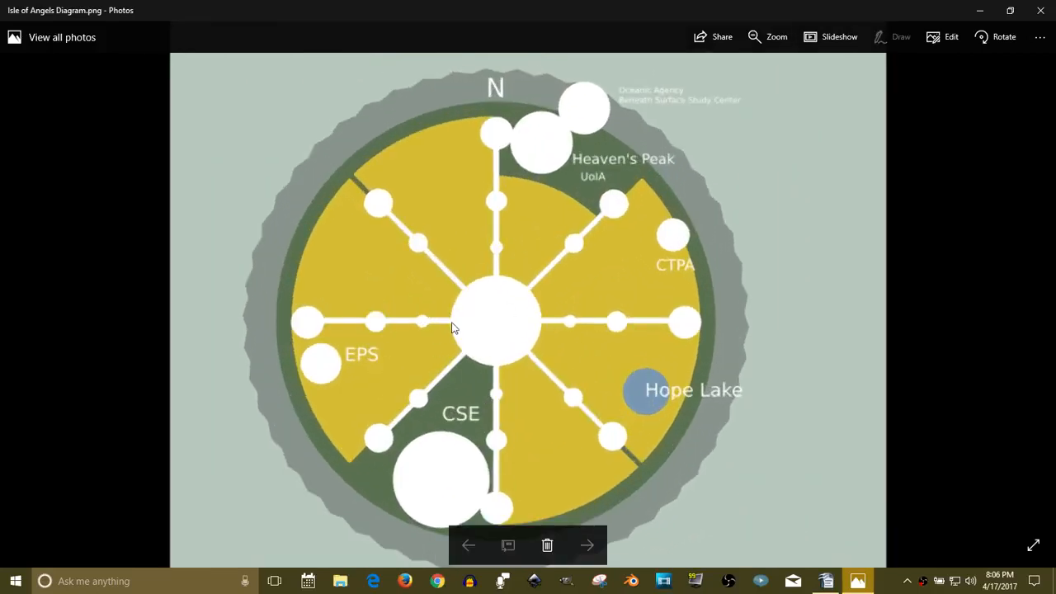
mouse_move(440, 322)
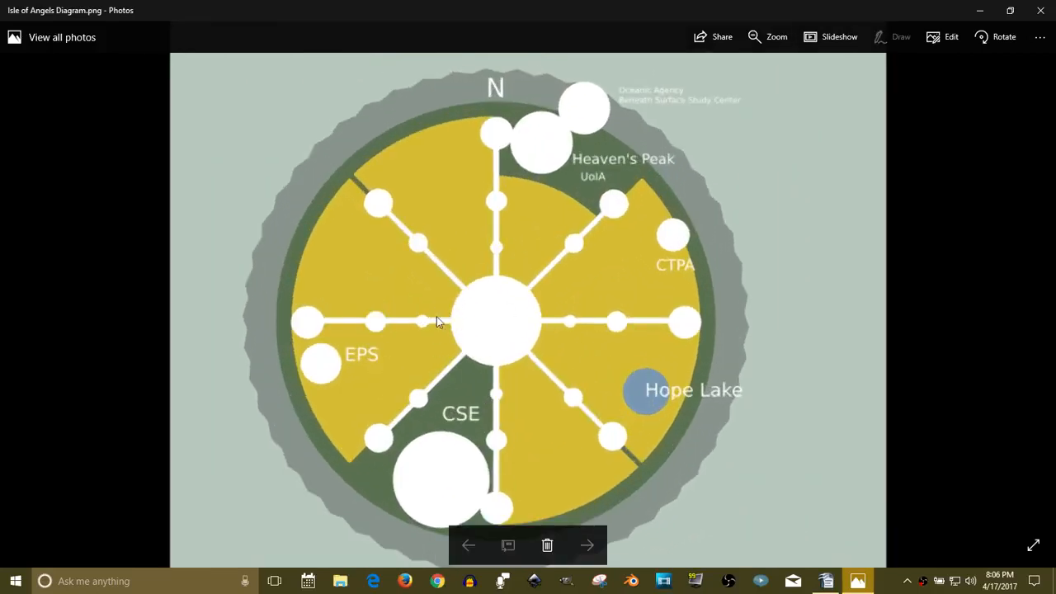
mouse_move(425, 327)
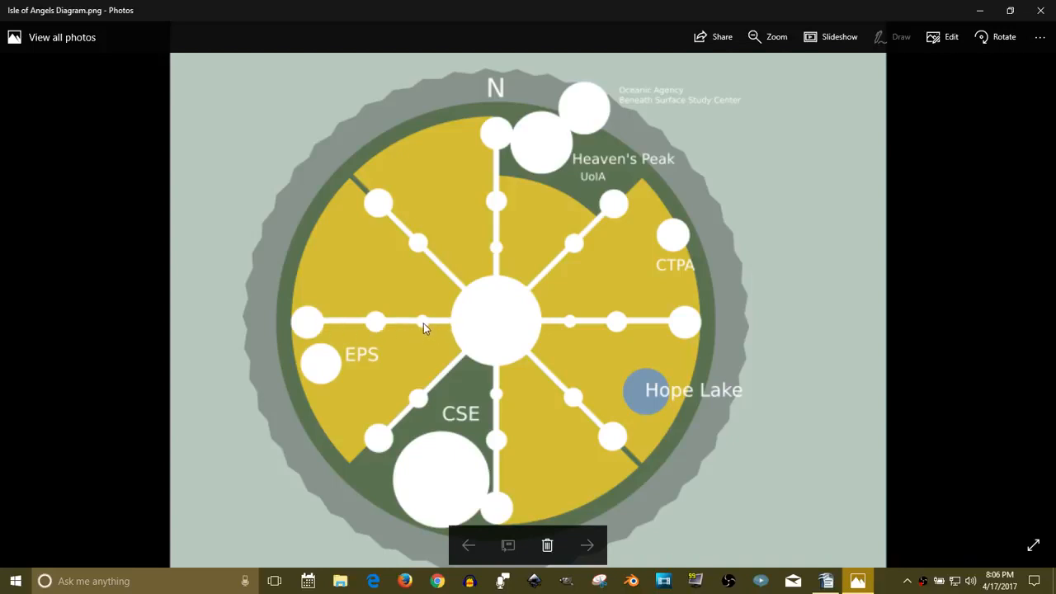
mouse_move(322, 324)
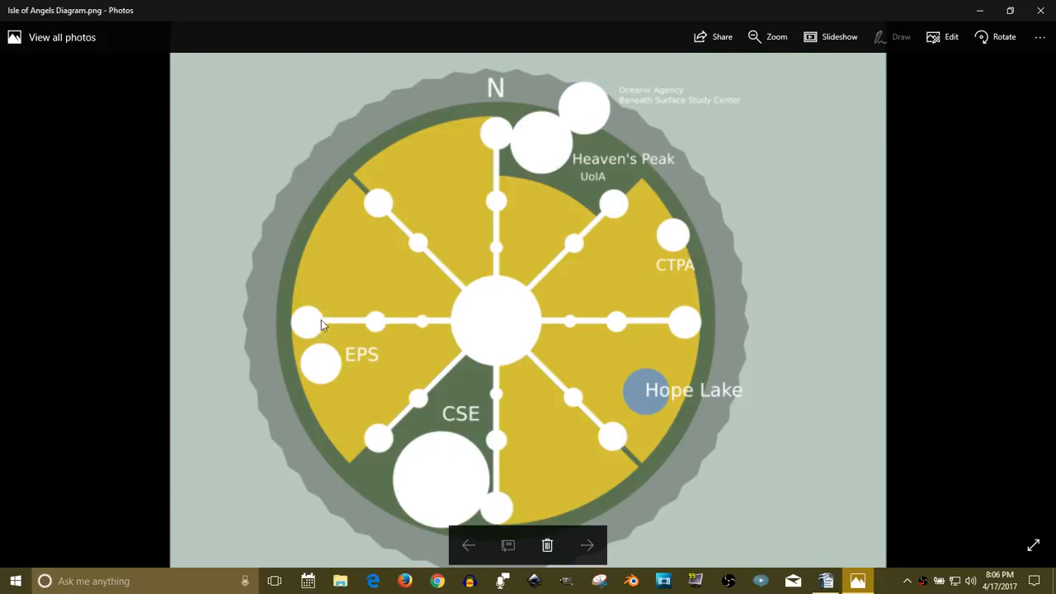
mouse_move(421, 249)
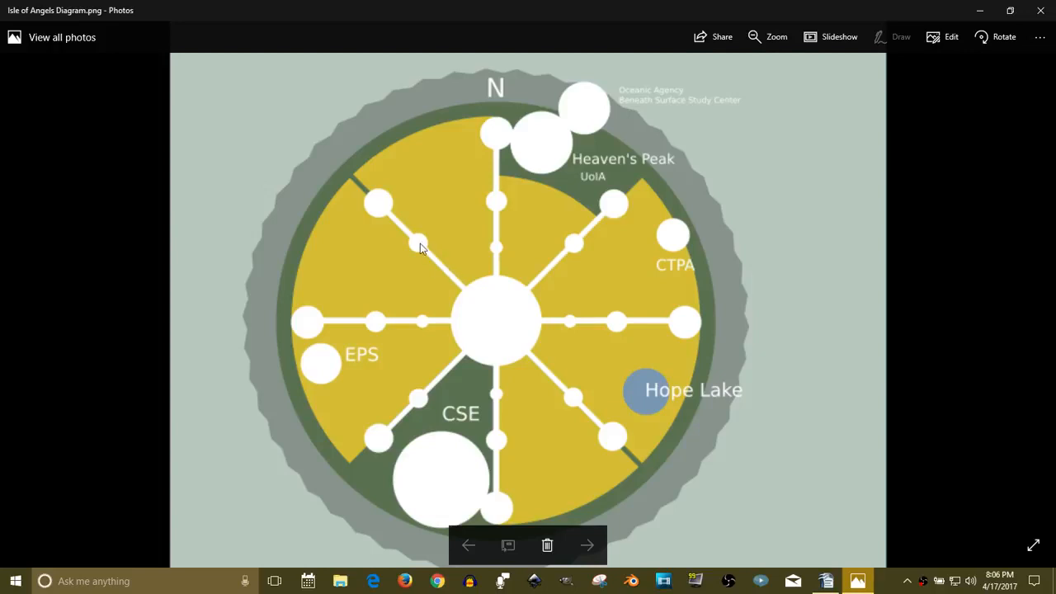
mouse_move(376, 326)
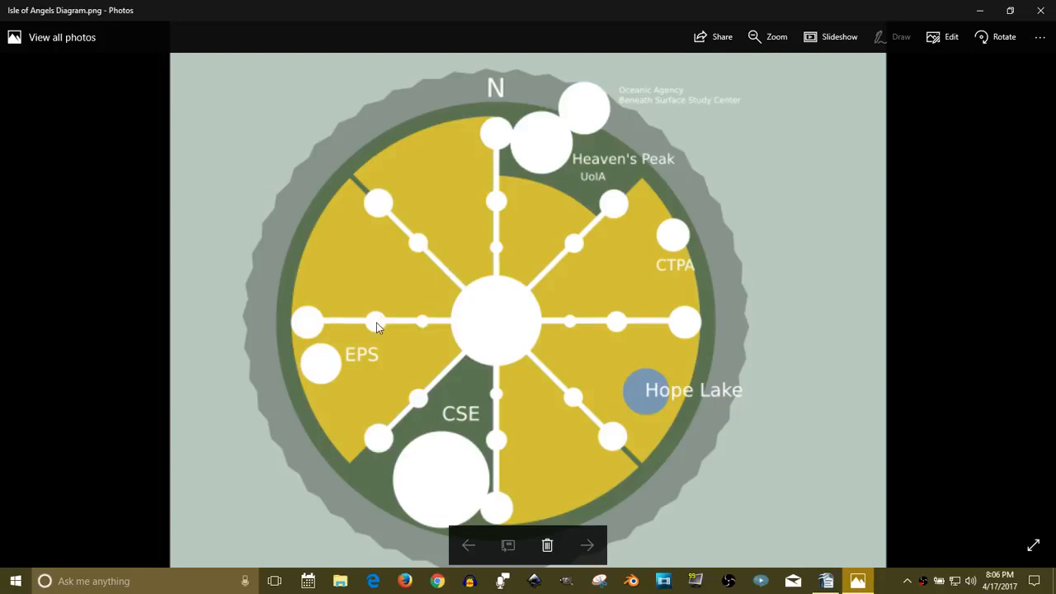
mouse_move(404, 257)
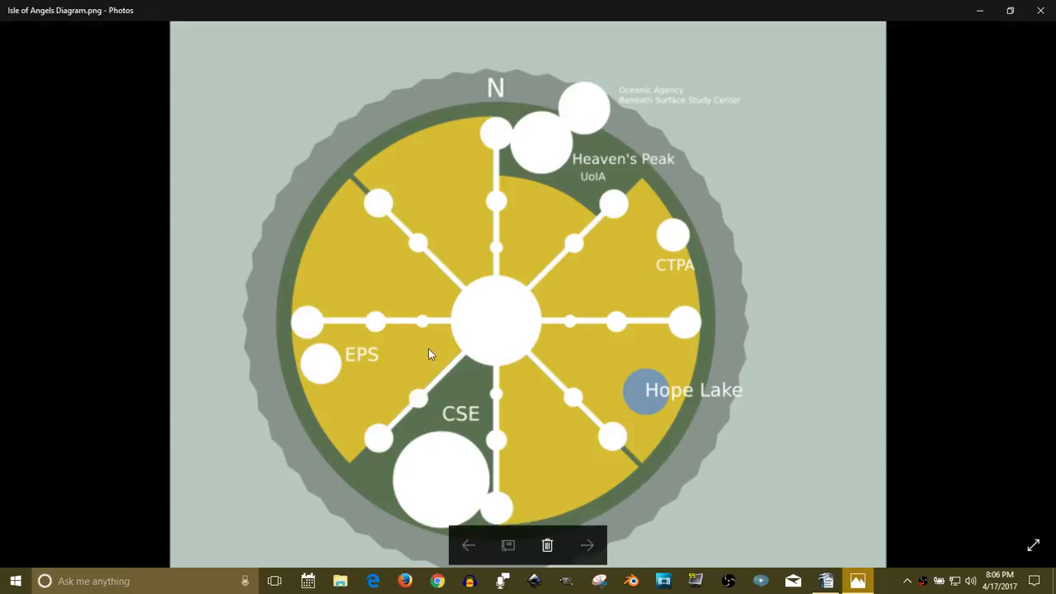
mouse_move(417, 250)
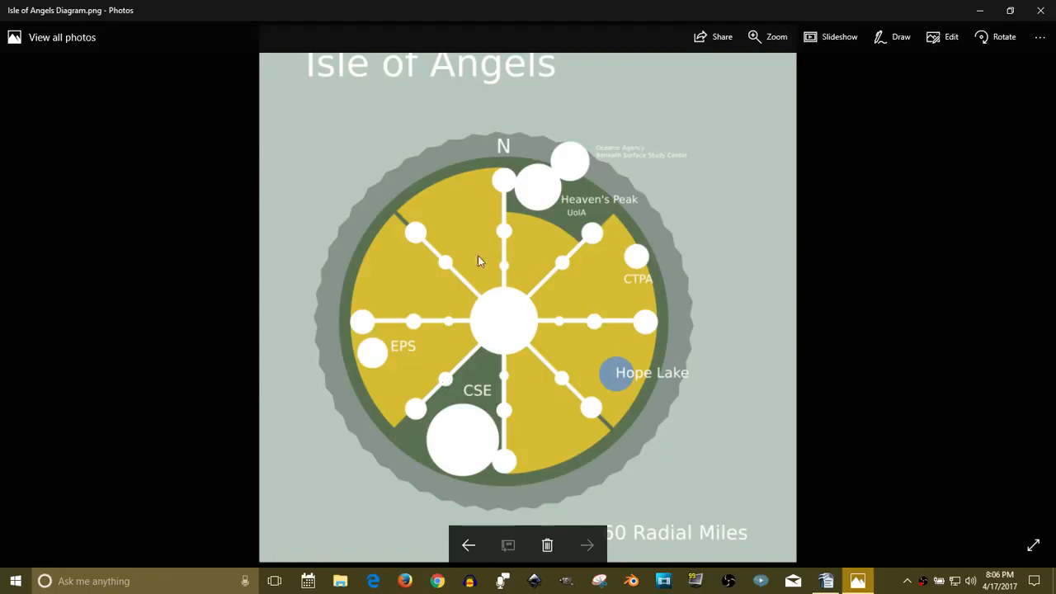
mouse_move(391, 237)
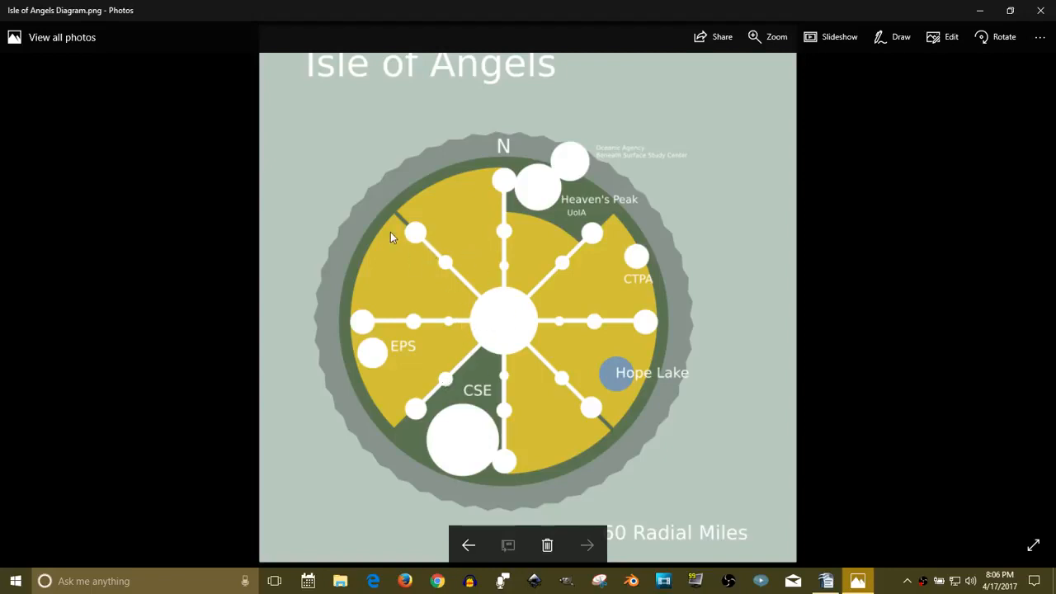
mouse_move(456, 326)
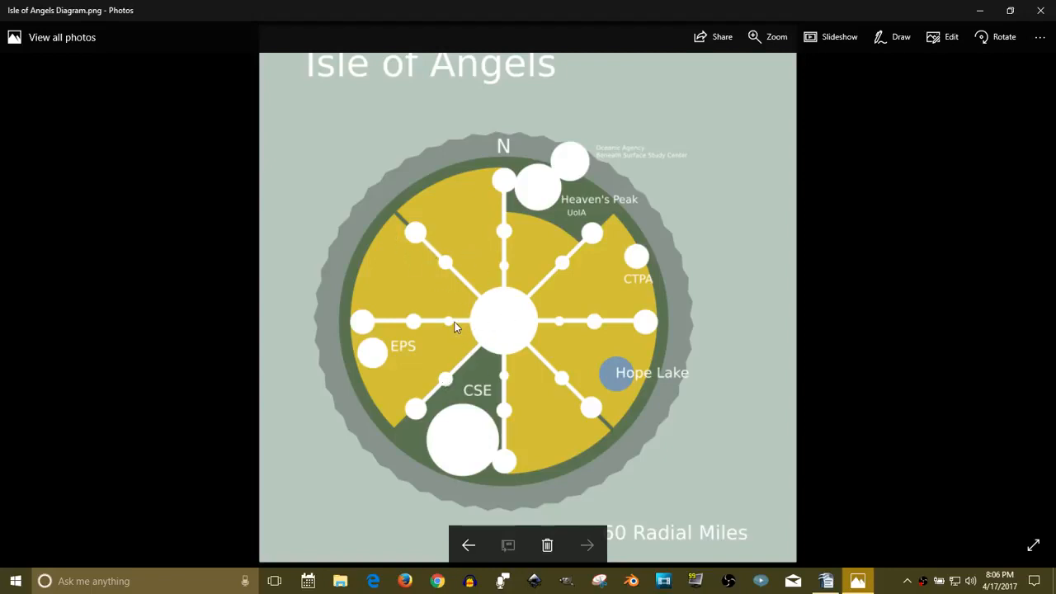
mouse_move(448, 322)
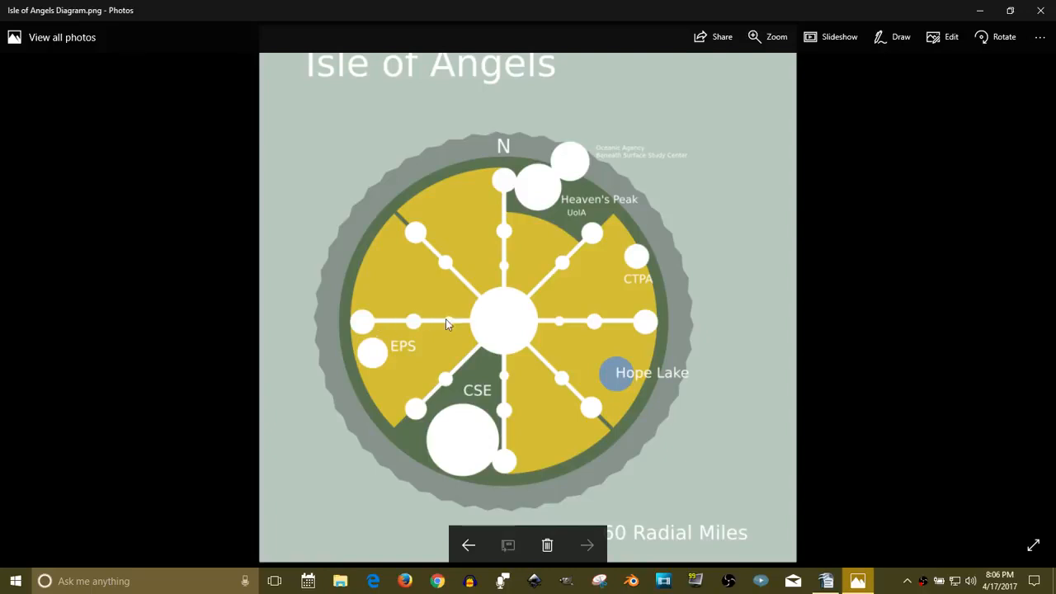
mouse_move(454, 328)
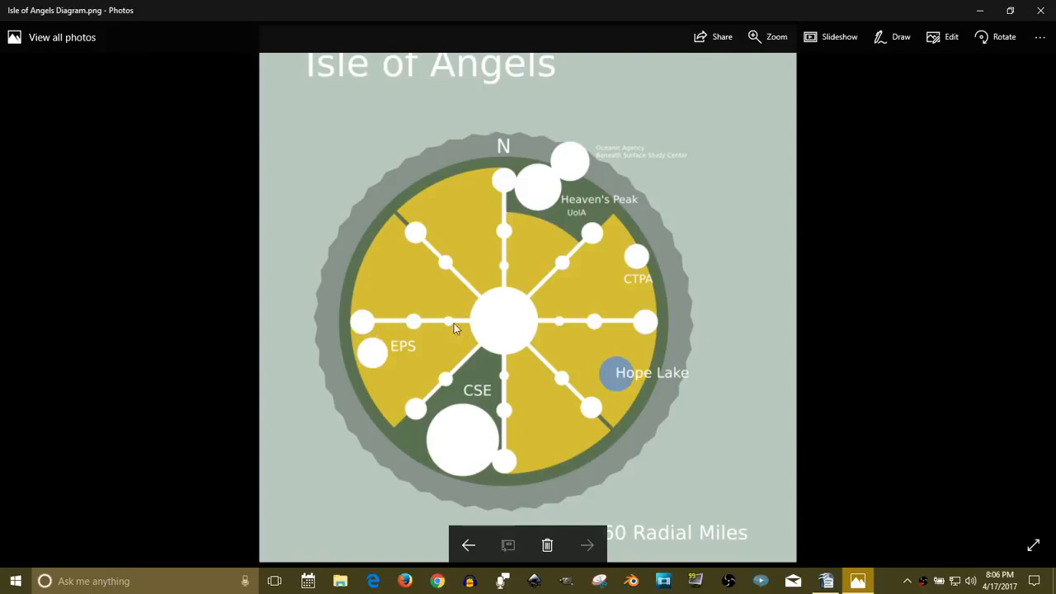
mouse_move(367, 325)
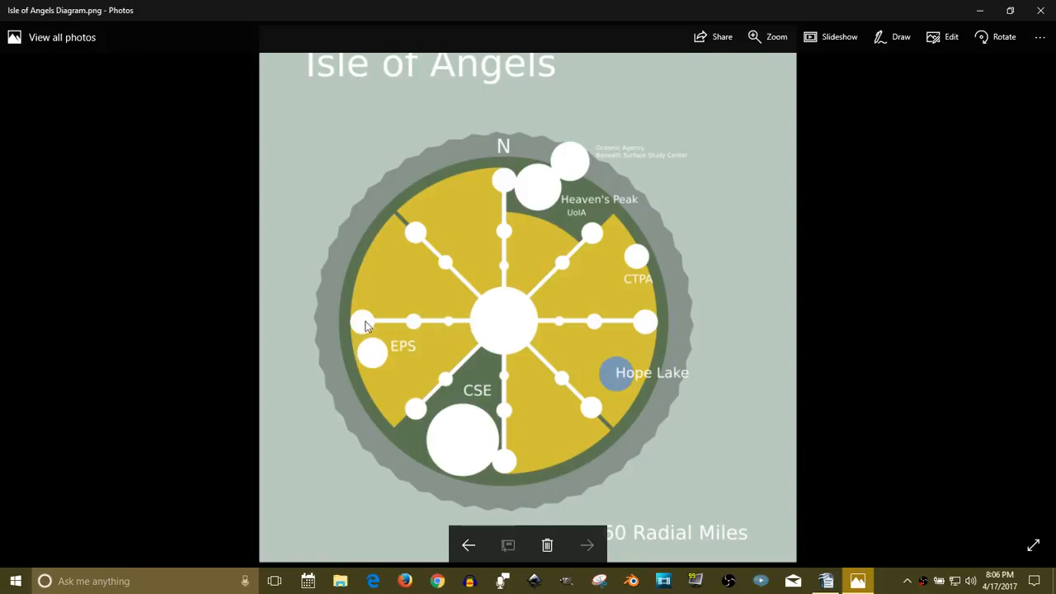
mouse_move(361, 324)
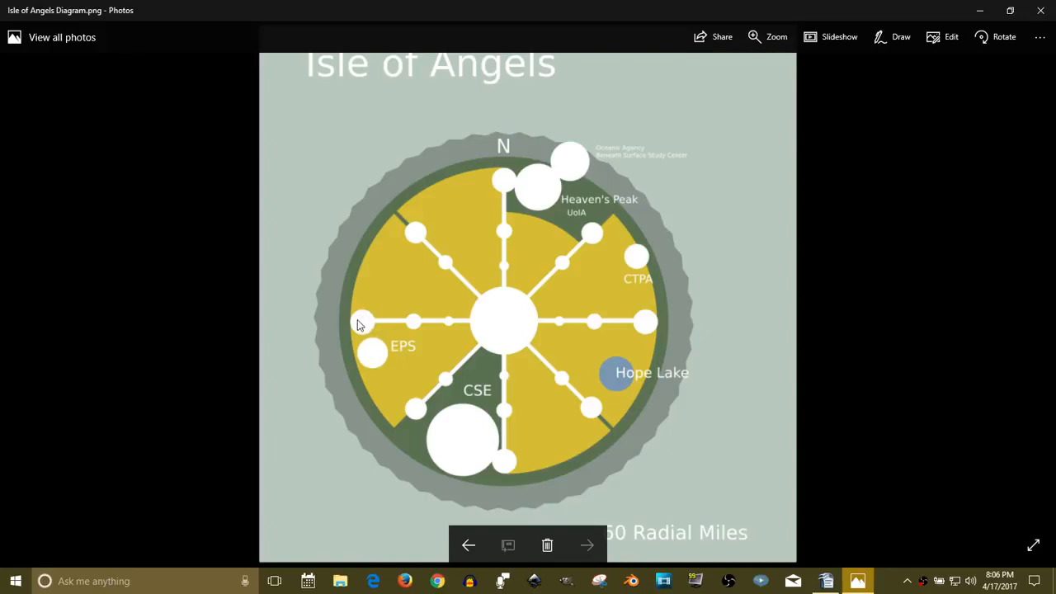
mouse_move(525, 364)
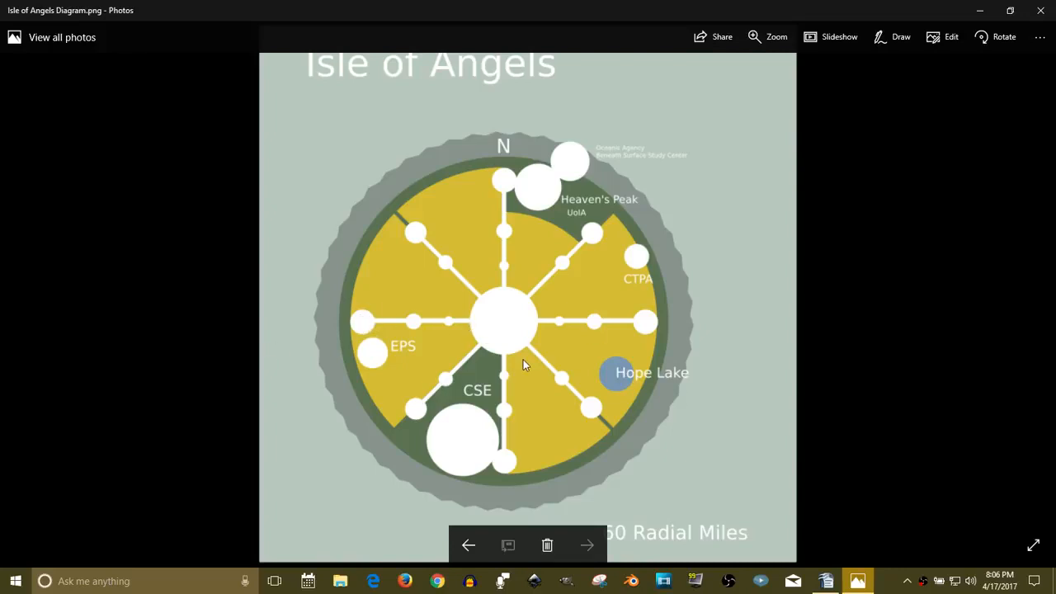
mouse_move(552, 369)
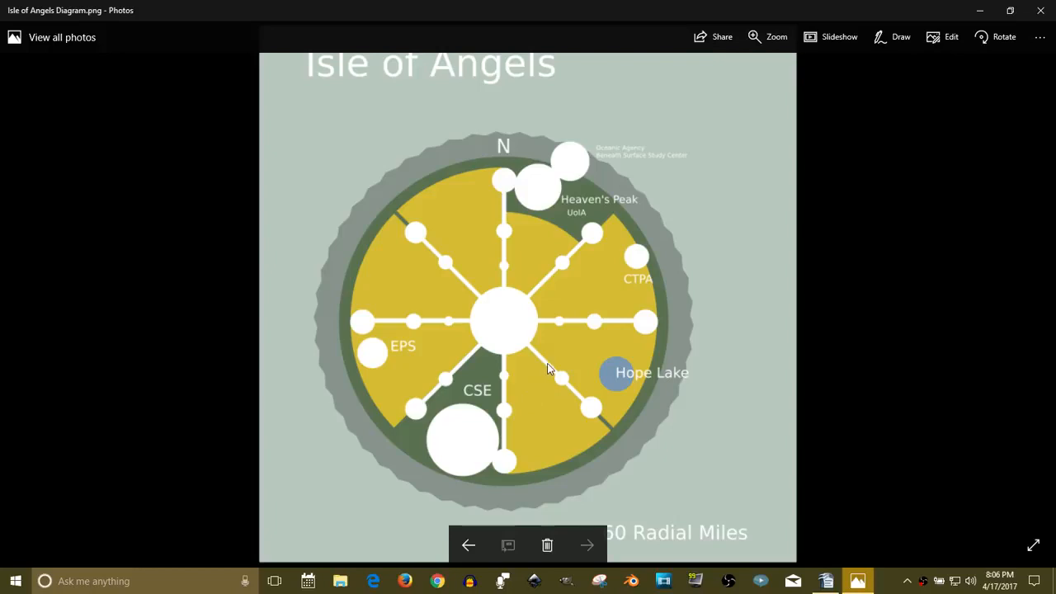
mouse_move(563, 381)
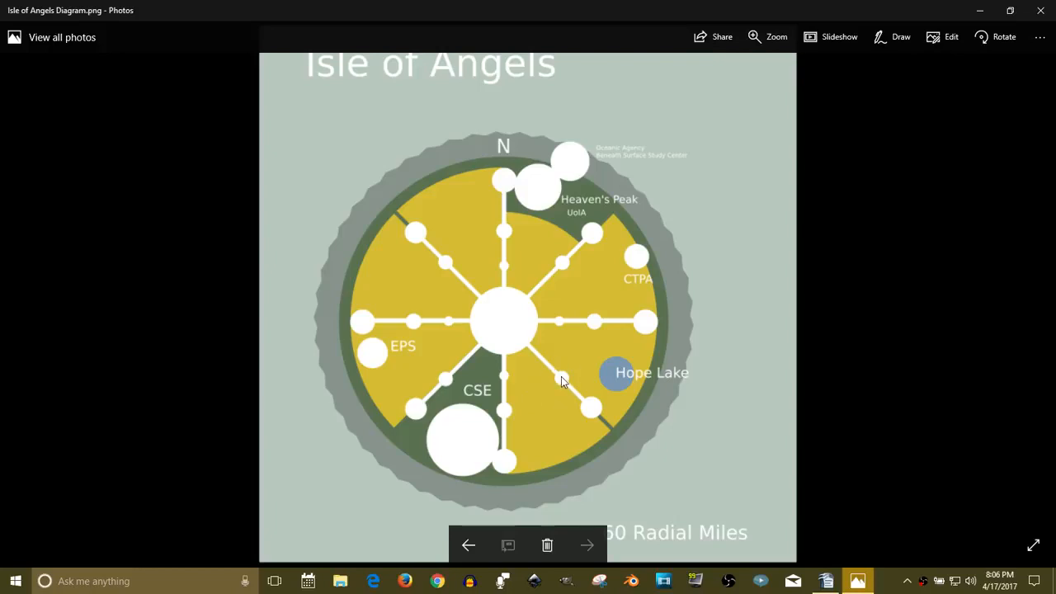
mouse_move(556, 337)
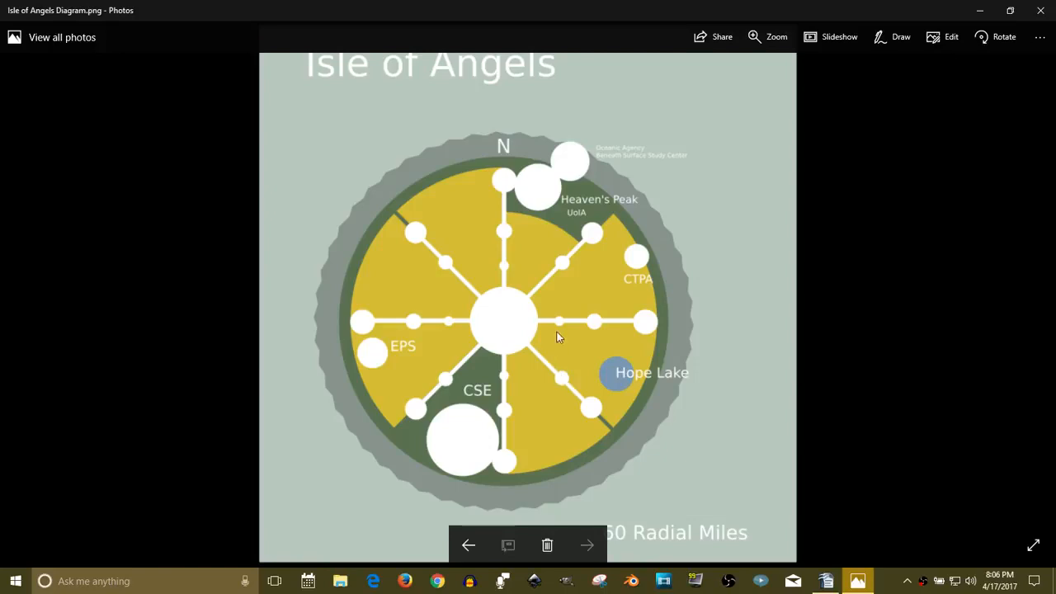
mouse_move(648, 324)
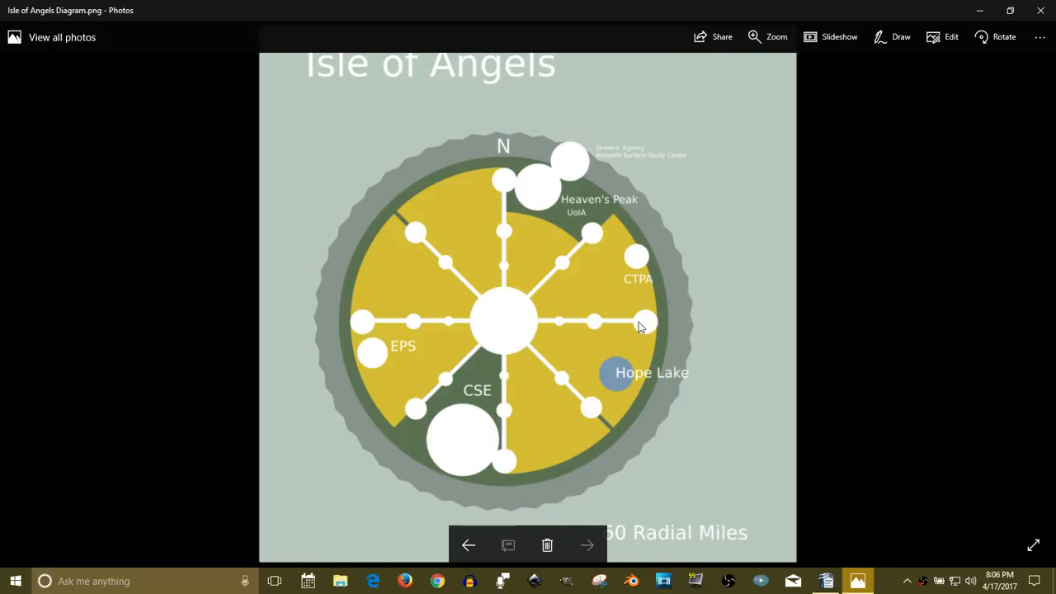
mouse_move(537, 281)
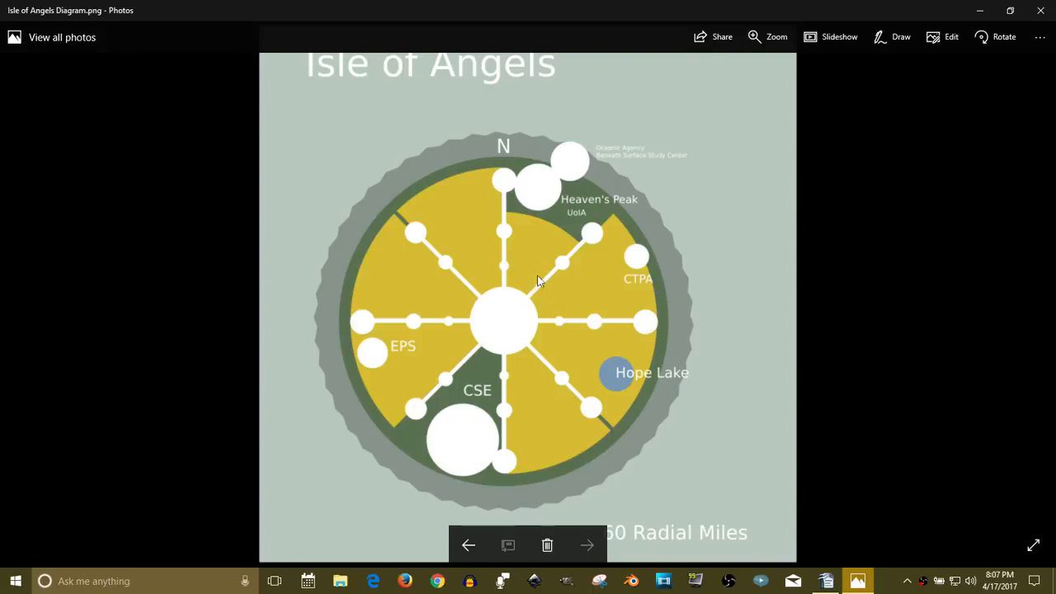
mouse_move(462, 293)
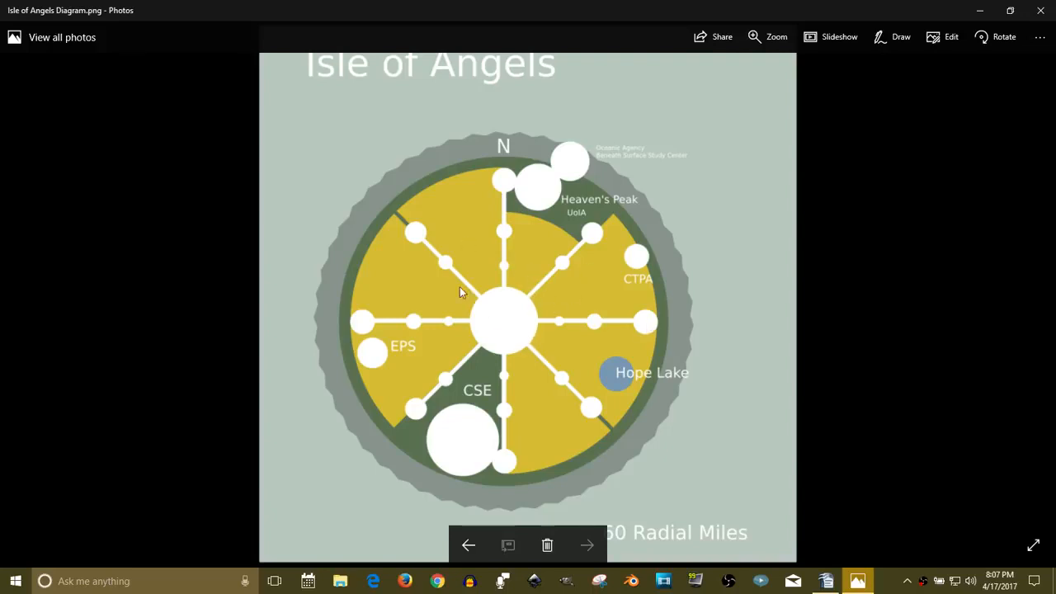
mouse_move(582, 314)
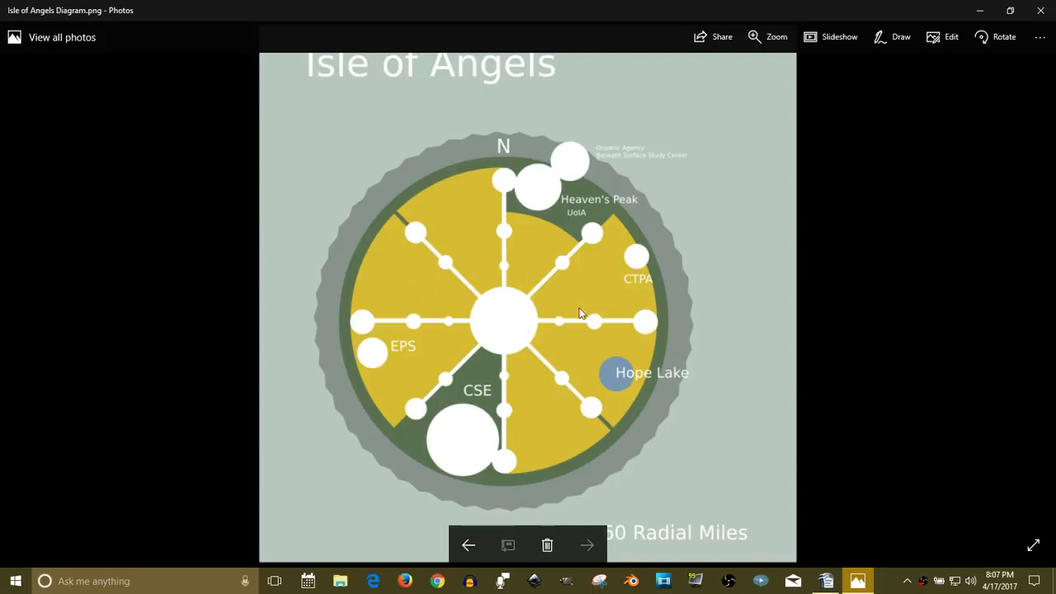
mouse_move(502, 321)
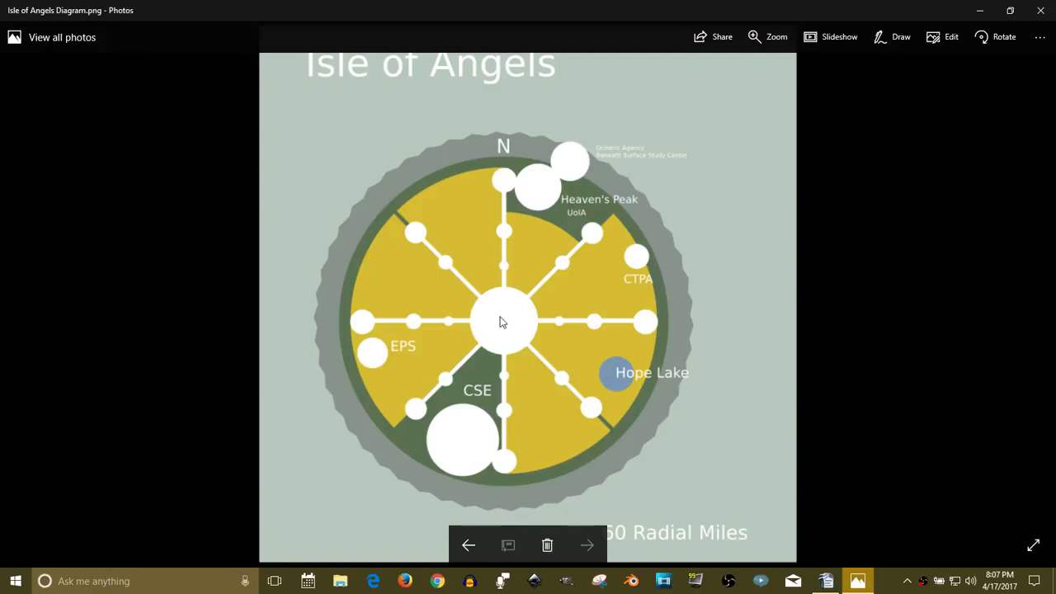
mouse_move(498, 323)
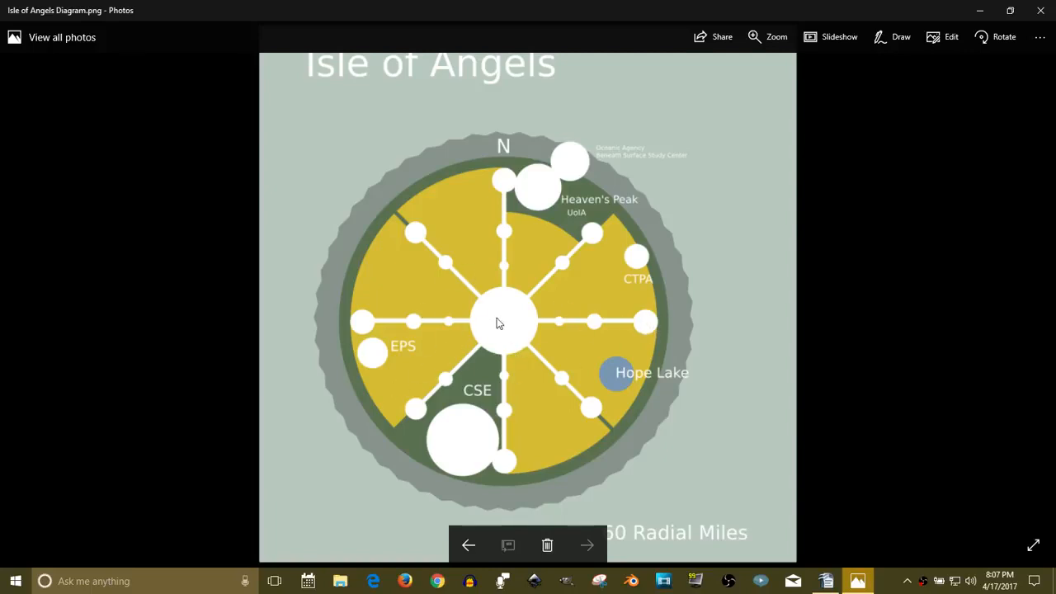
mouse_move(465, 329)
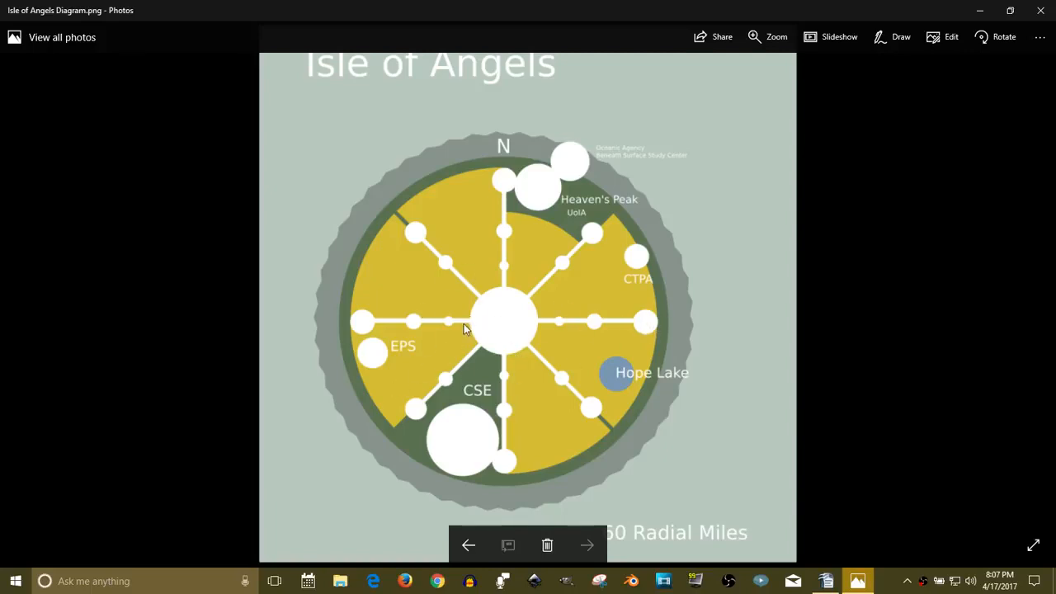
mouse_move(429, 239)
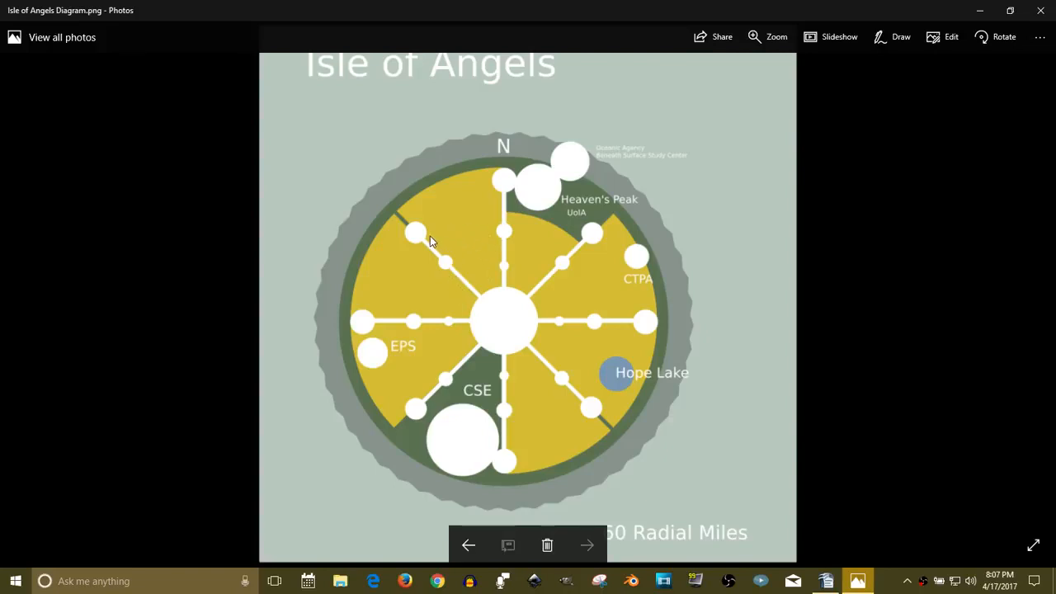
mouse_move(440, 239)
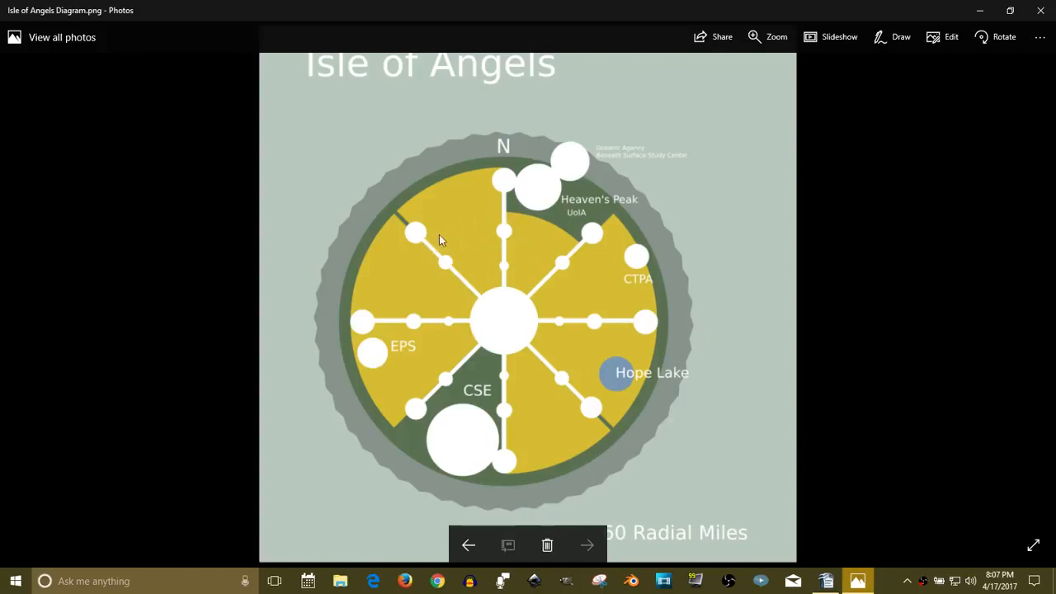
mouse_move(413, 282)
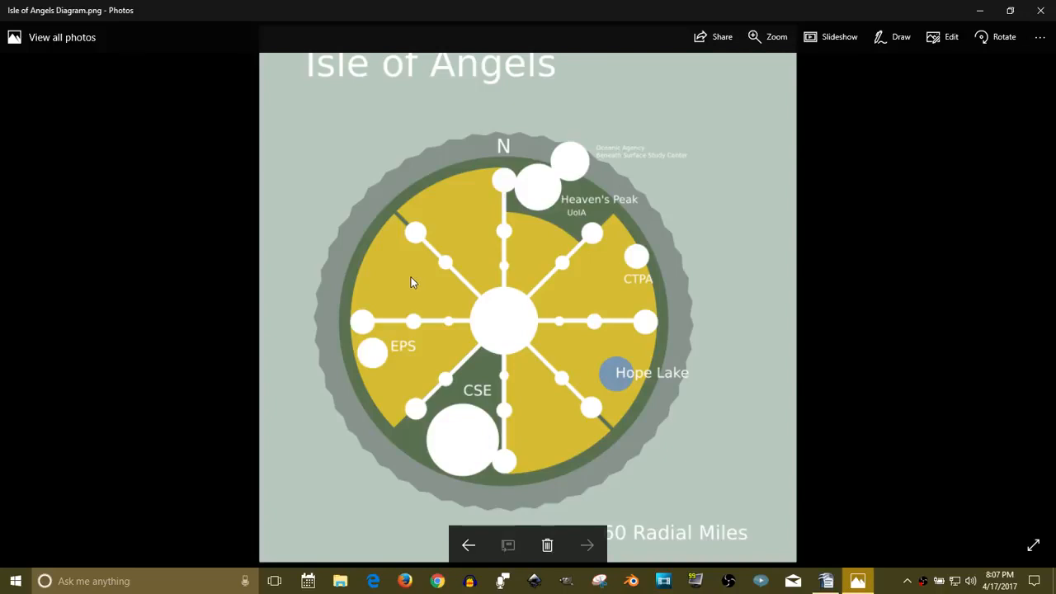
mouse_move(428, 260)
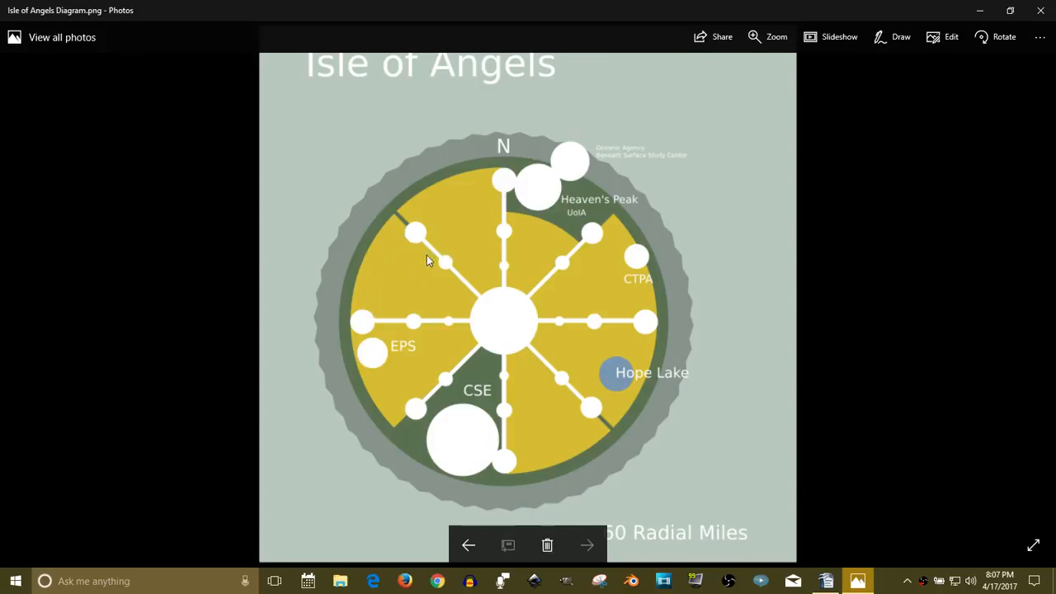
mouse_move(474, 312)
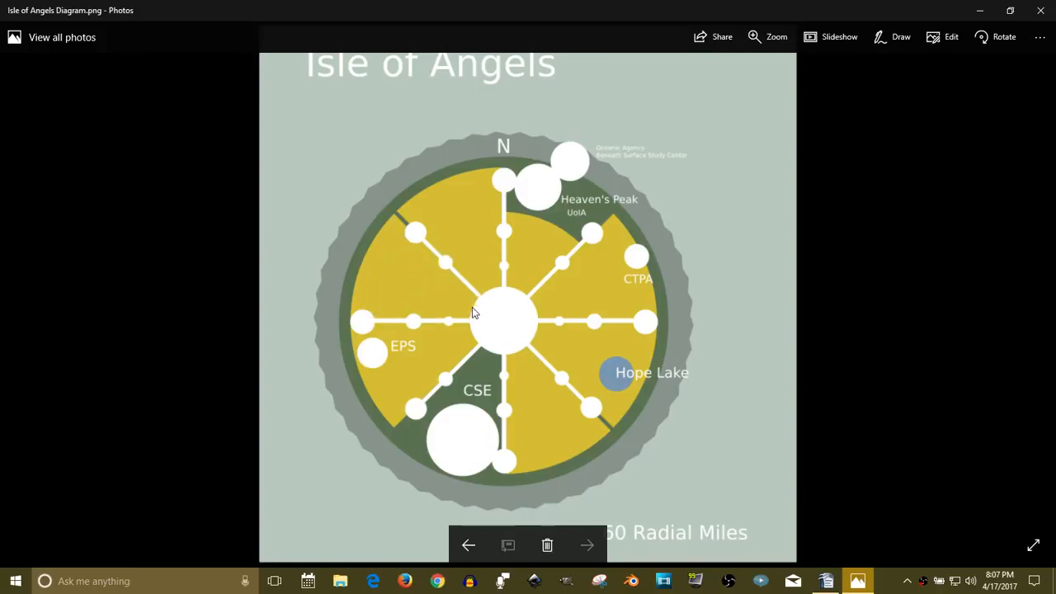
mouse_move(495, 326)
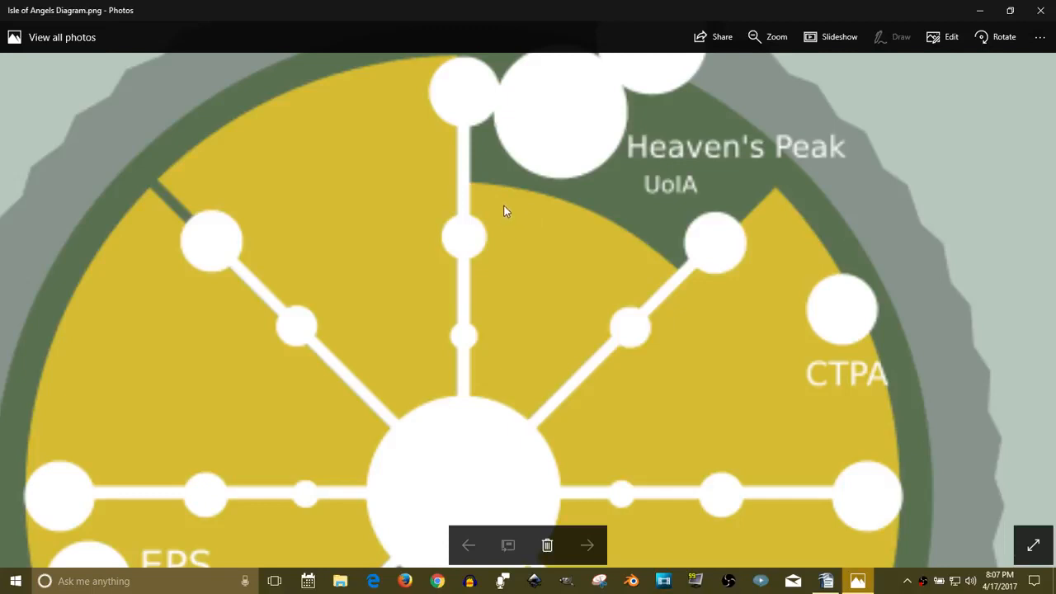
mouse_move(496, 216)
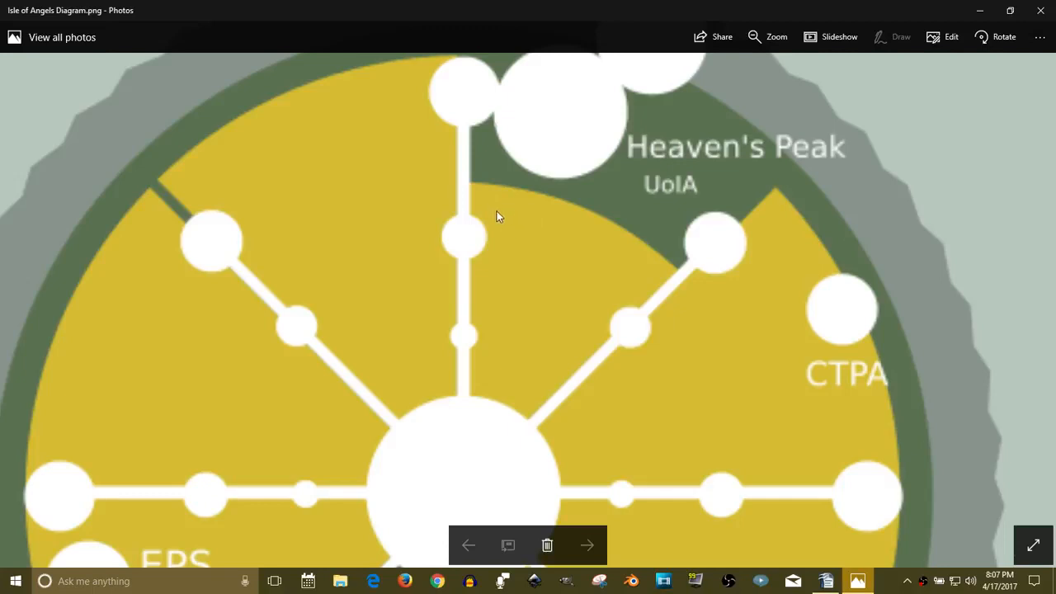
mouse_move(534, 205)
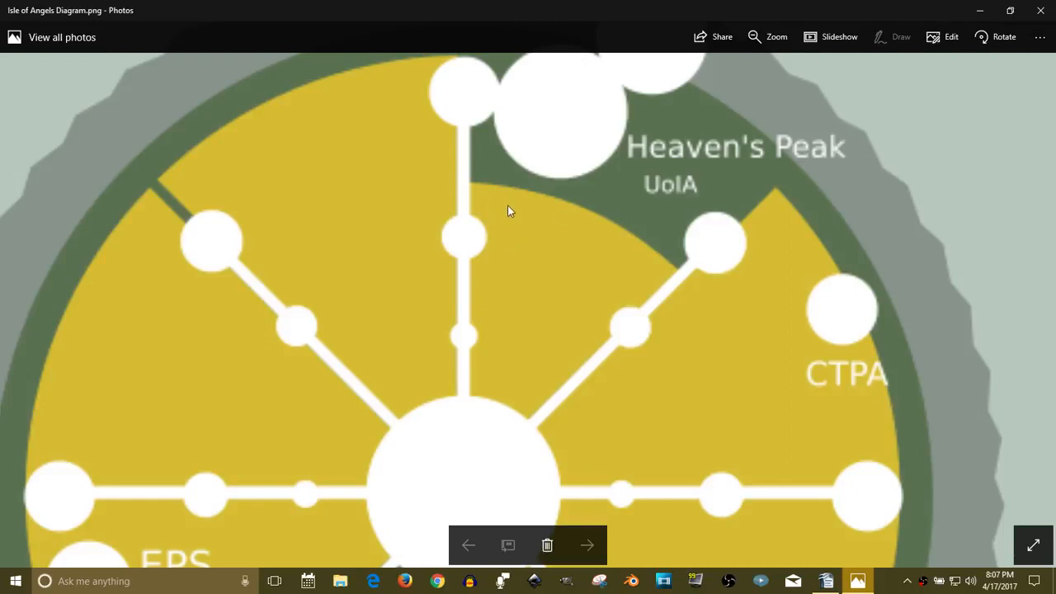
mouse_move(495, 222)
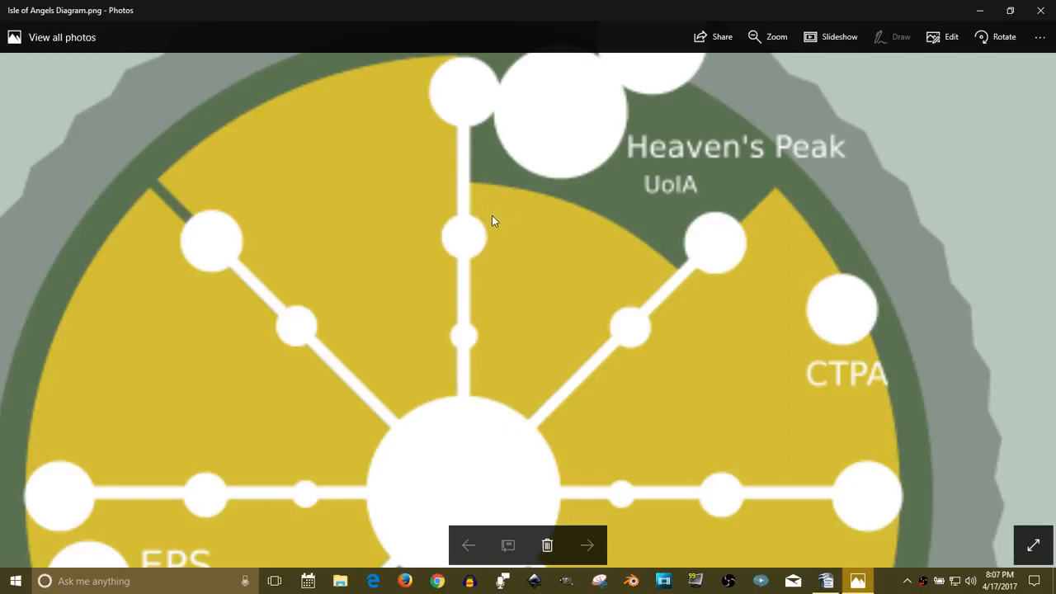
mouse_move(518, 291)
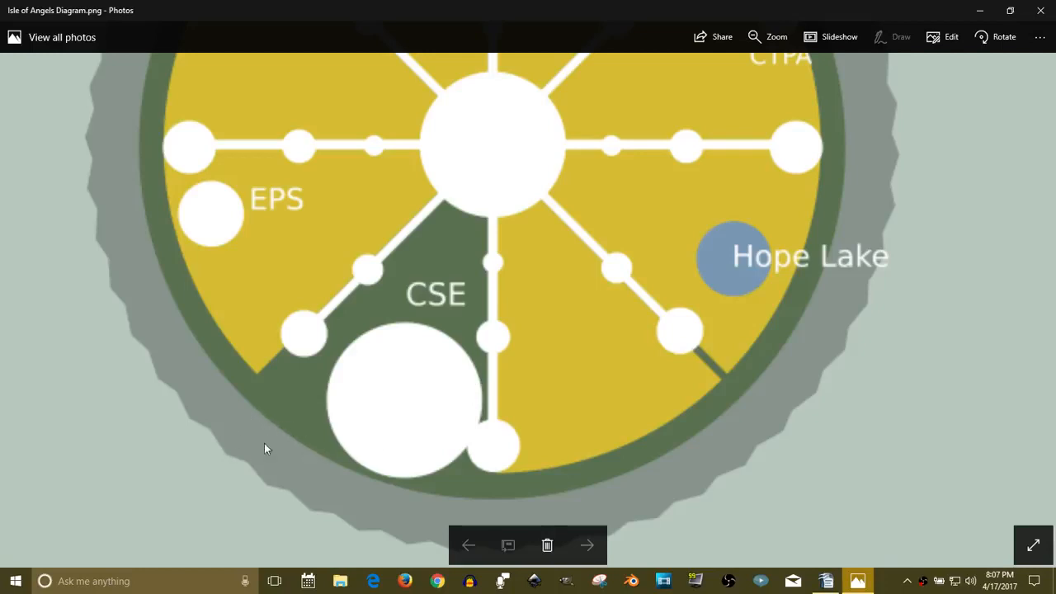
mouse_move(262, 399)
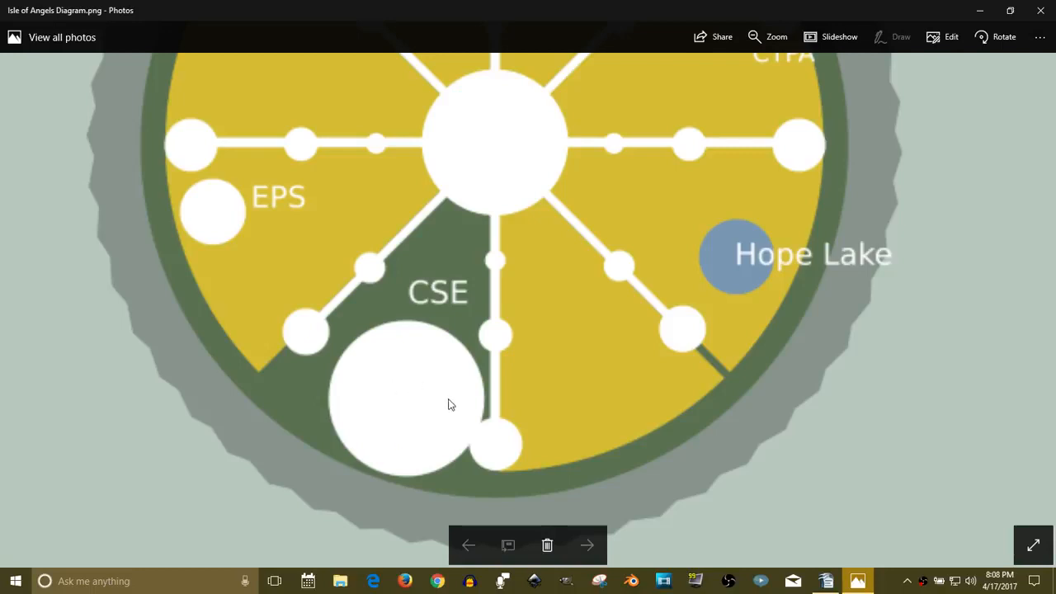
mouse_move(404, 309)
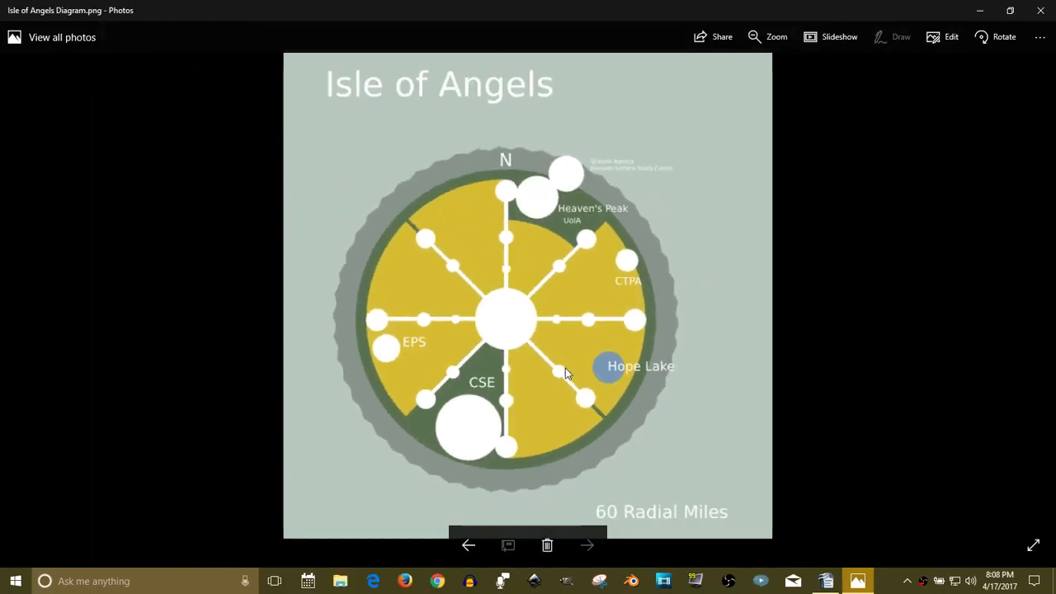
mouse_move(627, 417)
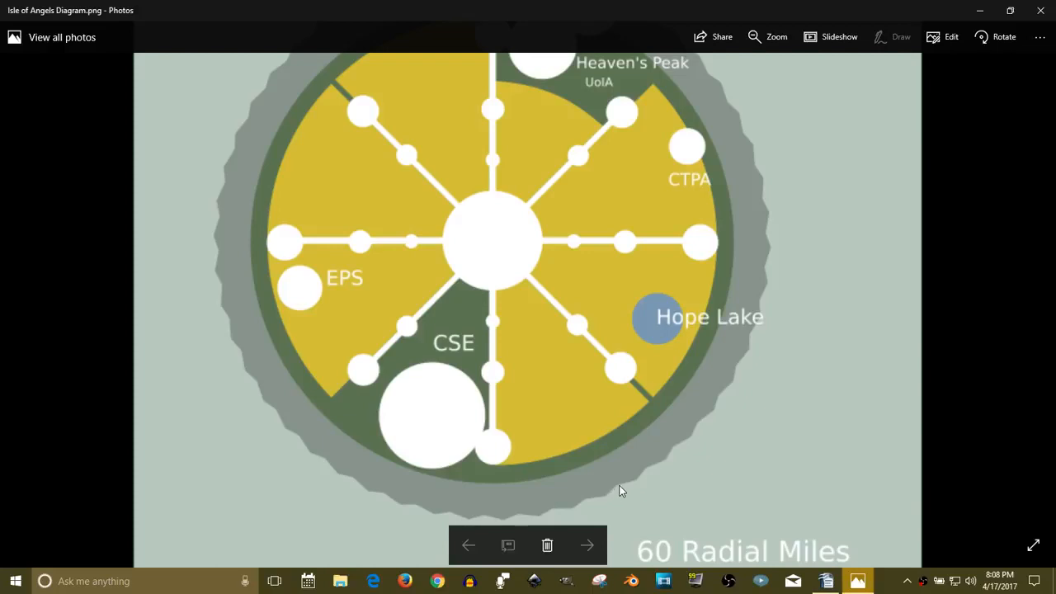
Shrink the Photos window so the whole island and 60 Radial Miles label show
left_click(1010, 10)
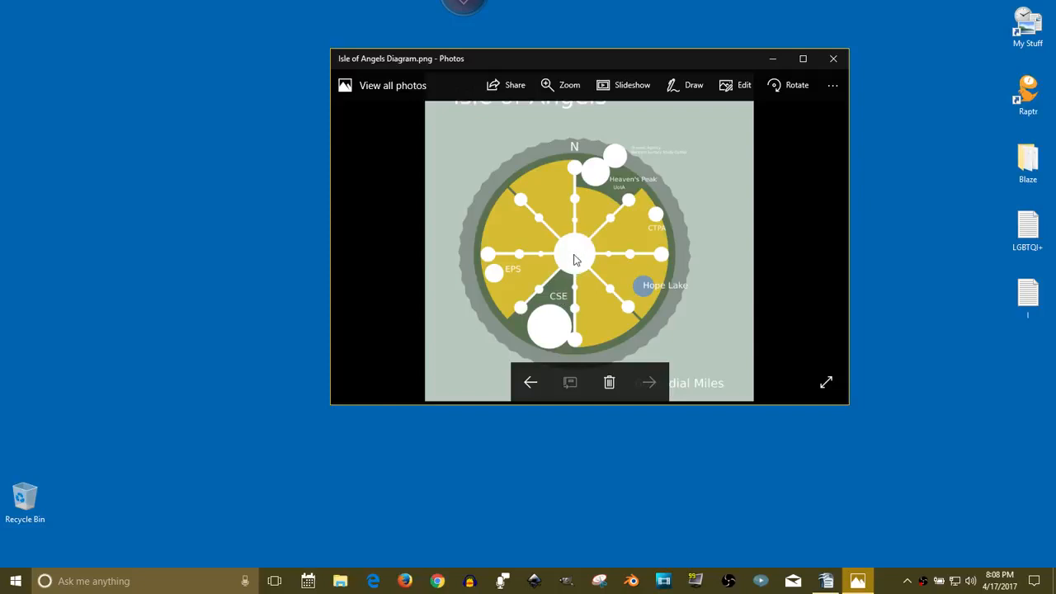
mouse_move(571, 264)
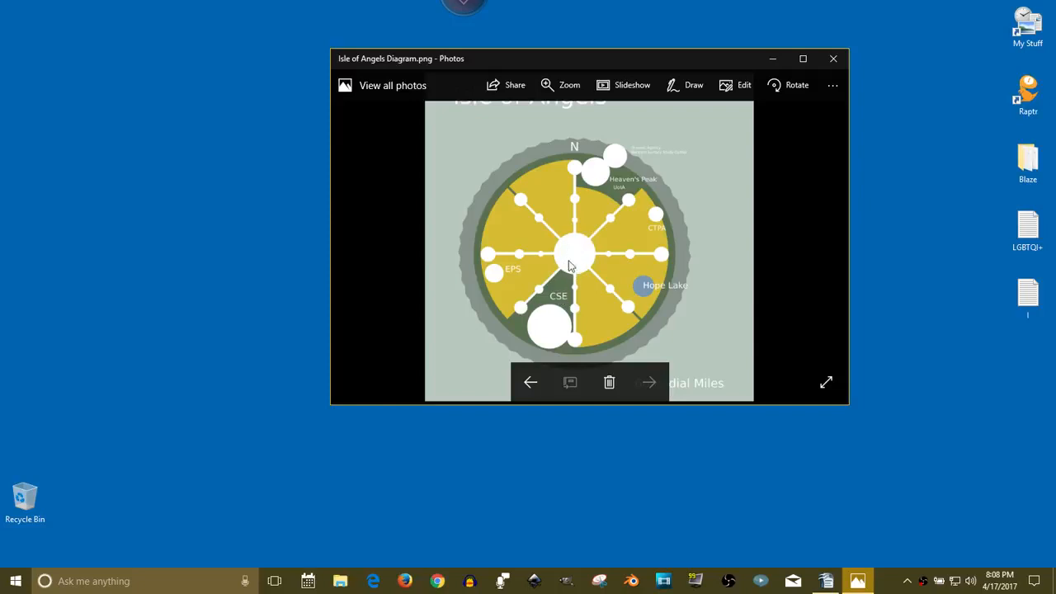
mouse_move(578, 251)
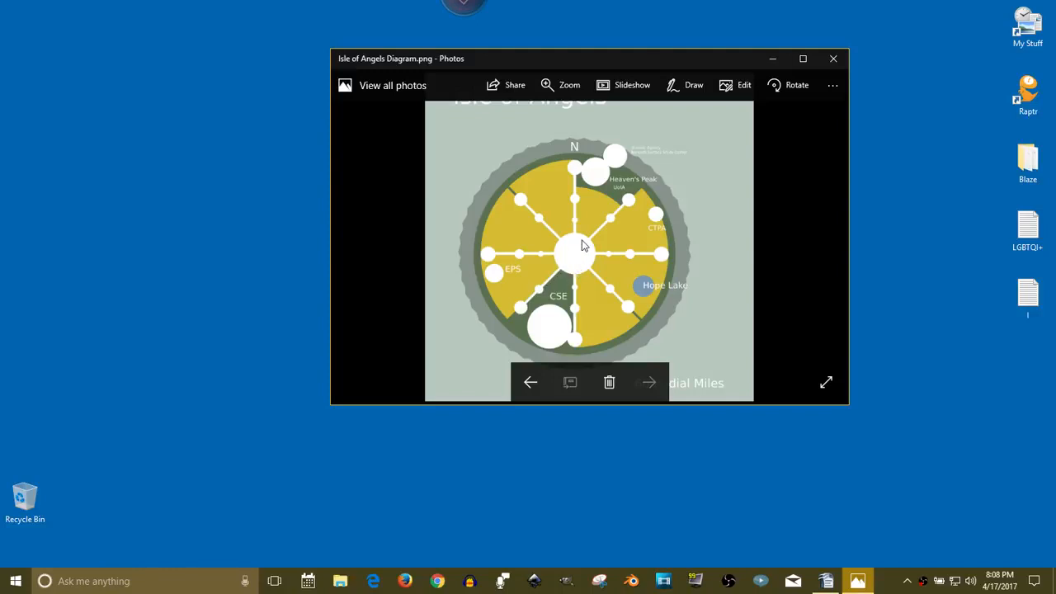
mouse_move(561, 272)
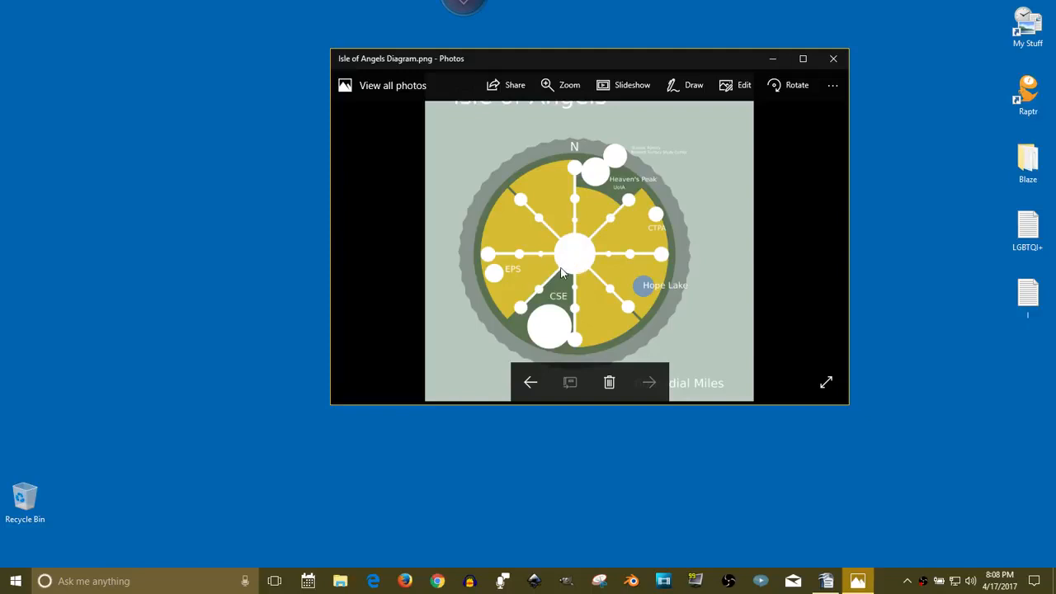
mouse_move(617, 191)
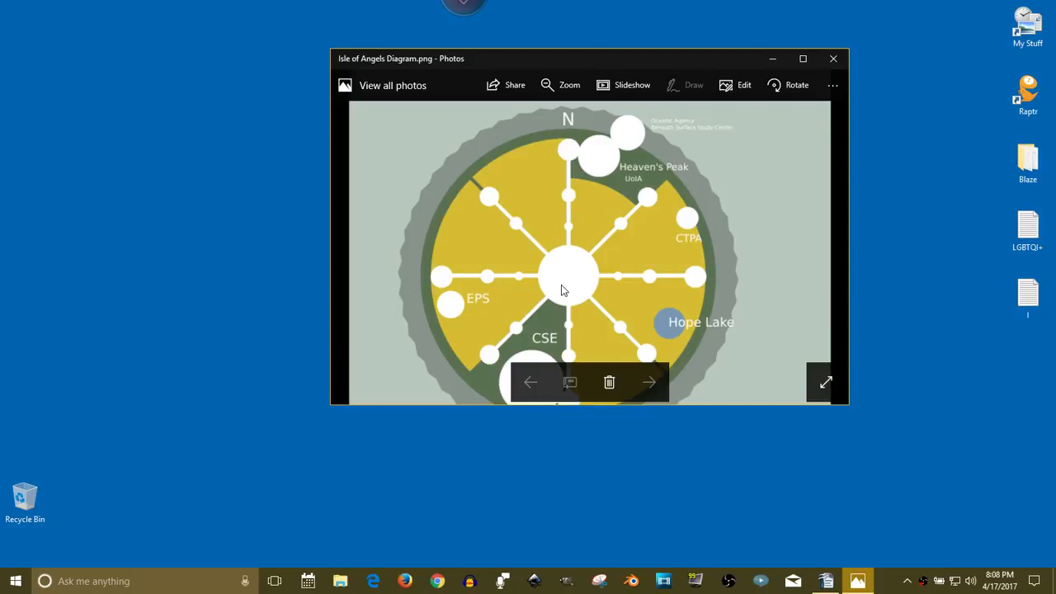
mouse_move(577, 287)
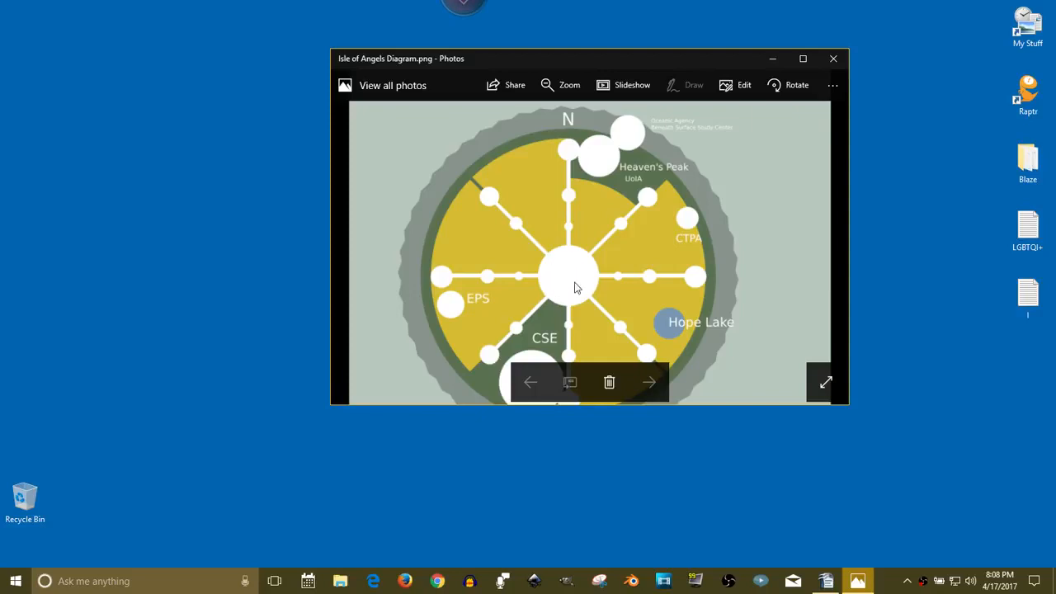
mouse_move(559, 281)
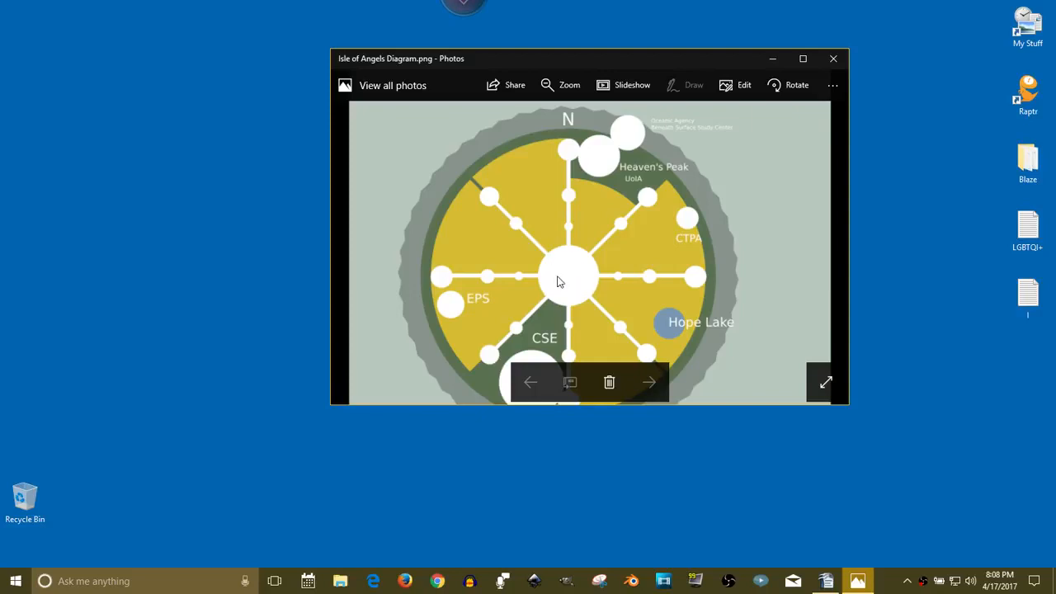
mouse_move(578, 283)
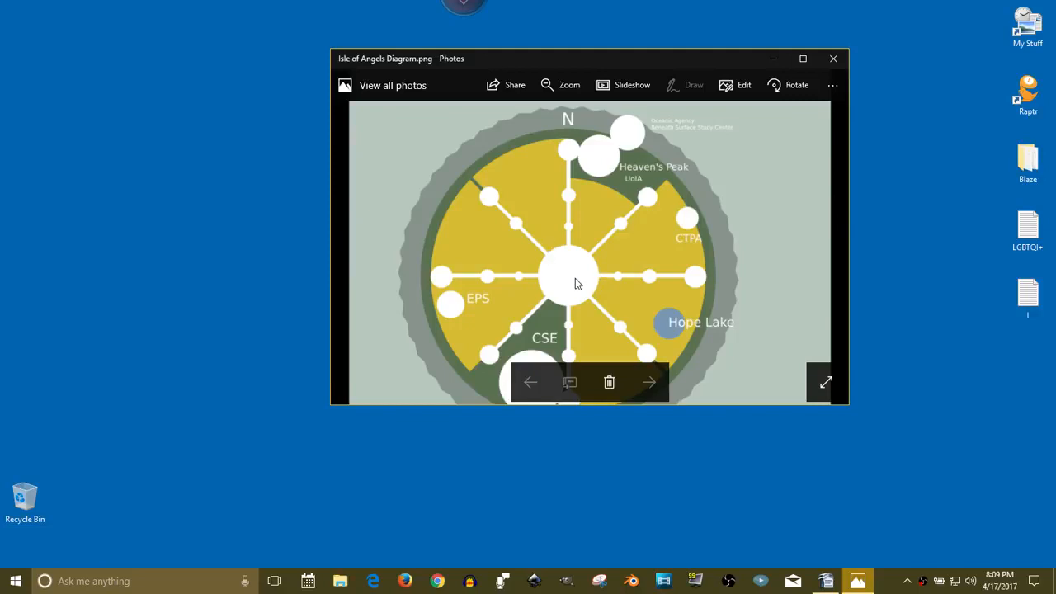
mouse_move(567, 307)
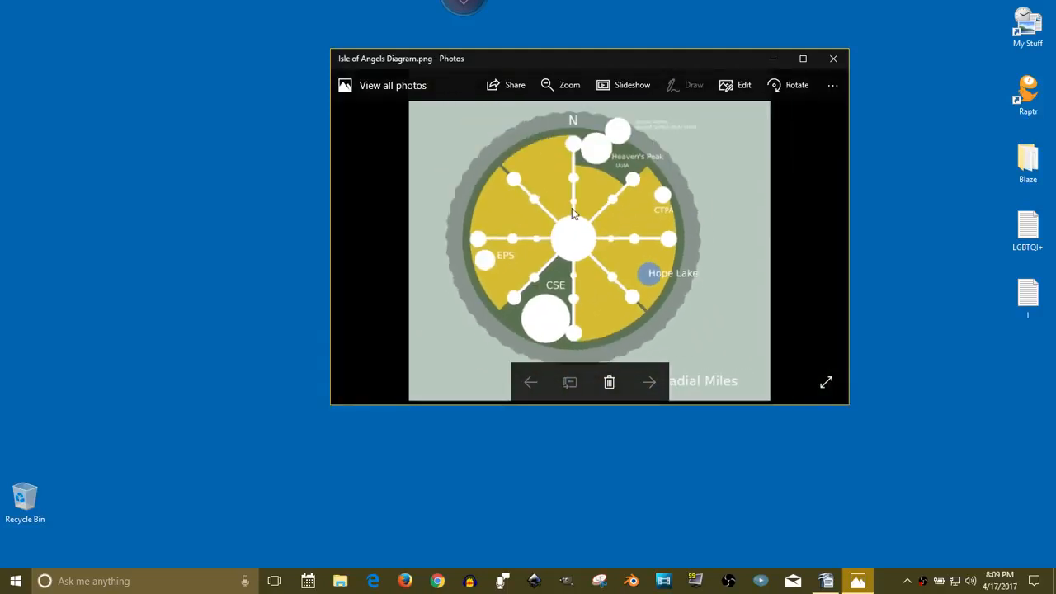
mouse_move(619, 231)
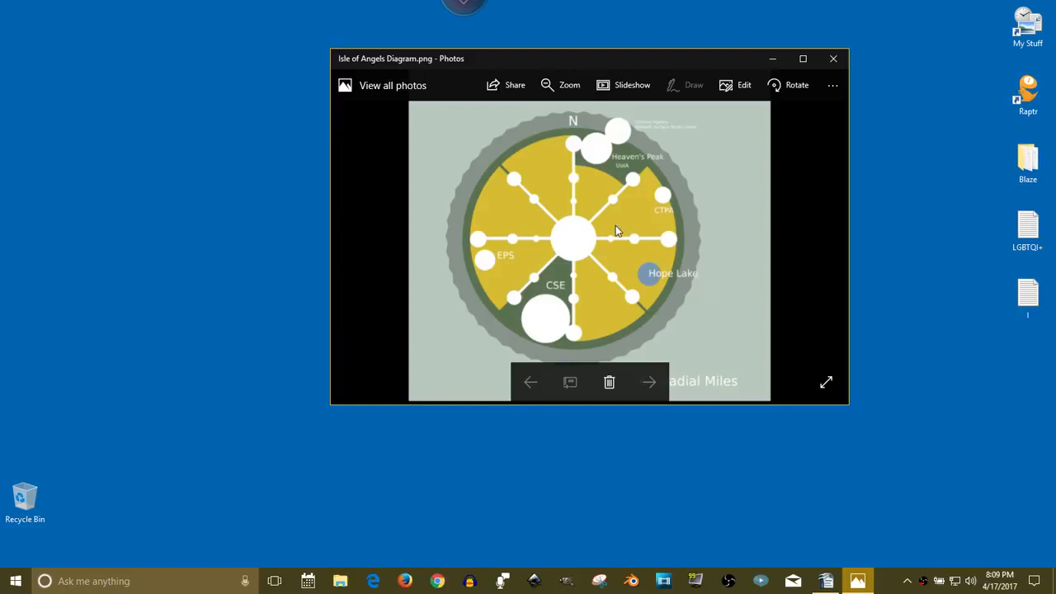
mouse_move(595, 165)
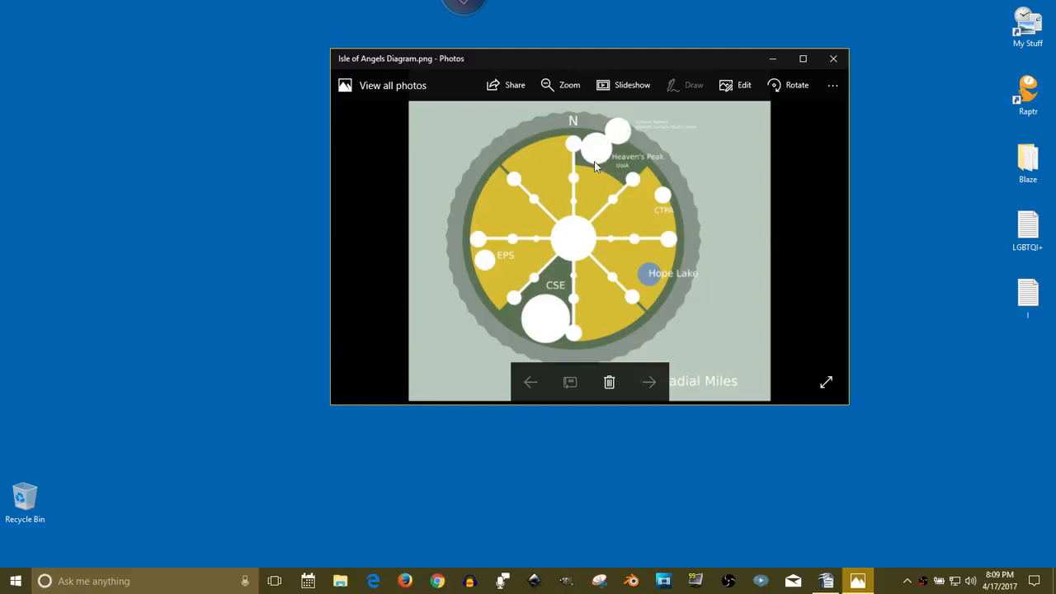
left_click(560, 85)
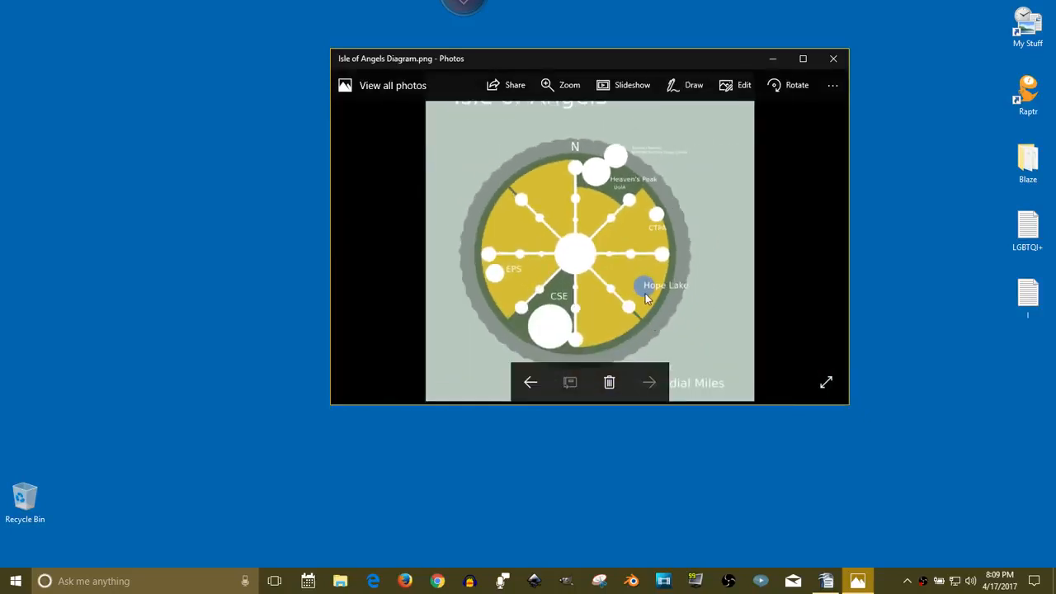
mouse_move(596, 328)
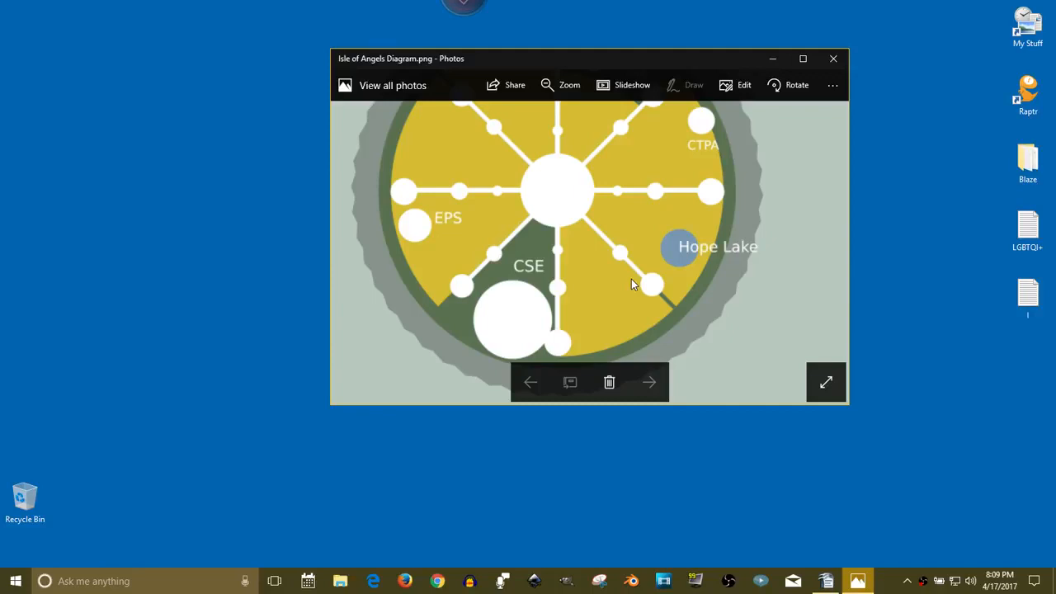
mouse_move(783, 325)
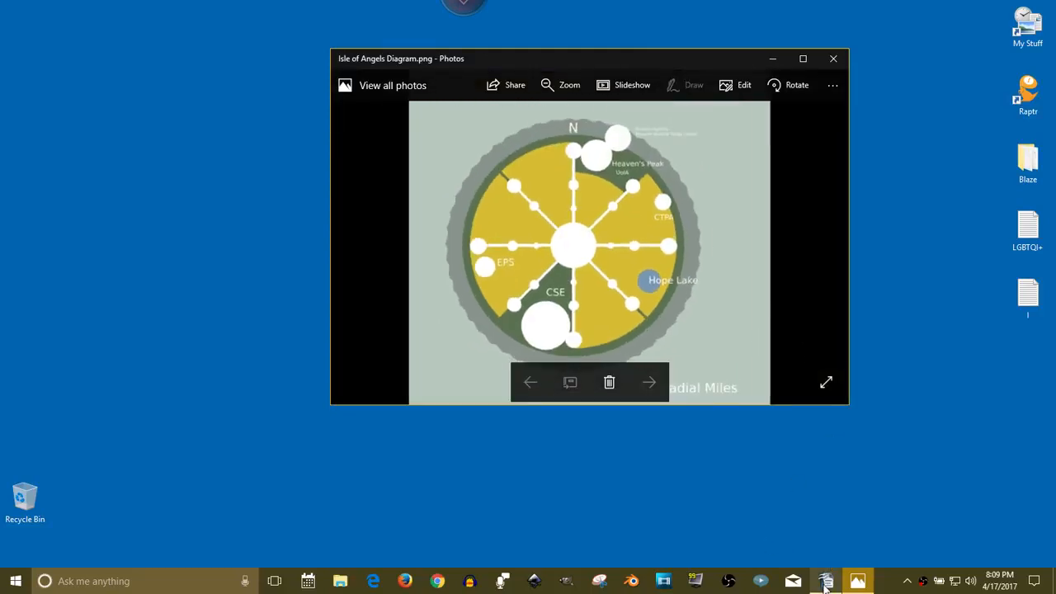
Bring up the Chapter One draft and replace 'flat land' with 'island' in paragraph two
left_click(826, 581)
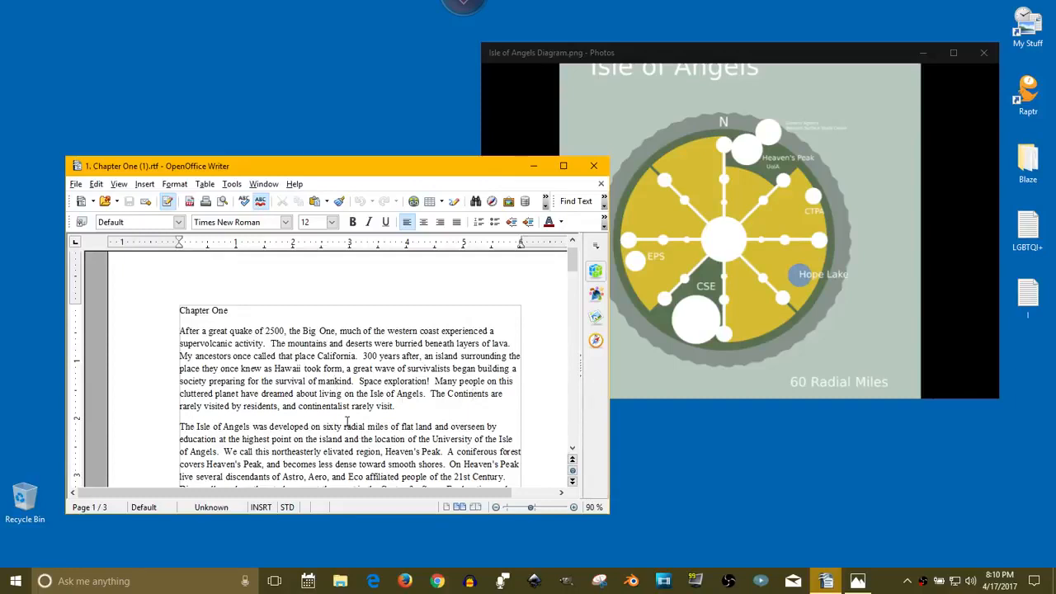
scroll("down", 3)
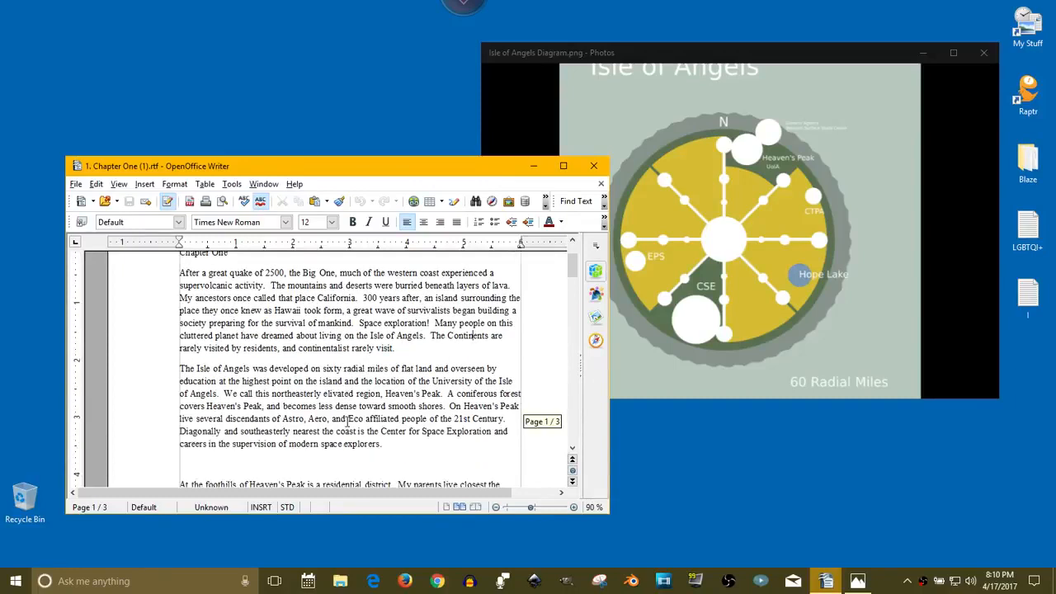
scroll("down", 3)
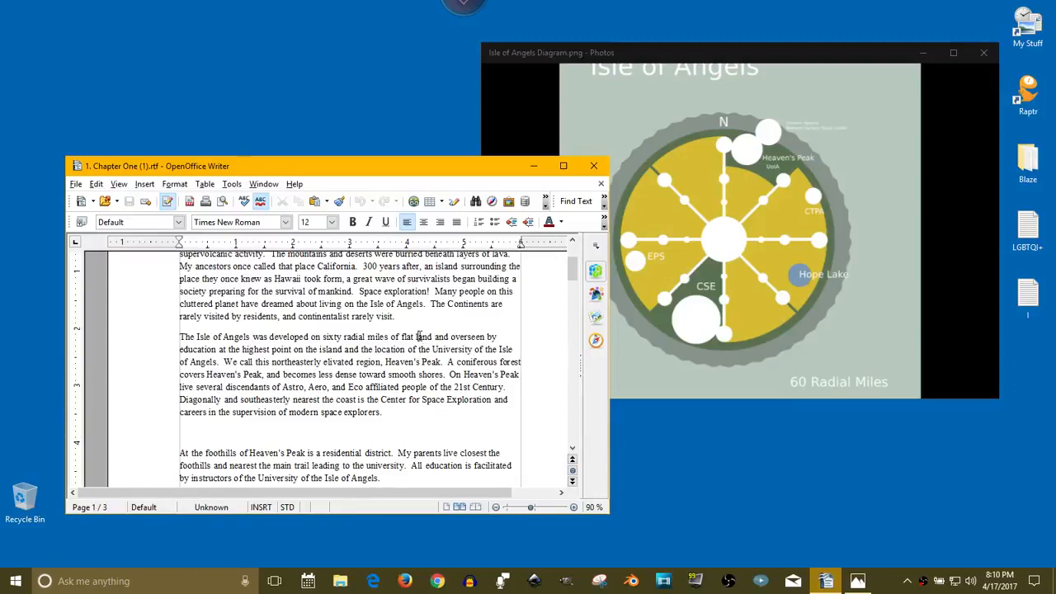
double_click(409, 336)
type("is")
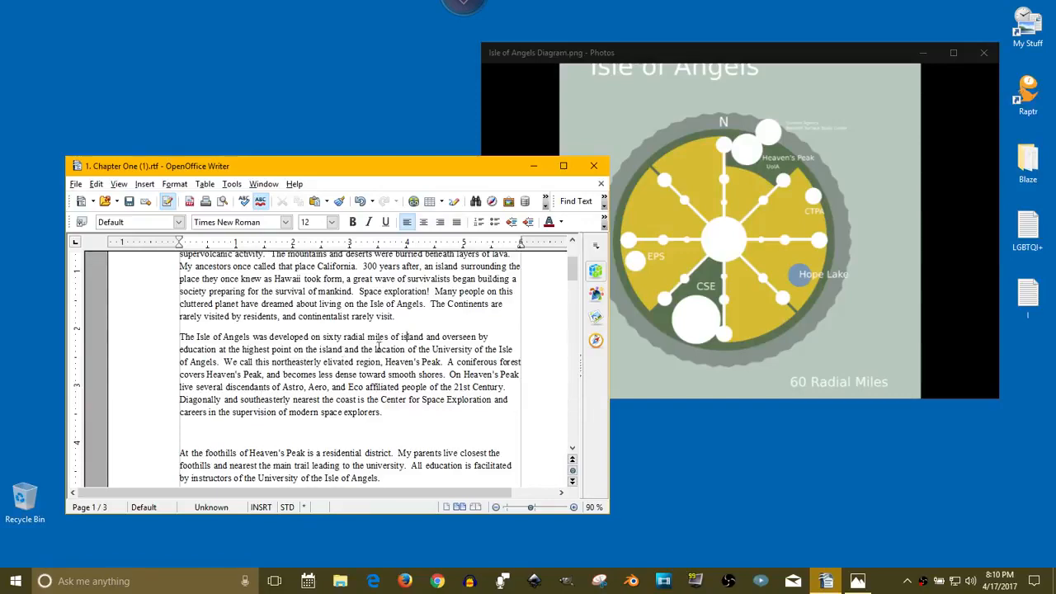
mouse_move(152, 372)
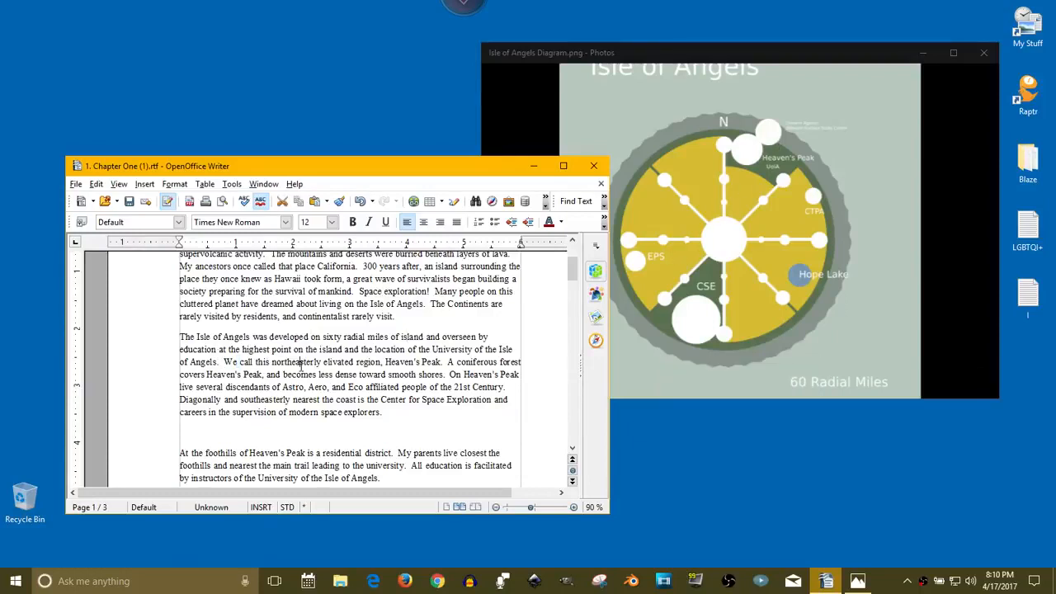
mouse_move(740, 157)
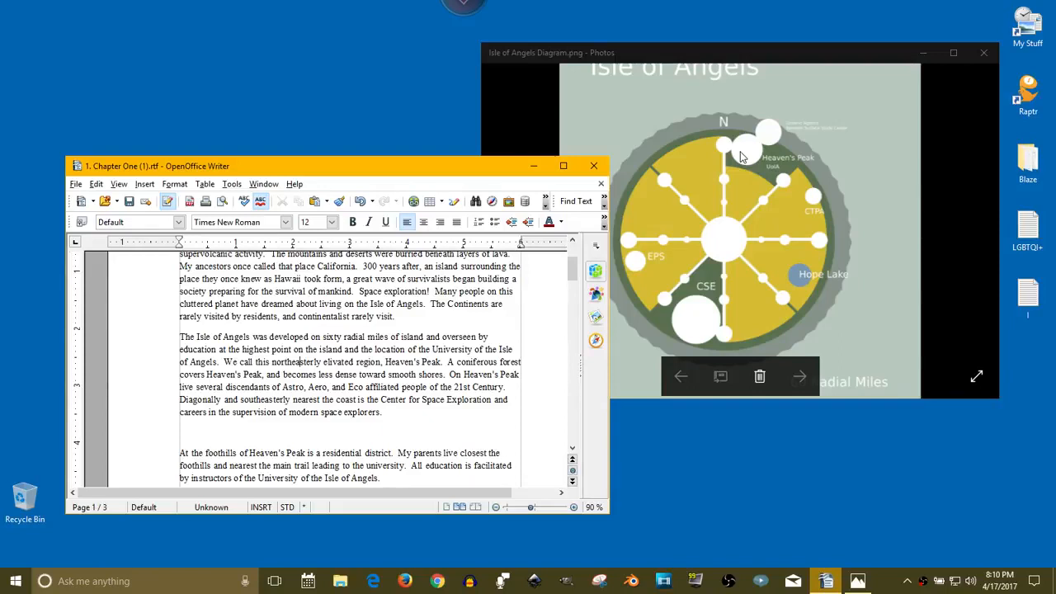
mouse_move(765, 134)
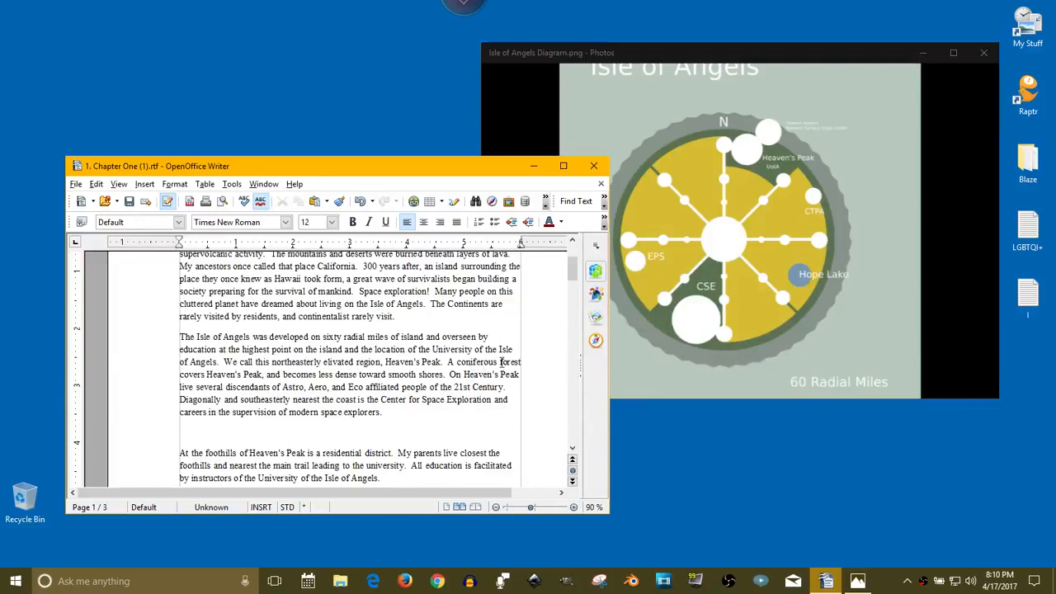
Change 'coniferous' to 'disiduous' and 'smooth' to 'rocky', and add 'Bio' before Eco
double_click(477, 362)
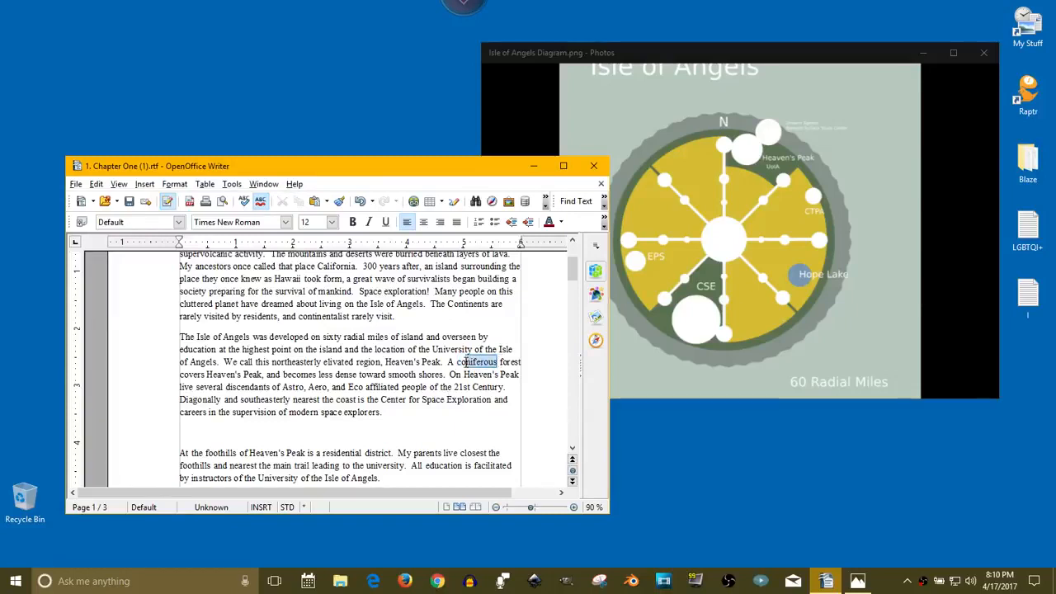
double_click(476, 361)
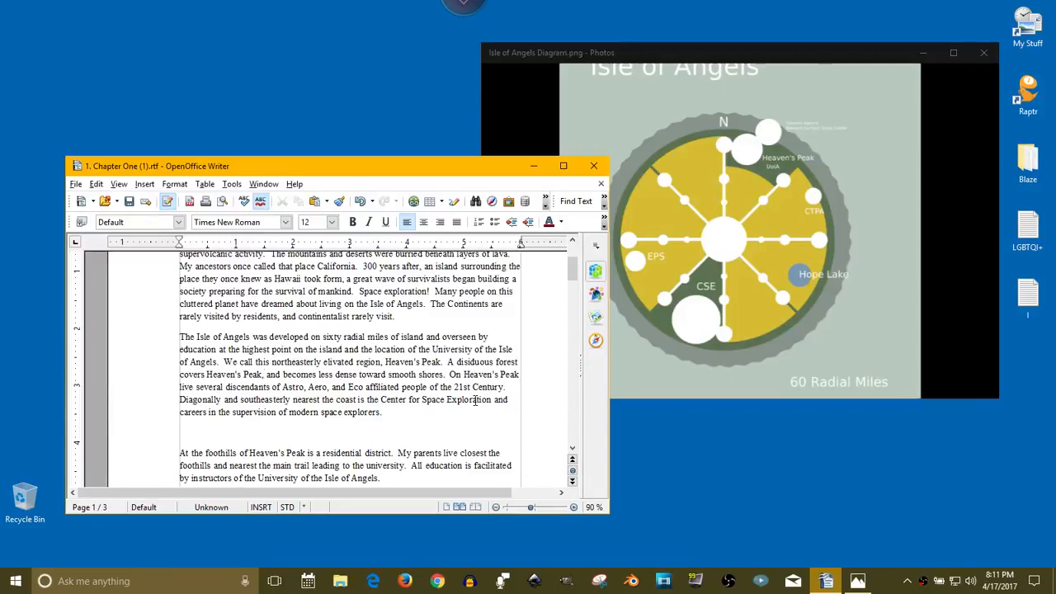
double_click(407, 375)
type("rocky")
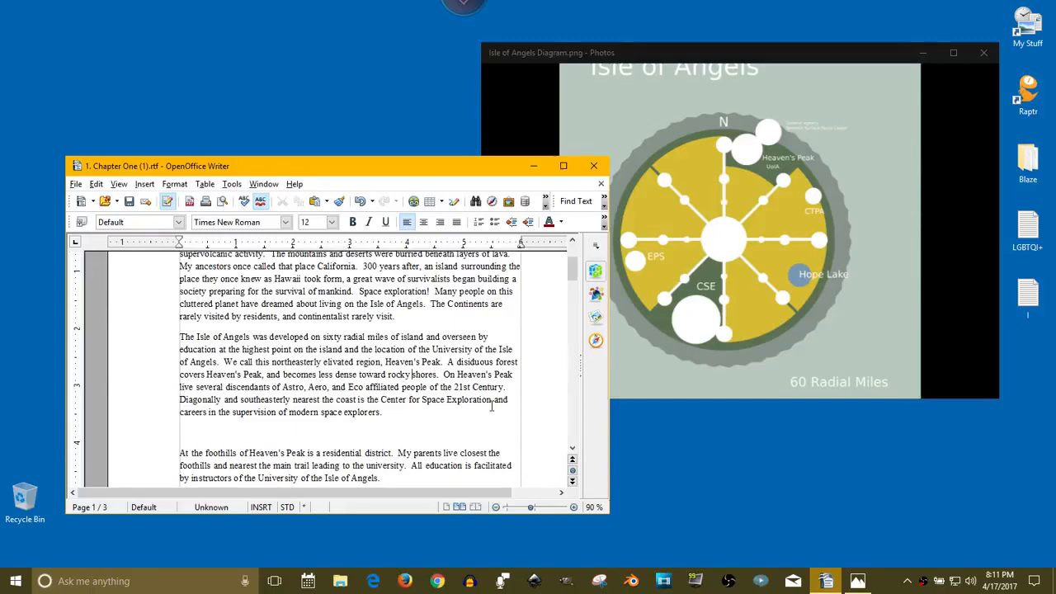
mouse_move(757, 146)
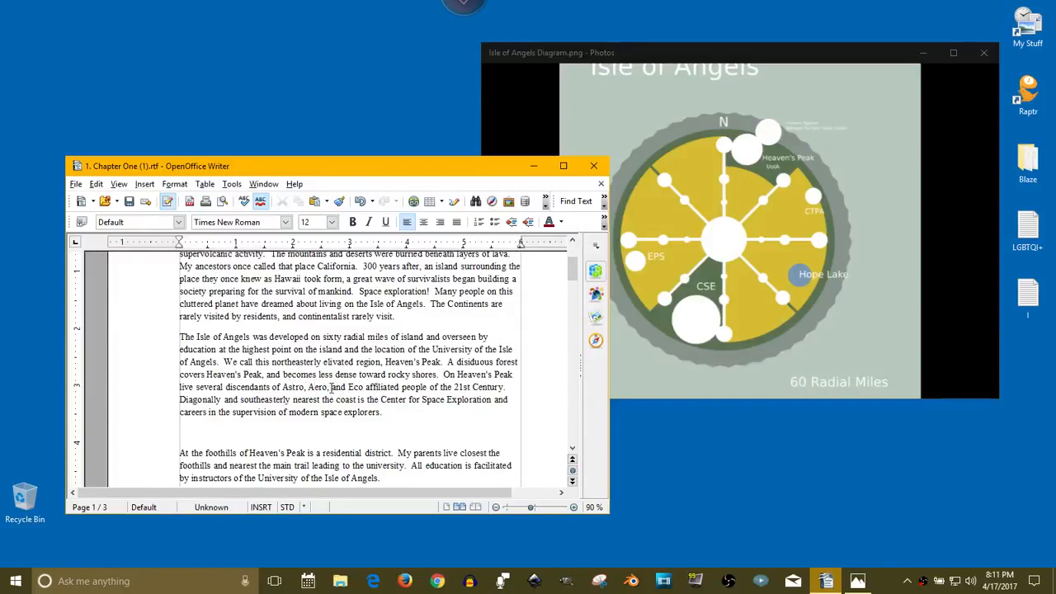
type("Bio,")
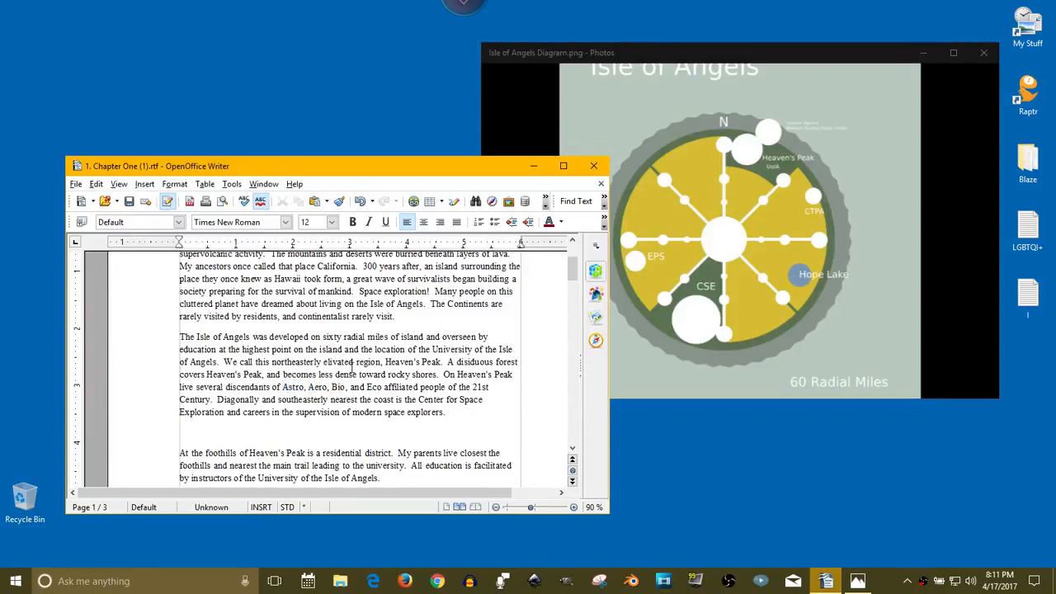
Make the Center for Space Exploration sentence read 'Diagonally and South Southeasterly', then scroll down
double_click(316, 387)
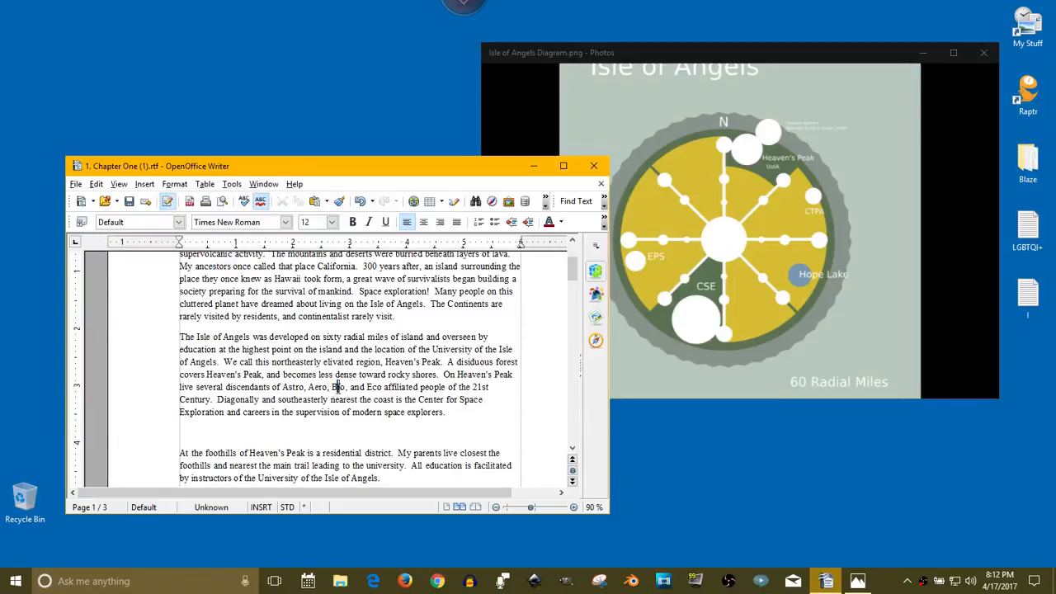
double_click(337, 387)
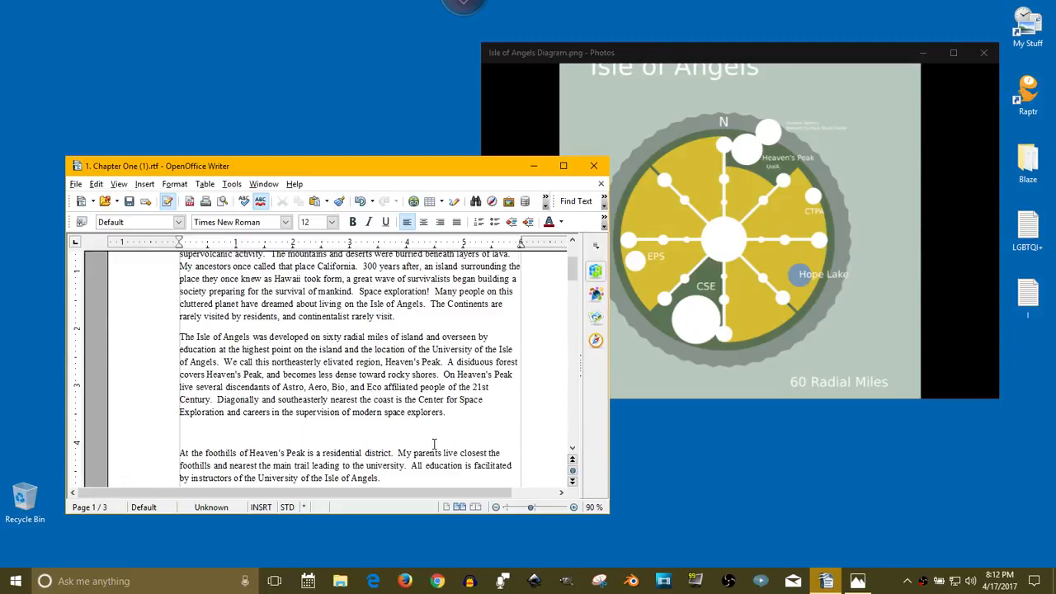
scroll("down", 3)
type("South S")
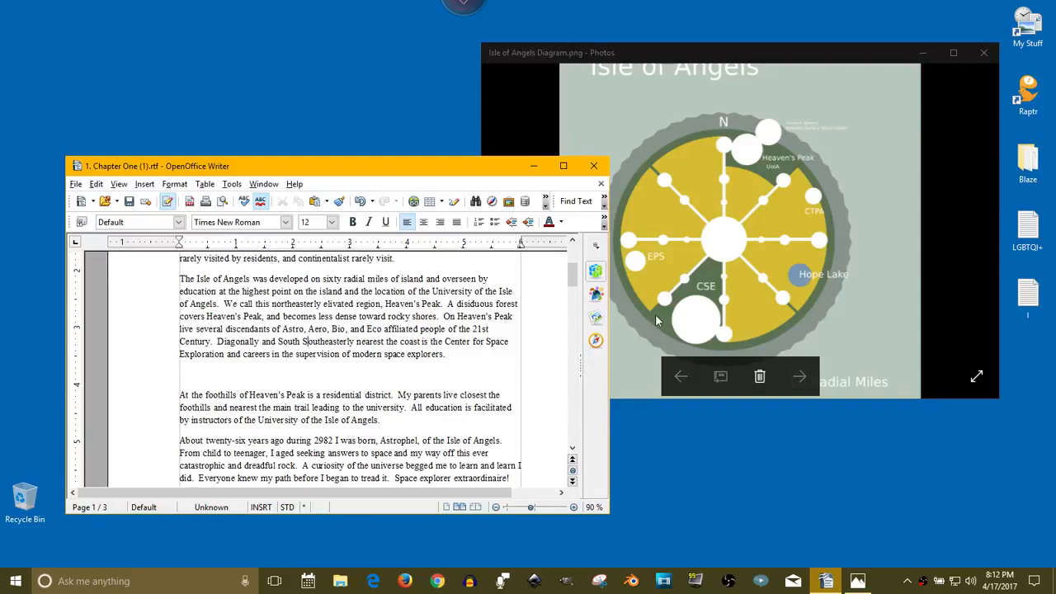
mouse_move(686, 321)
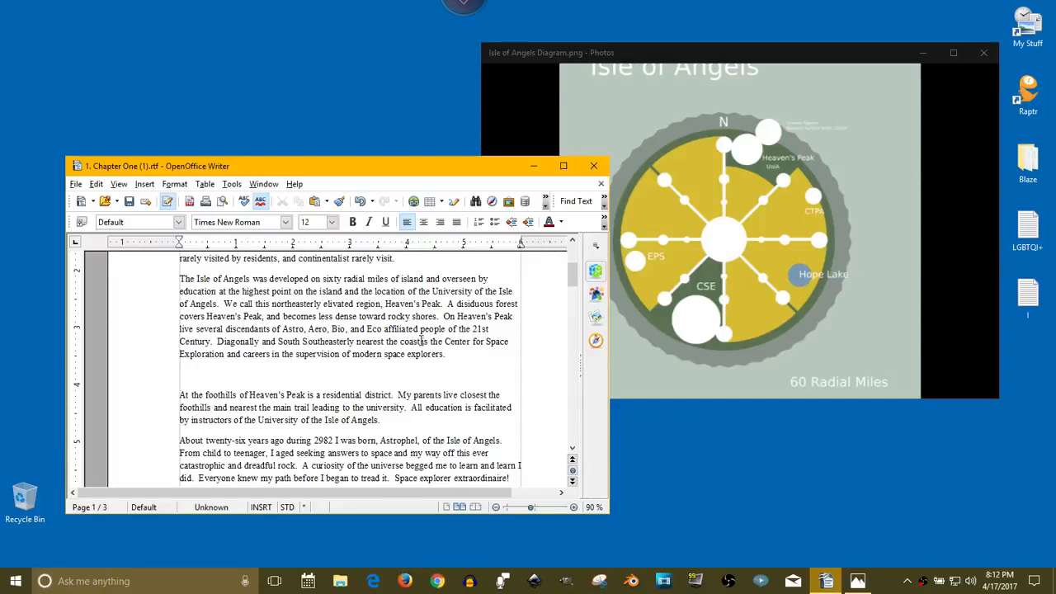
scroll("down", 3)
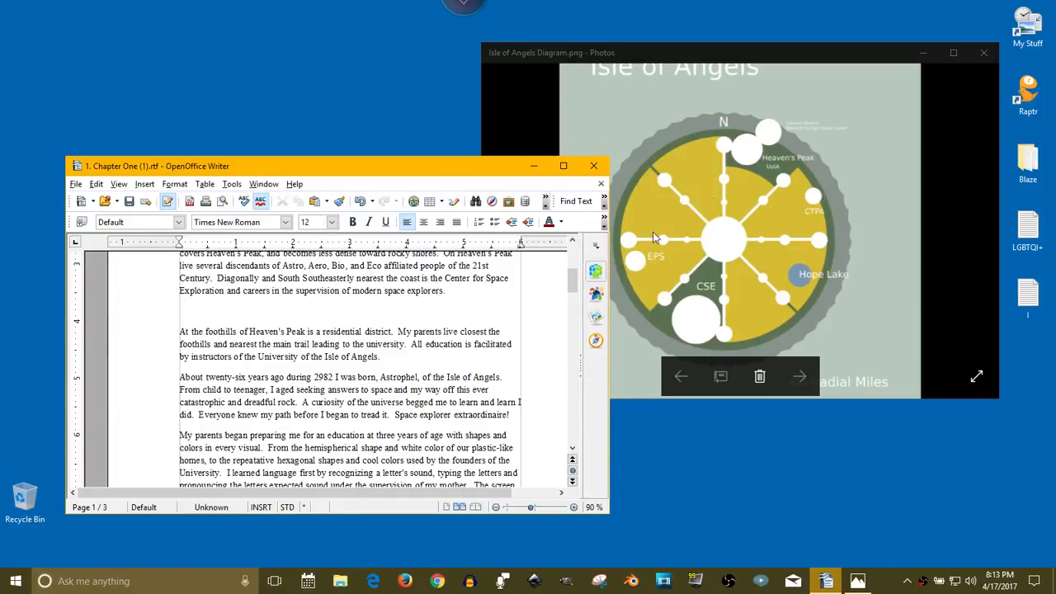
mouse_move(674, 257)
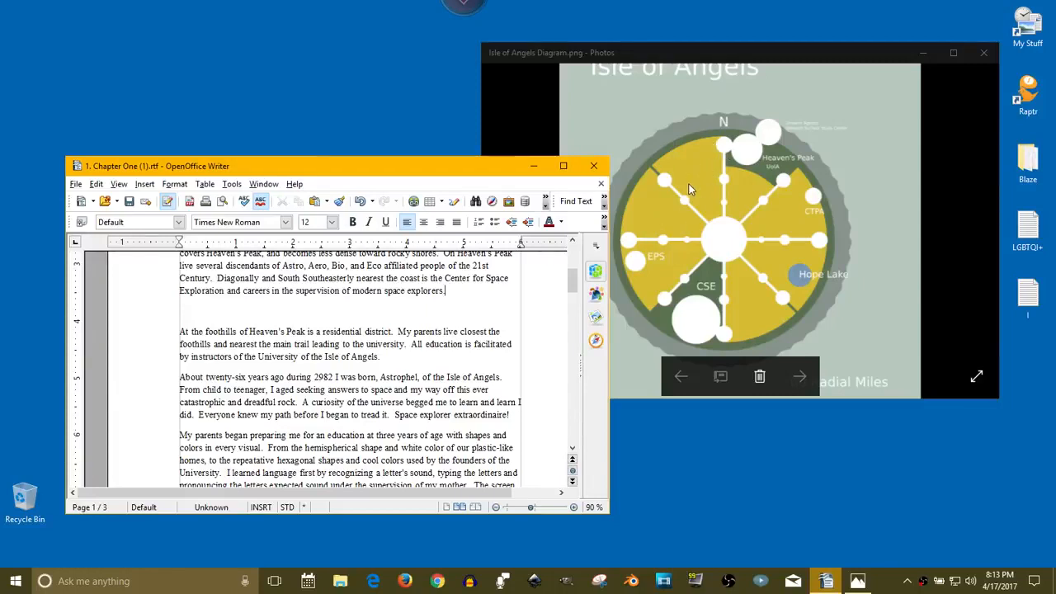
left_click(274, 338)
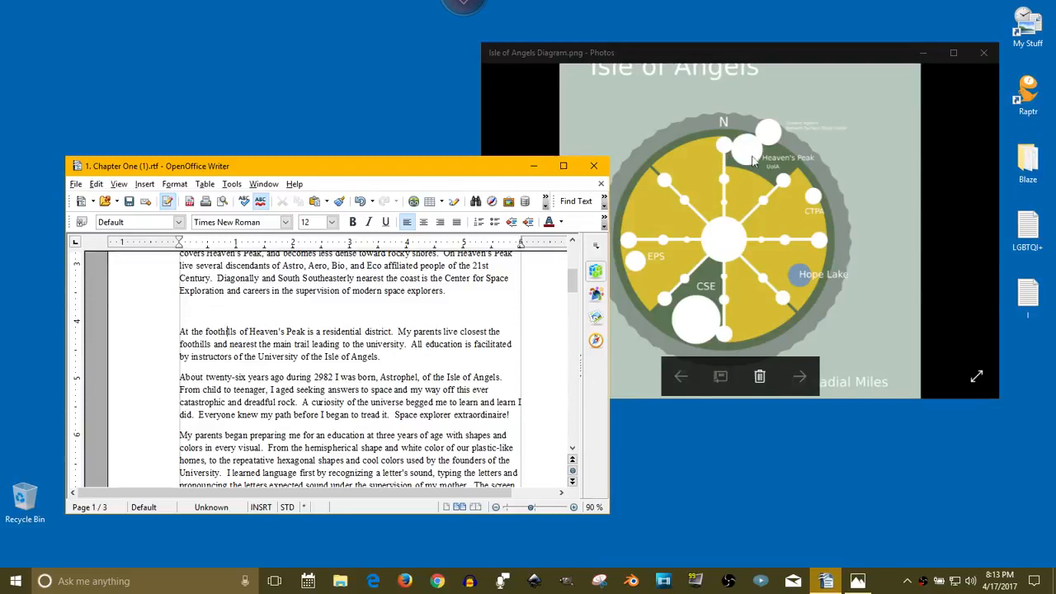
mouse_move(736, 153)
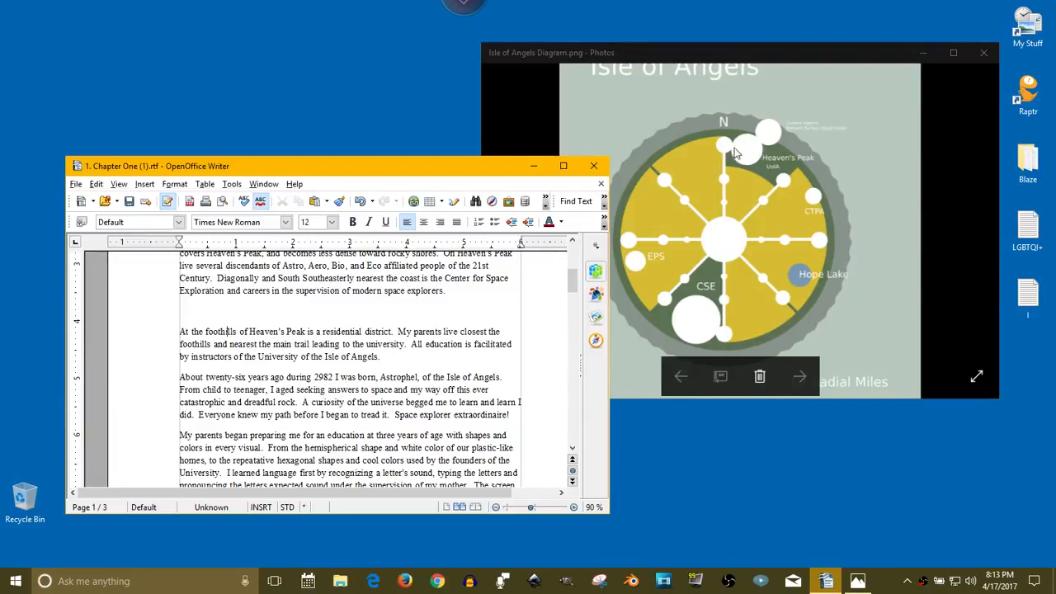
scroll("down", 3)
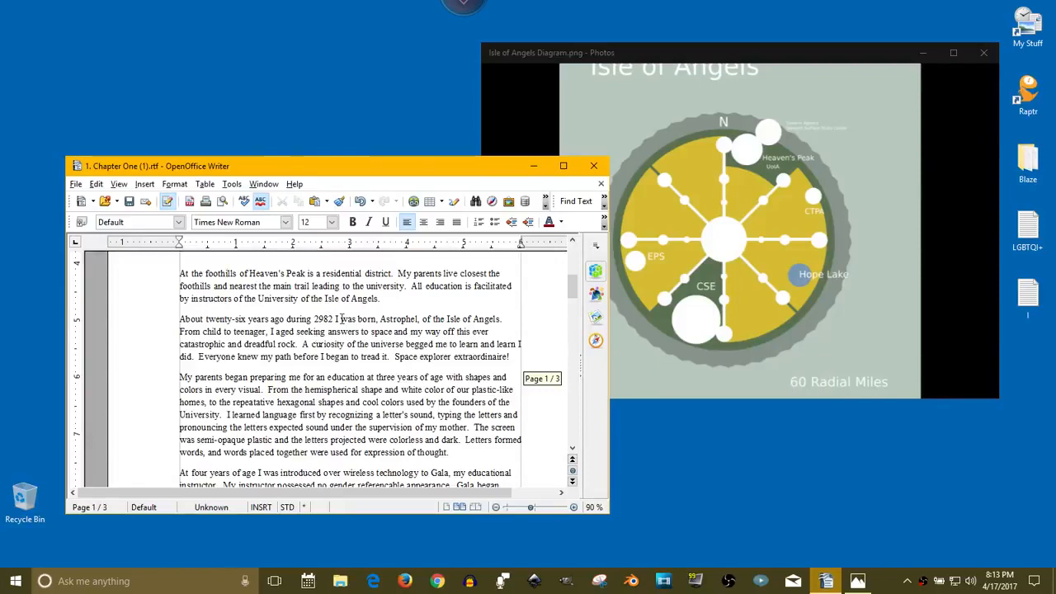
mouse_move(540, 308)
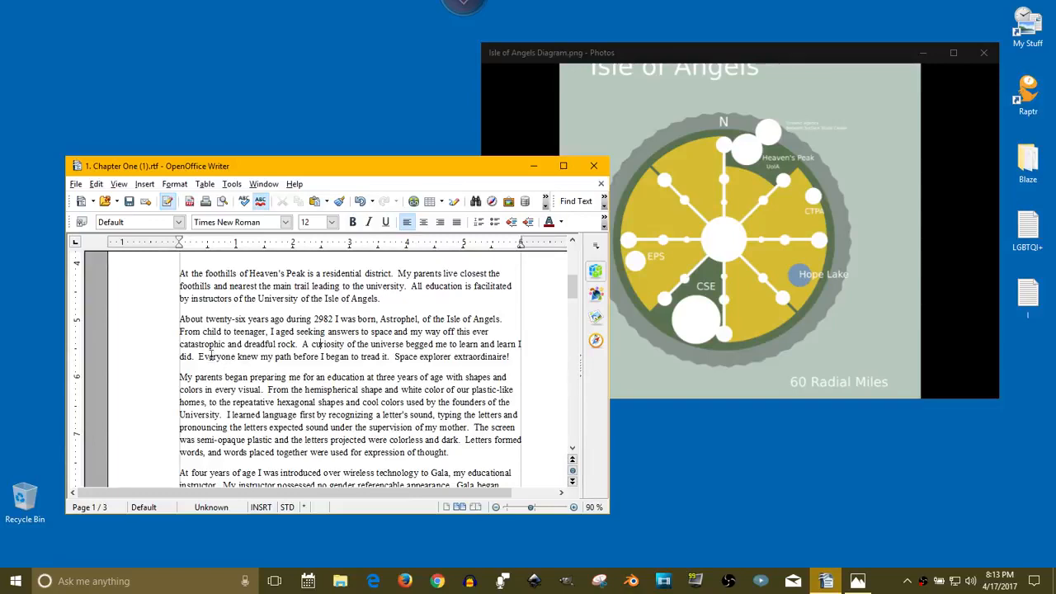
scroll("down", 3)
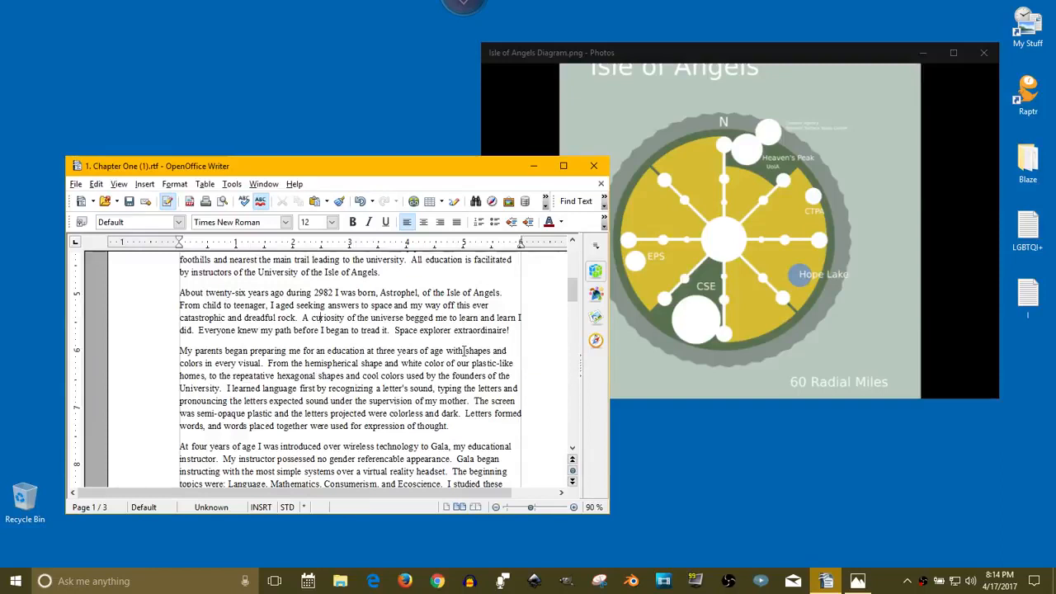
scroll("down", 3)
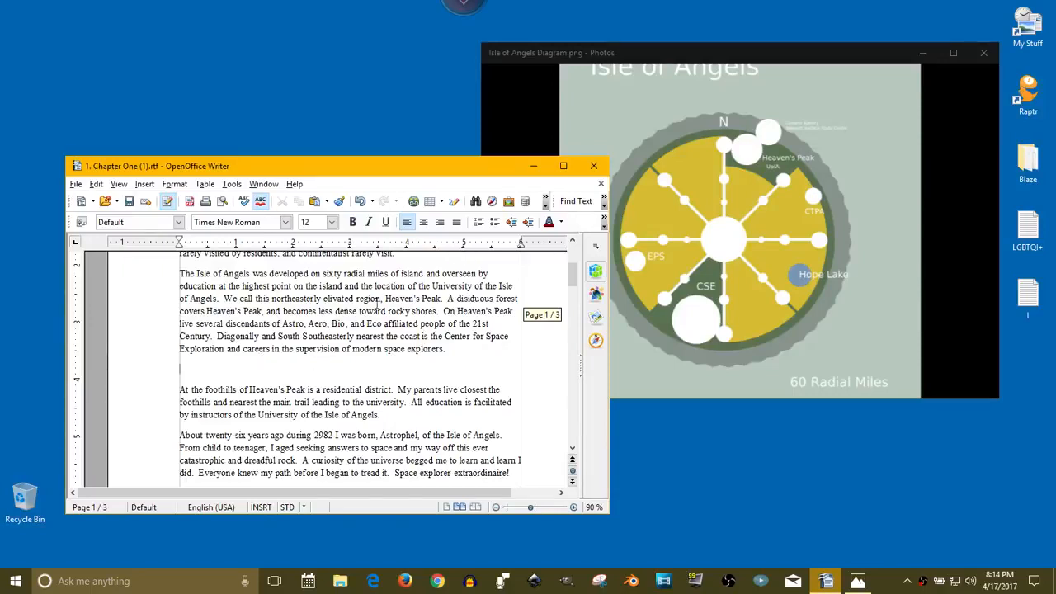
mouse_move(697, 242)
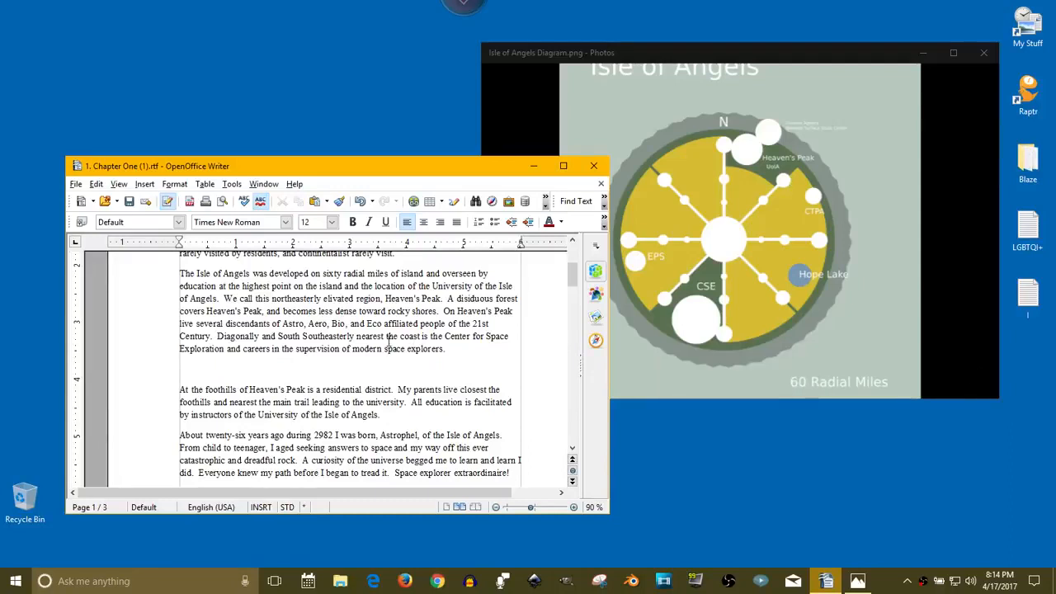
Type the 'Visual Representation Continuance...' note and 'Home life...what is family life like?' on separate lines
type("V")
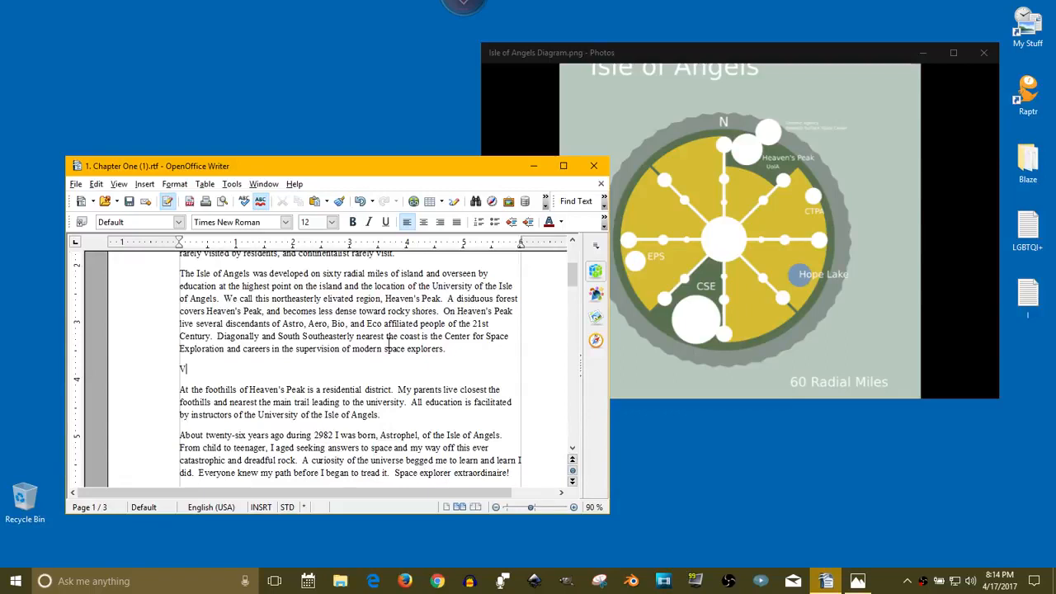
type("isual Ex")
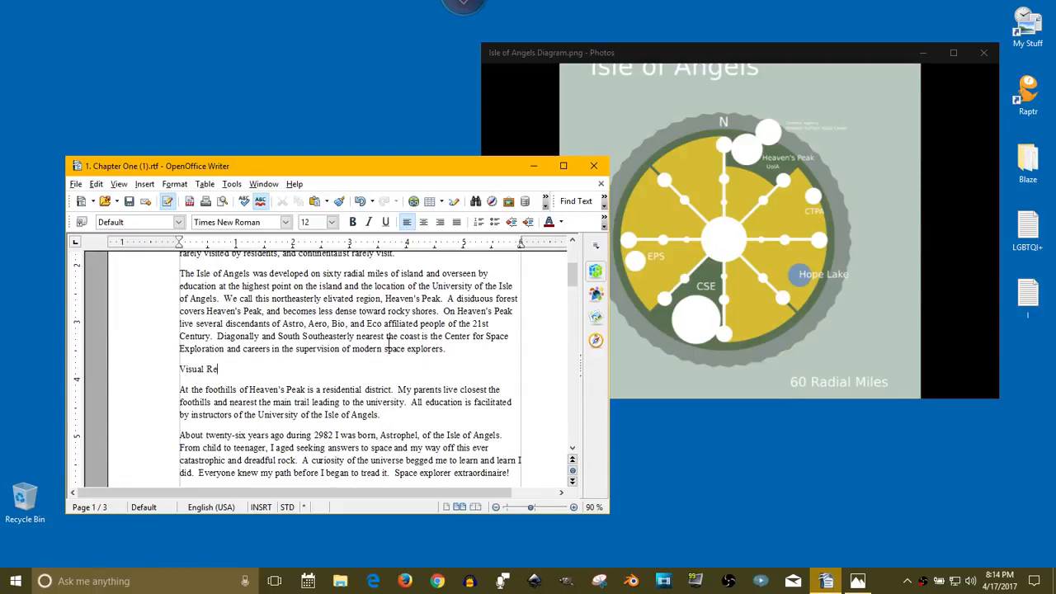
type("presentation Co")
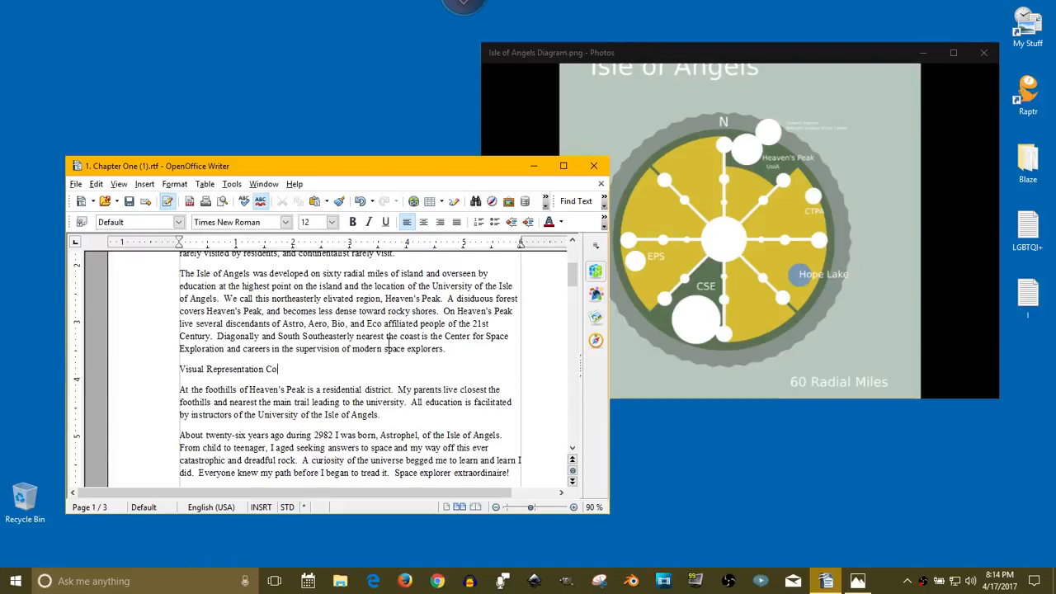
type("ntinuance...")
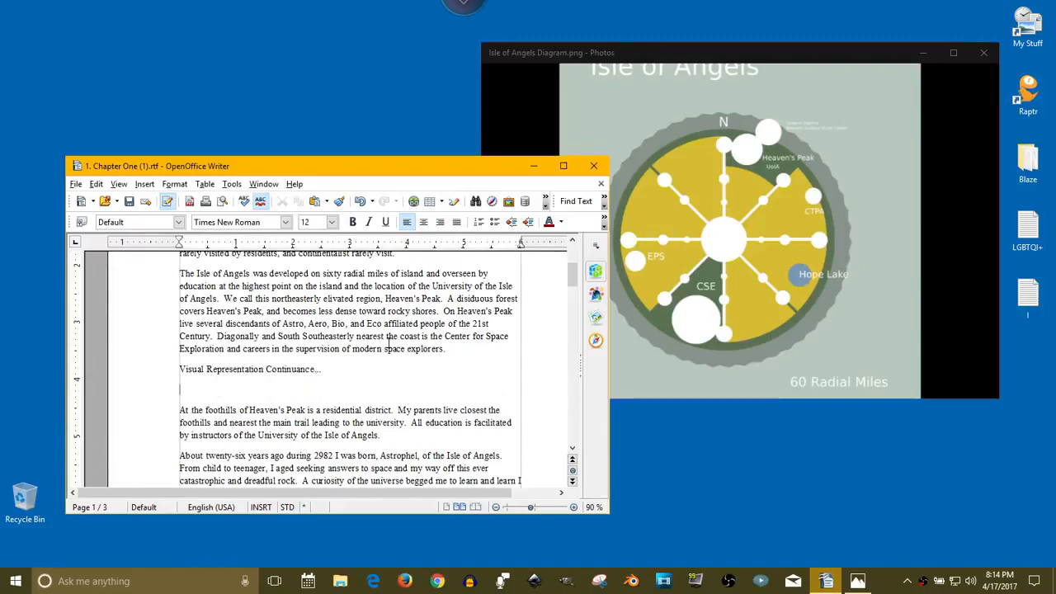
type("Homelife...what is family")
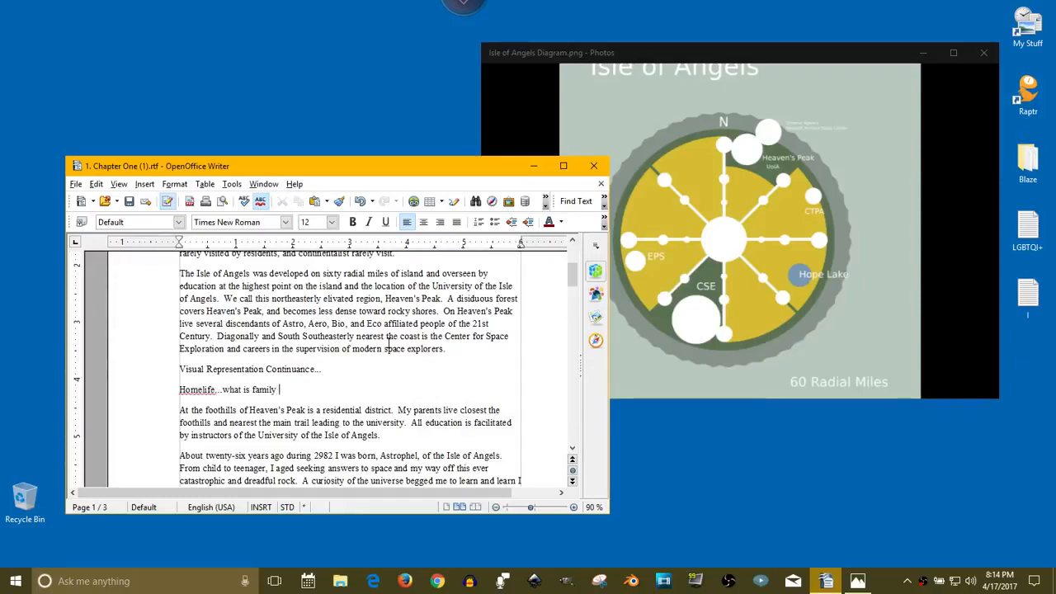
type("life like?")
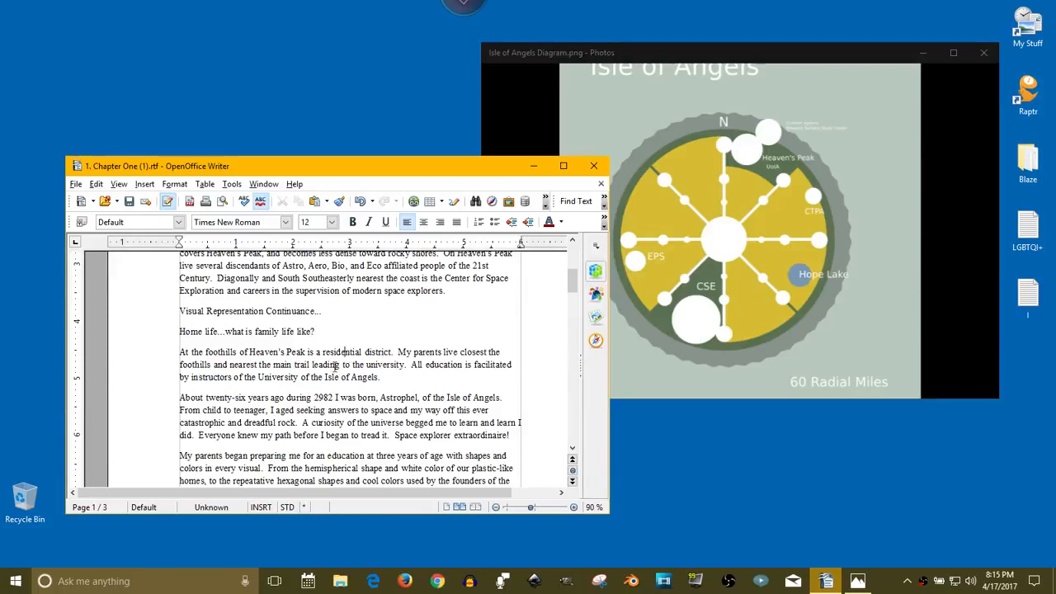
Scroll to page 2 showing the Page Count and (Family History) notes
scroll("down", 3)
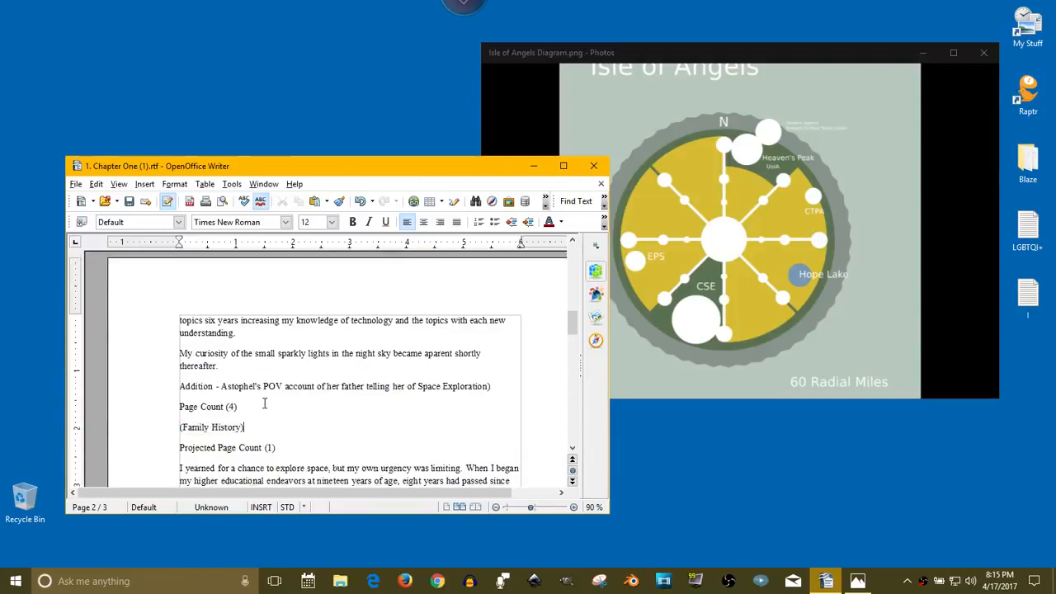
scroll("down", 3)
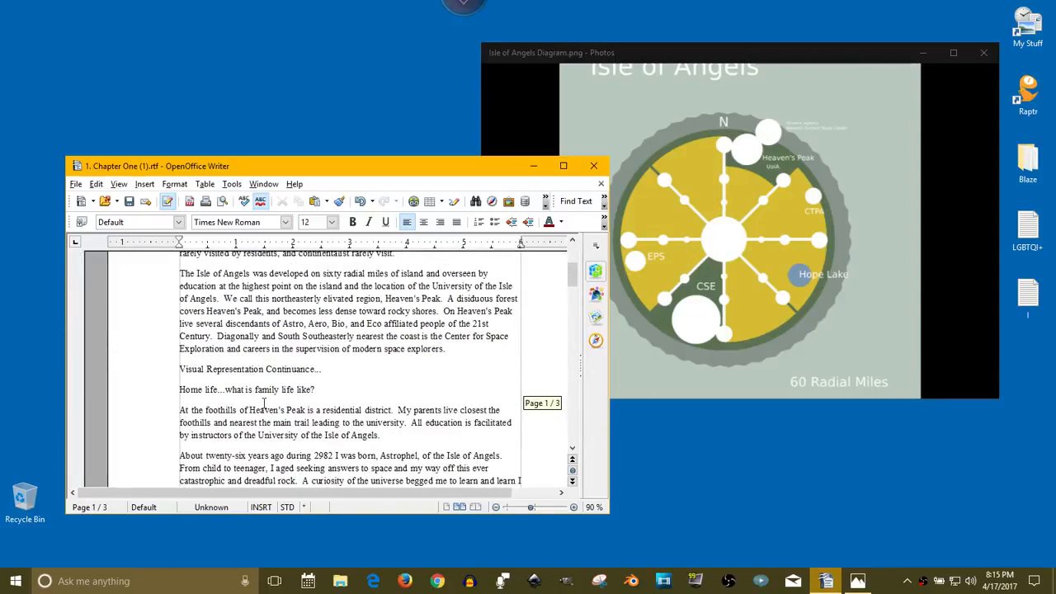
scroll("down", 3)
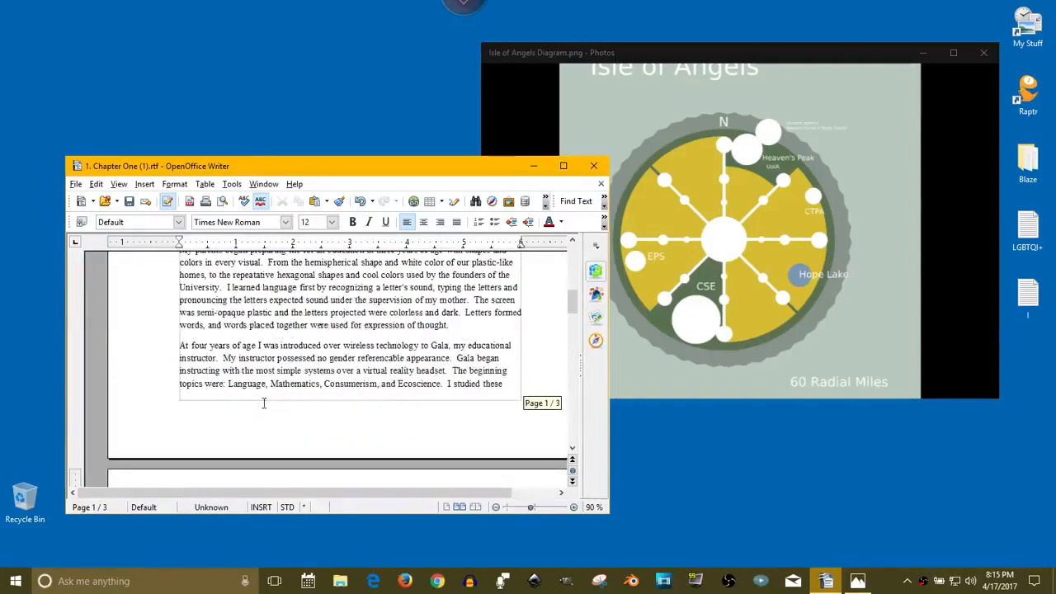
scroll("down", 3)
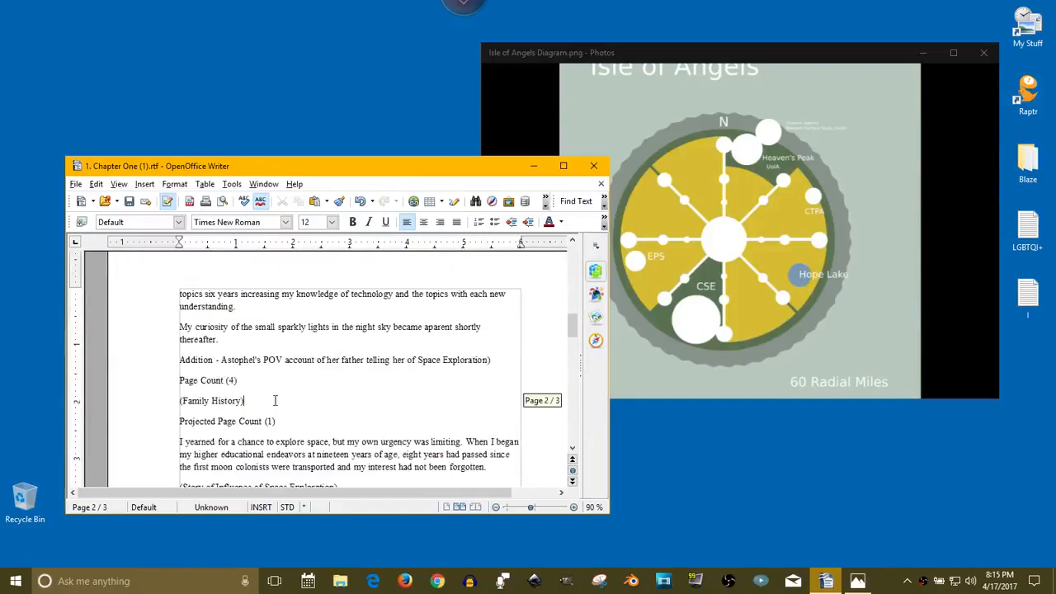
Append '– Astrophel PoV of Identity Recognition' inside the (Family History) note's parentheses
double_click(211, 400)
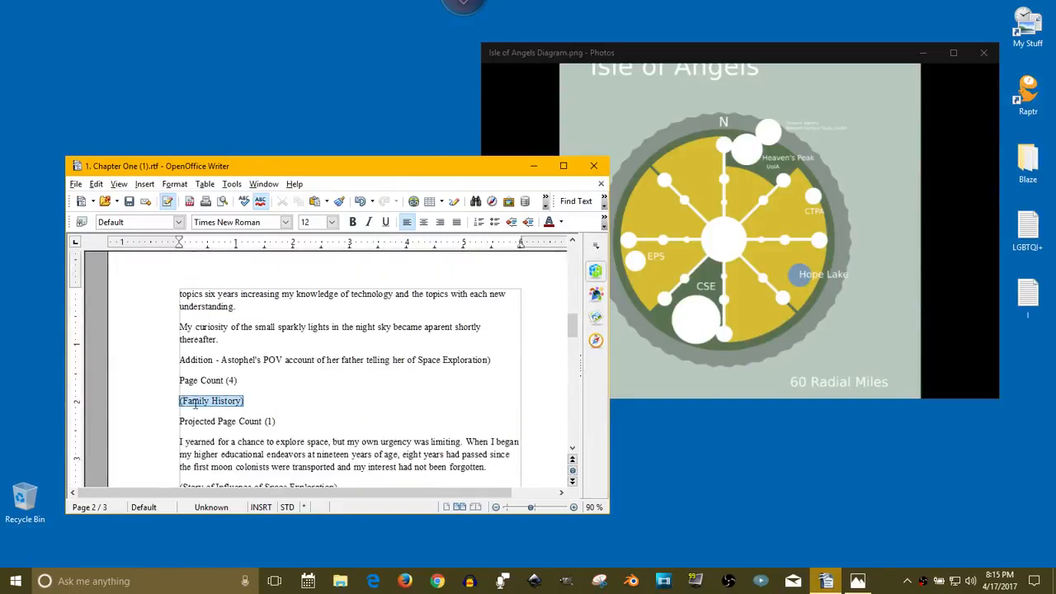
left_click(264, 400)
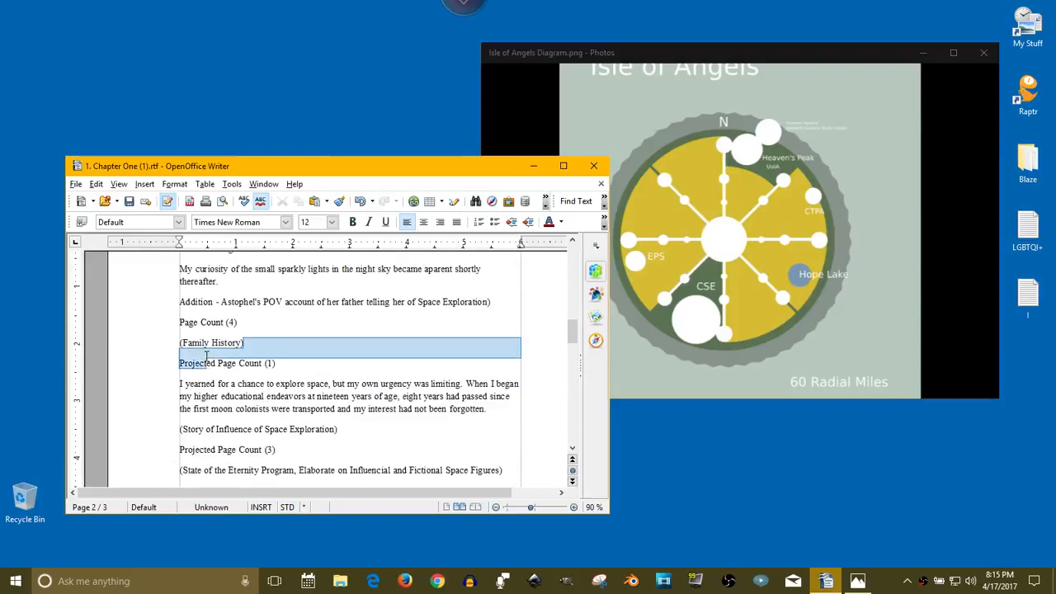
left_click(245, 342)
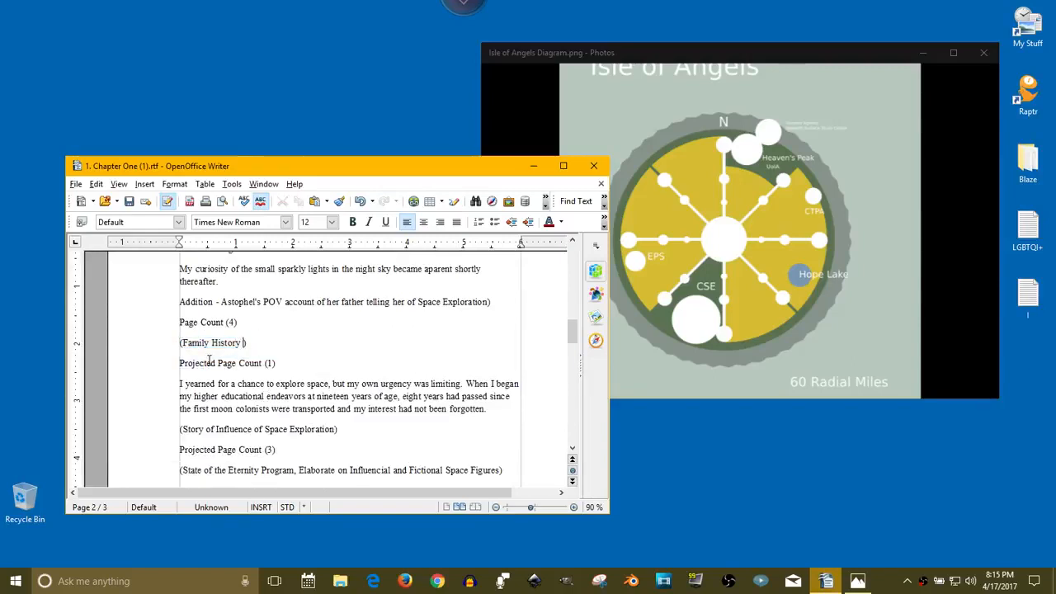
type("- Astop")
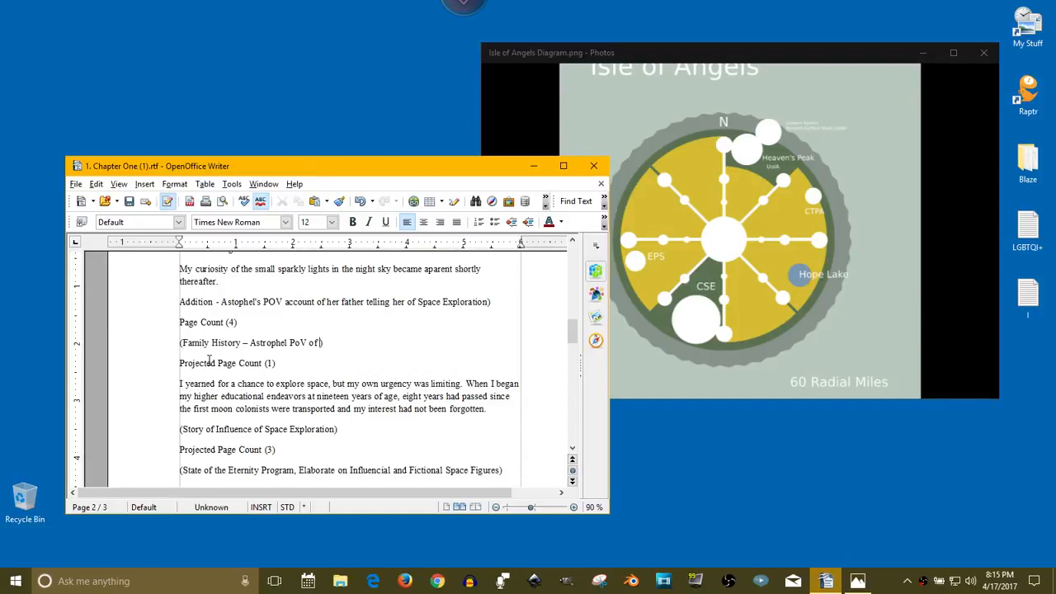
type("Identity Recognition")
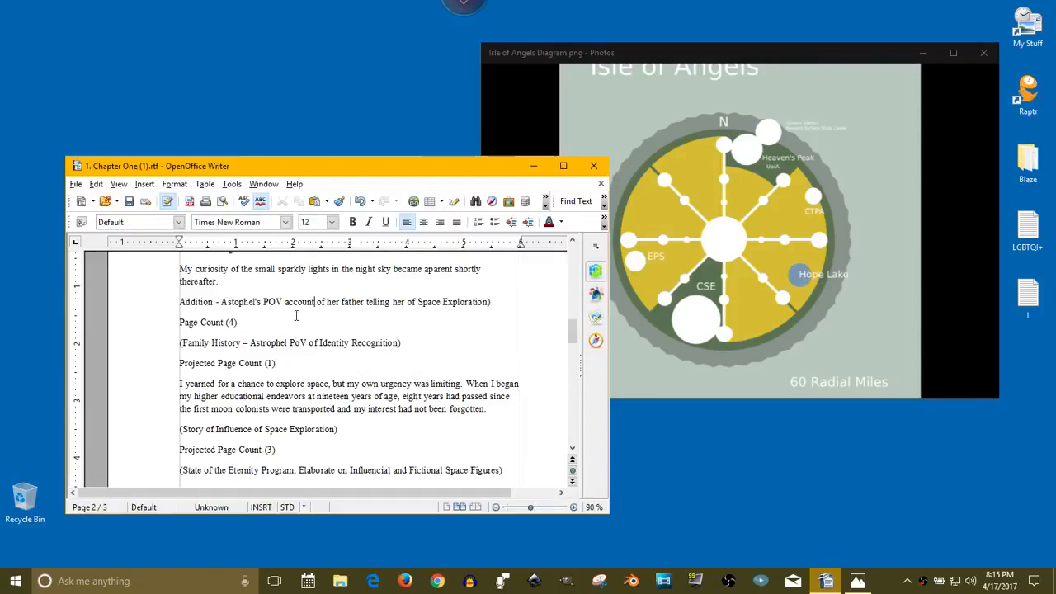
Start the Addition note with an opening parenthesis and scroll down to the Eternity Program notes
left_click(493, 302)
type("(")
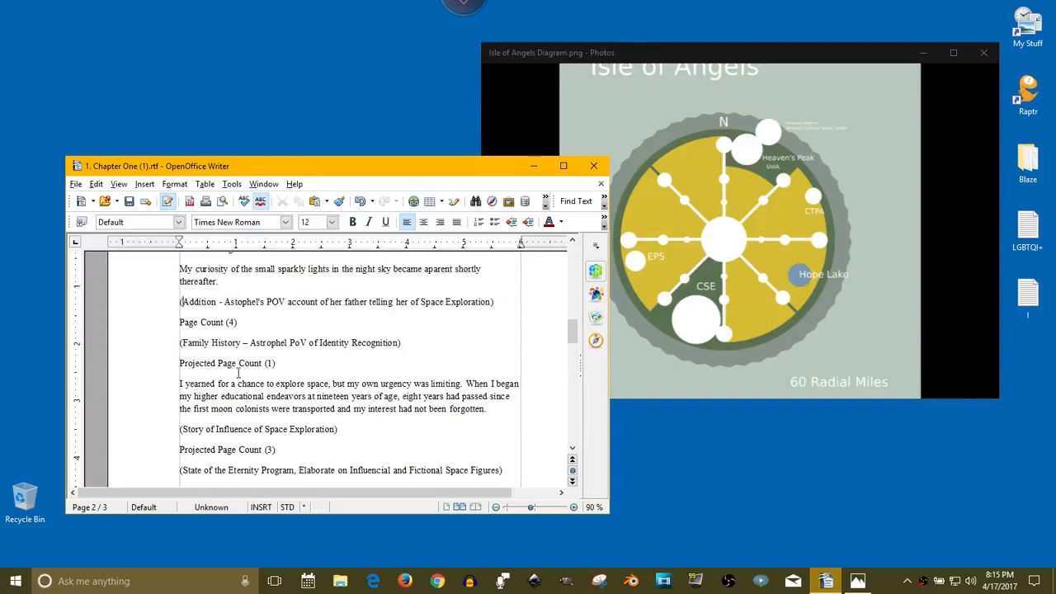
scroll("down", 3)
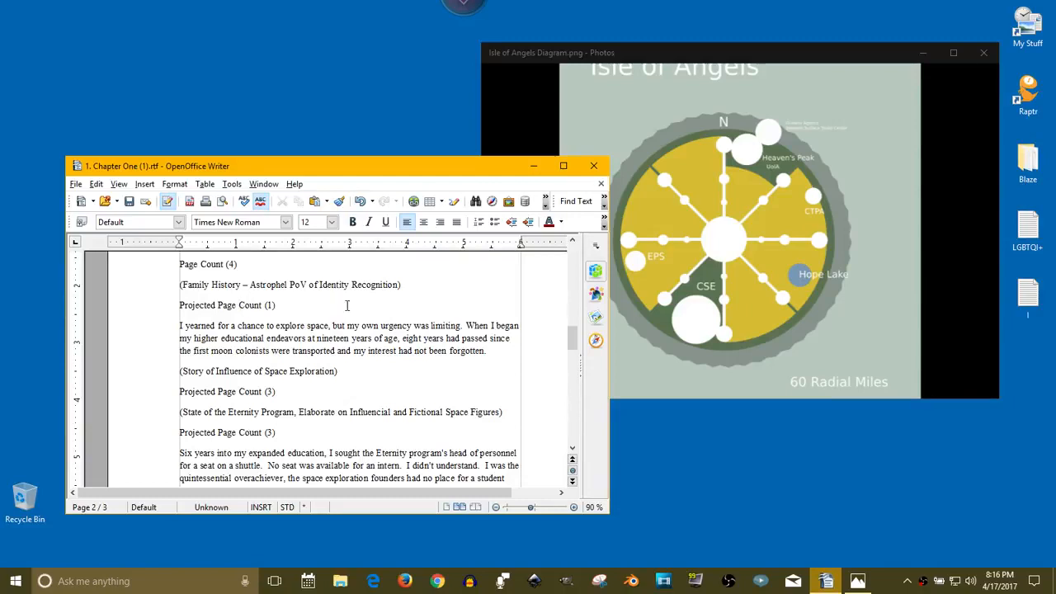
mouse_move(321, 347)
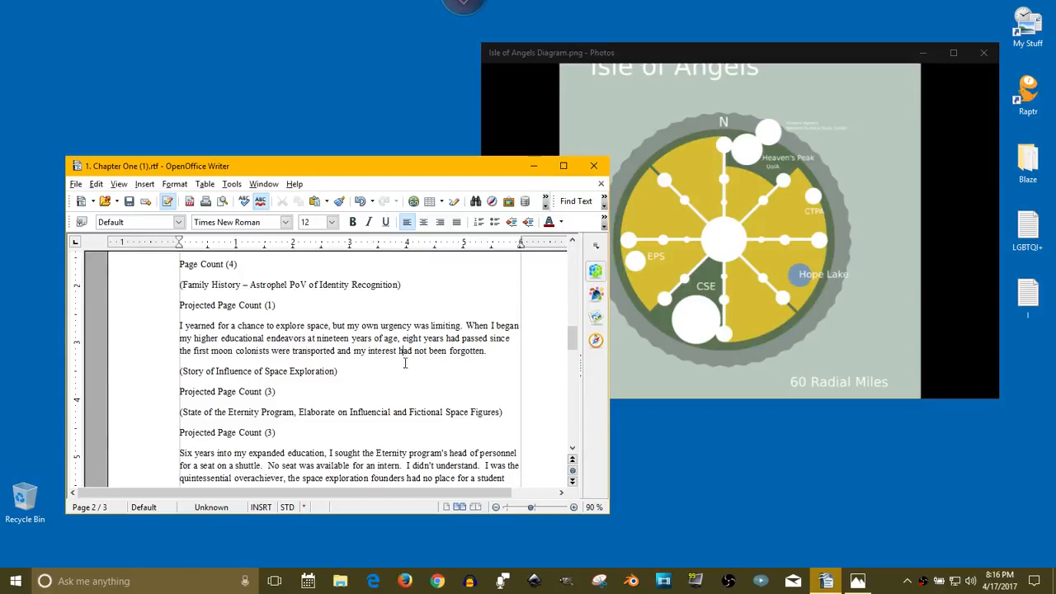
scroll("down", 3)
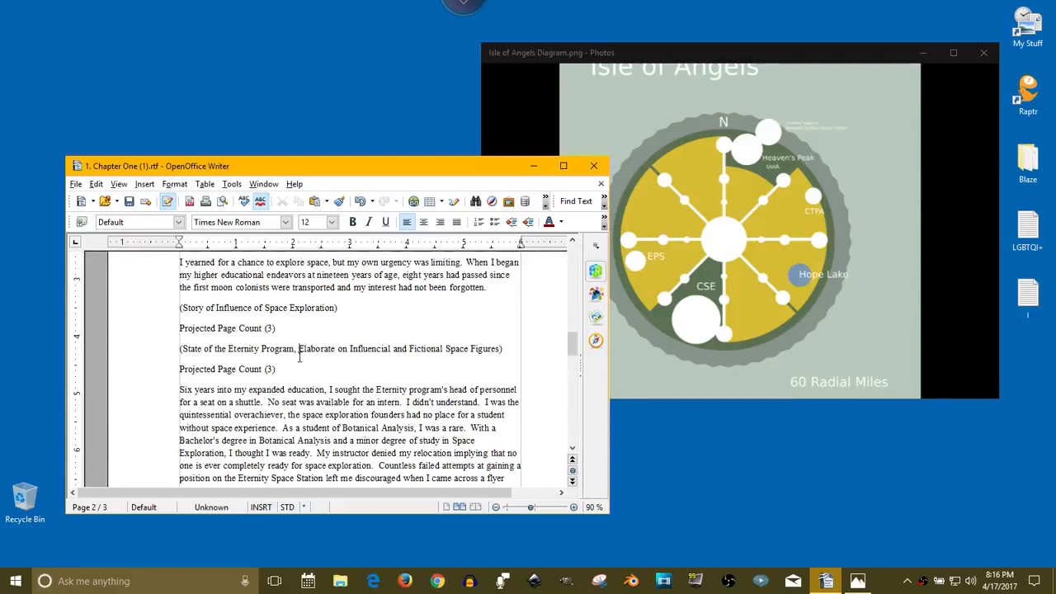
mouse_move(394, 364)
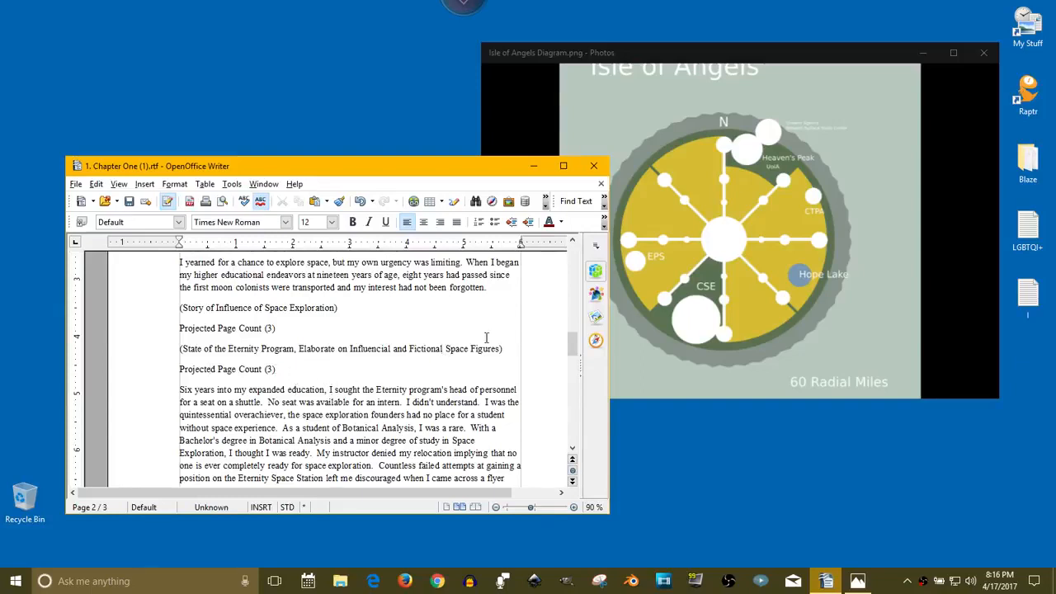
scroll("down", 3)
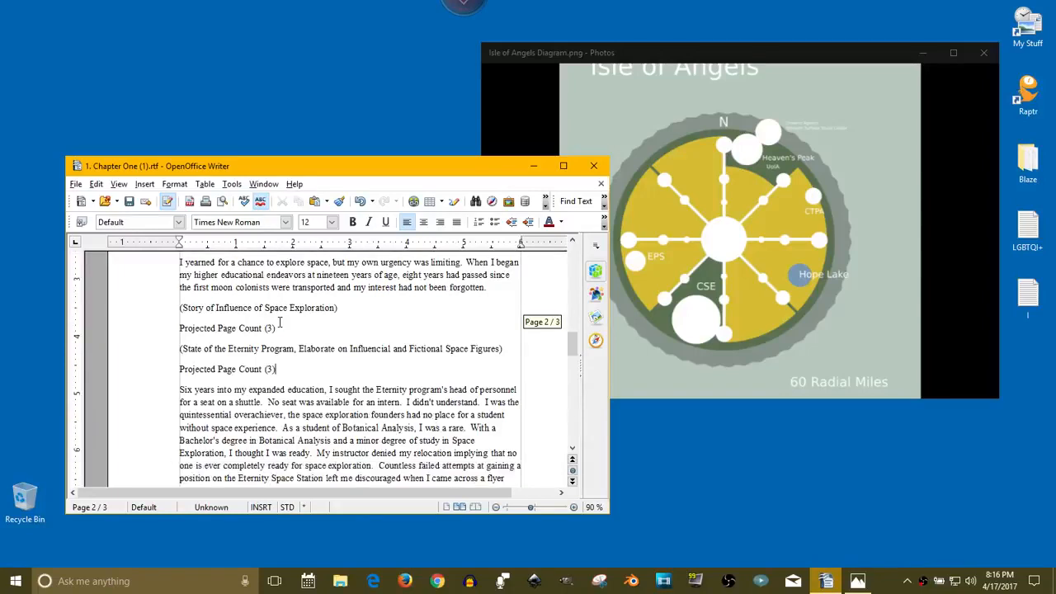
mouse_move(269, 341)
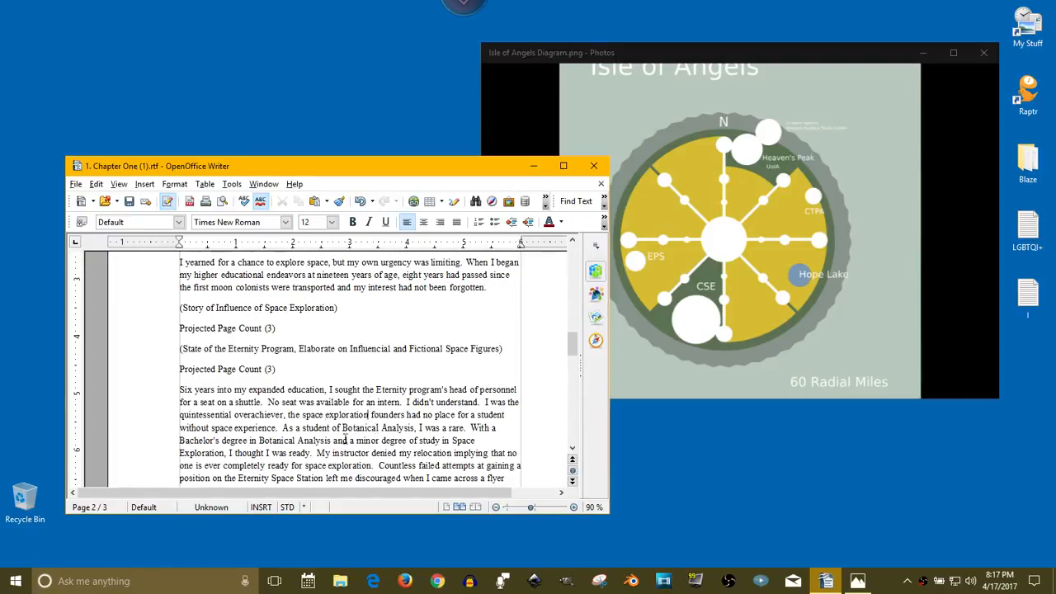
Insert 'The flyer detailed the credential...' before 'I gained the simulated experience I needed.'
scroll("down", 3)
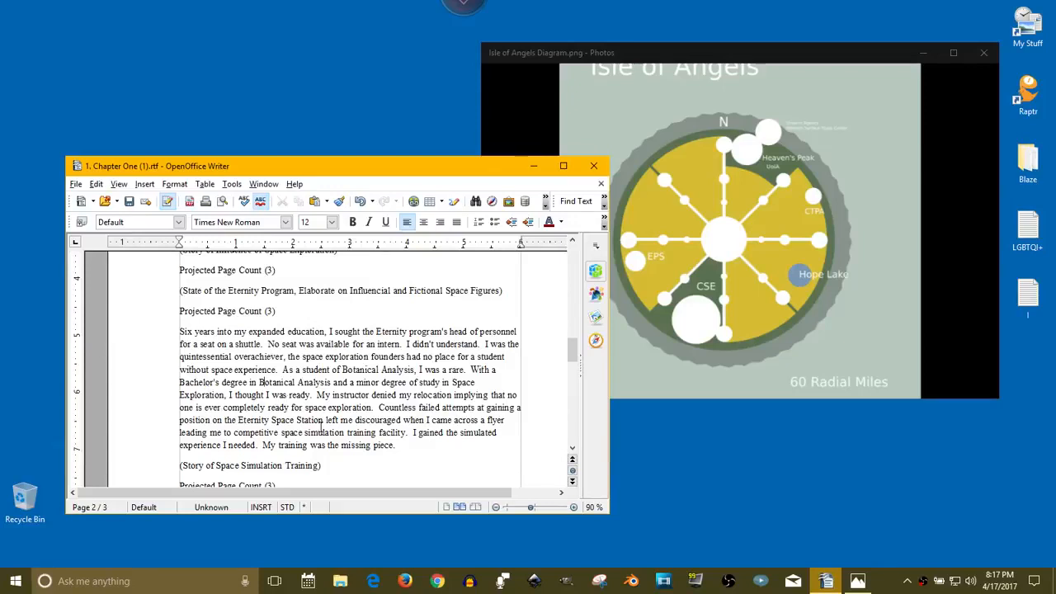
scroll("down", 3)
type(" a")
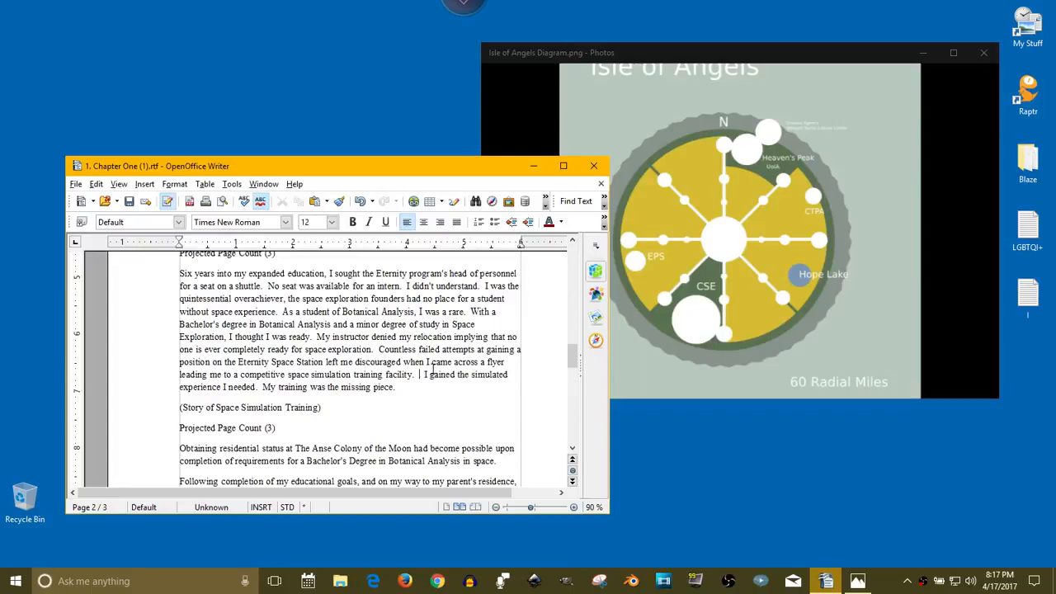
type("The flyer de")
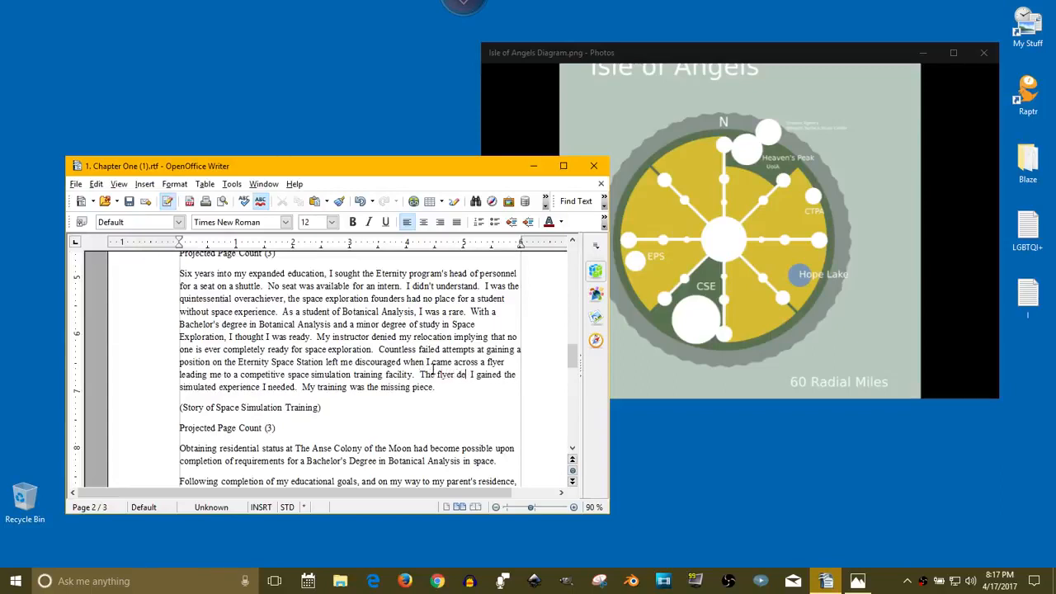
type("detailed credential for educational degree requirement.")
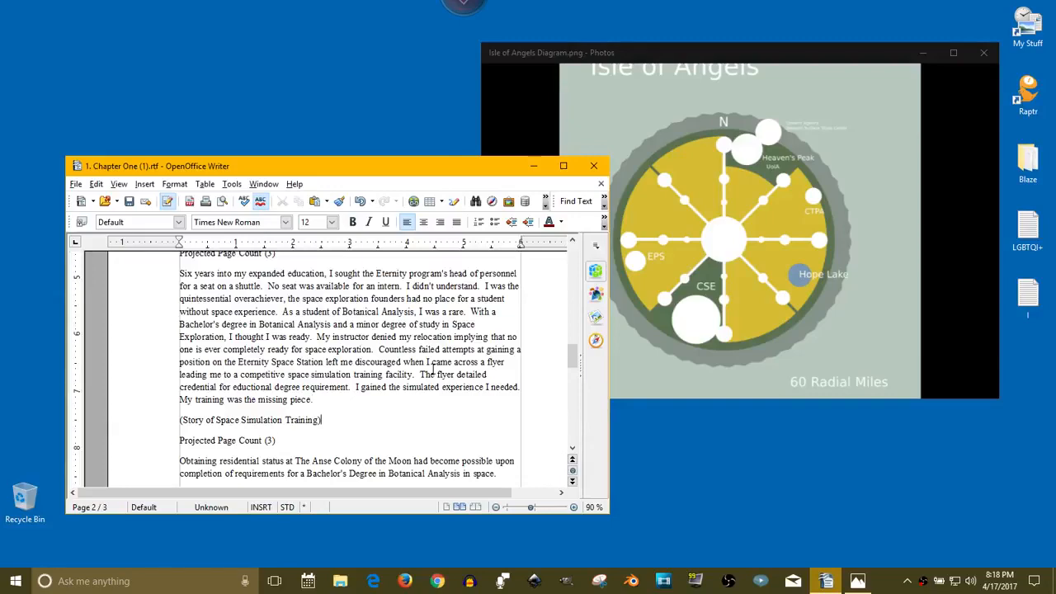
scroll("down", 3)
type("M")
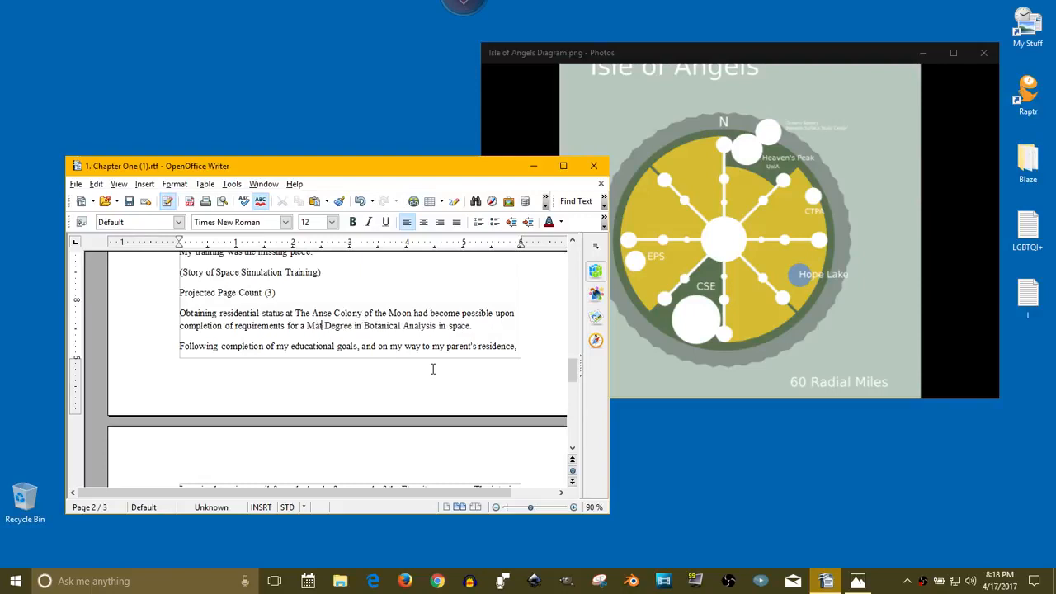
type("aster's")
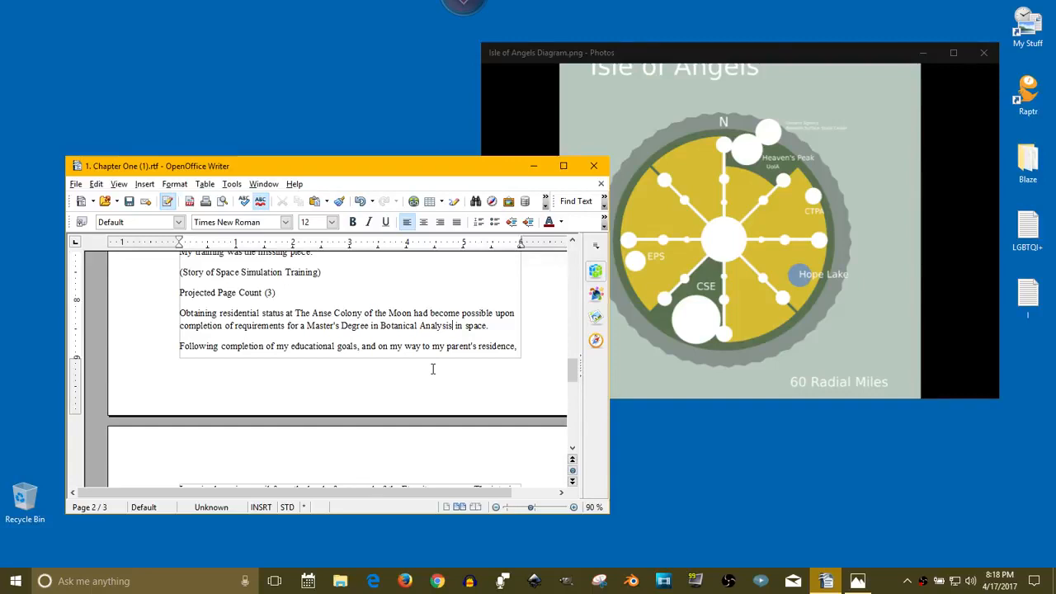
scroll("down", 3)
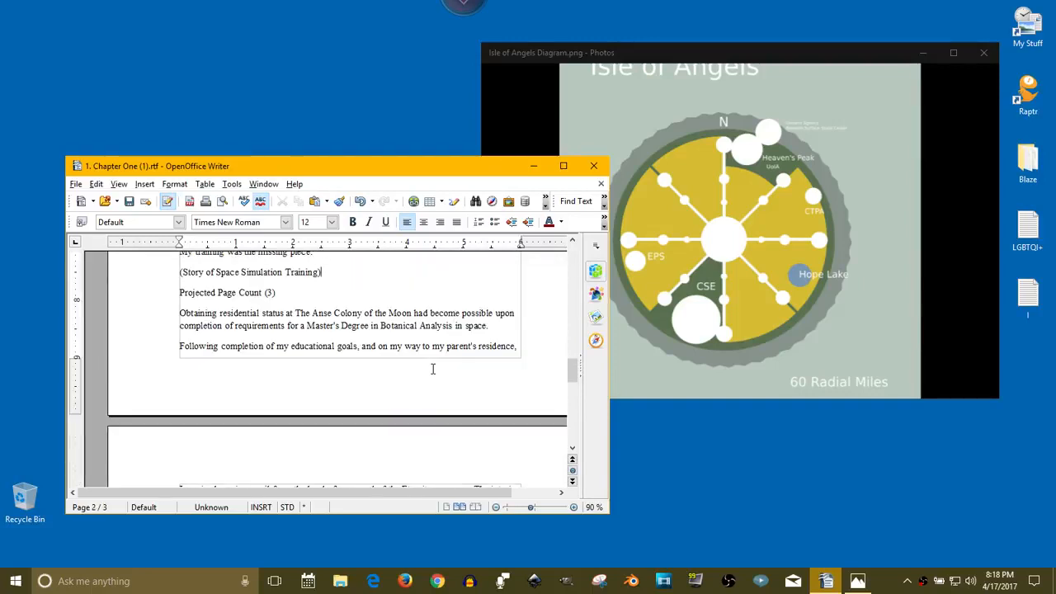
scroll("down", 3)
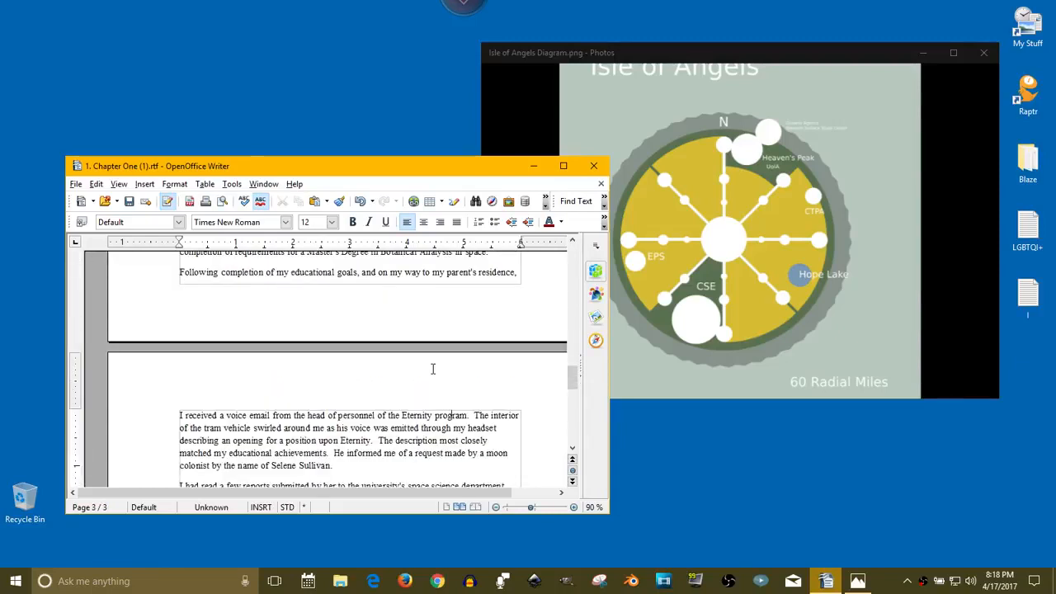
scroll("up", 3)
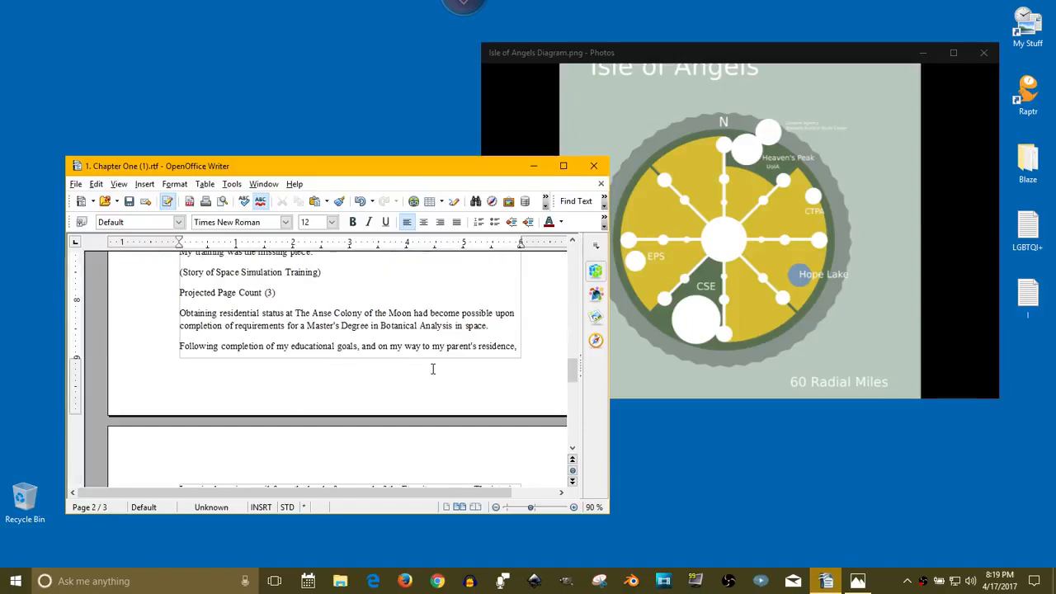
scroll("down", 3)
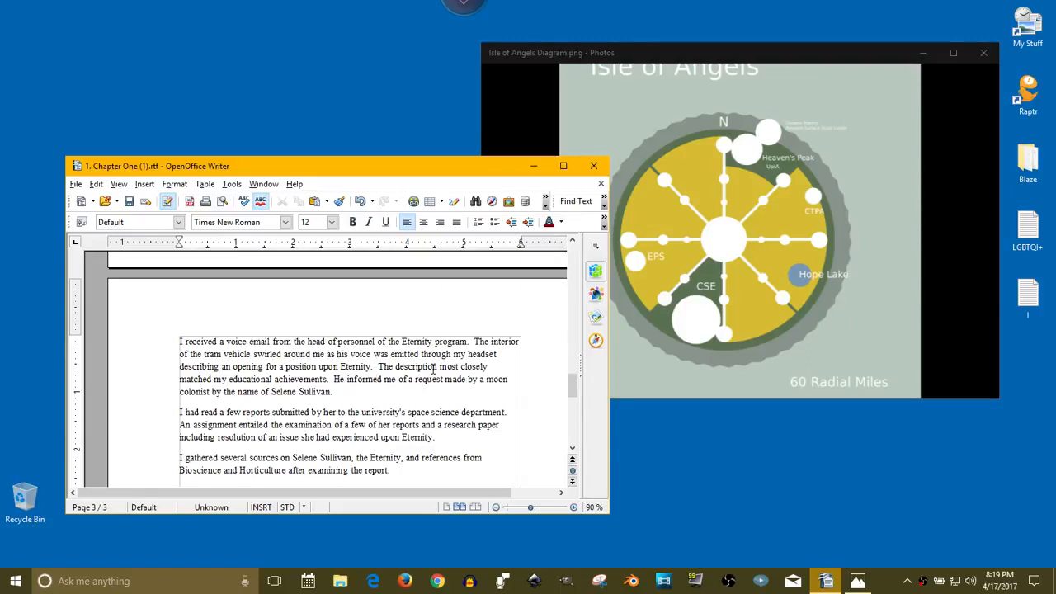
Shorten 'Selene Sullivan' to 'Selene' and scroll to the mission tower paragraphs on page 3
left_click(333, 391)
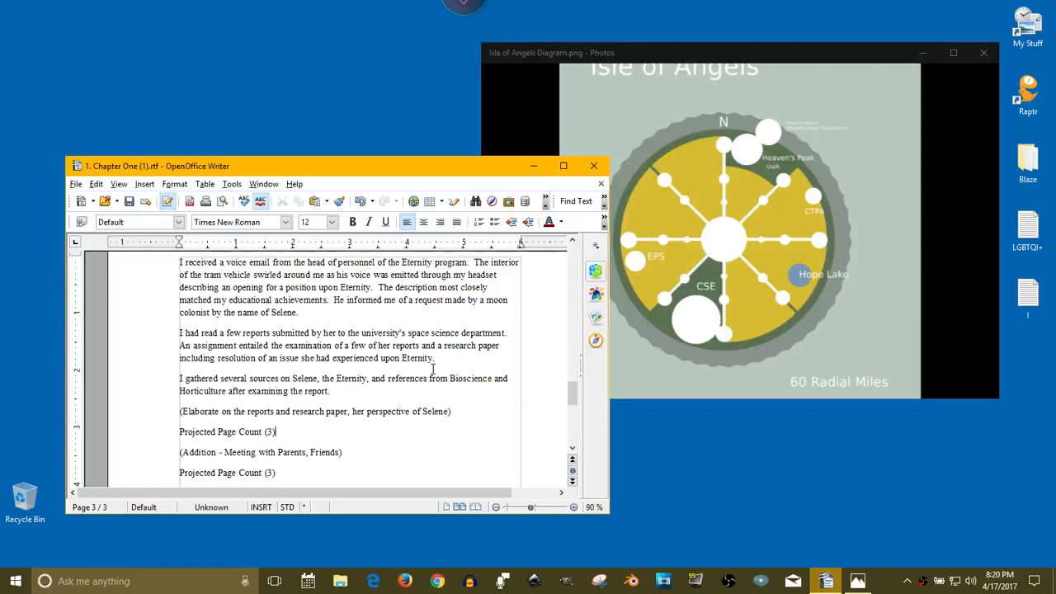
scroll("down", 3)
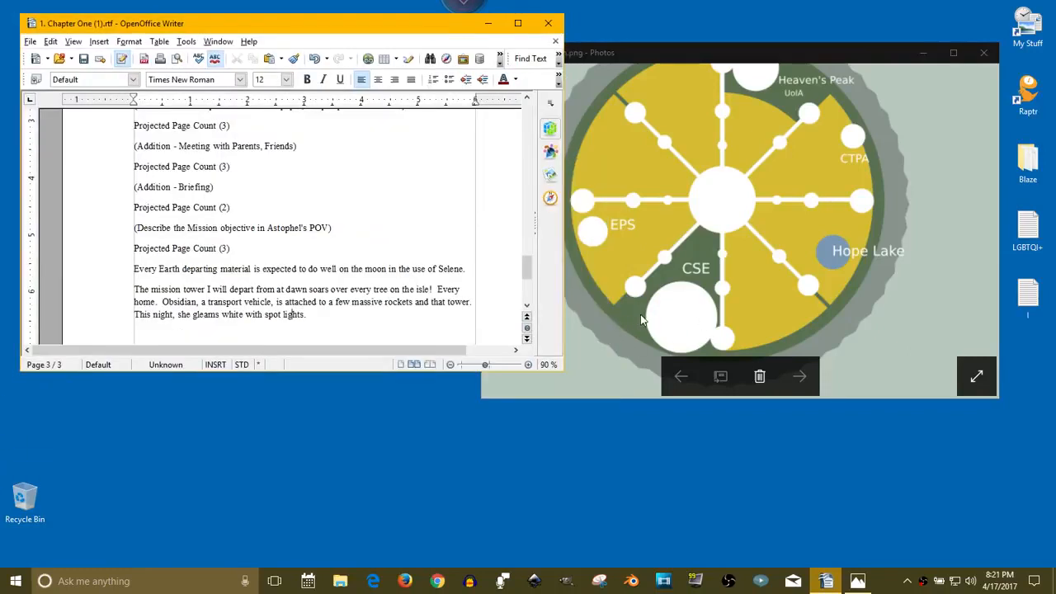
mouse_move(653, 339)
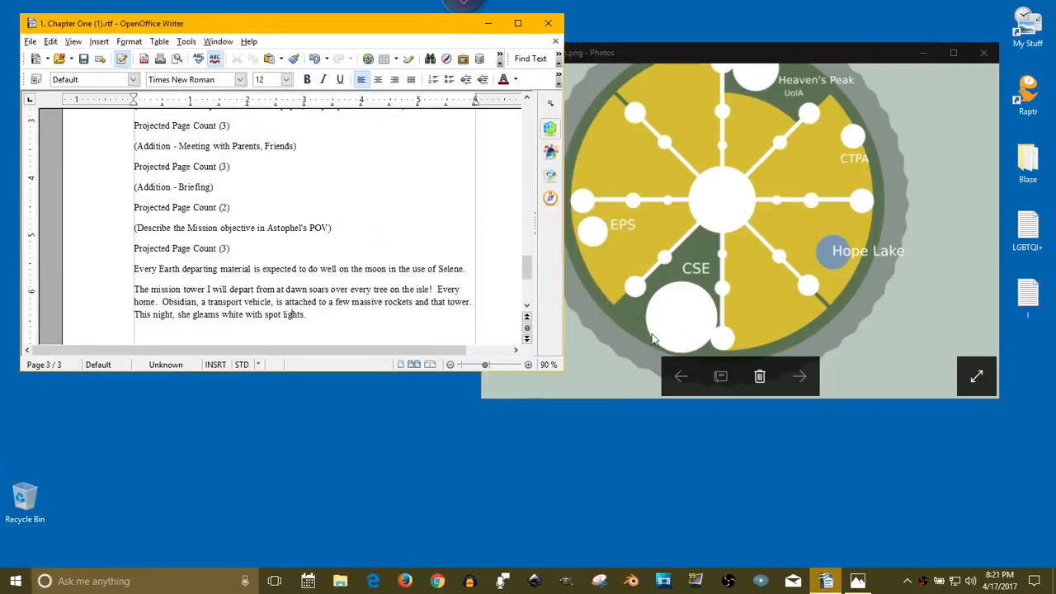
mouse_move(631, 328)
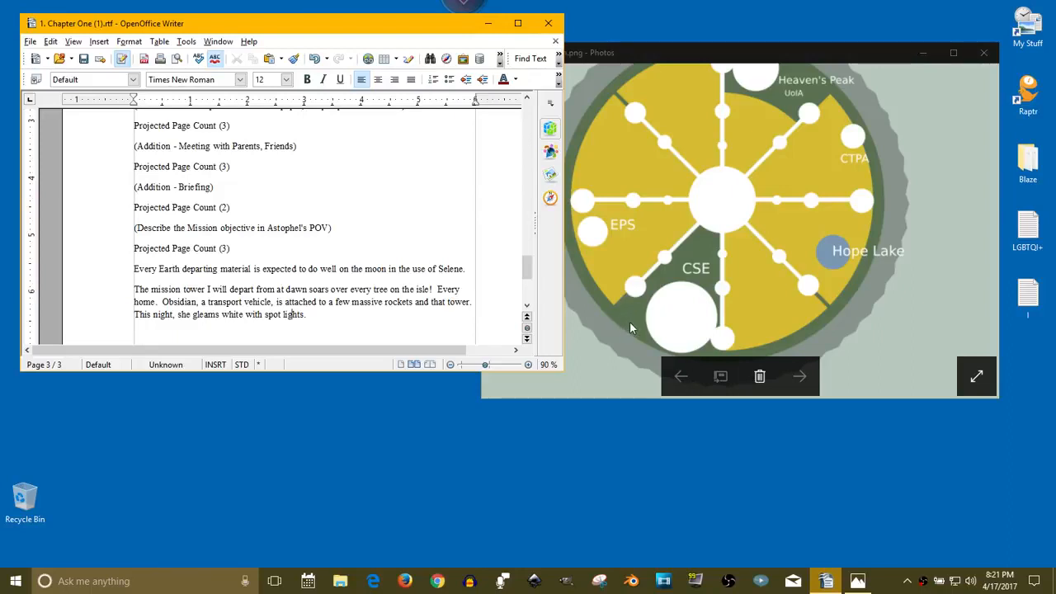
mouse_move(631, 326)
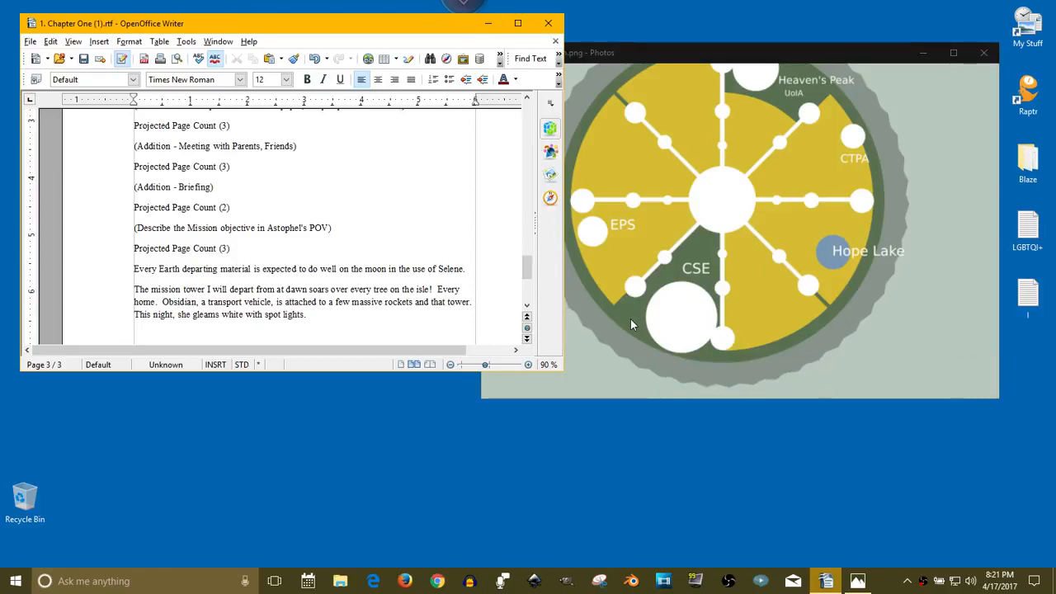
mouse_move(644, 293)
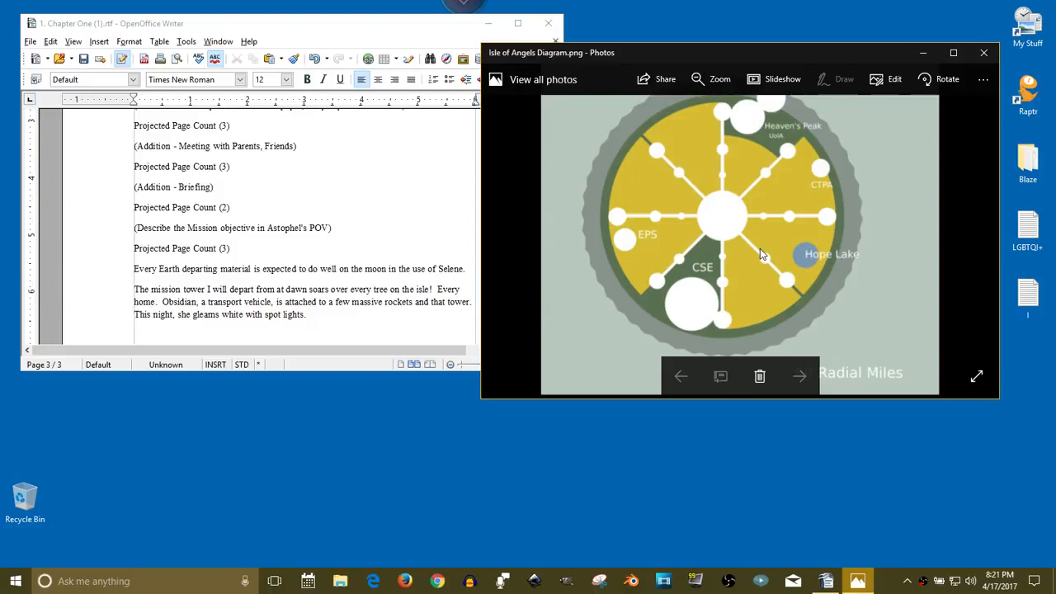
mouse_move(701, 320)
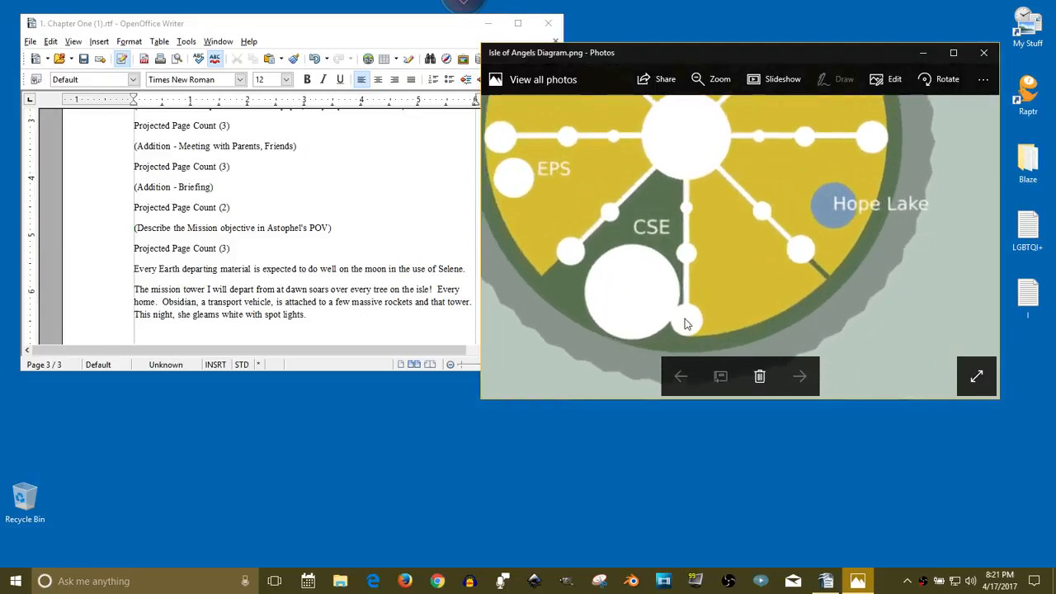
mouse_move(672, 334)
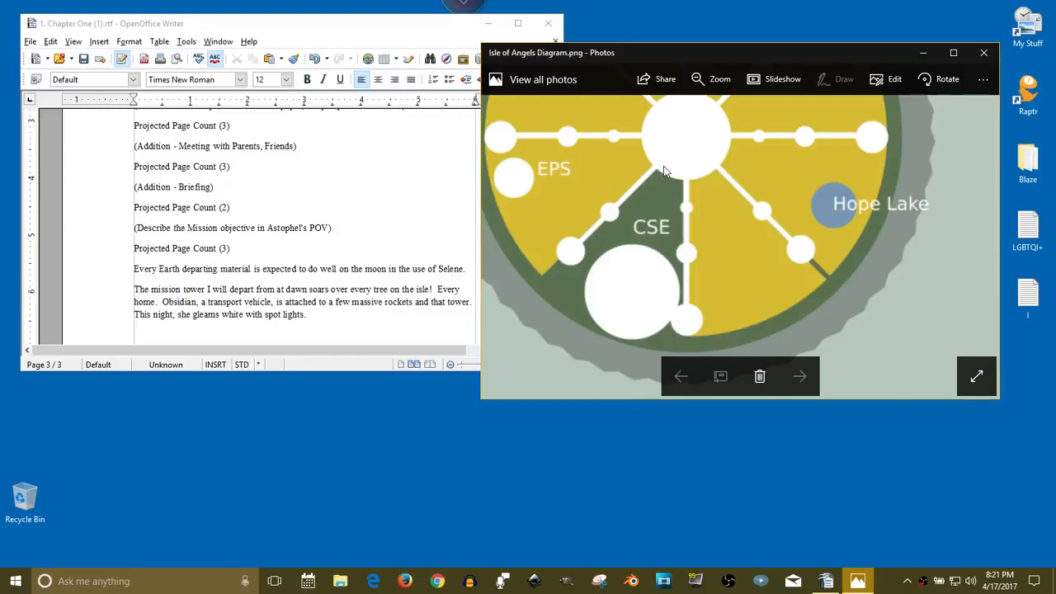
mouse_move(577, 253)
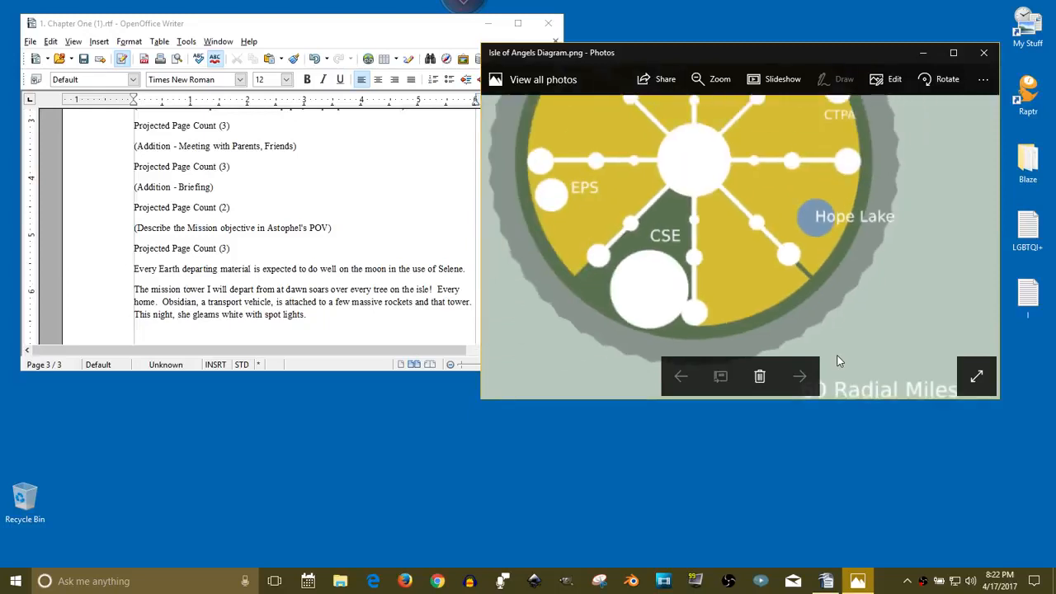
mouse_move(705, 308)
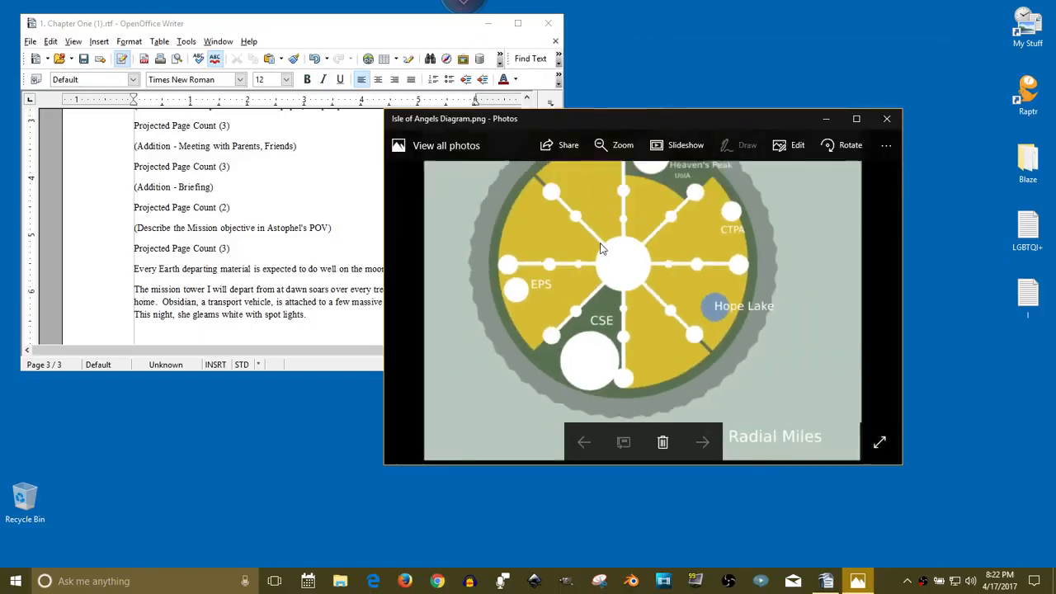
Close the Photos diagram window, then close the Chapter One draft in Writer
left_click(887, 117)
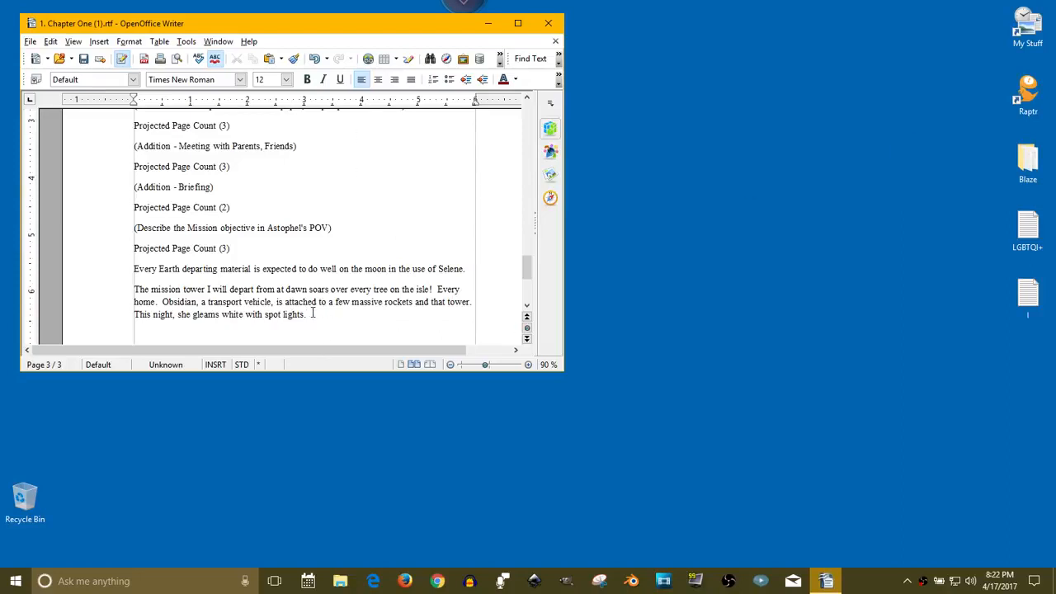
mouse_move(300, 329)
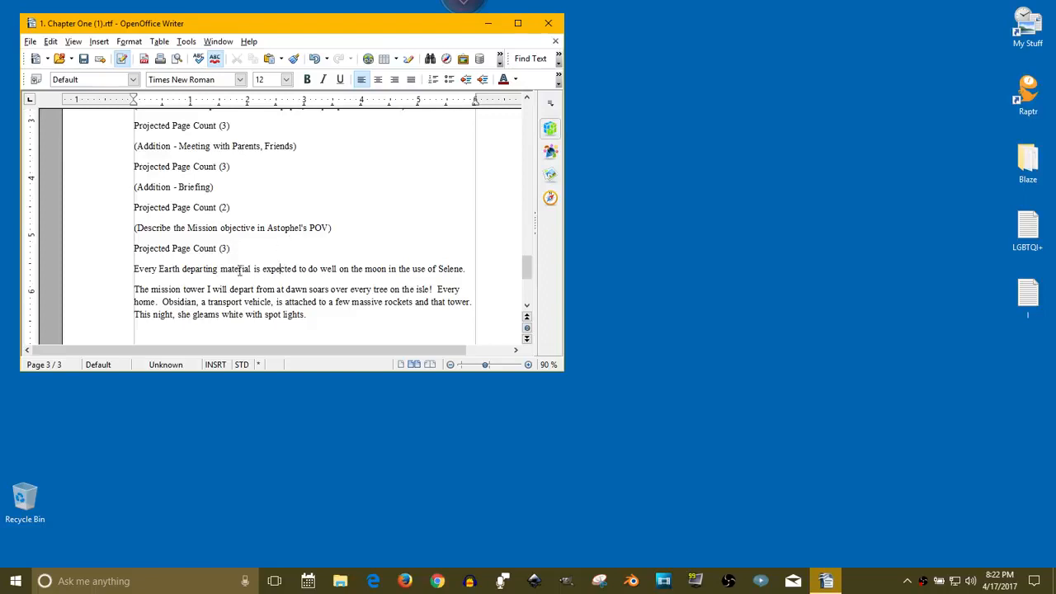
scroll("down", 3)
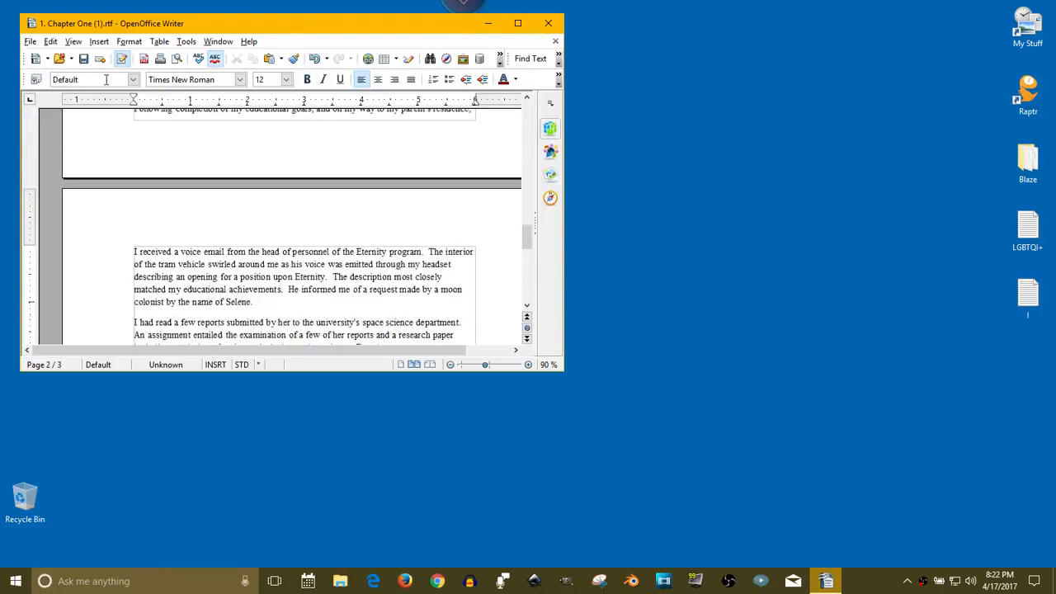
mouse_move(548, 23)
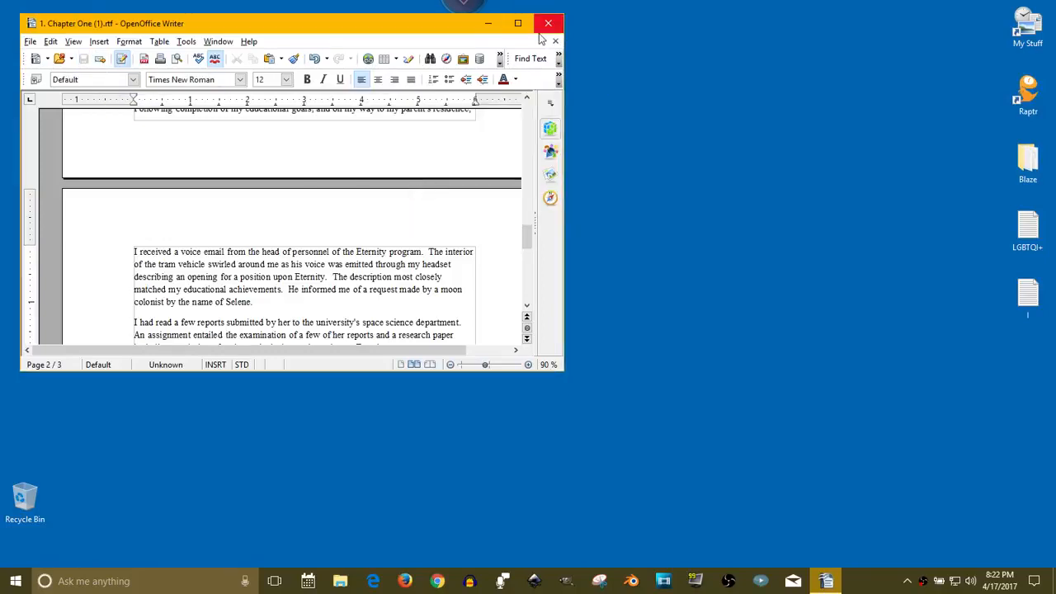
left_click(547, 23)
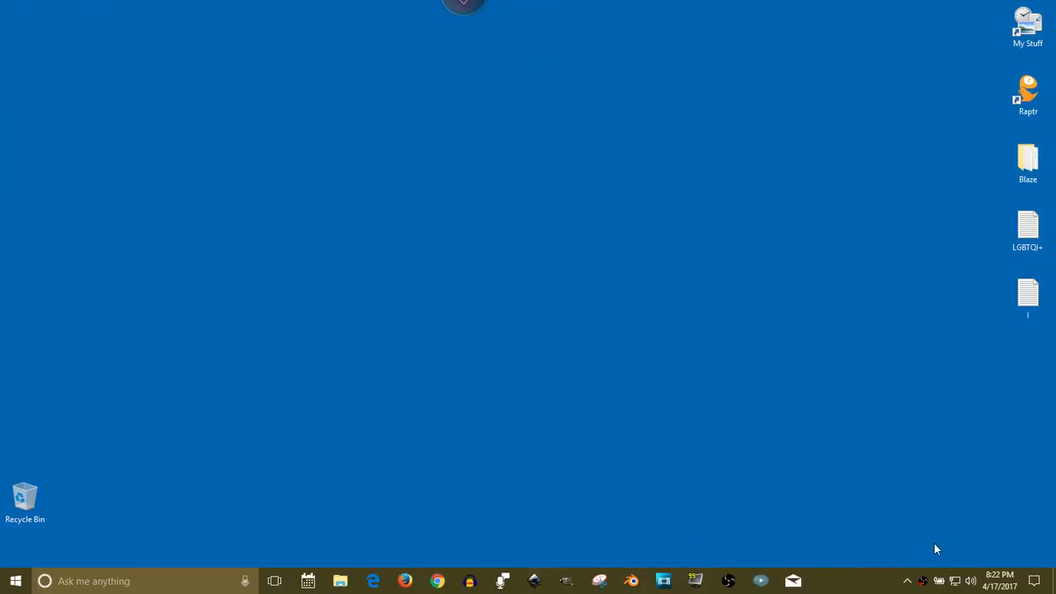
Restore the OBS window from the taskbar, showing the live Desktop scene
left_click(728, 580)
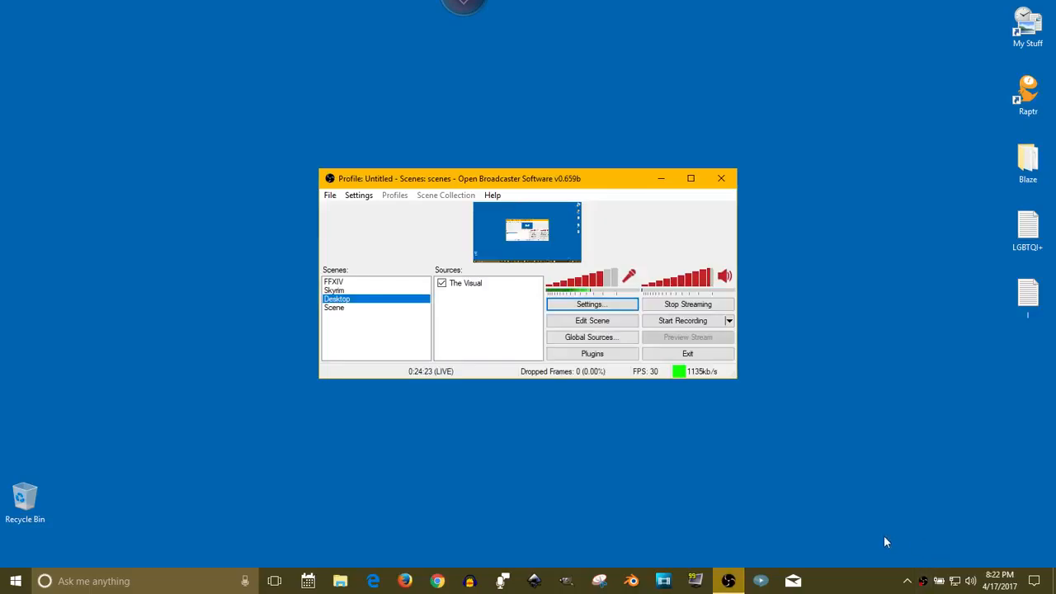
mouse_move(655, 446)
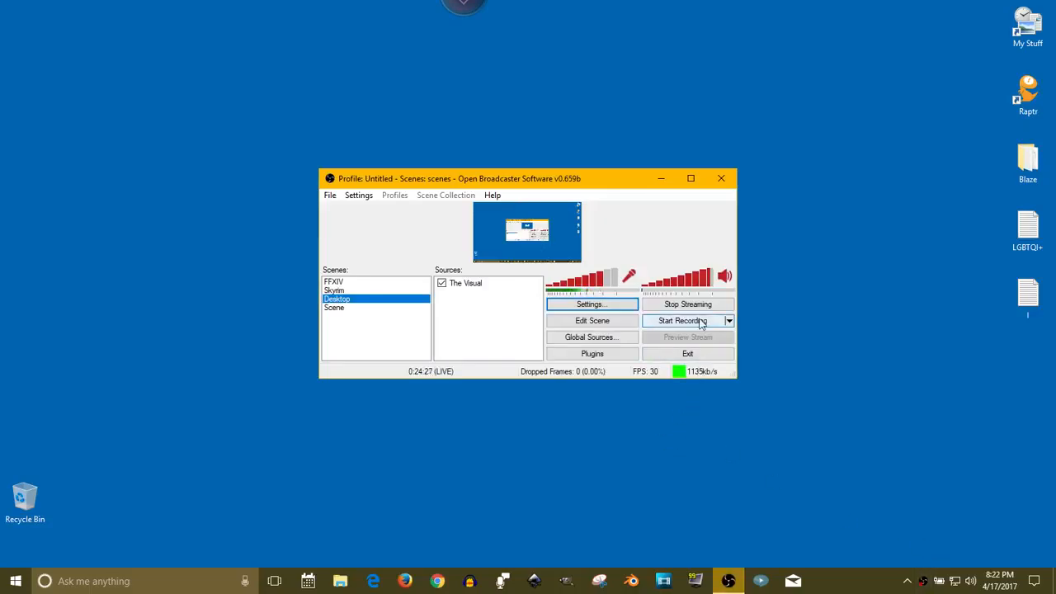
mouse_move(757, 395)
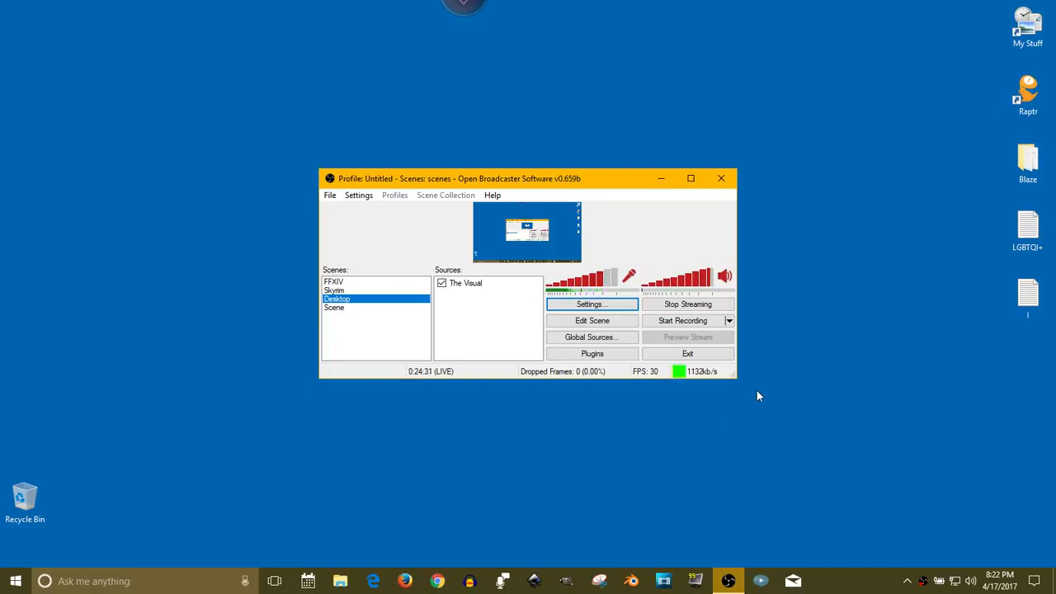
mouse_move(853, 499)
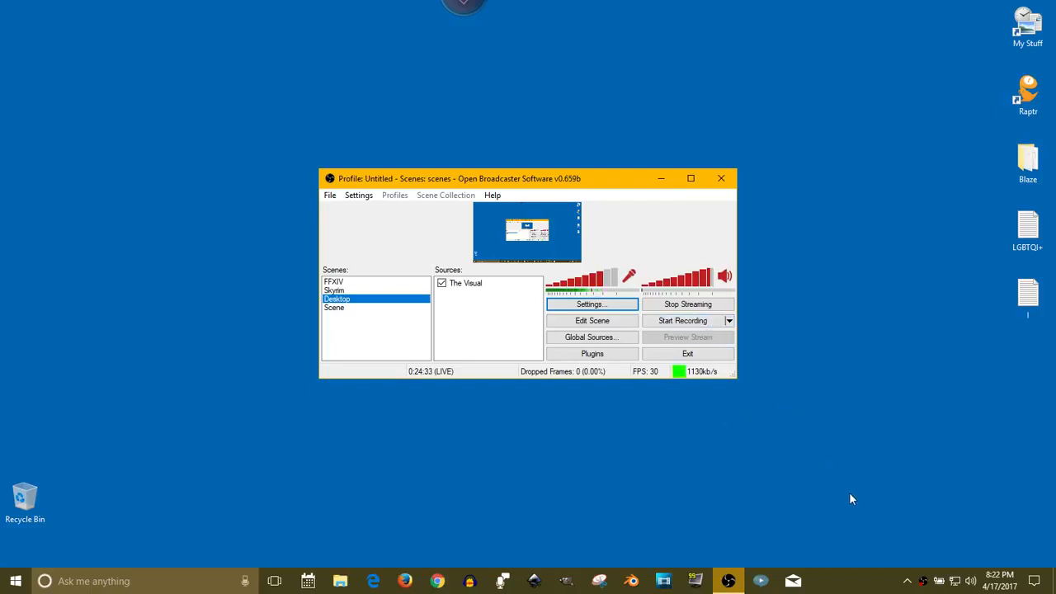